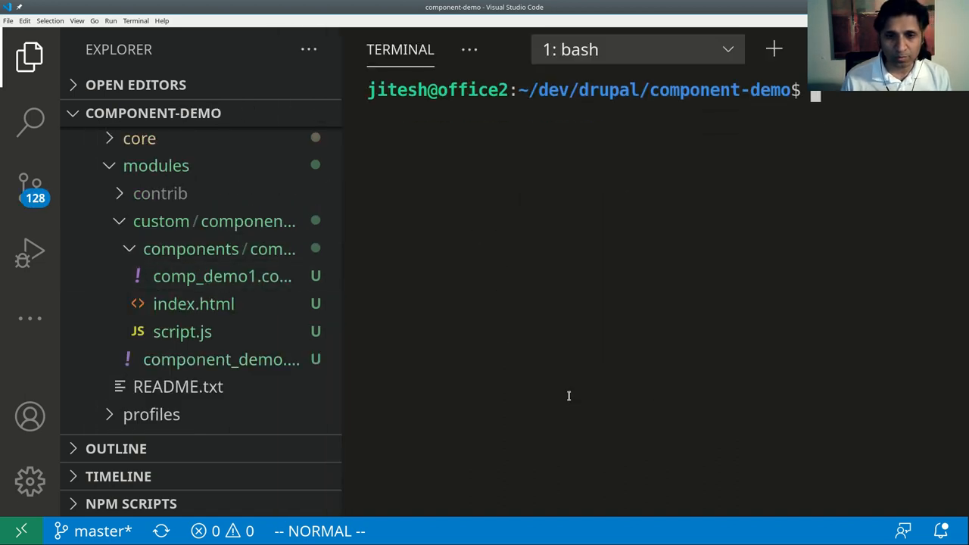
pyautogui.moveTo(645, 210)
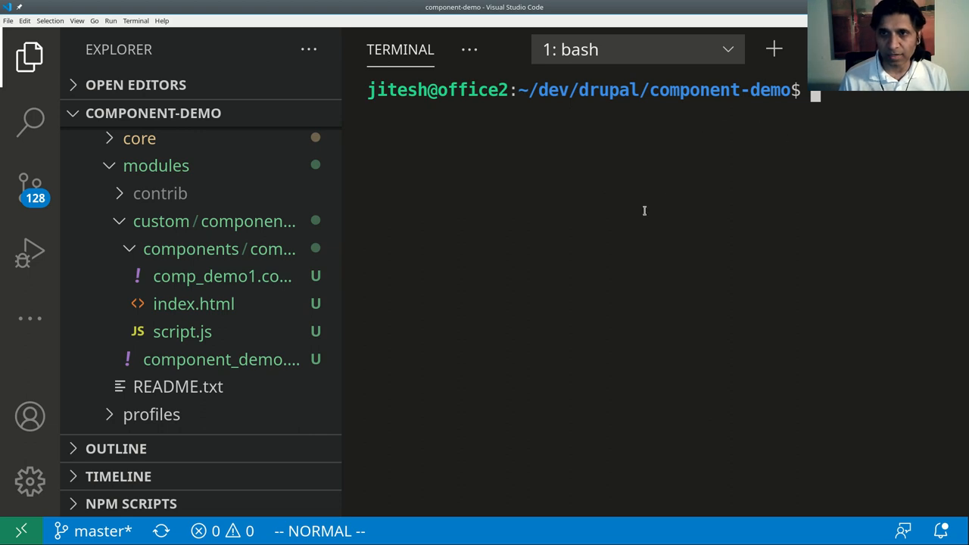
# Step: Run mkdir for components/comp_svelte1 in component_demo, tab-completing the path and correcting a comp_demo1 slip
pyautogui.write('mkdir d')
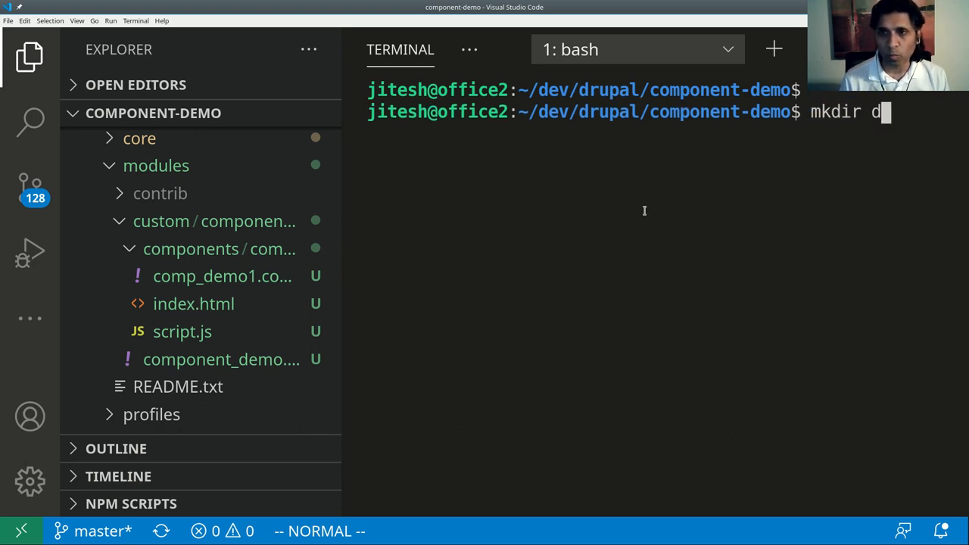
pyautogui.write('rupal/web/')
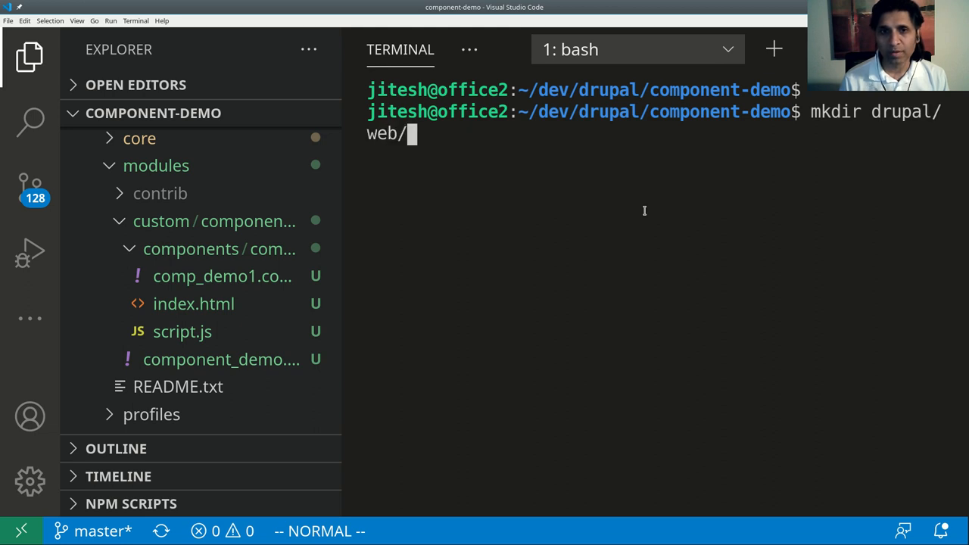
pyautogui.write('mo')
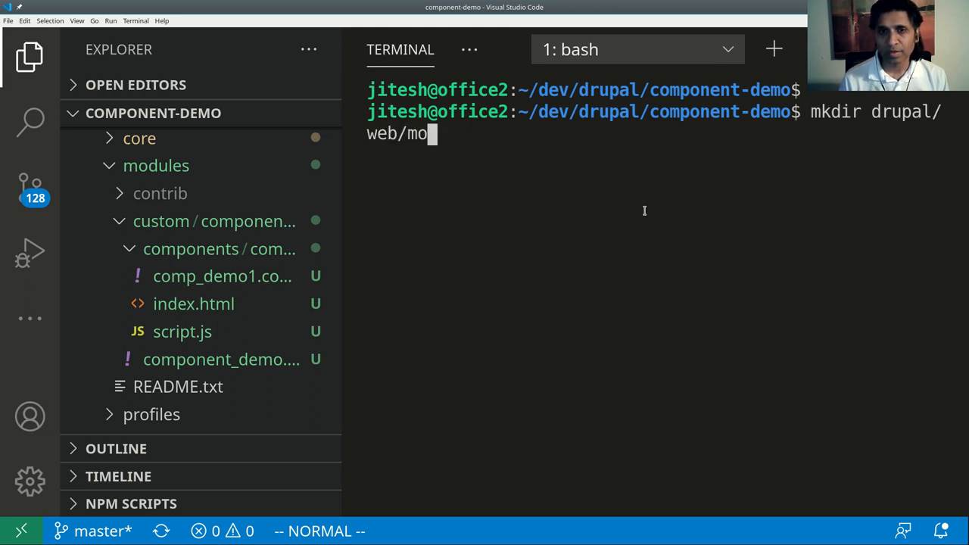
pyautogui.write('dules/custom/component_demo/')
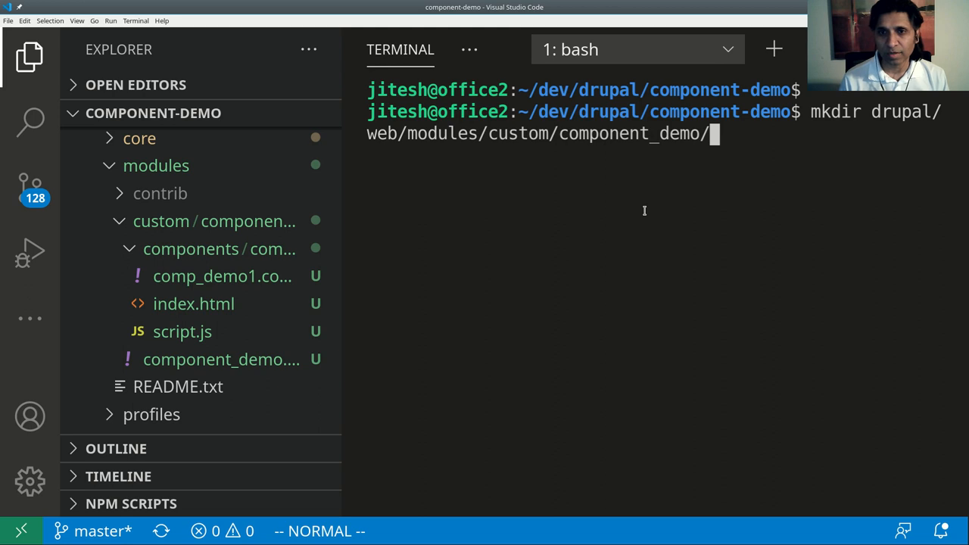
pyautogui.write('component')
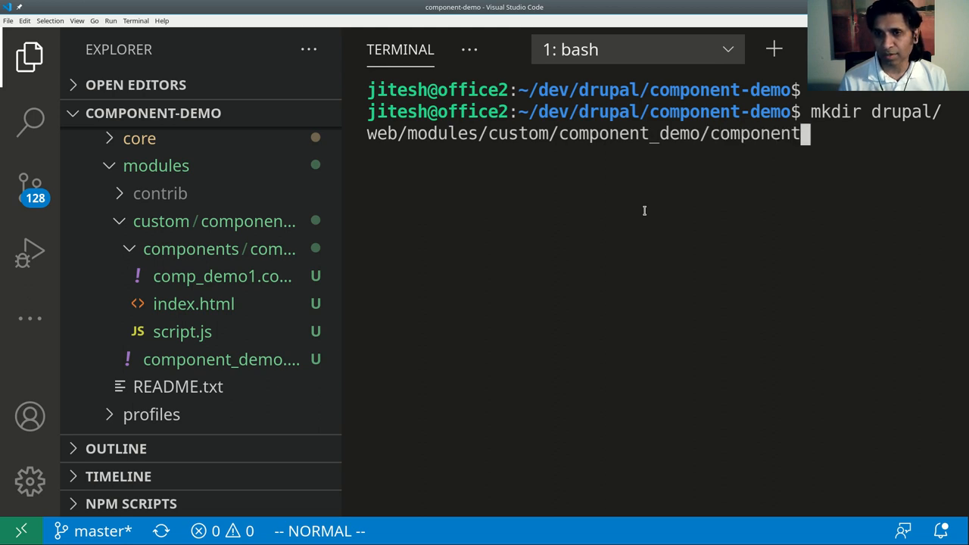
pyautogui.press('Enter')
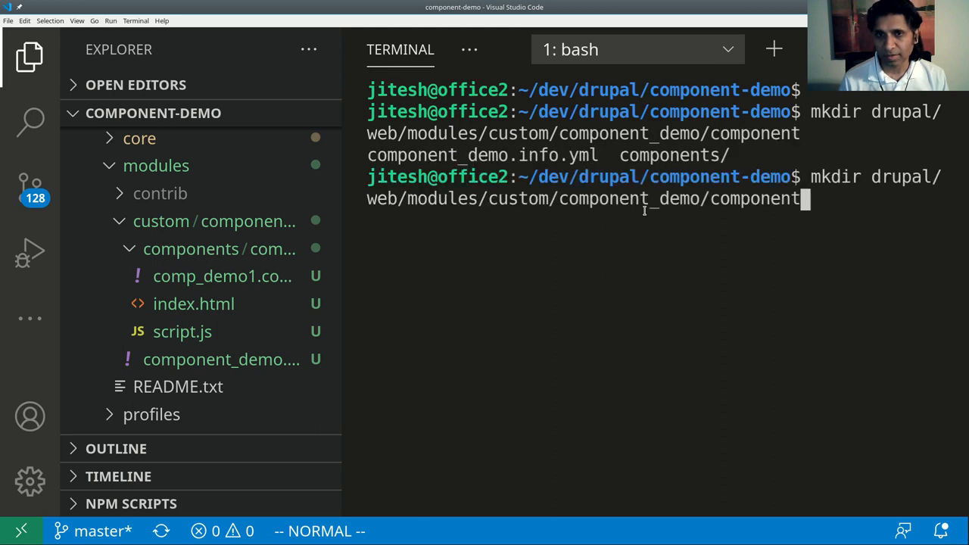
pyautogui.write('s')
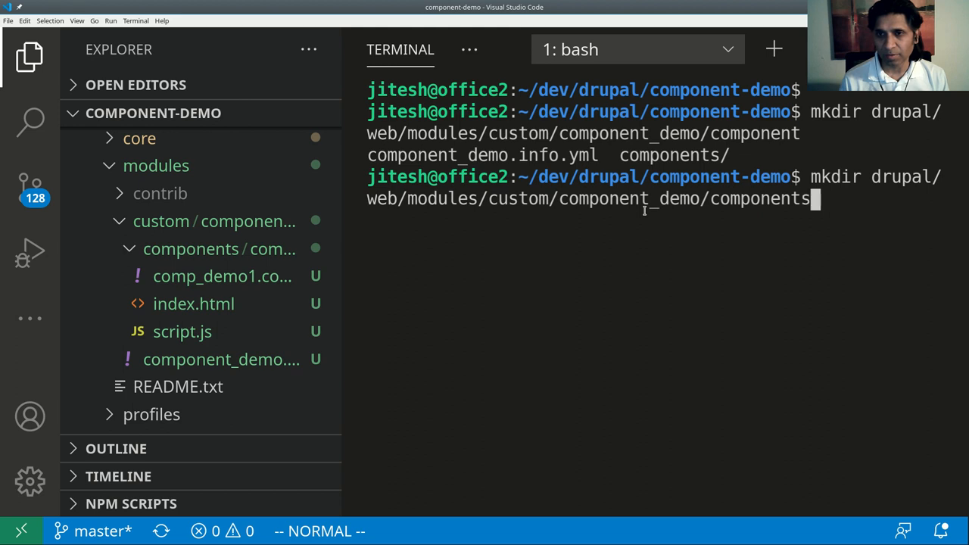
pyautogui.write('/')
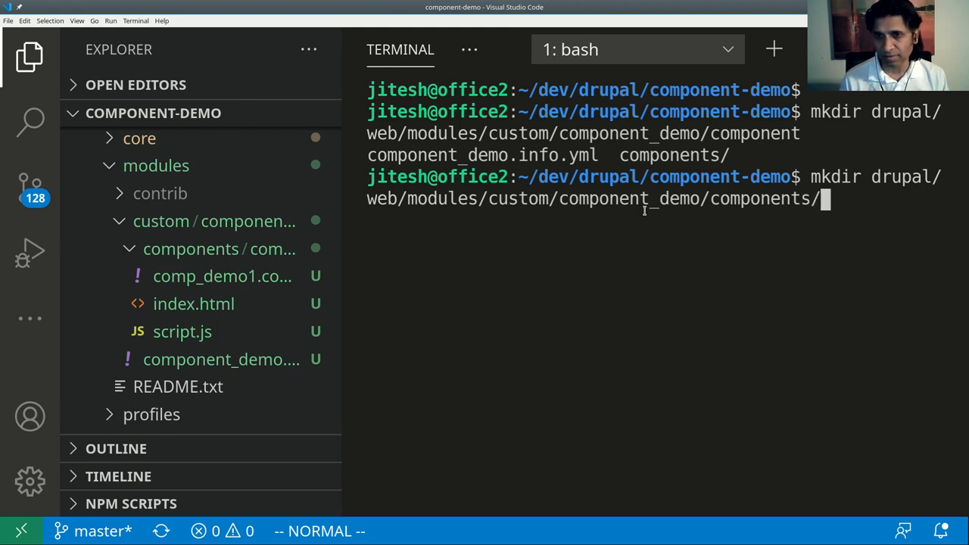
pyautogui.write('comp_demo1/')
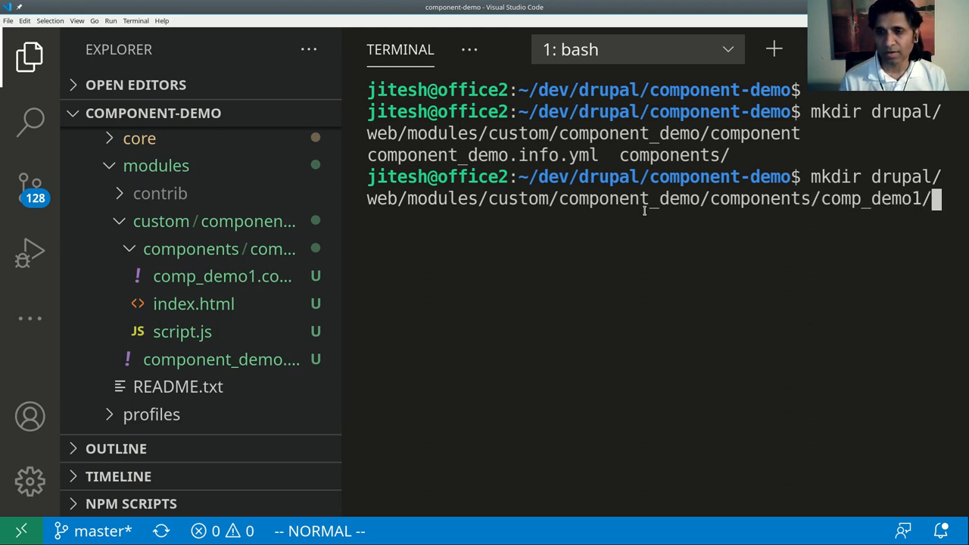
pyautogui.press('Backspace')
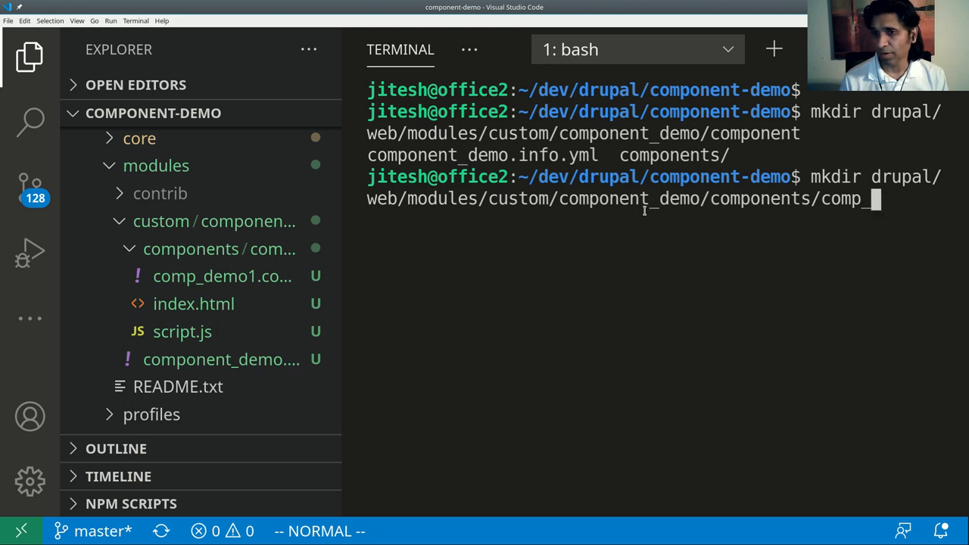
pyautogui.write('svelte1')
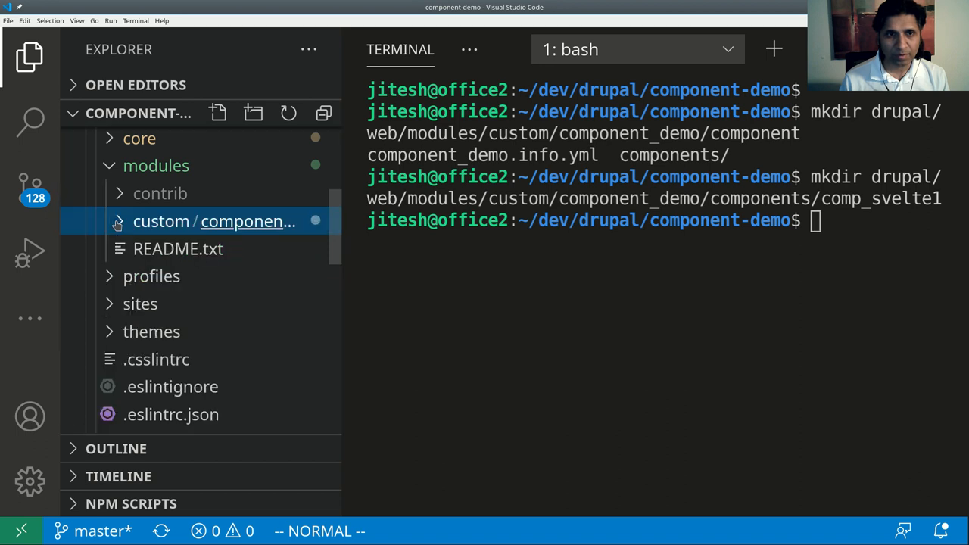
# Step: Create an empty comp_svelte1.component.yml in the comp_svelte1 folder and widen the editor for it
pyautogui.click(161, 221)
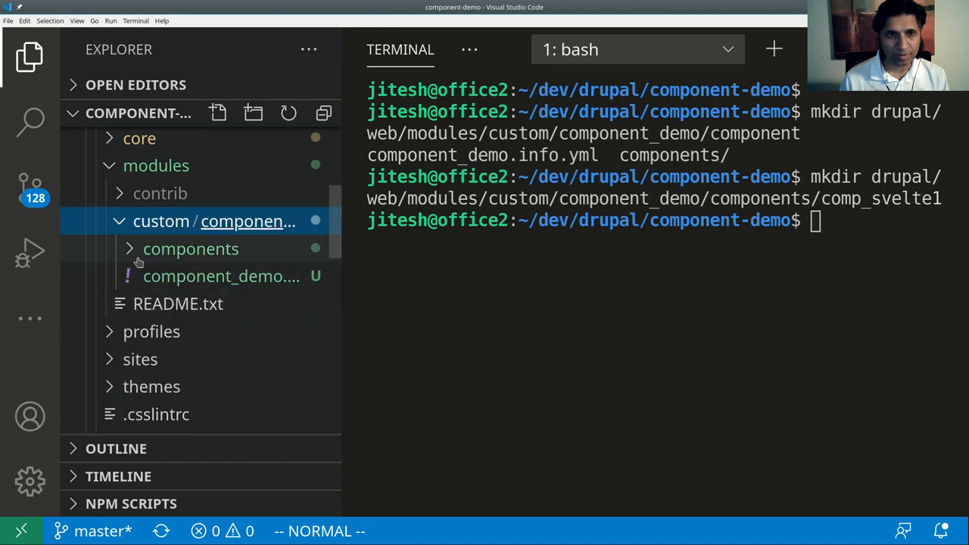
pyautogui.click(190, 249)
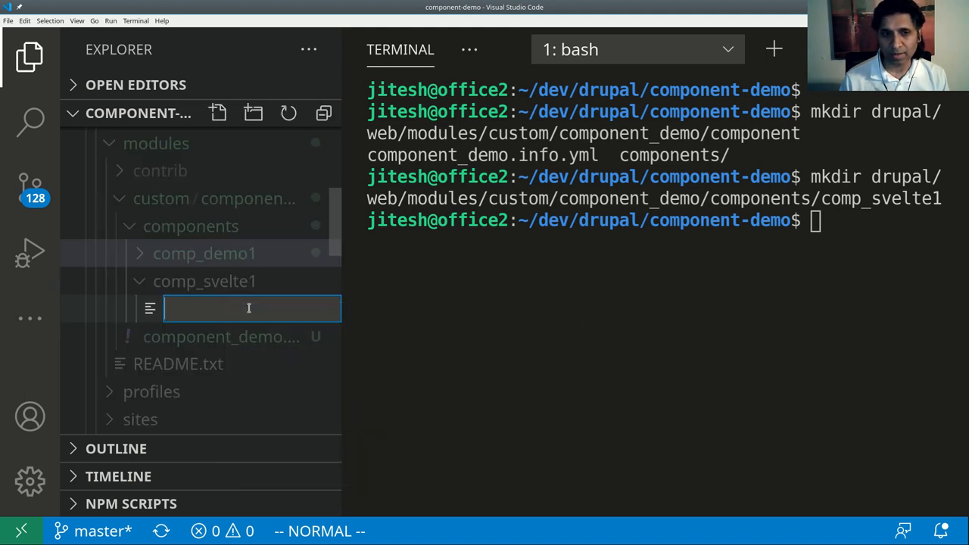
pyautogui.write('comp_s')
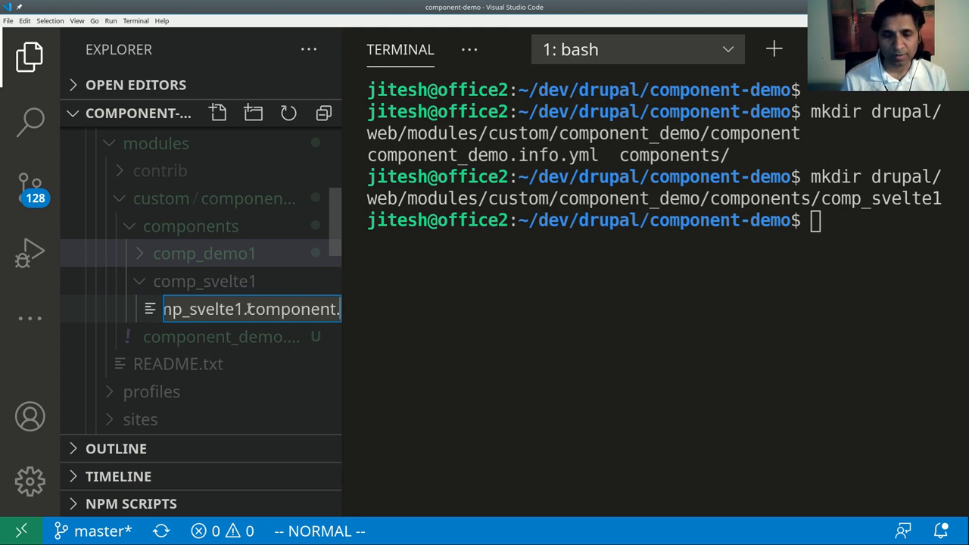
pyautogui.press('Enter')
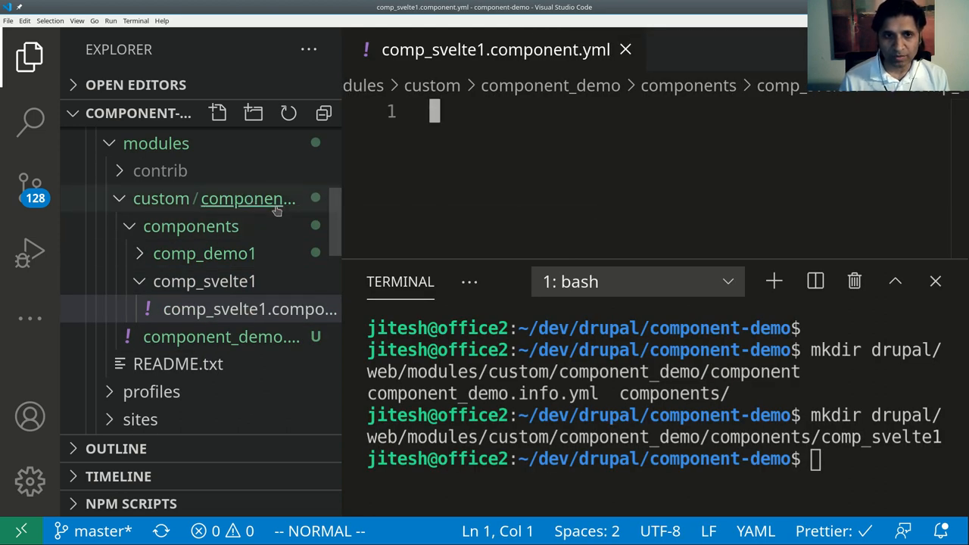
pyautogui.moveTo(247, 199)
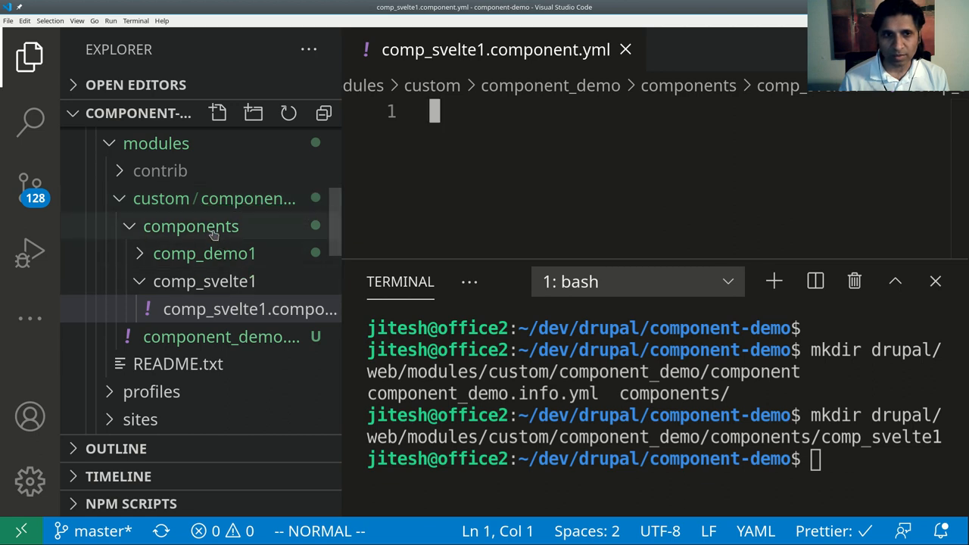
pyautogui.moveTo(191, 226)
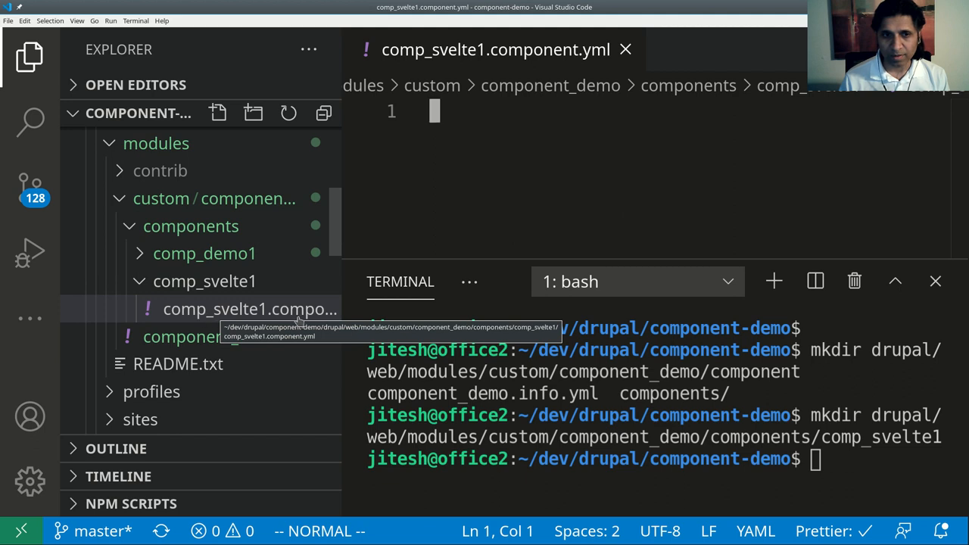
pyautogui.moveTo(341, 303); pyautogui.dragTo(480, 303)
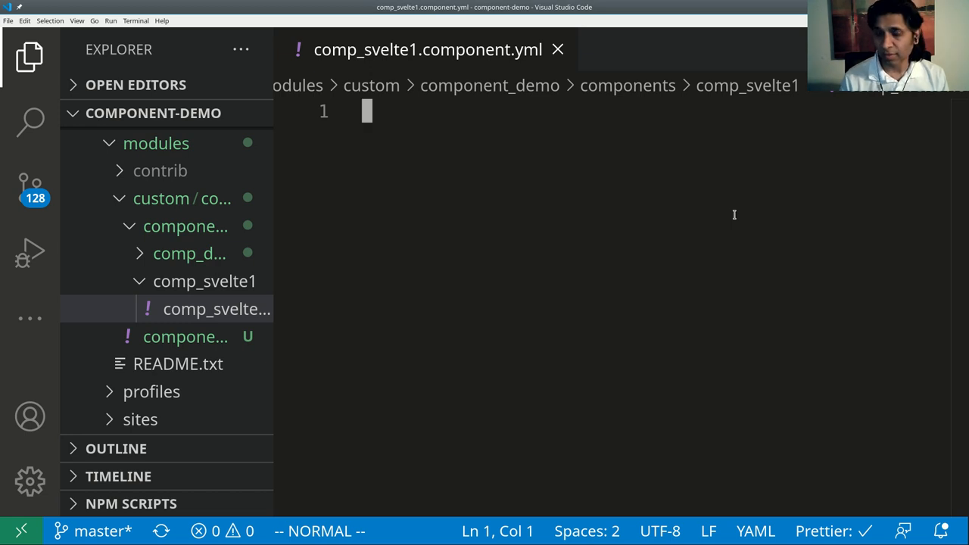
# Step: Define the component's name Svelte, a Svelte app description, and empty js and css keys
pyautogui.write('name:')
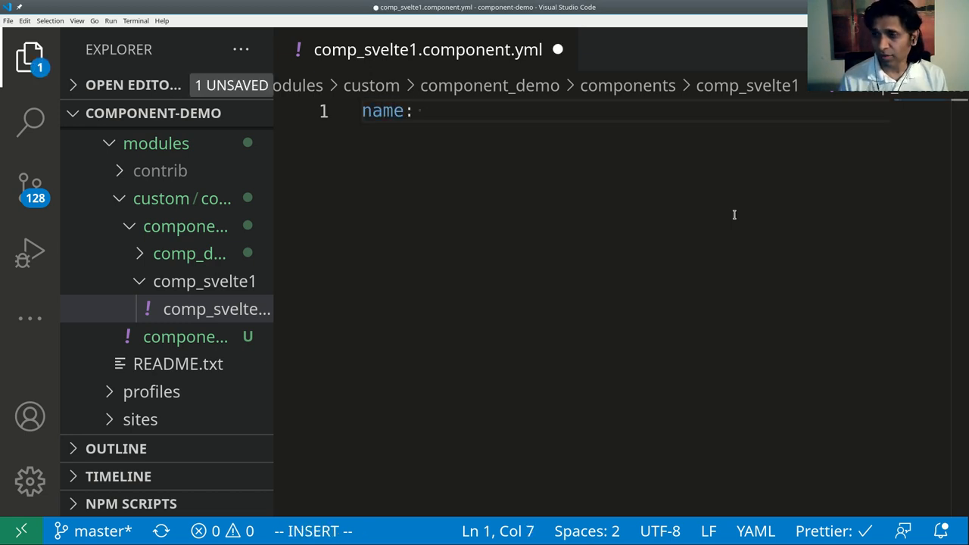
pyautogui.write('Svelte Component Demo')
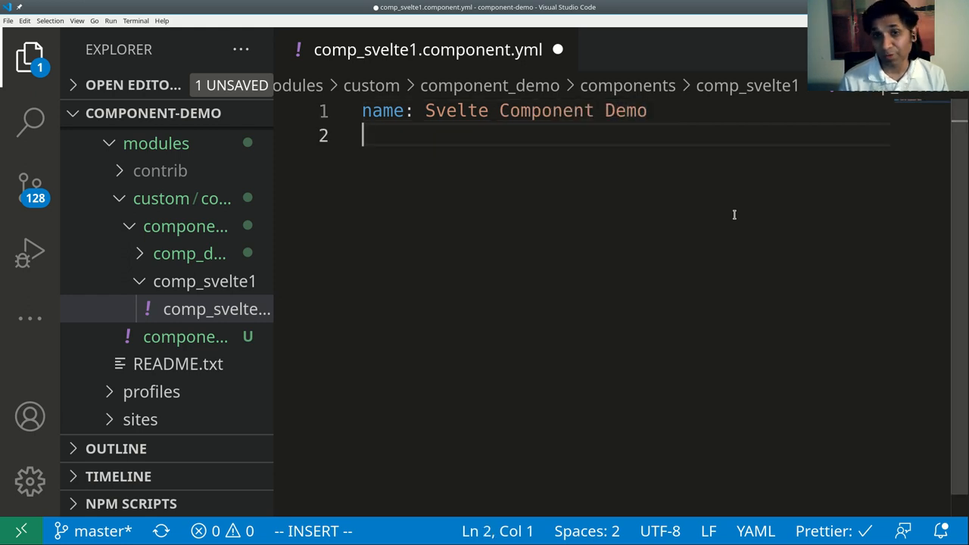
pyautogui.write('descr')
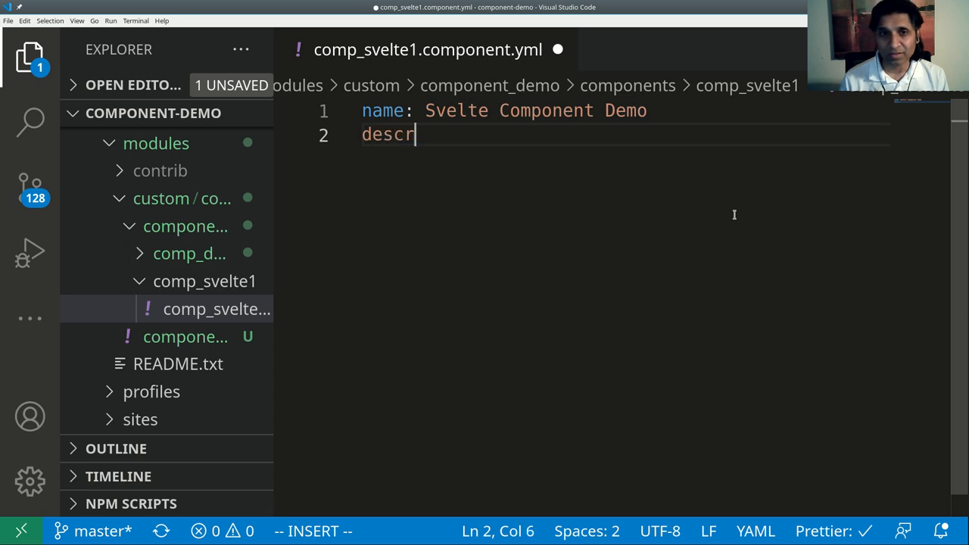
pyautogui.write('iption:')
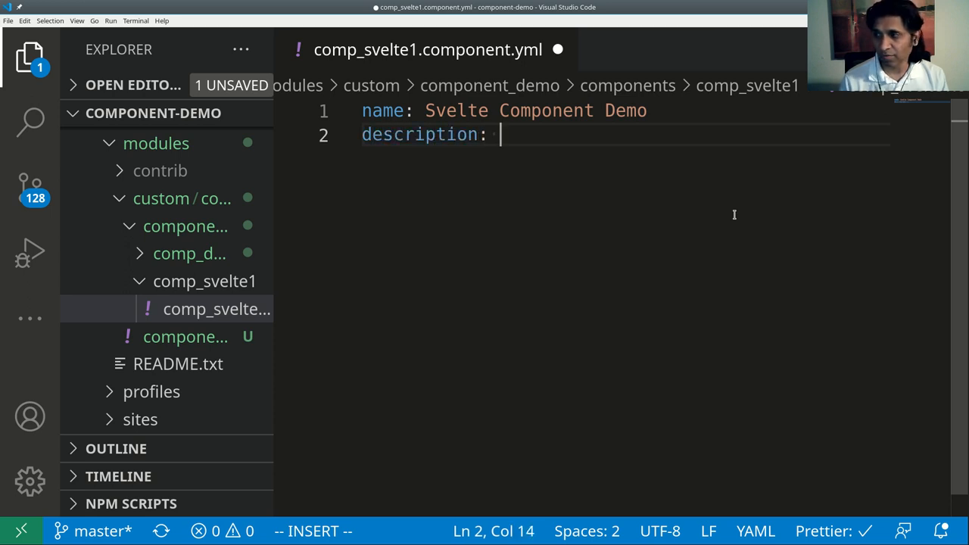
pyautogui.write('Svelte app as Drupal Bloc')
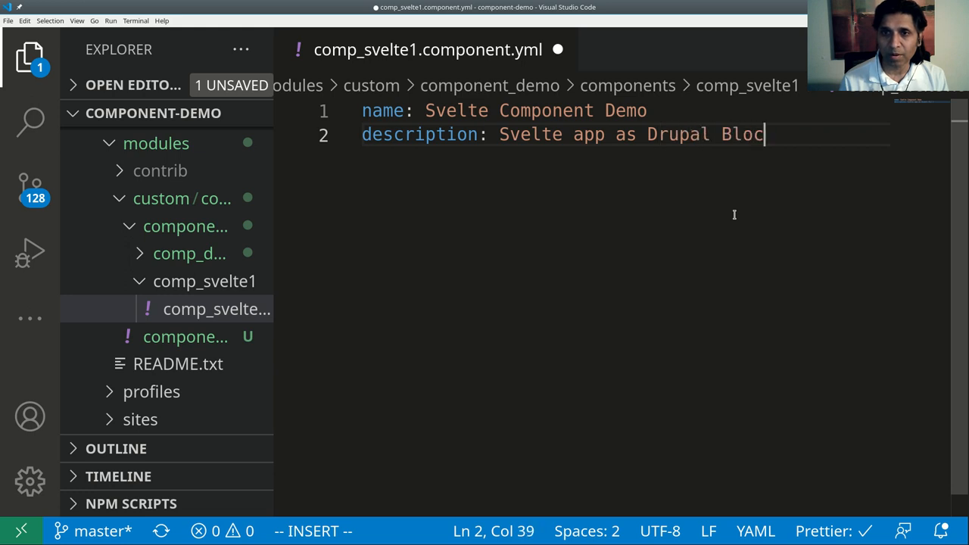
pyautogui.write('js:')
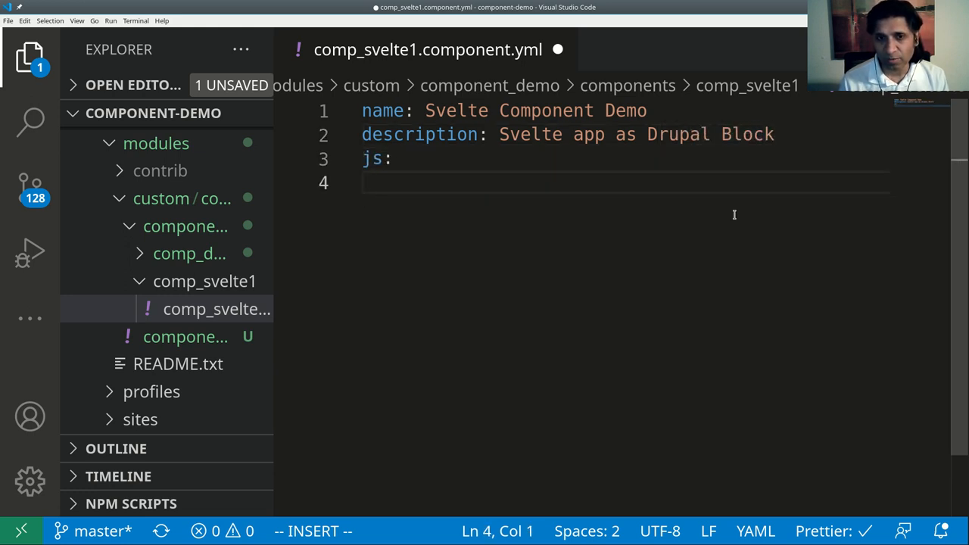
pyautogui.write('css:')
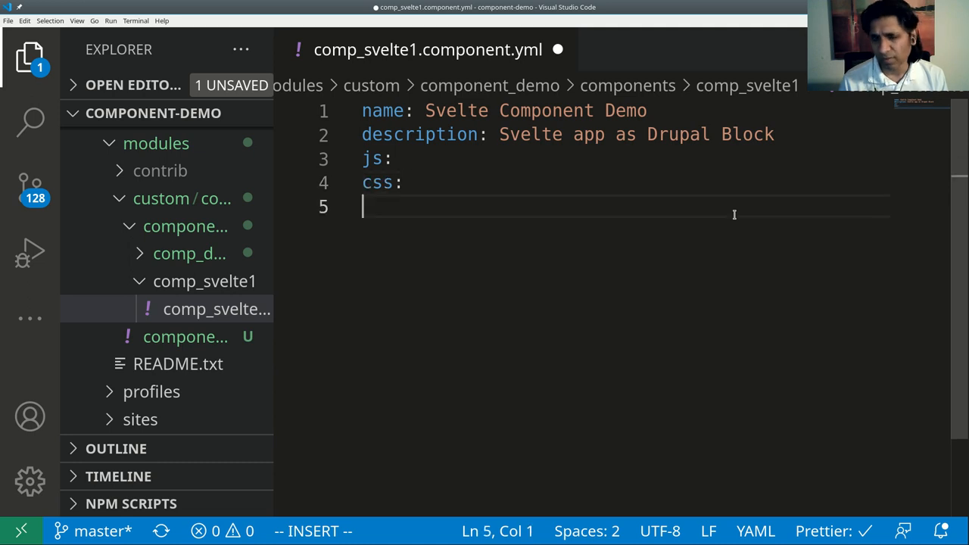
# Step: Add a form_configuration section containing an indented name field key
pyautogui.write('f')
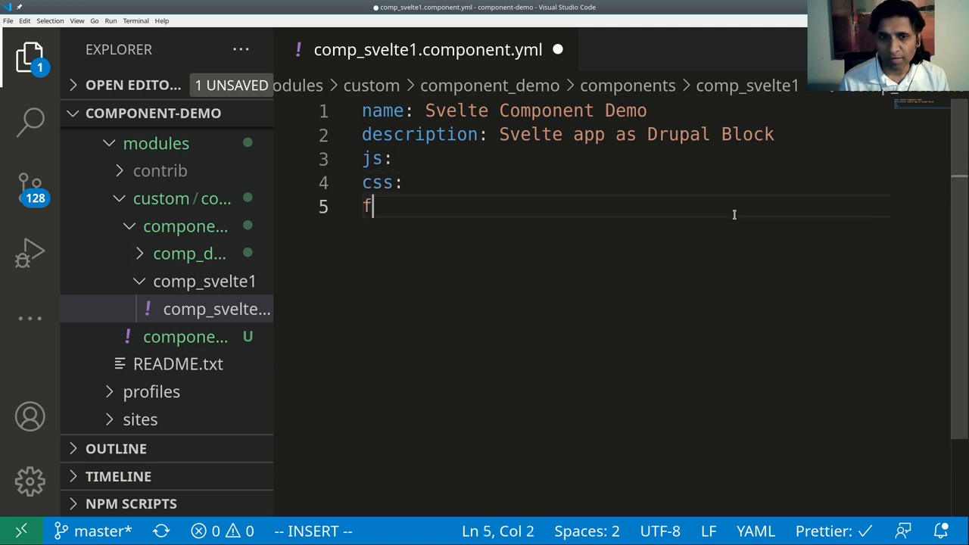
pyautogui.write('orm_configu')
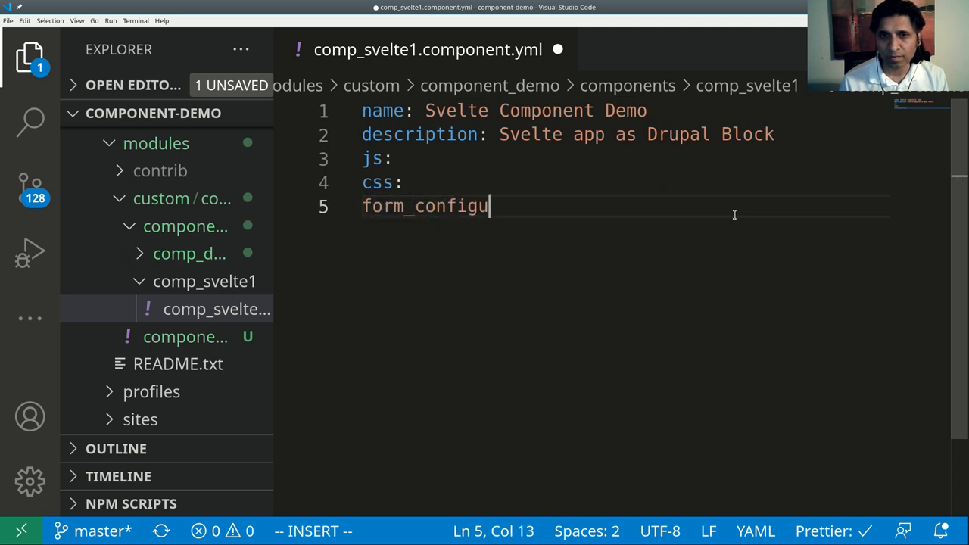
pyautogui.write('ration:')
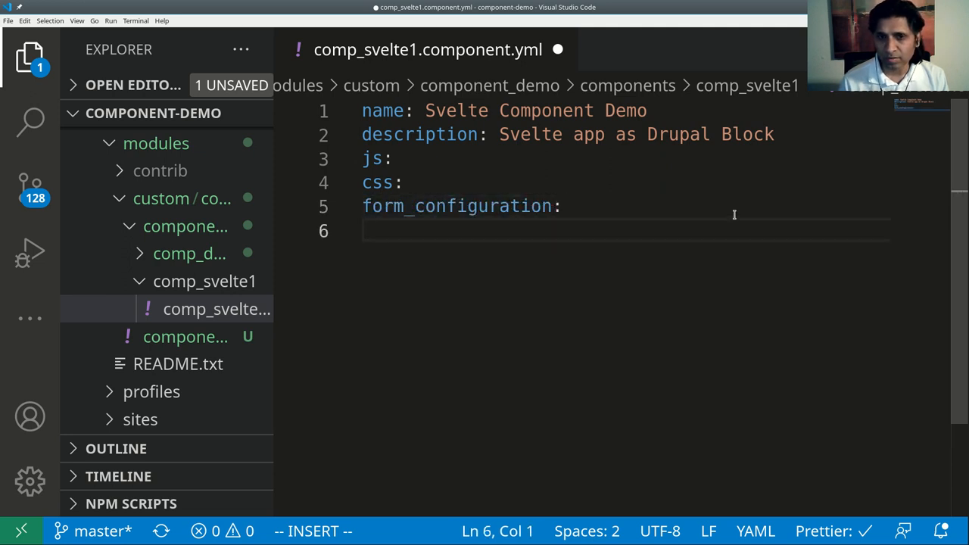
pyautogui.write('"  "')
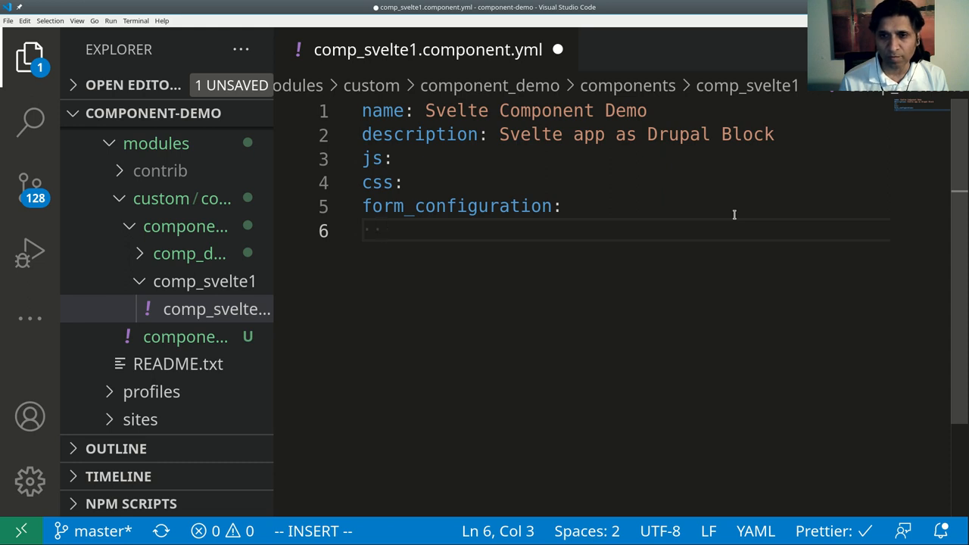
pyautogui.write('name:')
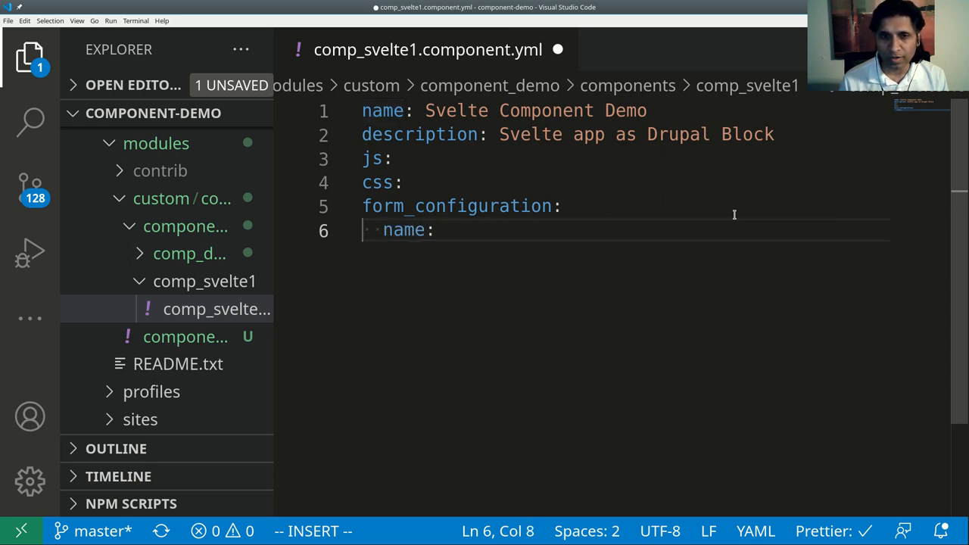
pyautogui.press('enter')
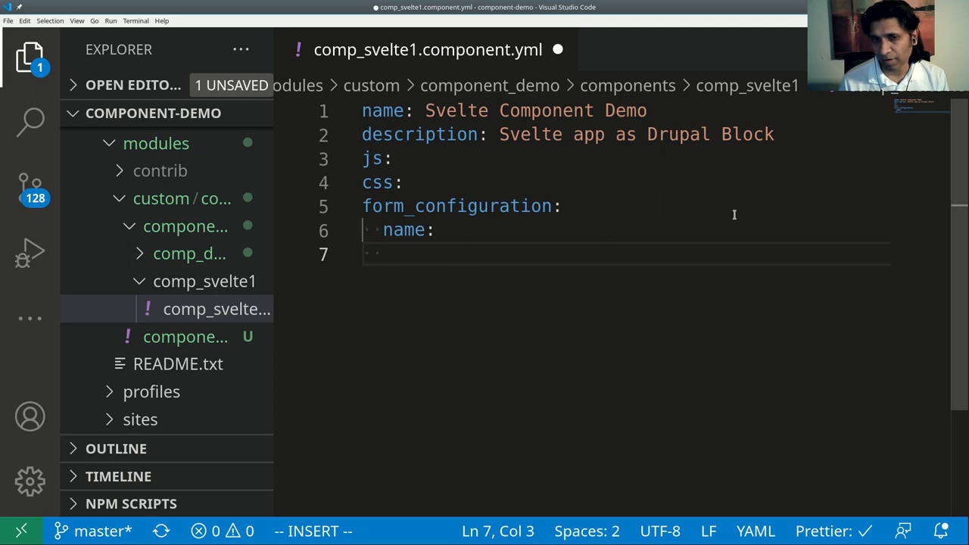
pyautogui.press('Tab')
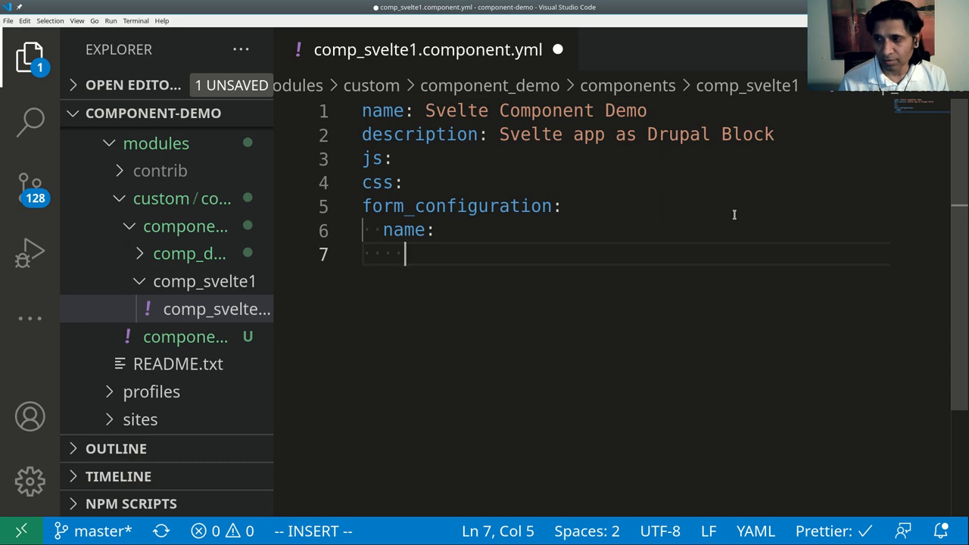
# Step: Give the name field title Visitor Name, type textfield and default_value World
pyautogui.write('title: V')
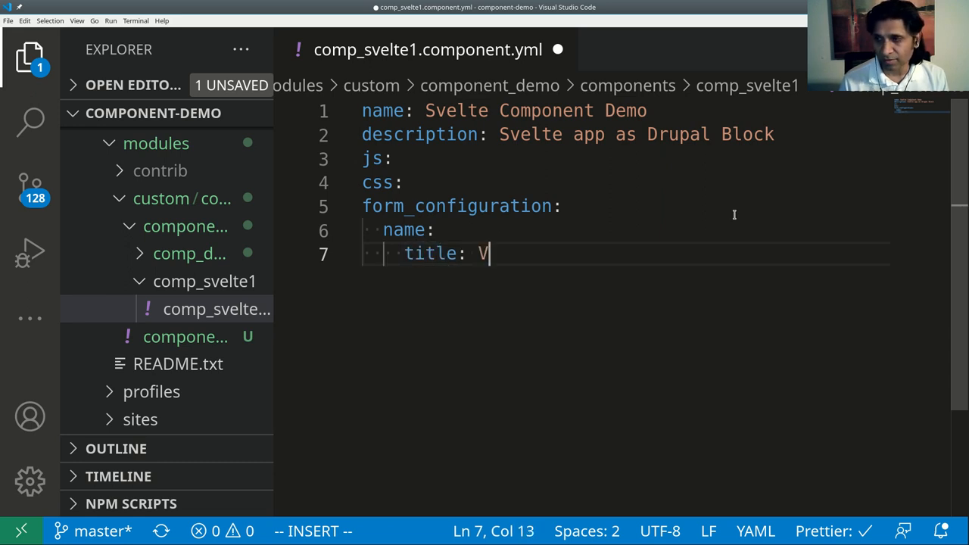
pyautogui.write('isitor Name')
pyautogui.write('type')
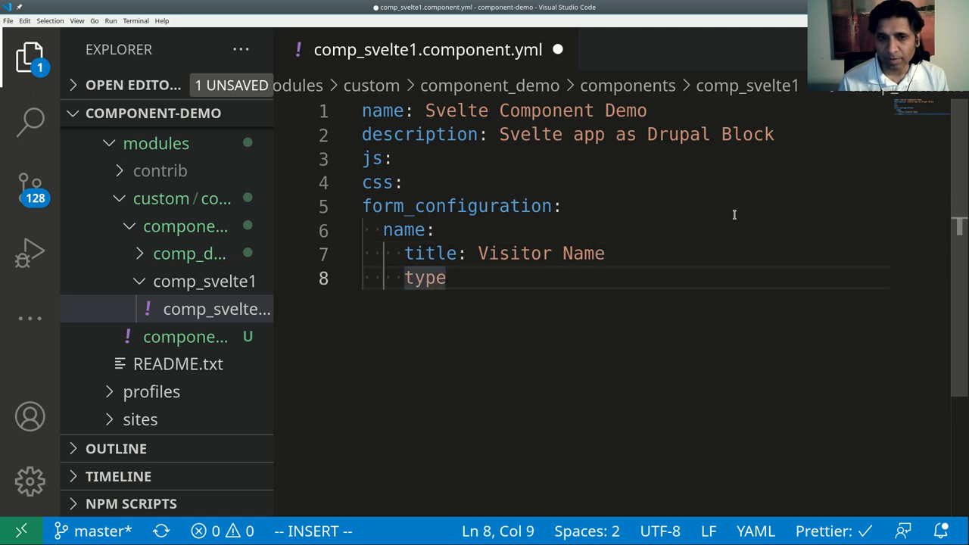
pyautogui.write(':')
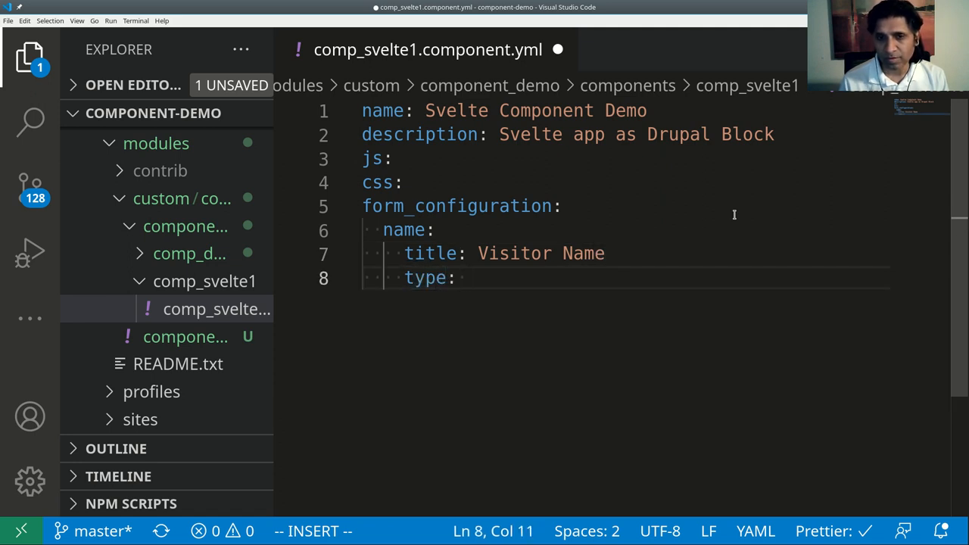
pyautogui.write('textfield')
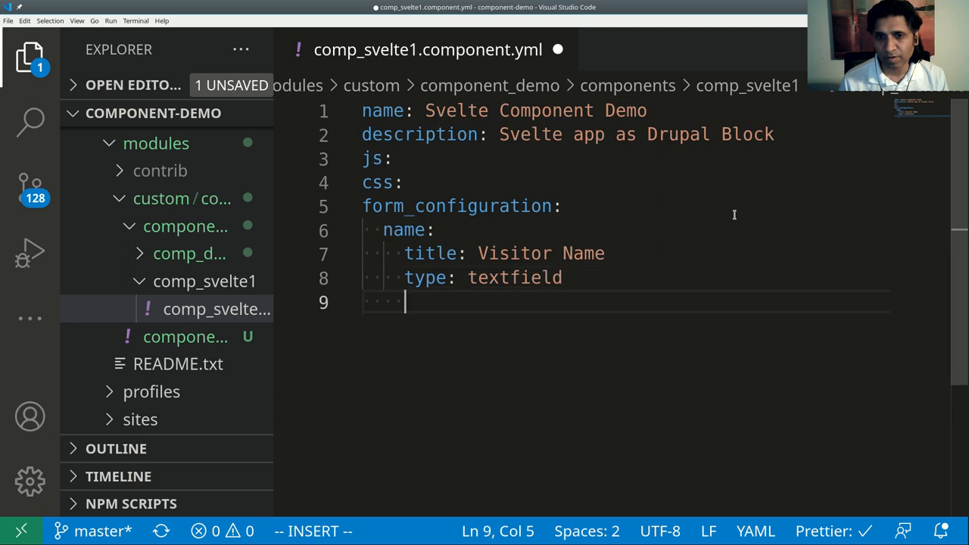
pyautogui.write('default')
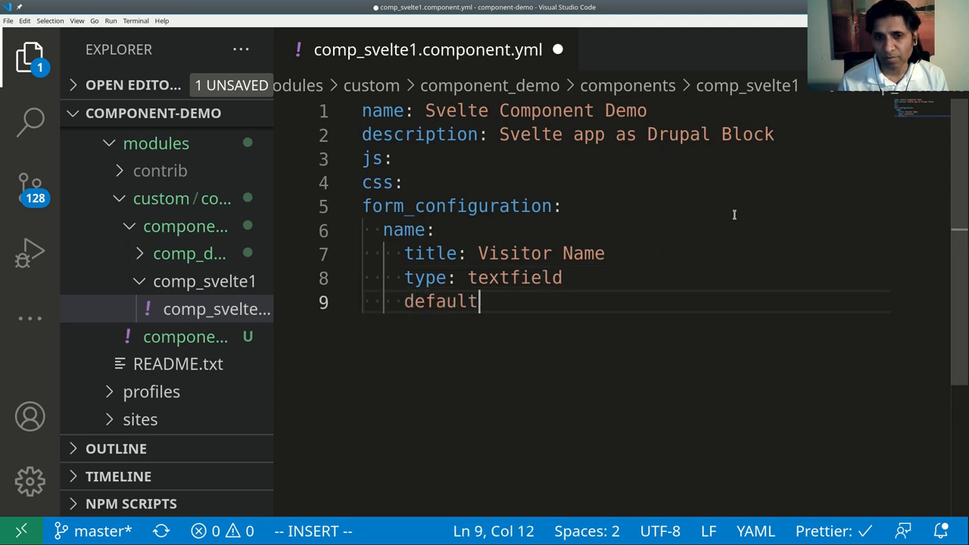
pyautogui.write('_value: Worl')
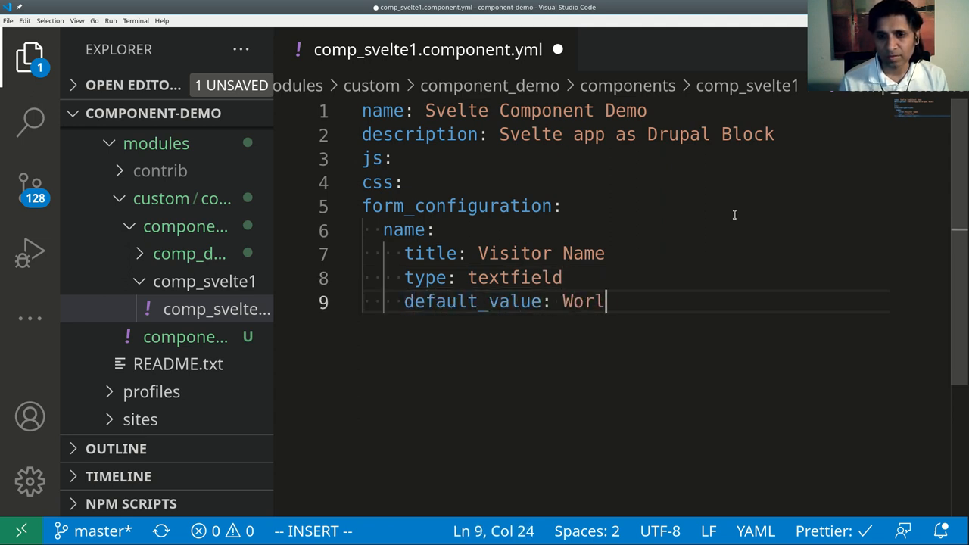
pyautogui.write('d')
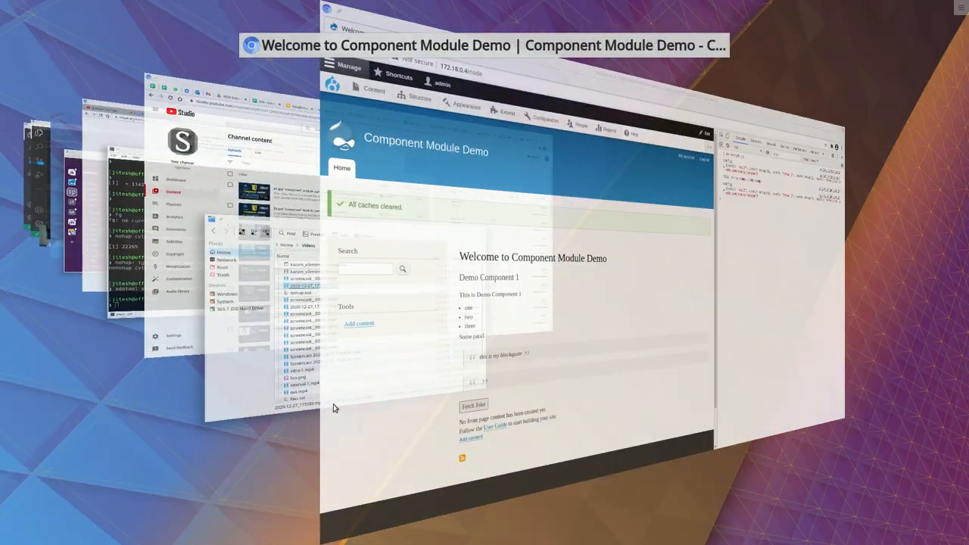
# Step: In Drupal's Block layout page, list the blocks placeable in the Content region
pyautogui.click(109, 80)
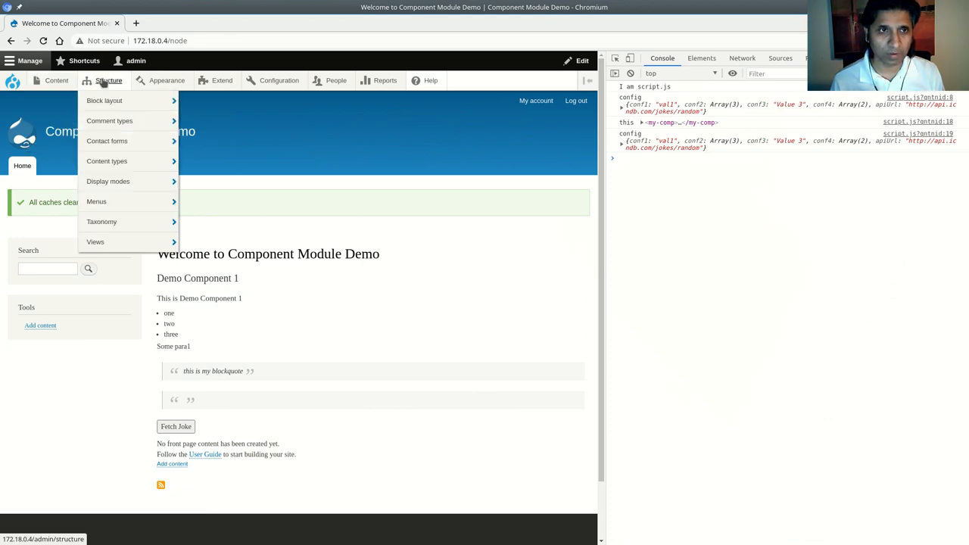
pyautogui.click(103, 100)
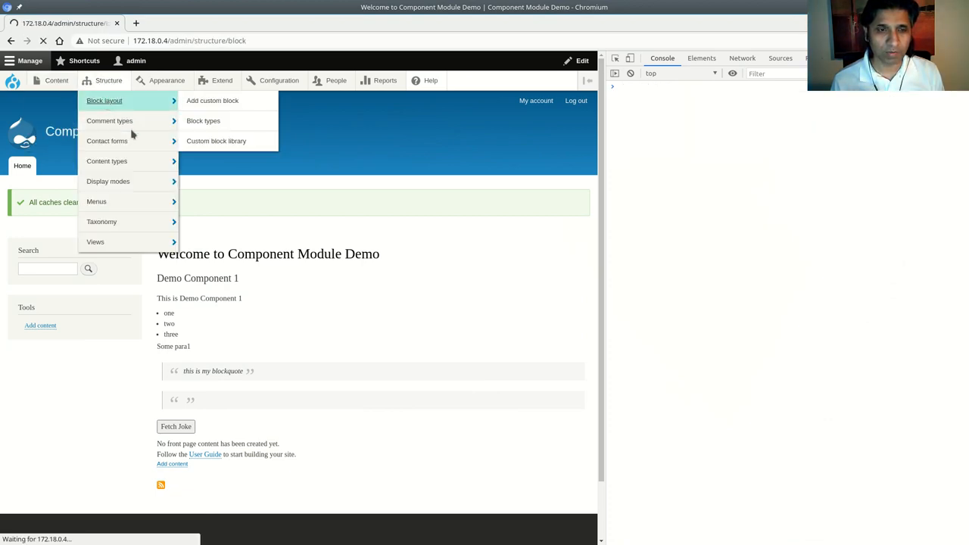
pyautogui.click(105, 100)
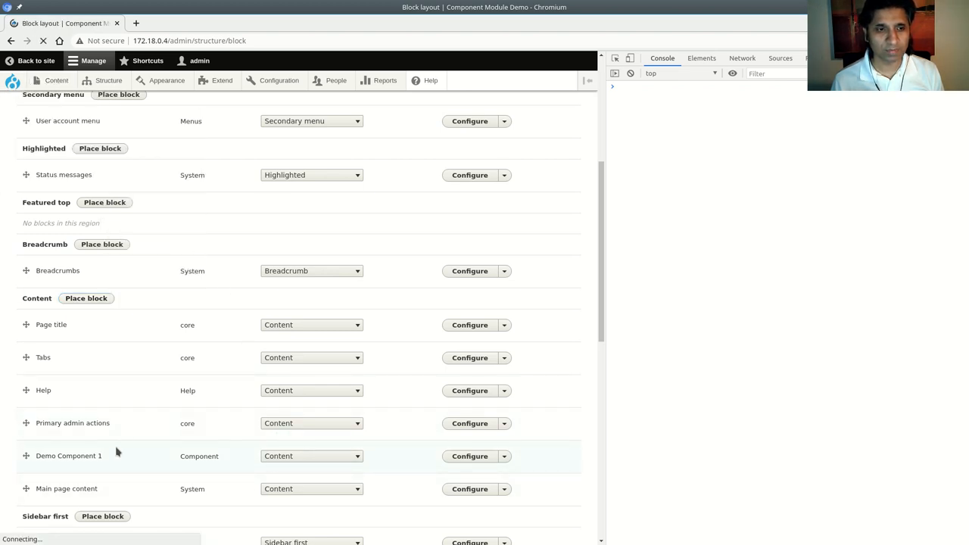
pyautogui.scroll(-3)
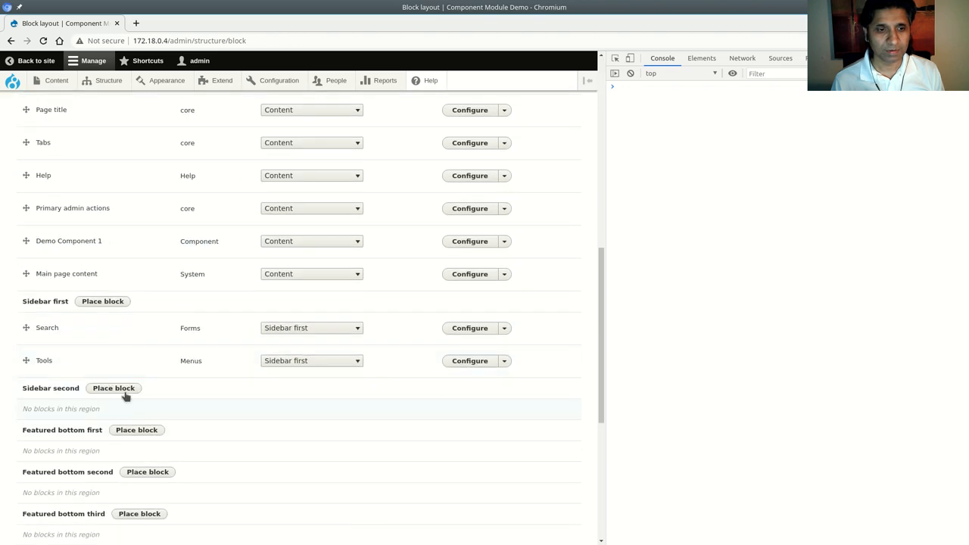
pyautogui.scroll(3)
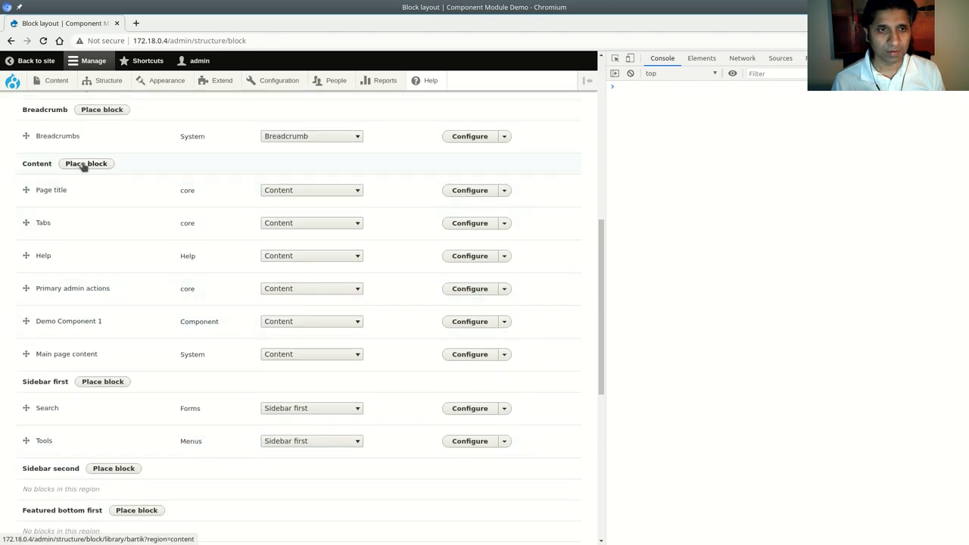
pyautogui.click(85, 164)
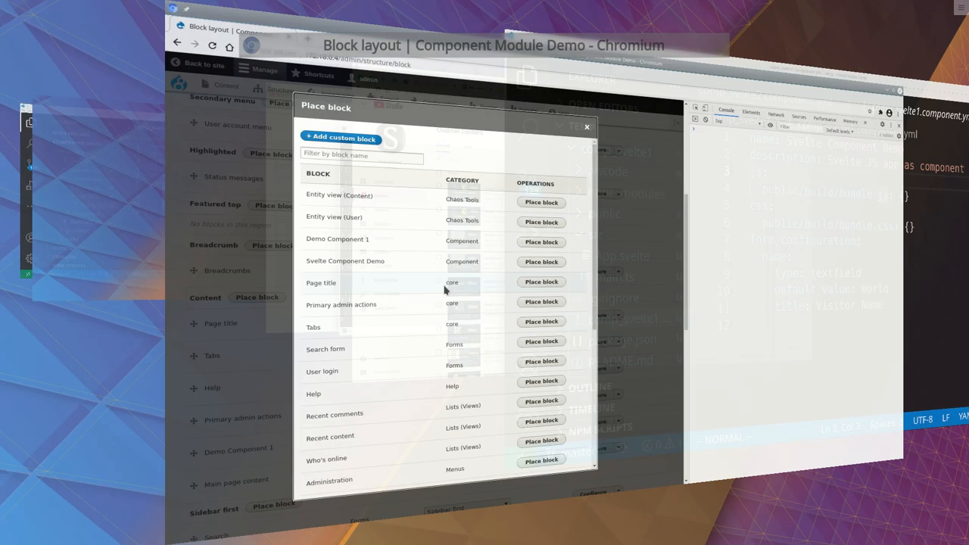
pyautogui.click(586, 127)
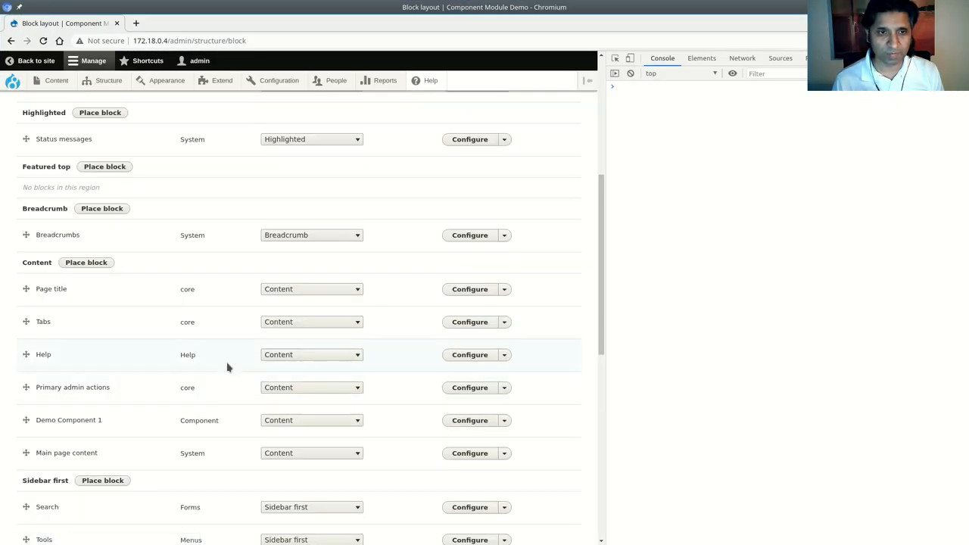
pyautogui.moveTo(86, 409)
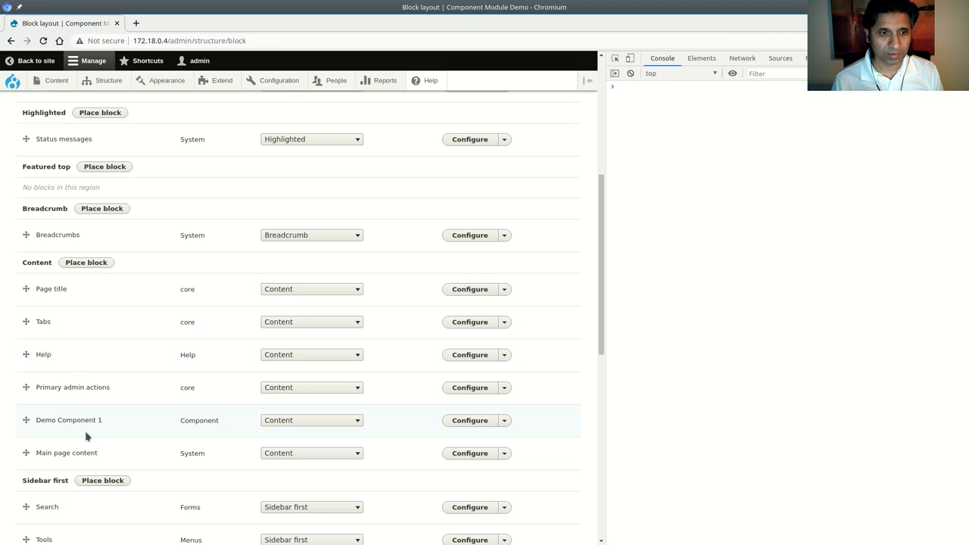
pyautogui.click(85, 262)
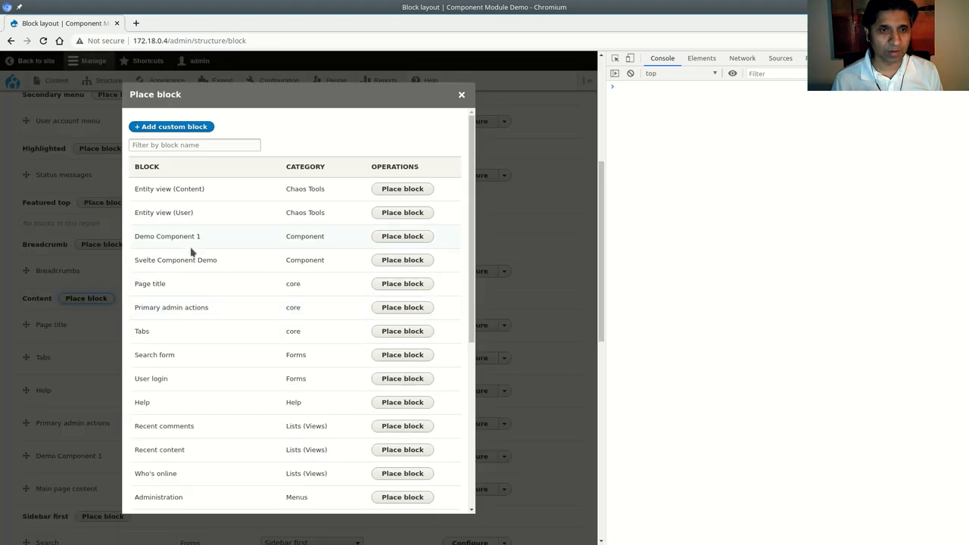
pyautogui.doubleClick(144, 260)
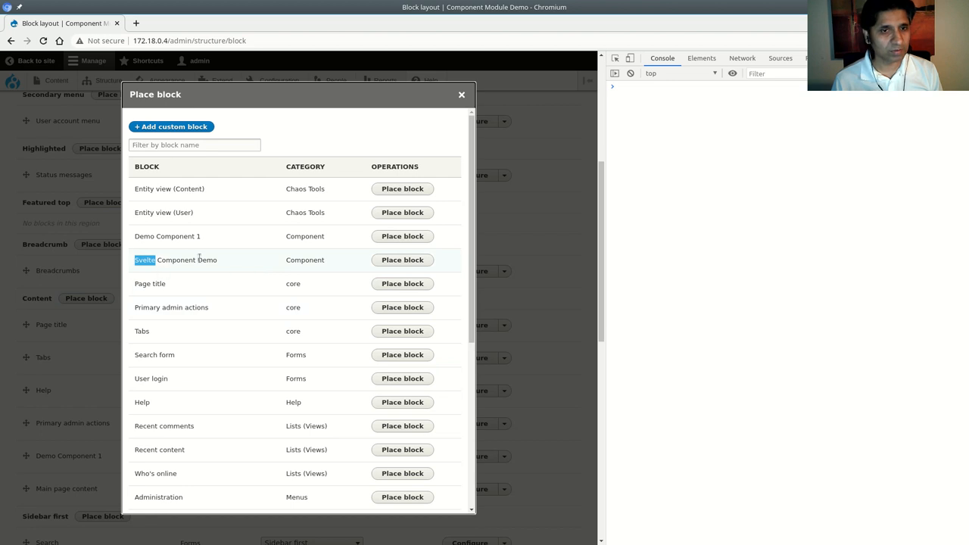
pyautogui.doubleClick(176, 259)
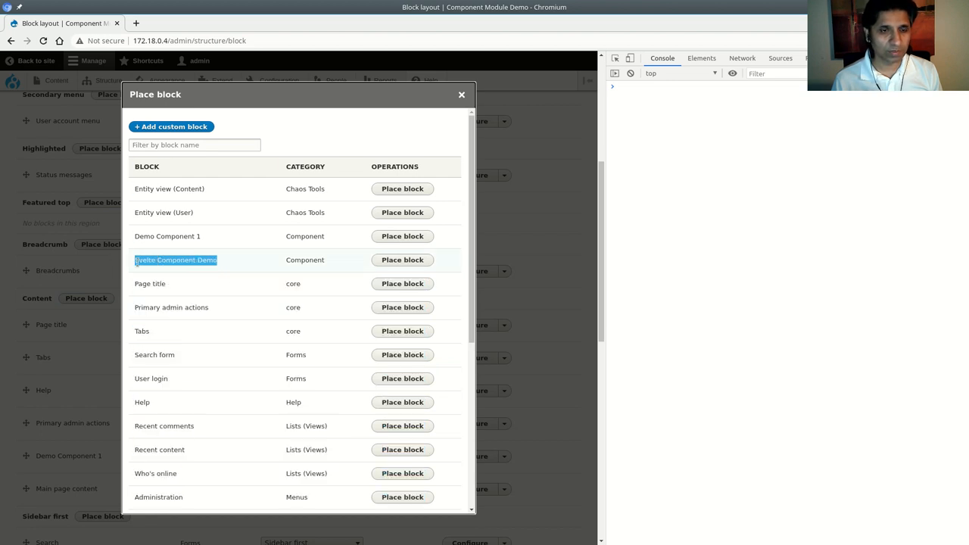
pyautogui.click(462, 94)
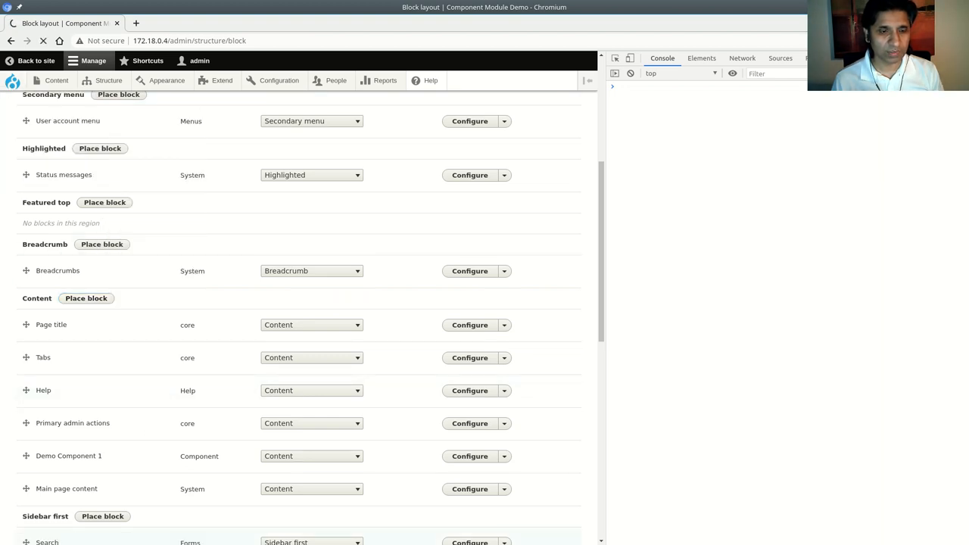
# Step: Reload Block layout and confirm the Content region list now shows Svelte Demo Component
pyautogui.click(104, 517)
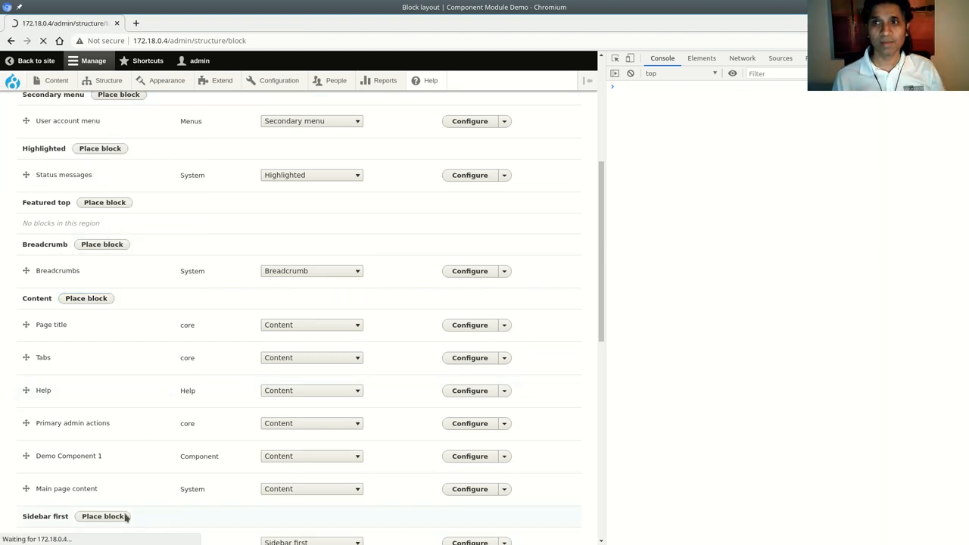
pyautogui.scroll(-3)
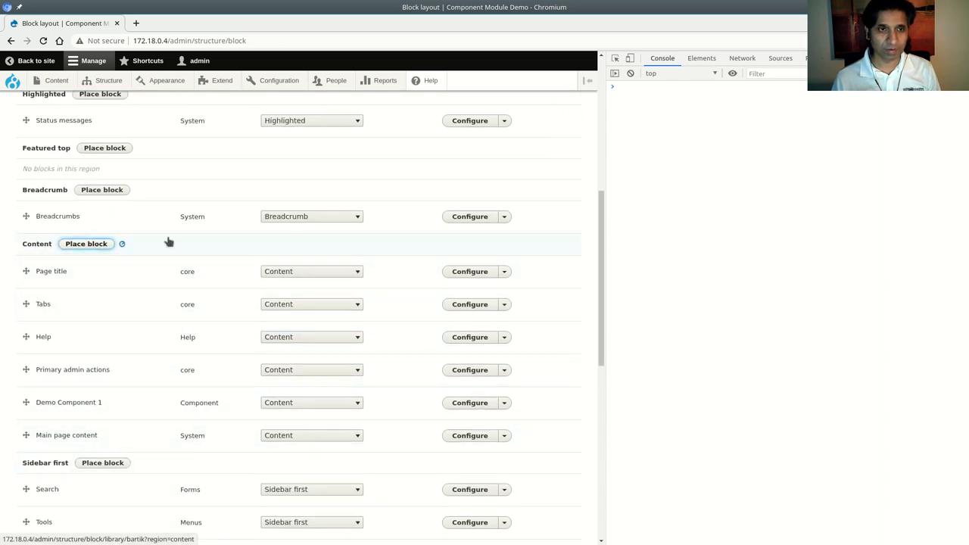
pyautogui.click(86, 243)
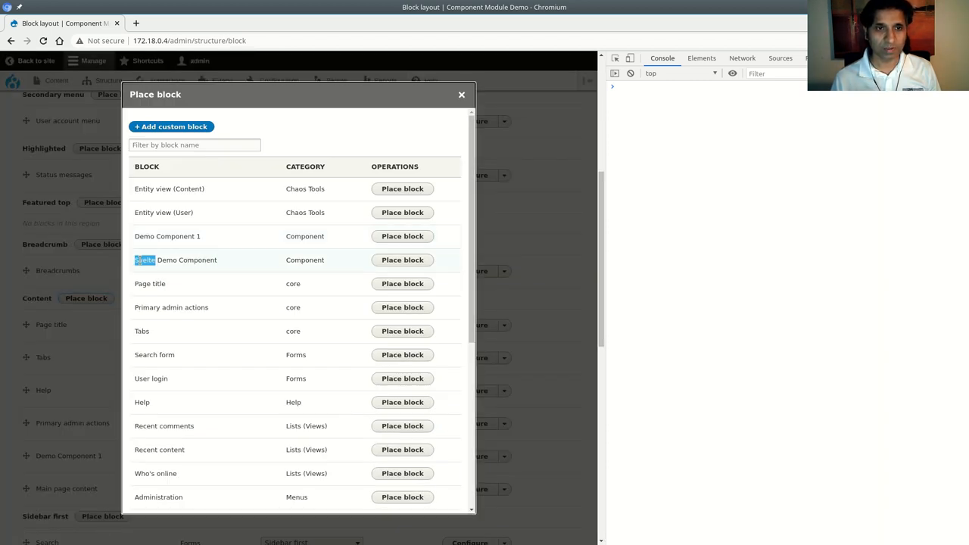
pyautogui.doubleClick(175, 259)
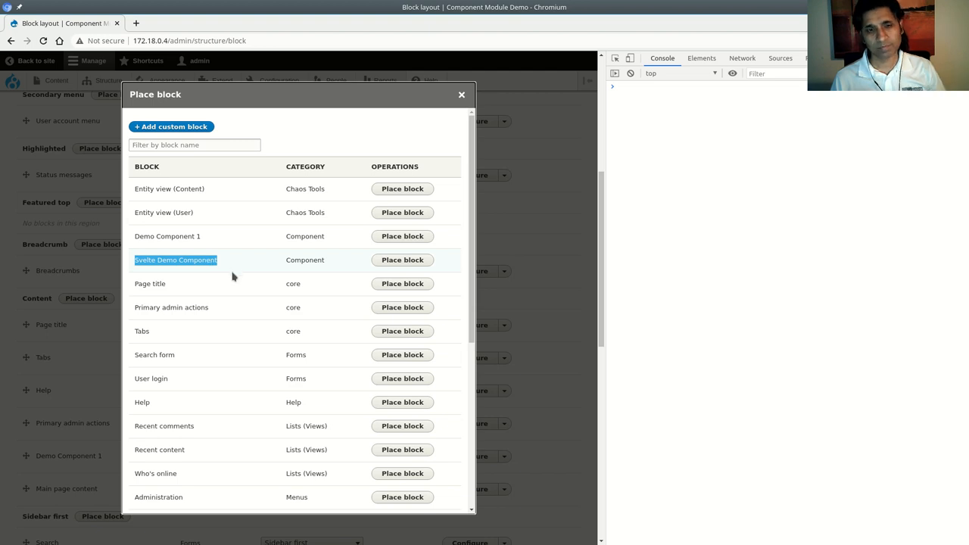
pyautogui.moveTo(220, 276)
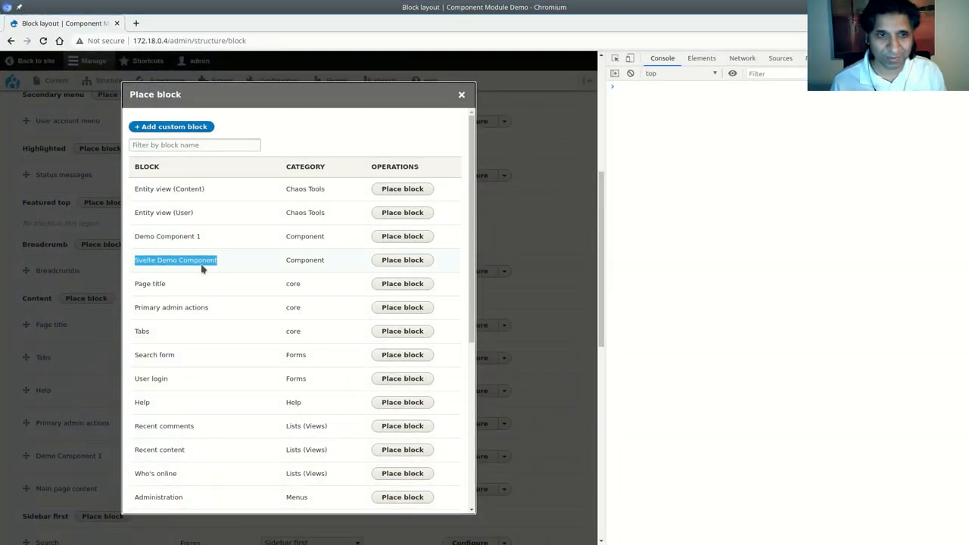
pyautogui.click(462, 94)
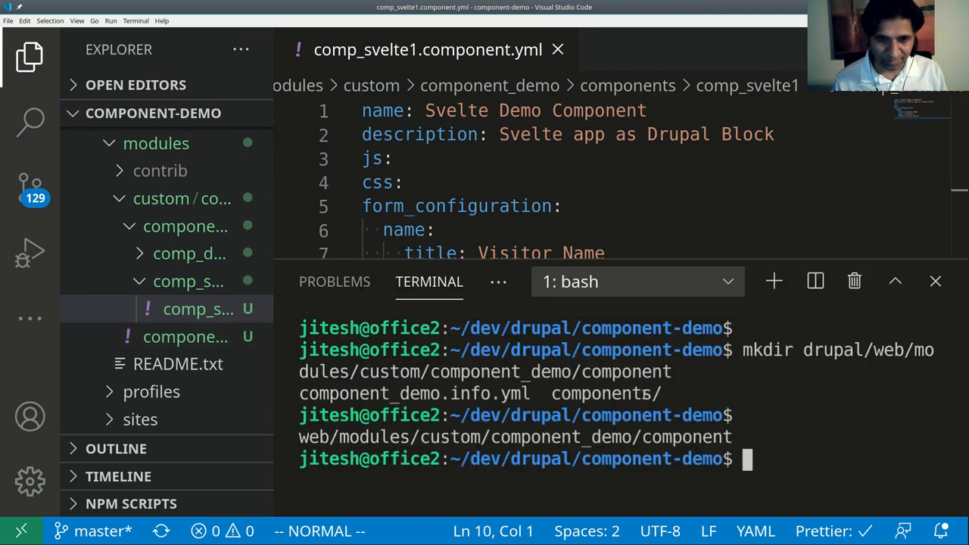
# Step: Change the terminal directory into component_demo/components/comp_svelte1
pyautogui.write('cd')
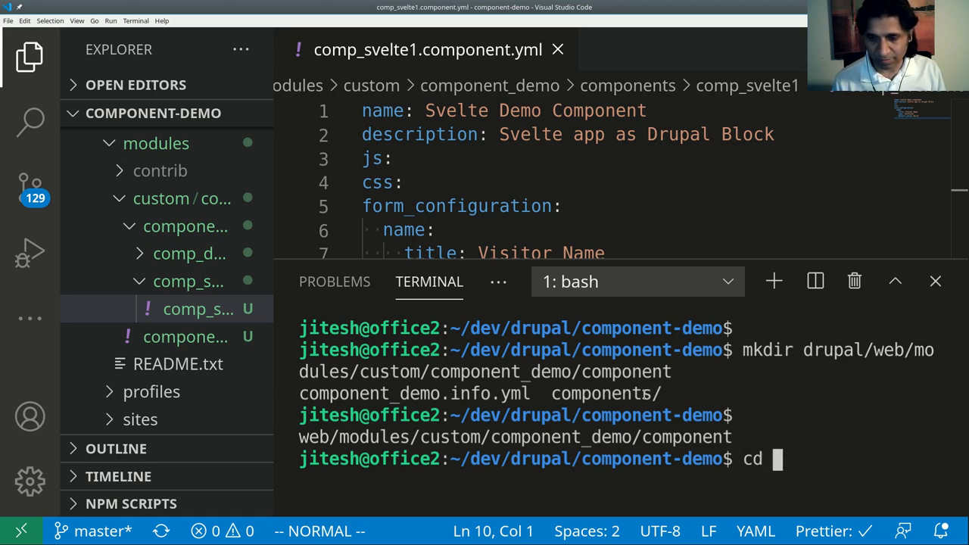
pyautogui.write('drupal/web/')
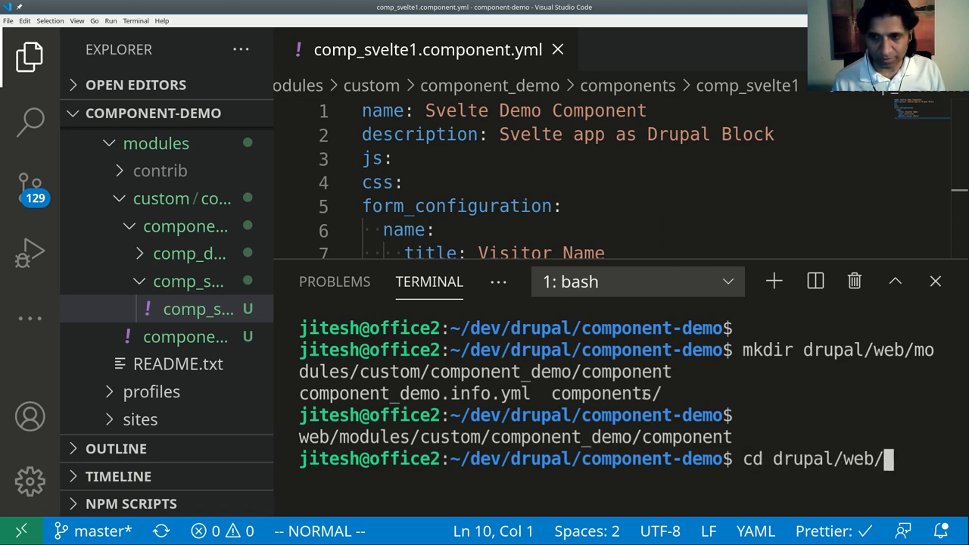
pyautogui.write('custom/')
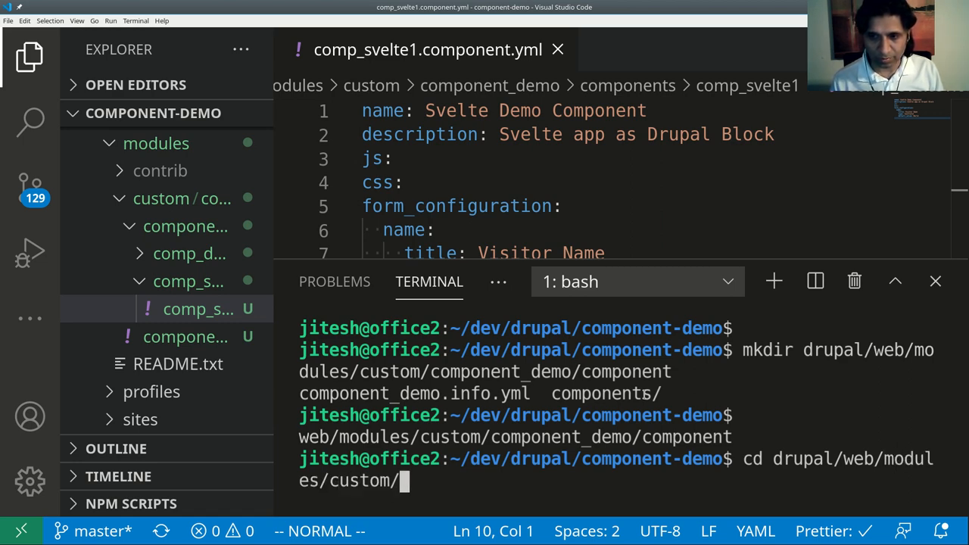
pyautogui.write('component_demo/components/')
pyautogui.write('cd')
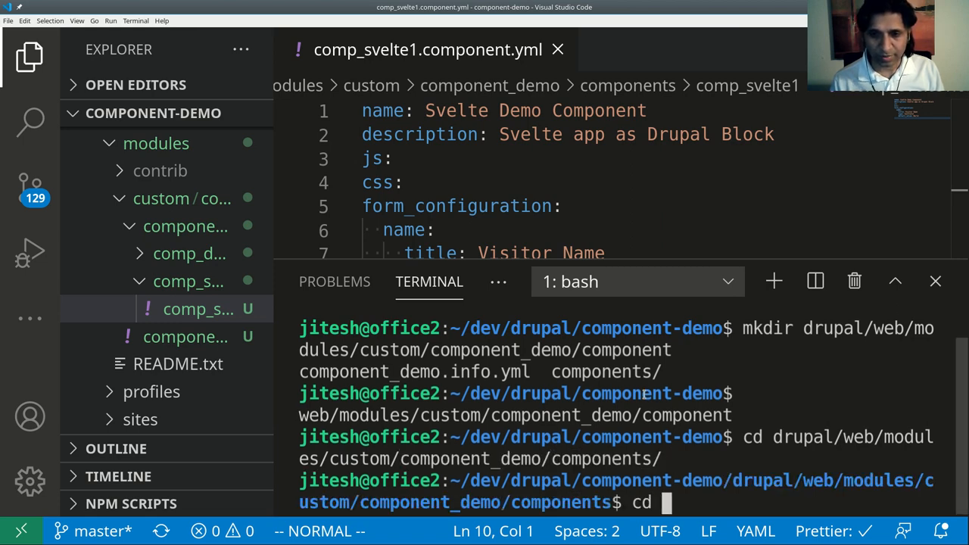
pyautogui.write('comp_svelte1/')
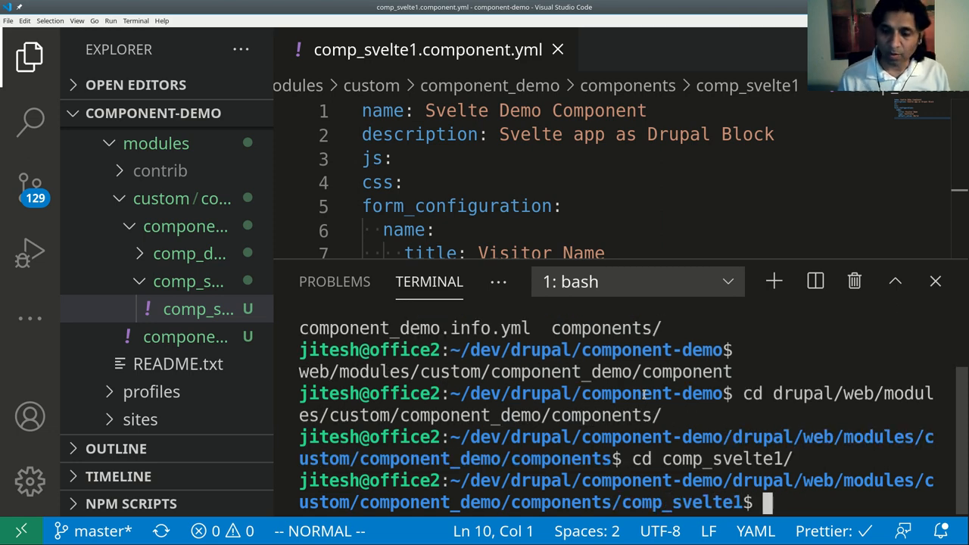
# Step: Clone sveltejs/template into the folder with npx degit, retrying with --force after it refuses
pyautogui.write('npx d')
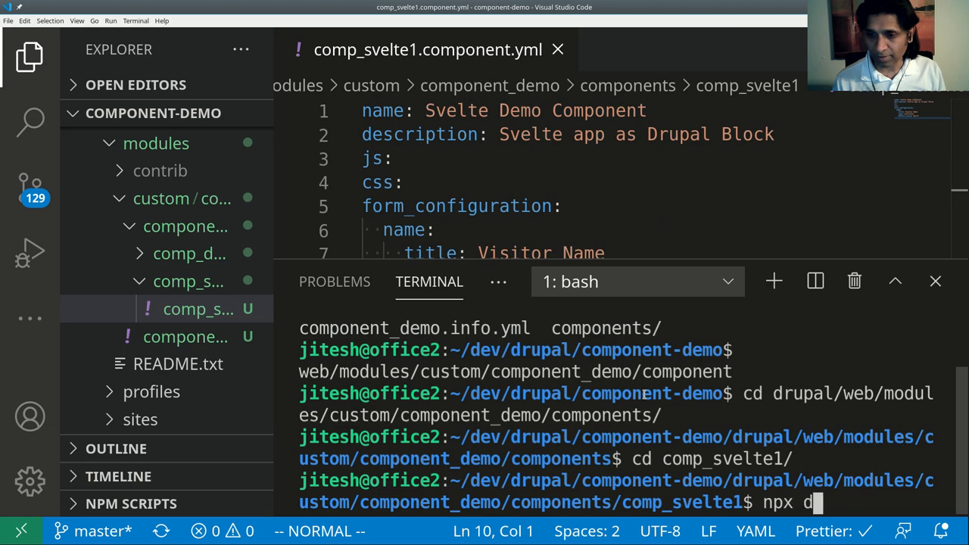
pyautogui.write('egit te')
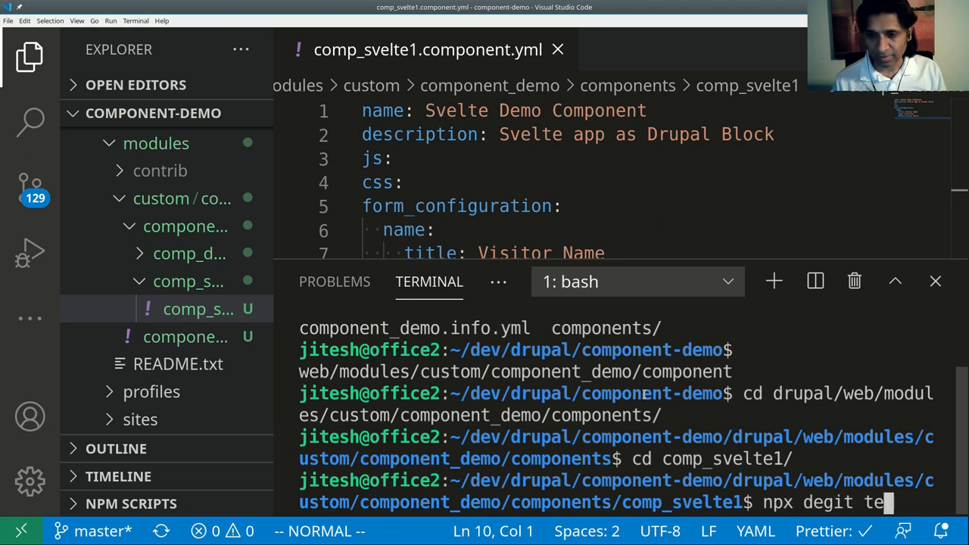
pyautogui.write('sveltejs/template')
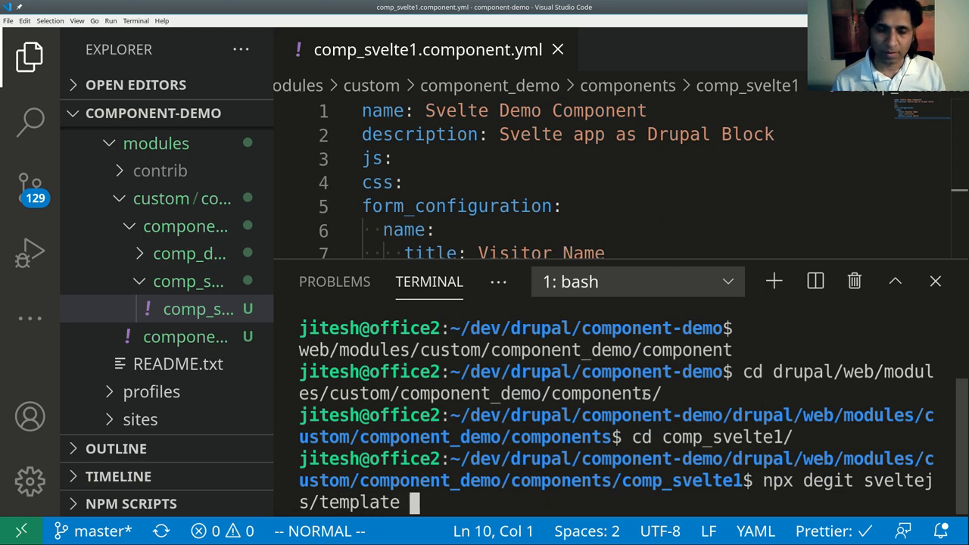
pyautogui.write('.')
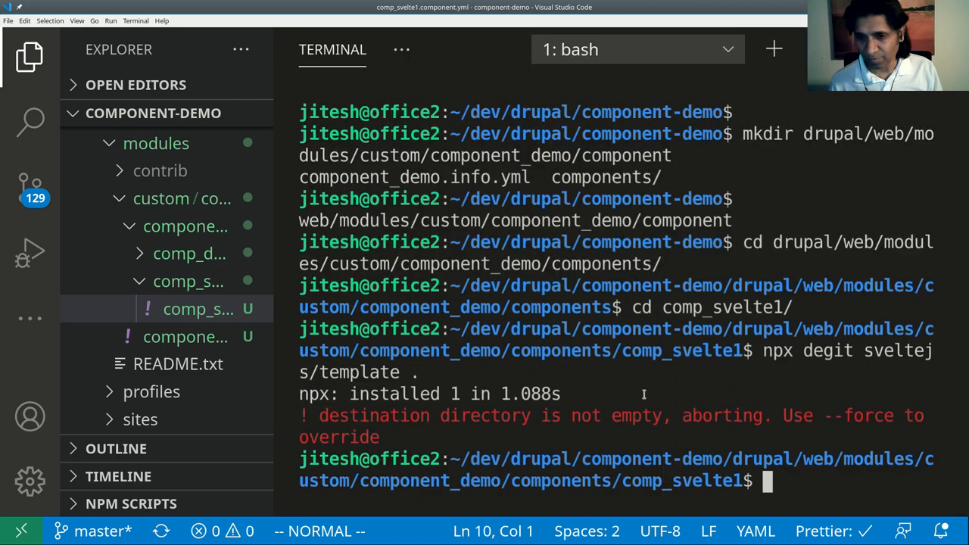
pyautogui.moveTo(637, 433)
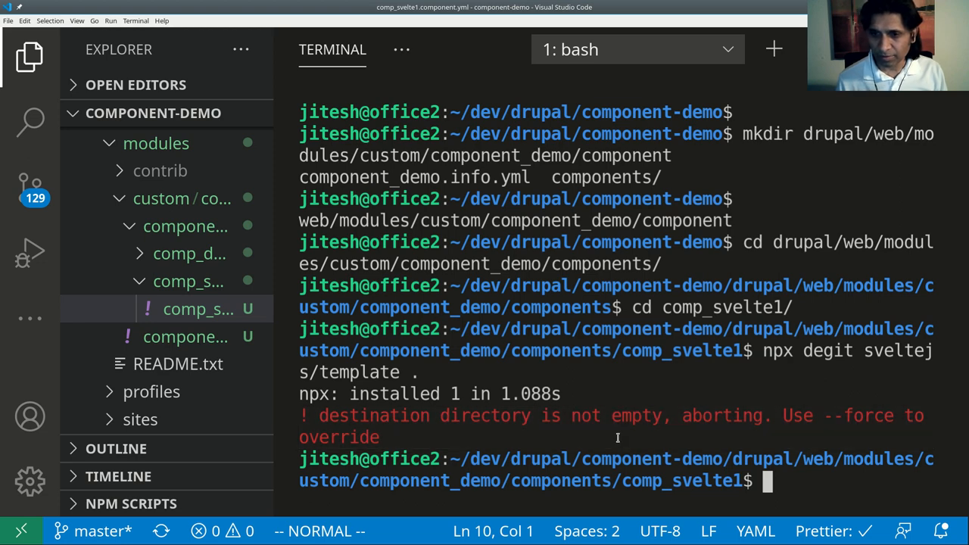
pyautogui.write('npx degit sveltejs/template . --f')
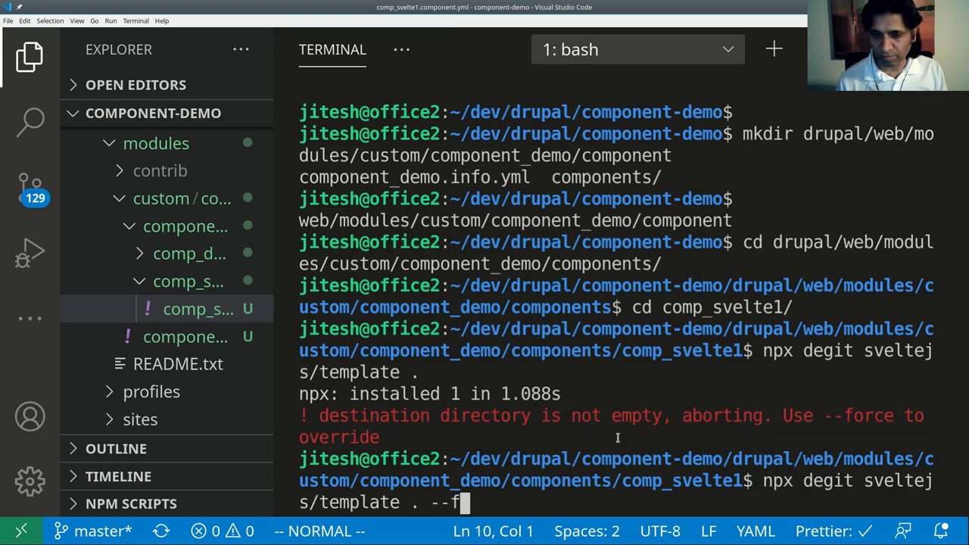
pyautogui.write('orce')
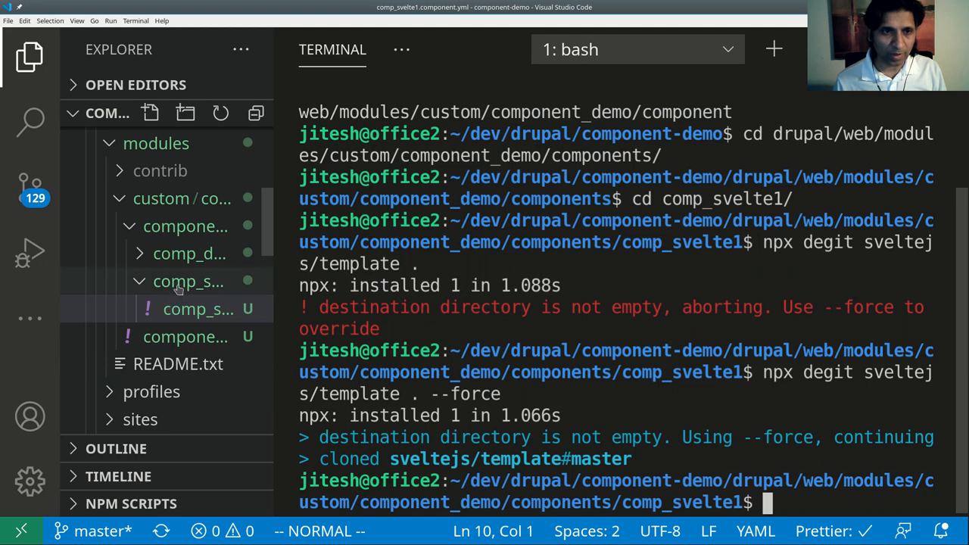
# Step: Expand comp_svelte1 and its public and src folders to inspect the cloned template files
pyautogui.click(188, 281)
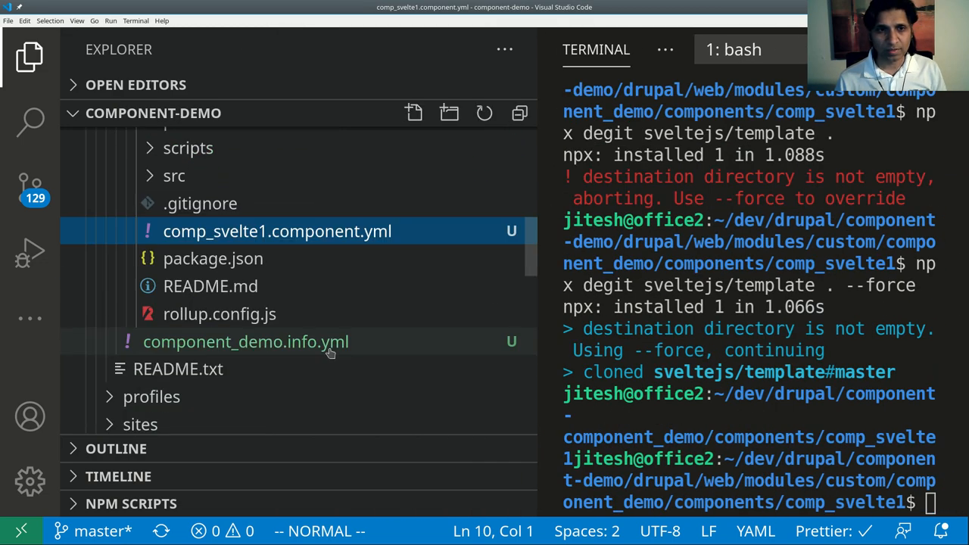
pyautogui.click(205, 155)
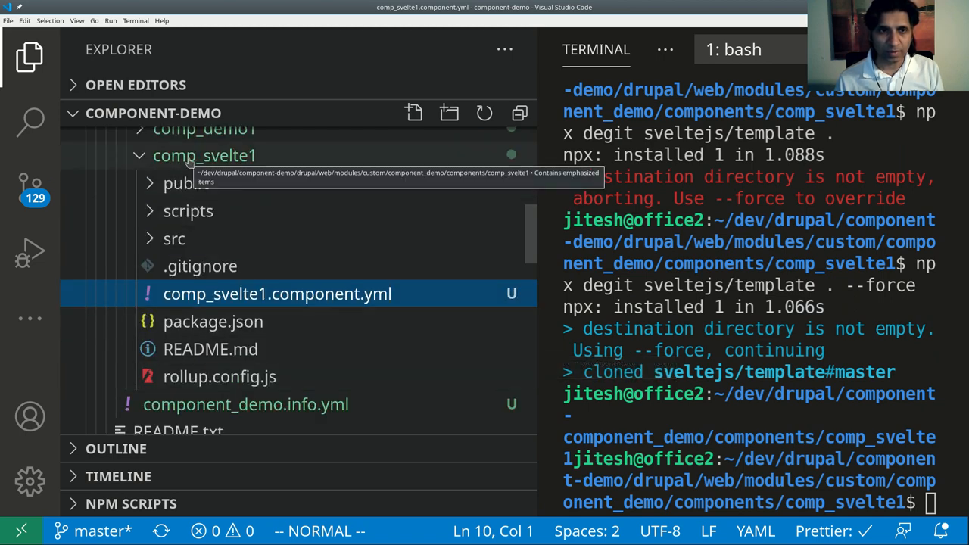
pyautogui.click(179, 182)
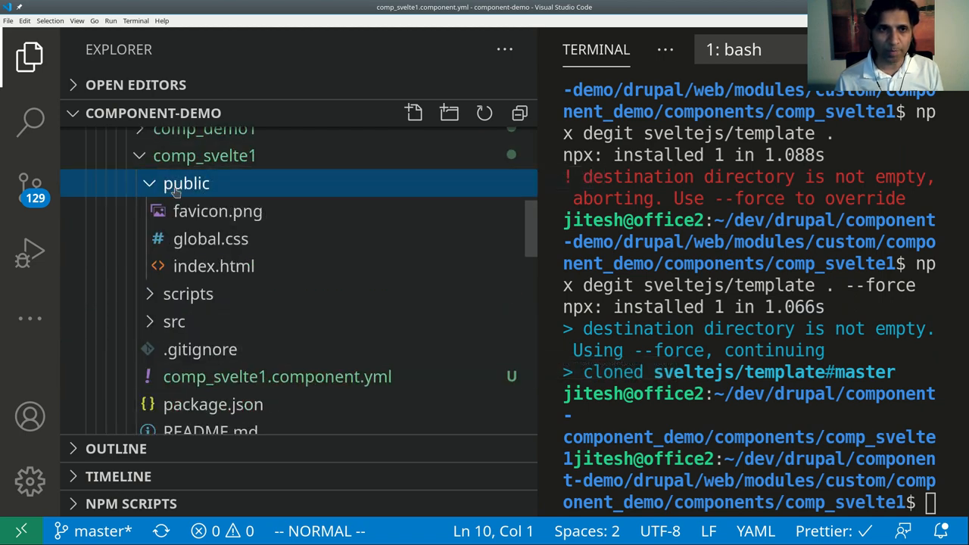
pyautogui.moveTo(210, 224)
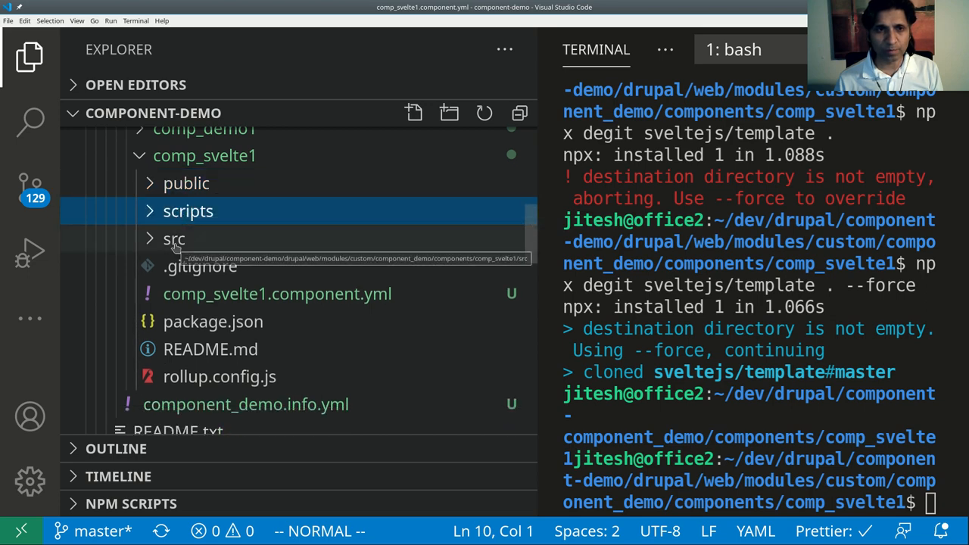
pyautogui.click(174, 238)
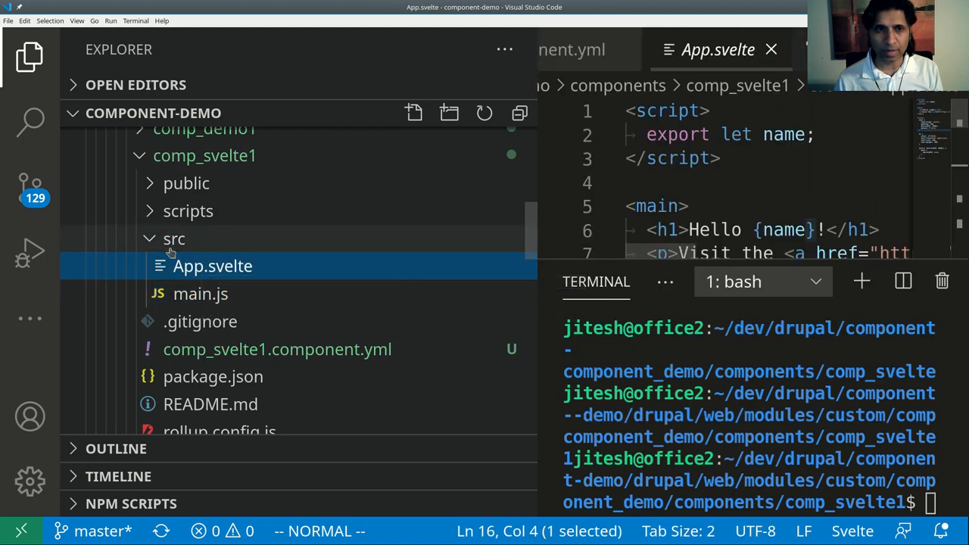
# Step: View App.svelte, hide the sidebar and install the template's dependencies with yarn
pyautogui.click(174, 239)
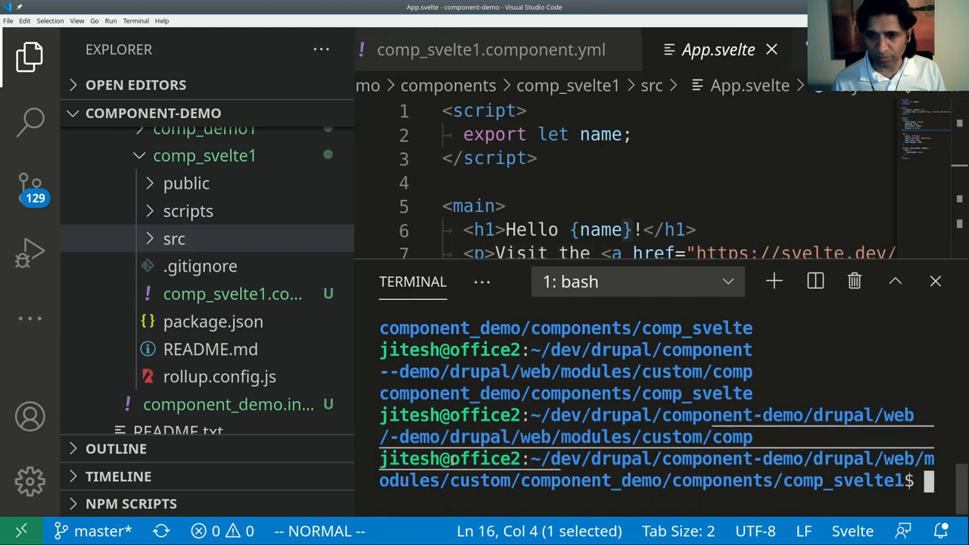
pyautogui.click(30, 56)
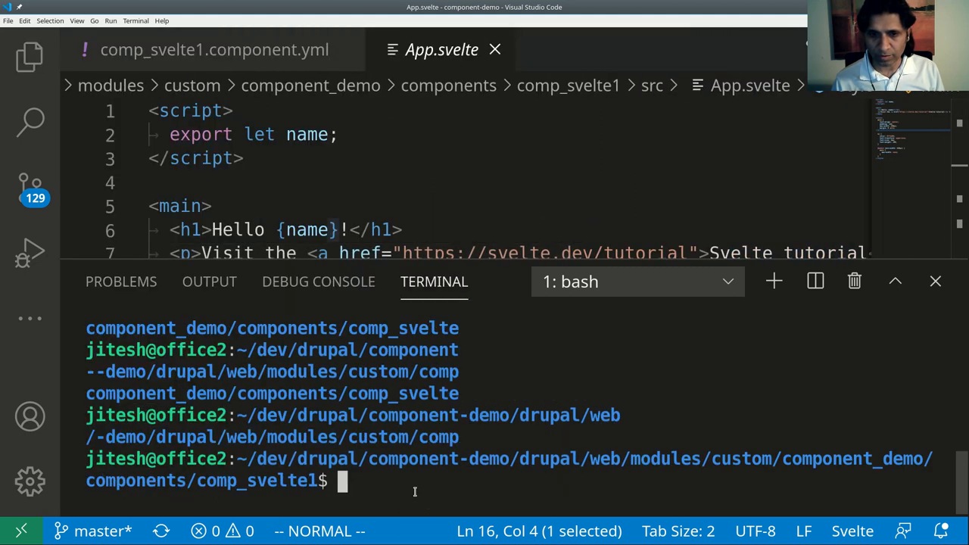
pyautogui.write('y')
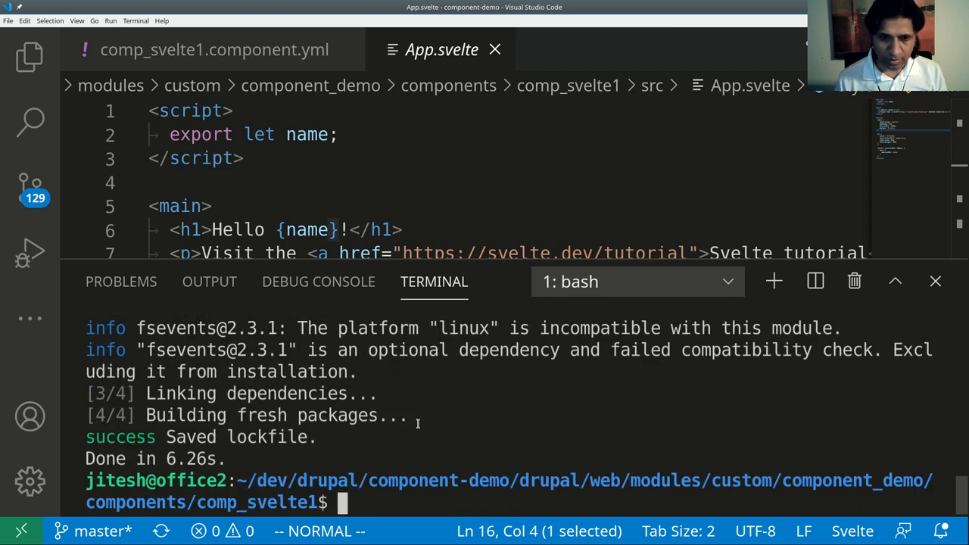
pyautogui.moveTo(30, 57)
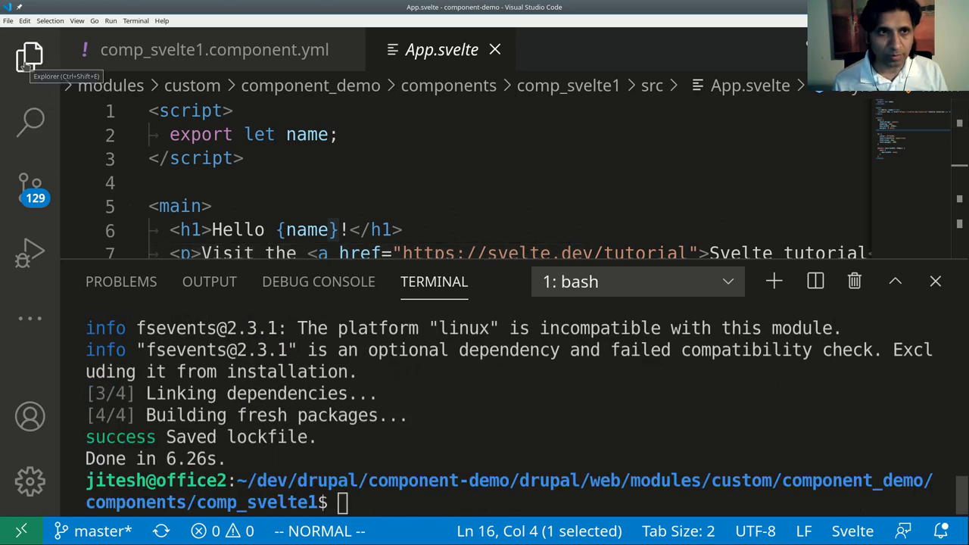
# Step: Run the comp_svelte1 dev script from NPM Scripts until the app reports ready at localhost:5000
pyautogui.click(30, 57)
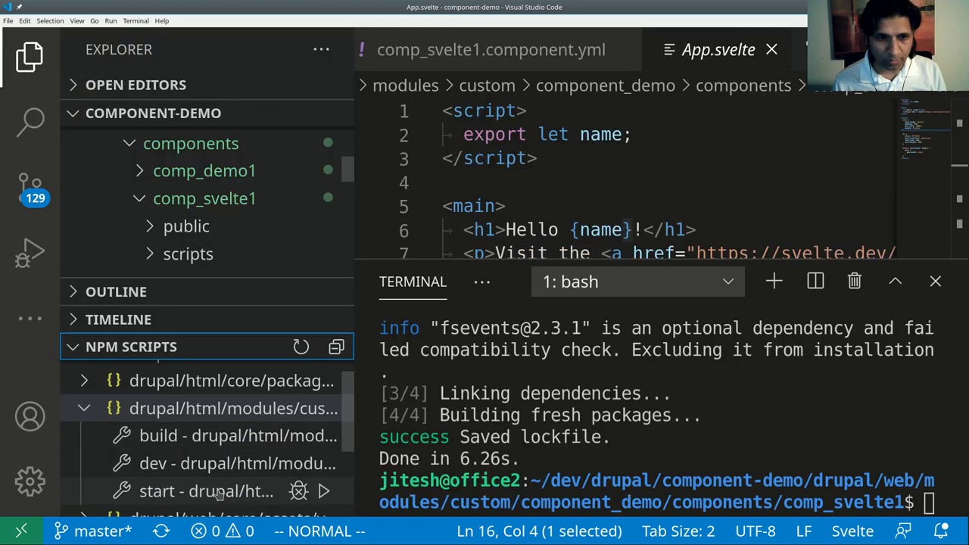
pyautogui.scroll(-3)
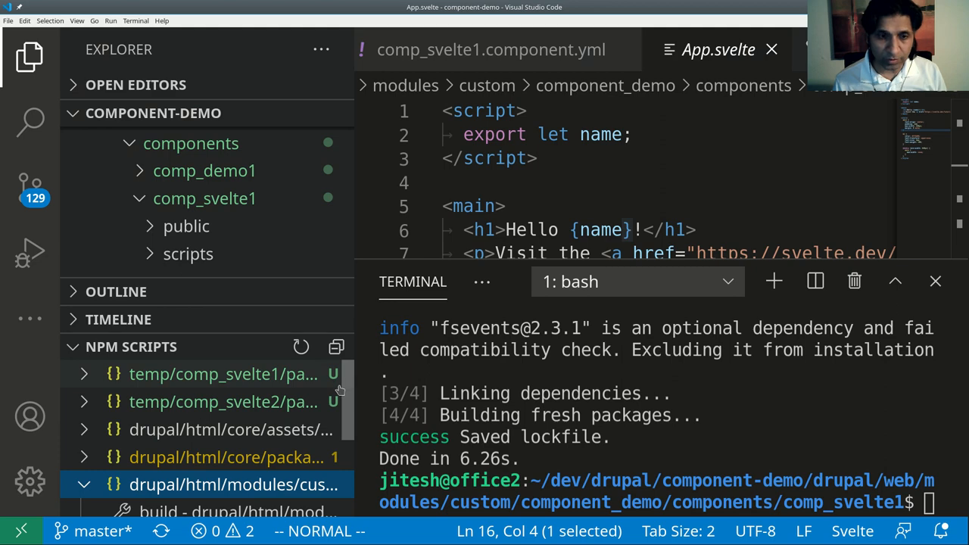
pyautogui.scroll(-3)
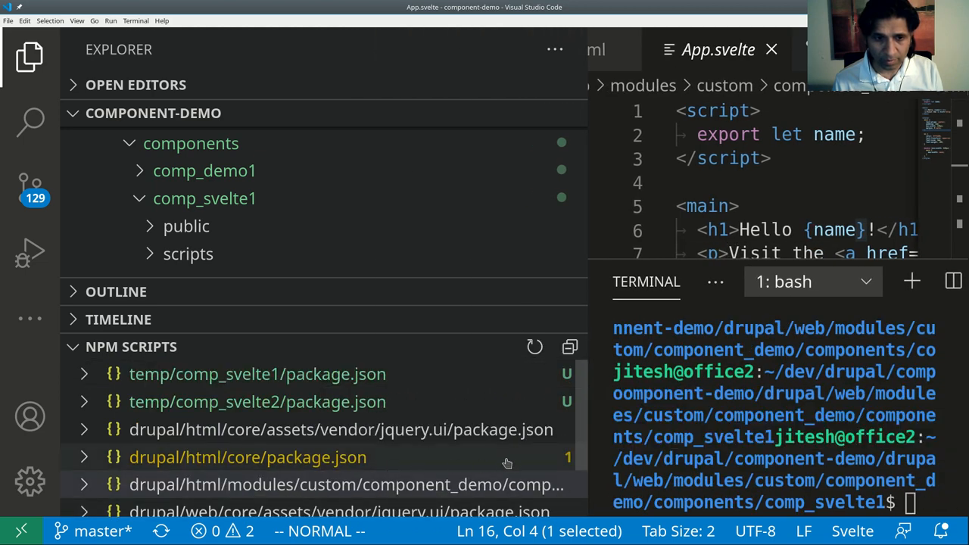
pyautogui.moveTo(535, 469)
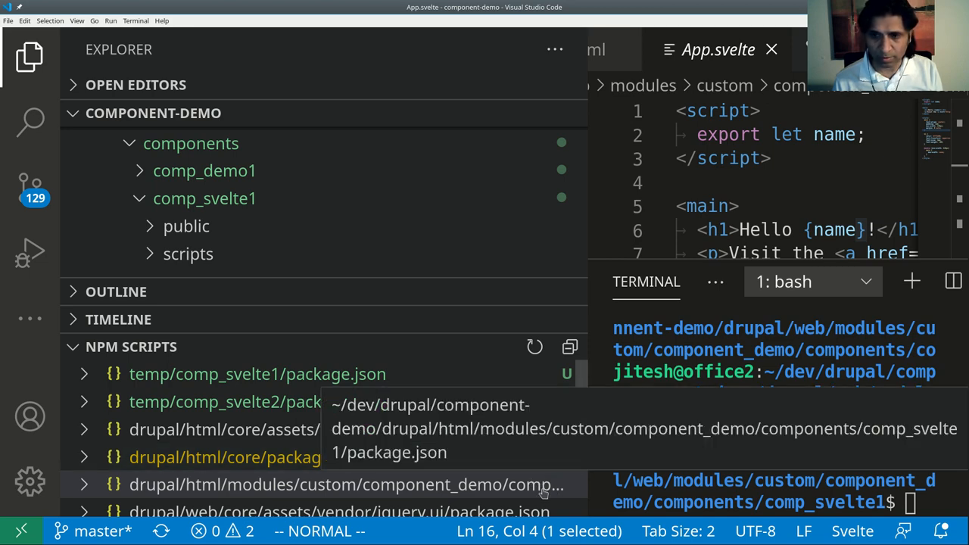
pyautogui.scroll(-3)
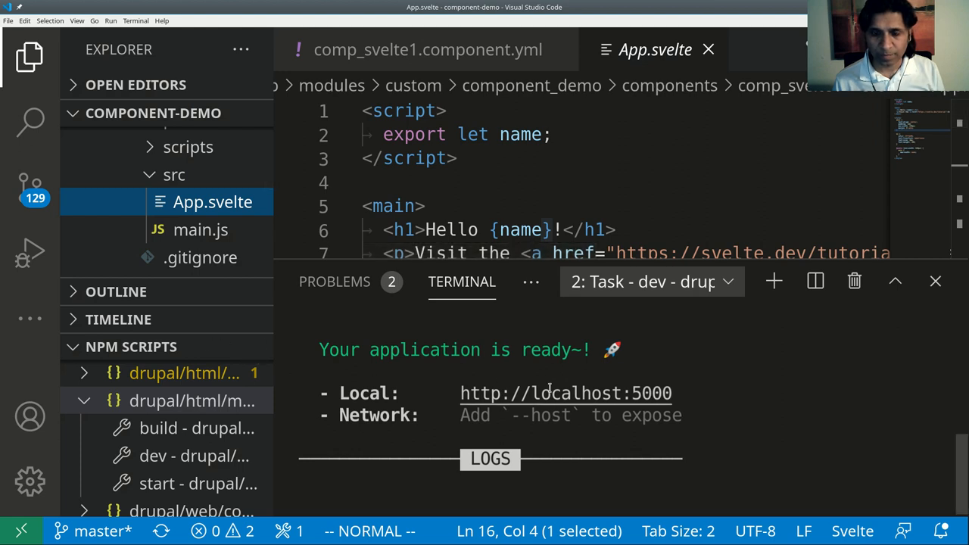
pyautogui.moveTo(565, 393)
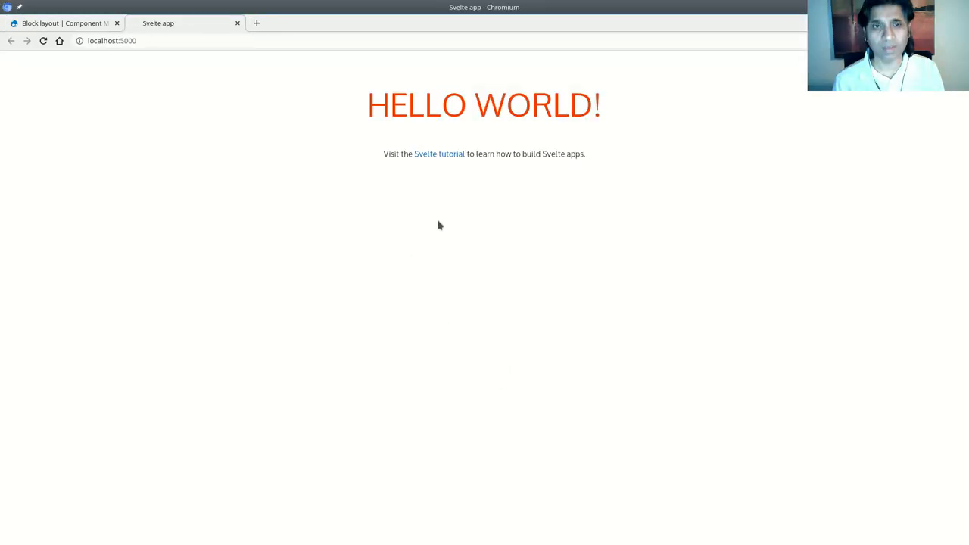
pyautogui.moveTo(479, 203)
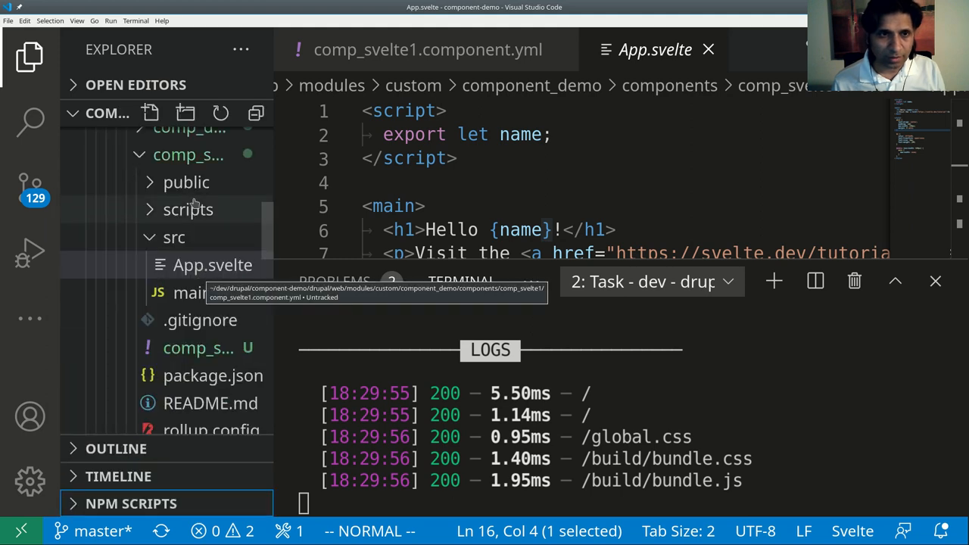
# Step: Check the build output in public and reopen comp_svelte1.component.yml to edit its js key
pyautogui.click(186, 182)
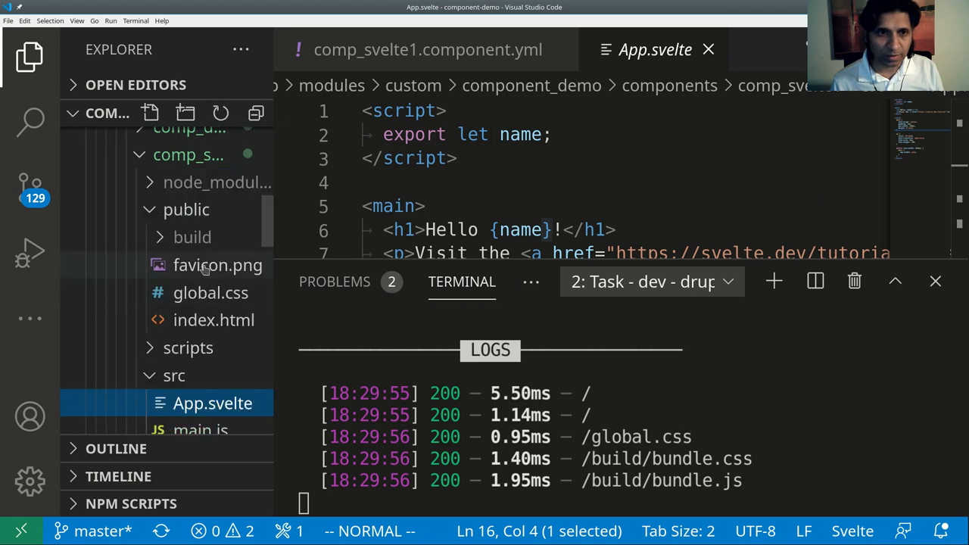
pyautogui.click(192, 237)
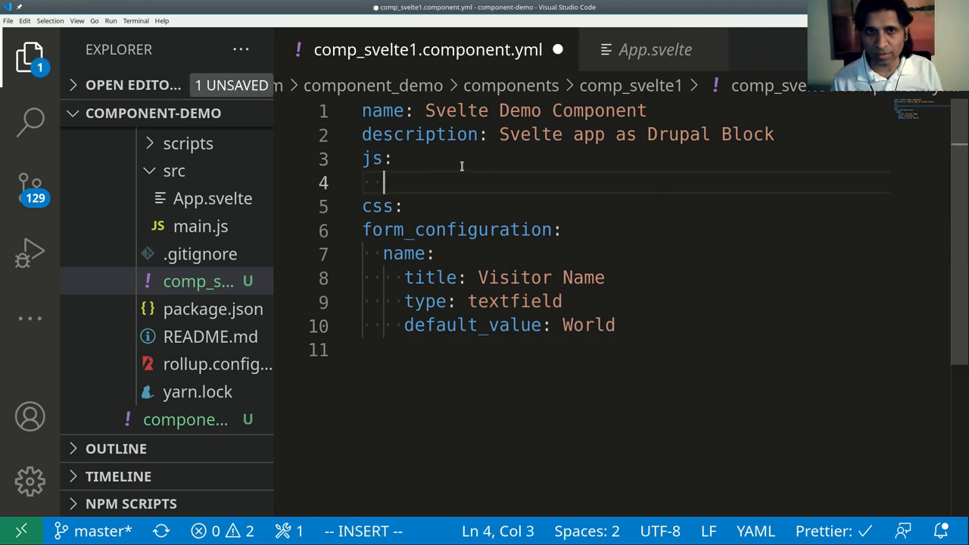
# Step: Complete the js entry as public/build/bundle.js: {} in comp_svelte1.component.yml
pyautogui.write('publi')
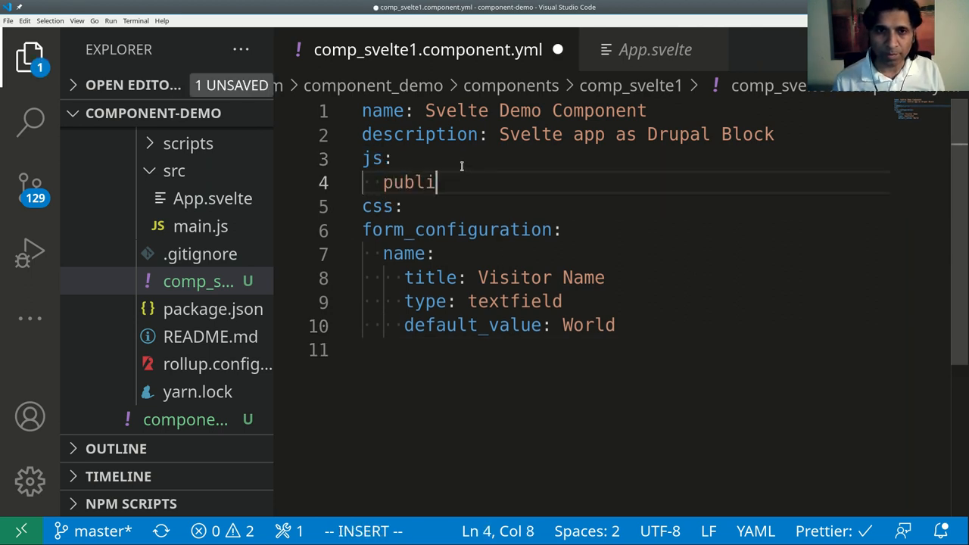
pyautogui.write('c/b')
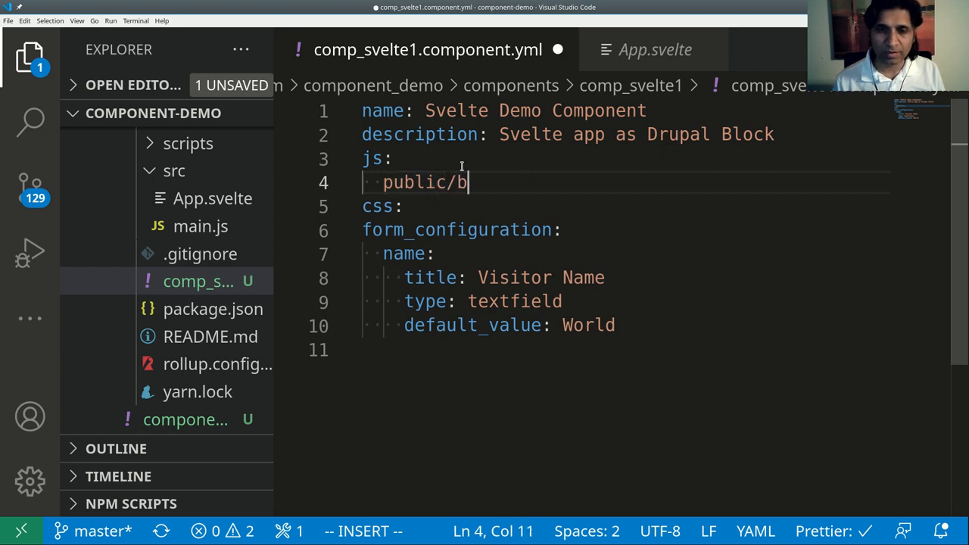
pyautogui.write('uild/b')
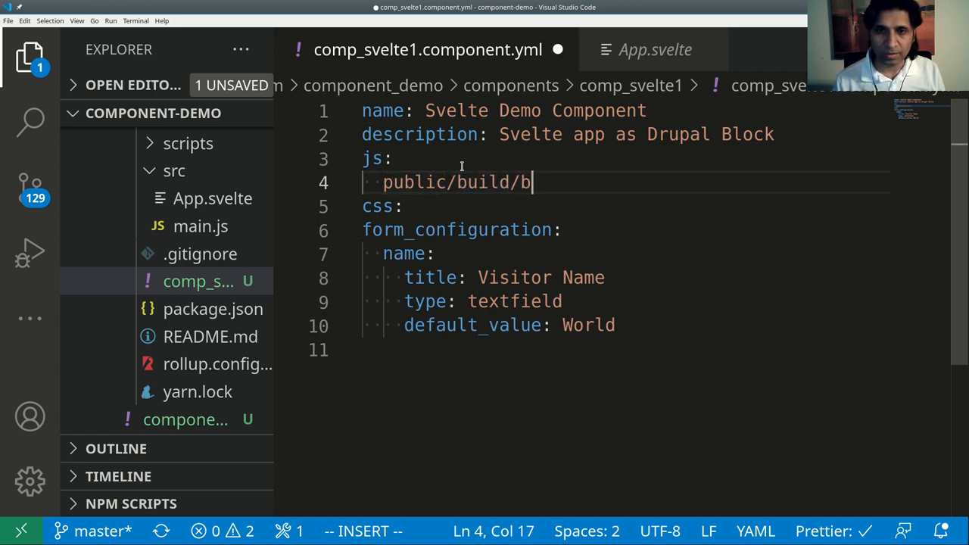
pyautogui.write('undle.js')
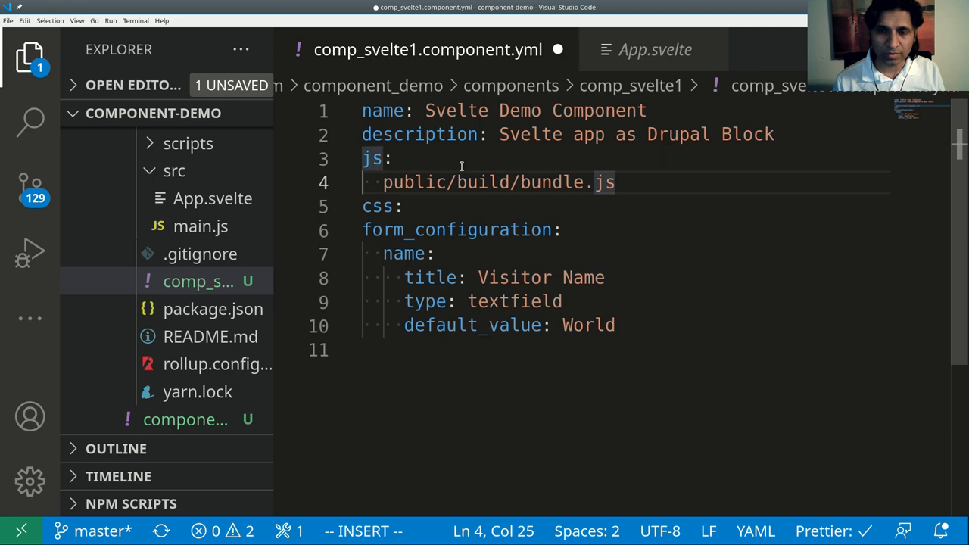
pyautogui.write(': {}')
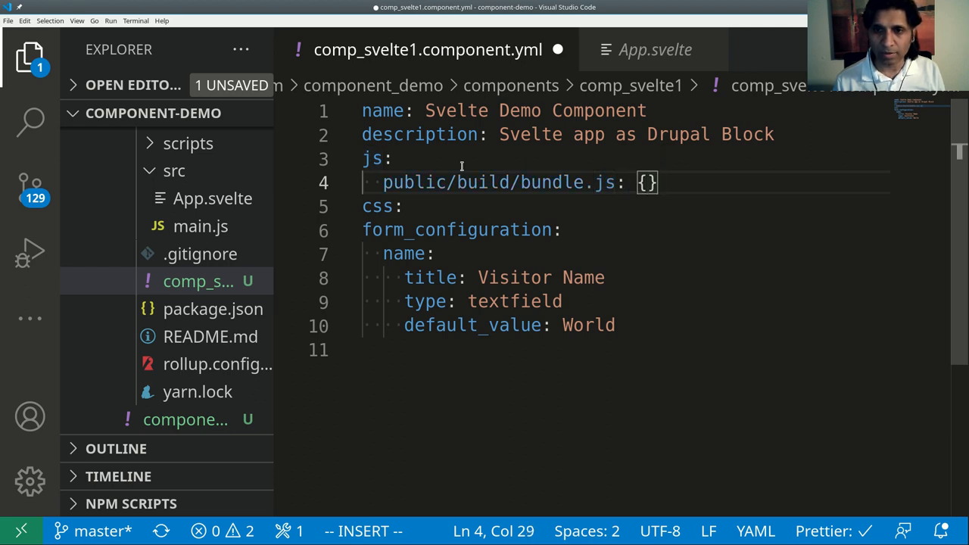
pyautogui.press('Escape')
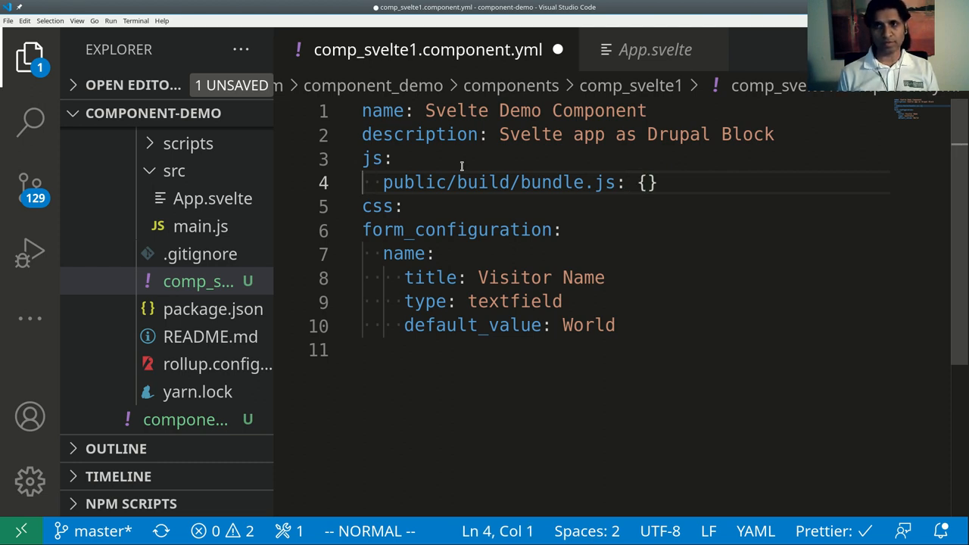
pyautogui.write('public/build/bundle.js: {}')
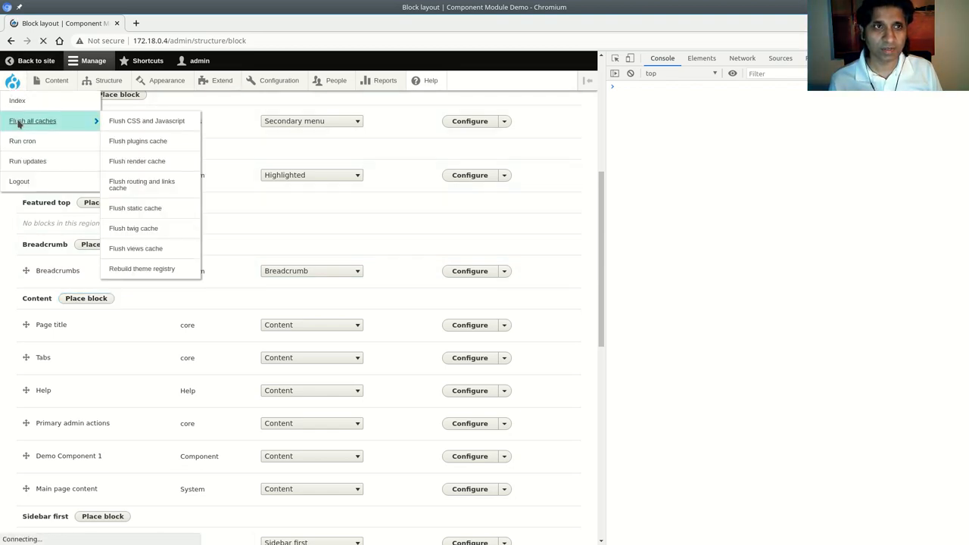
# Step: Flush all Drupal caches and go to Structure > Block layout
pyautogui.click(32, 121)
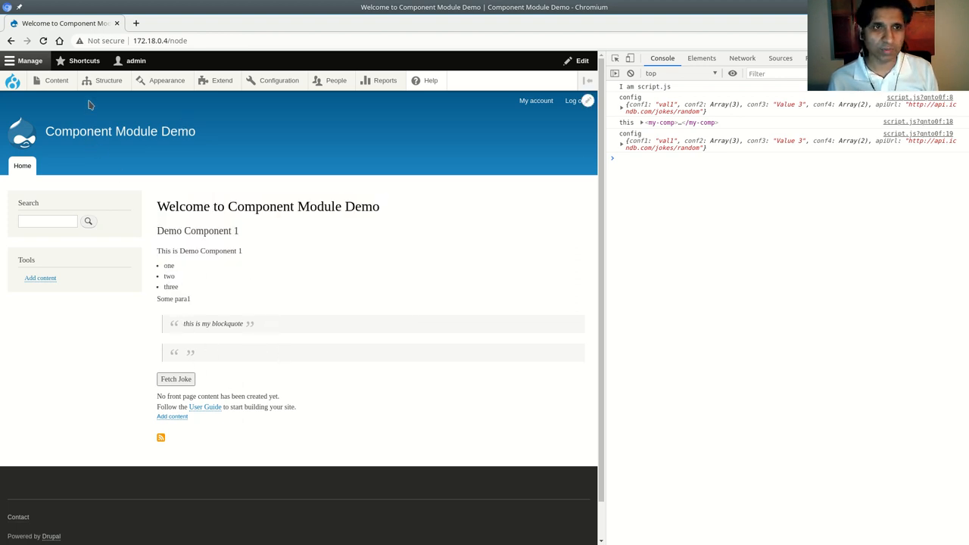
pyautogui.click(109, 80)
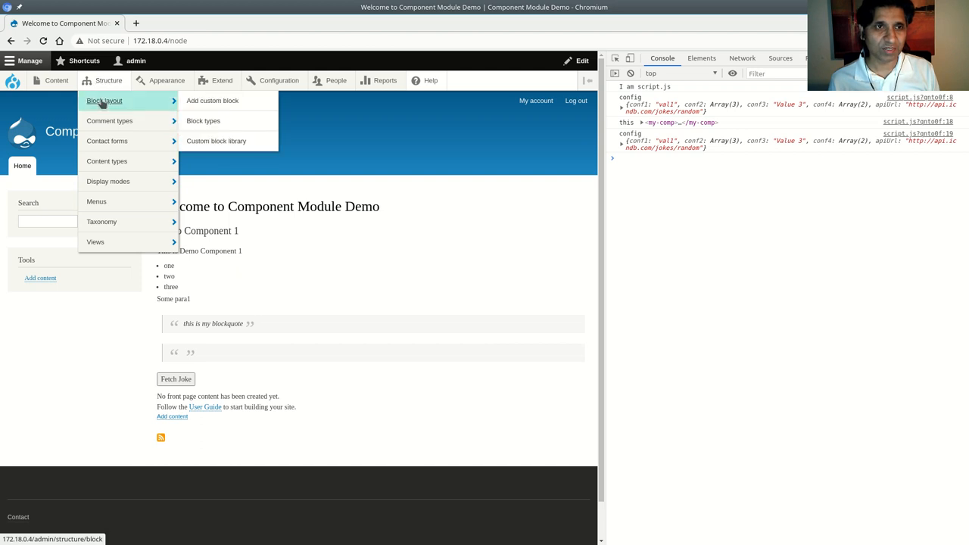
pyautogui.click(105, 100)
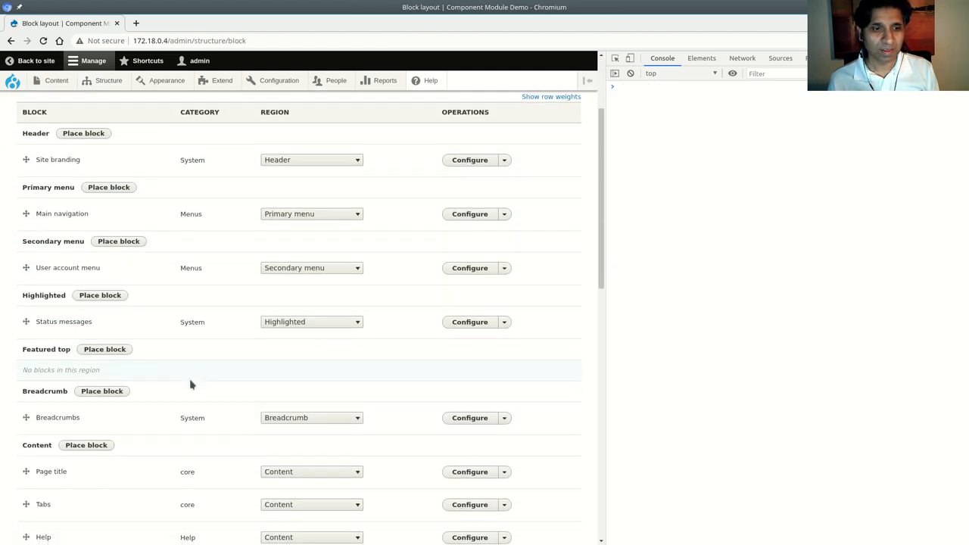
pyautogui.scroll(-3)
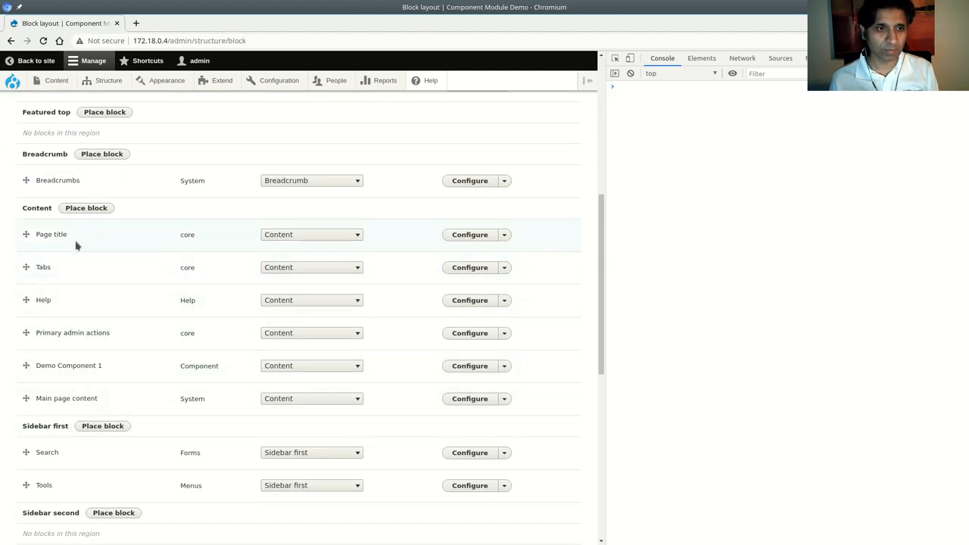
# Step: Disable the Demo Component 1 block from its operations dropdown
pyautogui.doubleClick(68, 365)
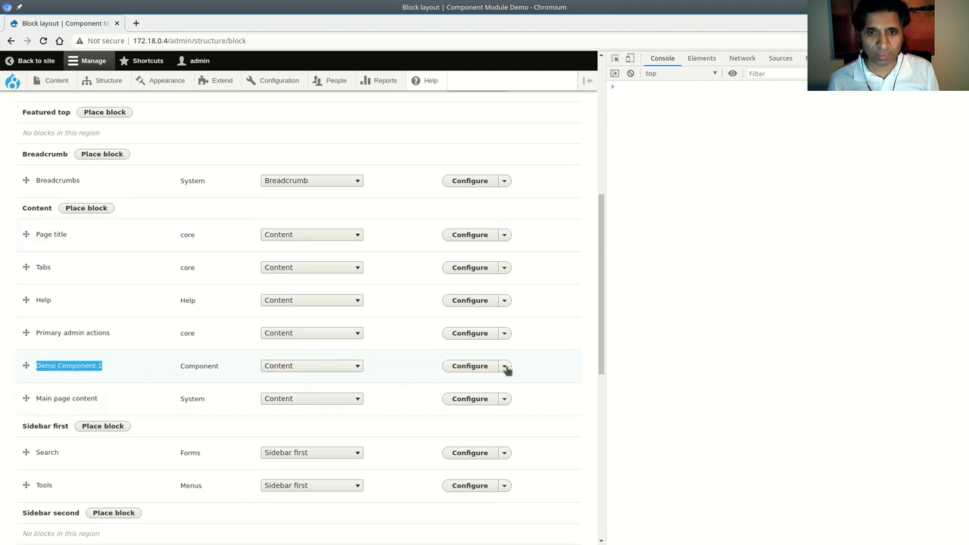
pyautogui.click(503, 366)
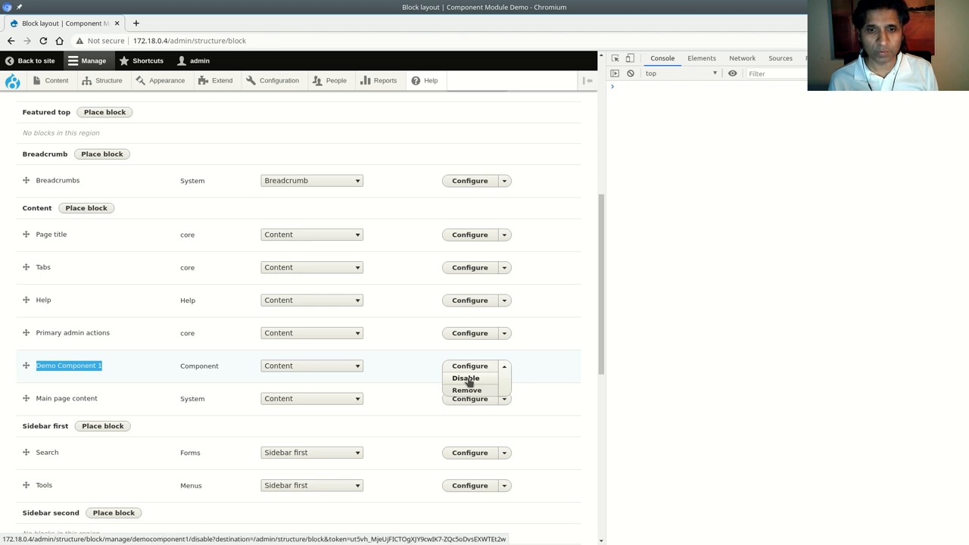
pyautogui.click(465, 378)
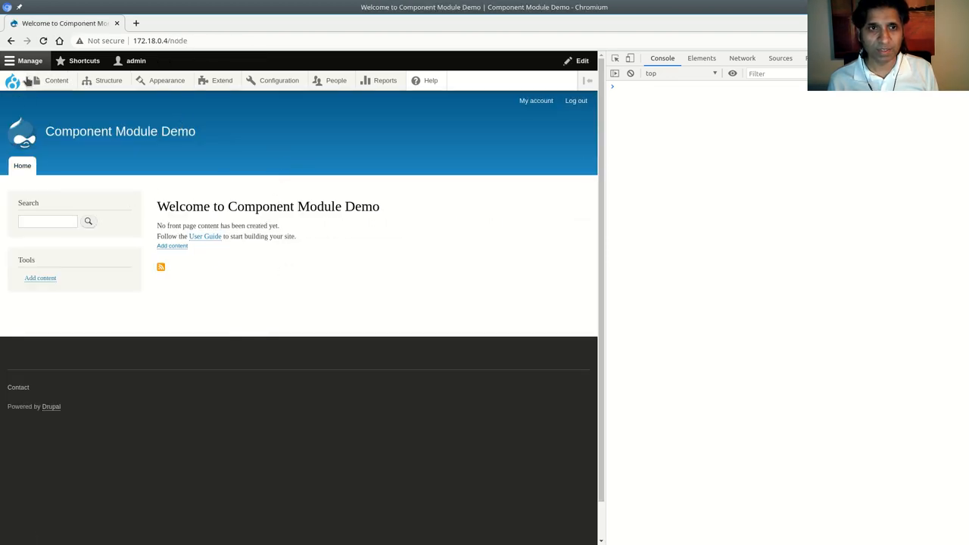
# Step: In Block layout, place the Svelte Demo Component block into the Content region, filtering by 'sv'
pyautogui.click(108, 80)
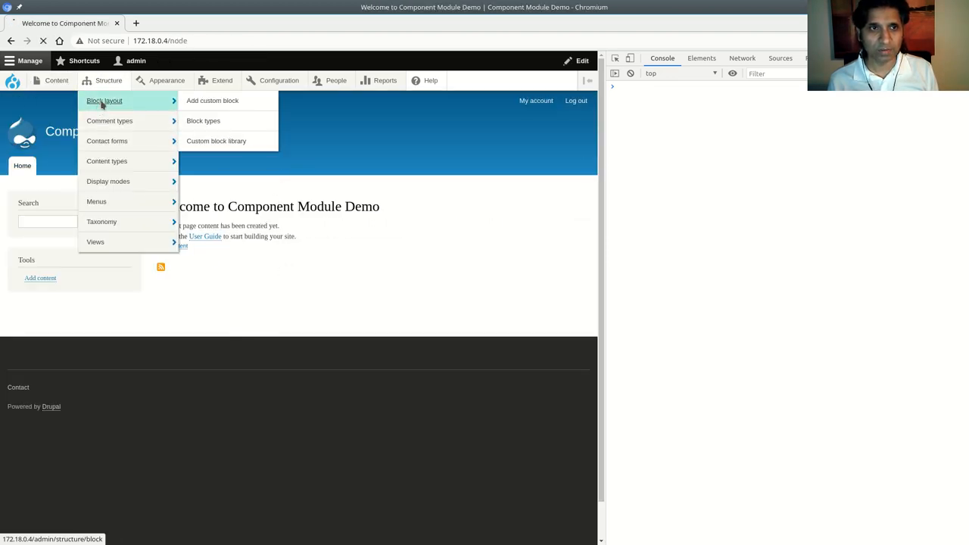
pyautogui.click(105, 100)
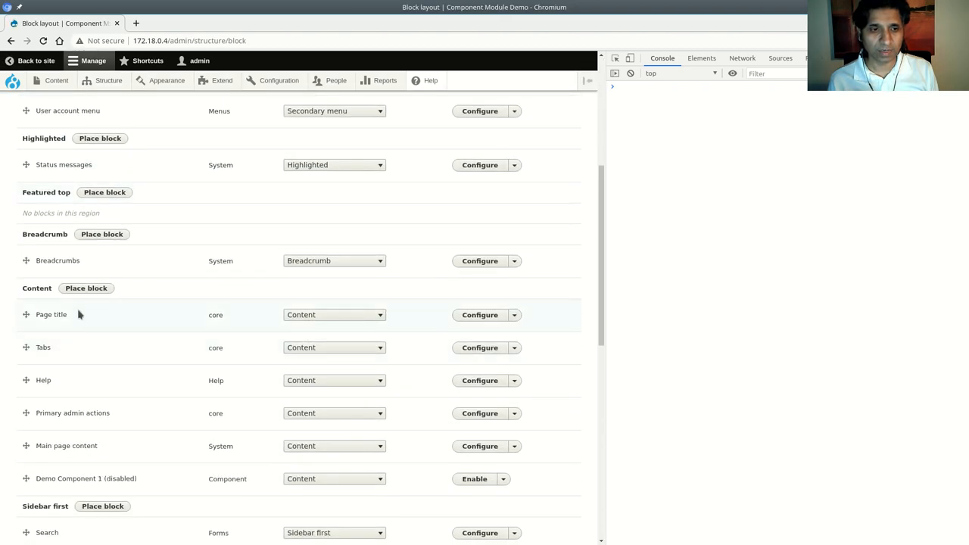
pyautogui.click(85, 288)
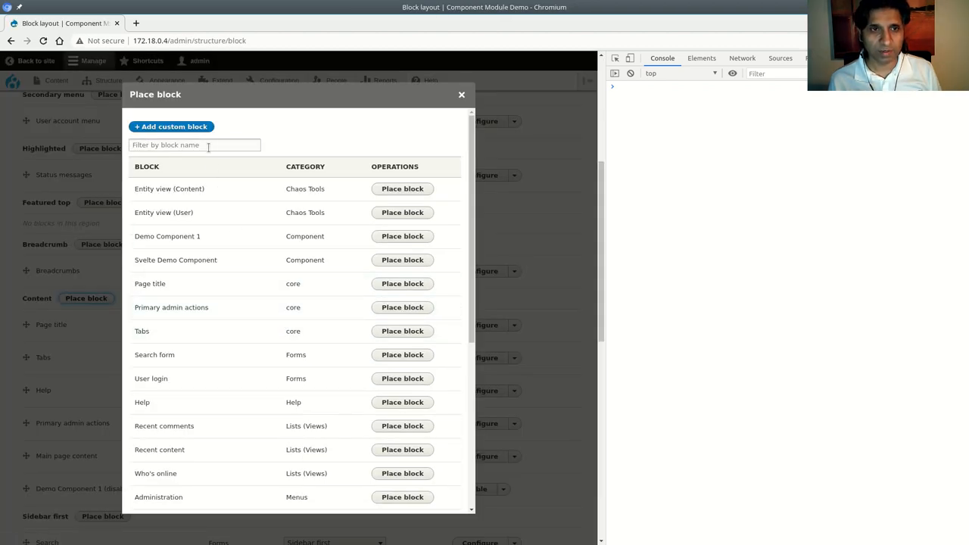
pyautogui.write('sv')
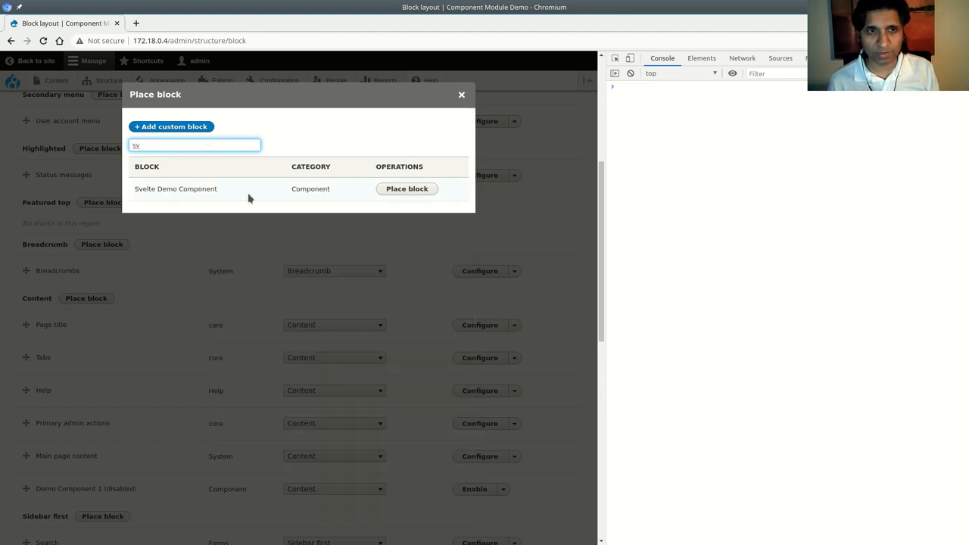
pyautogui.click(407, 188)
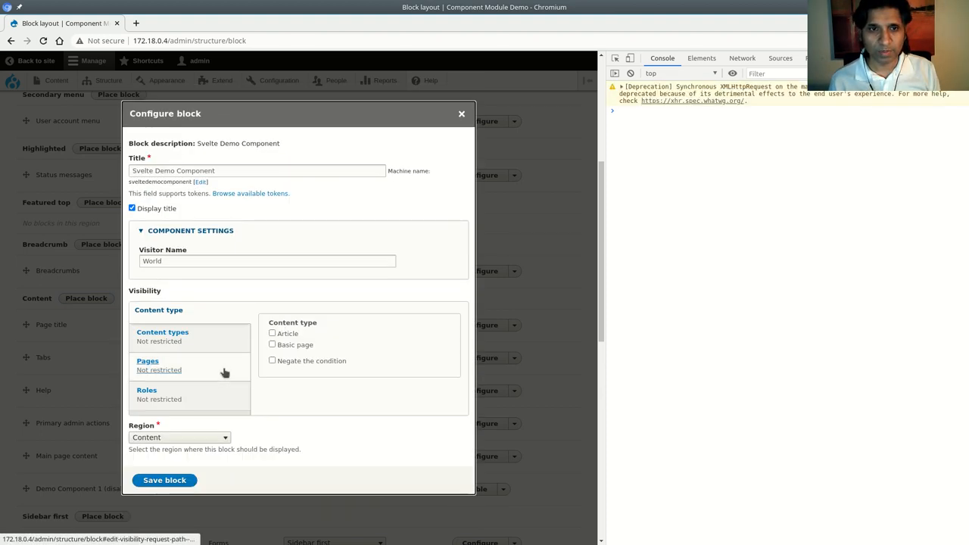
pyautogui.click(267, 261)
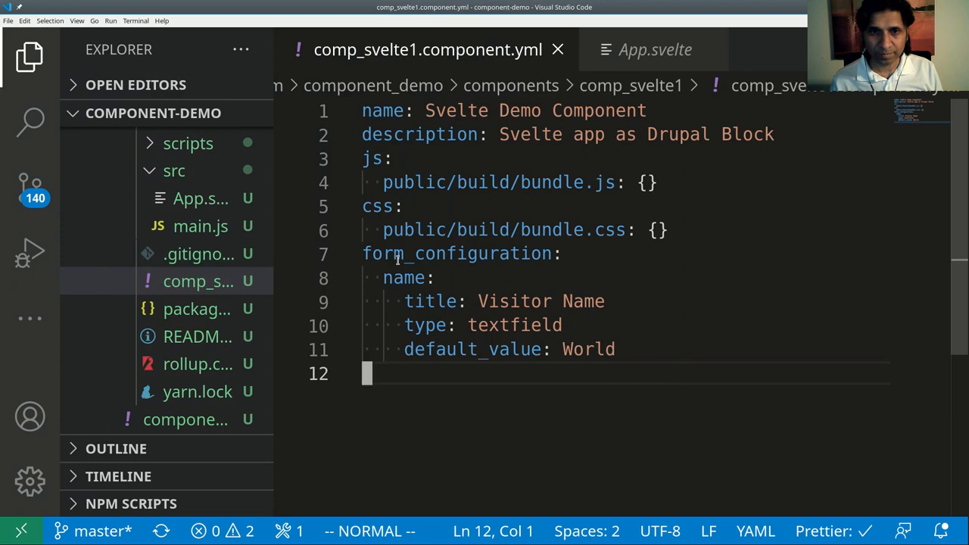
# Step: Set the block's Visitor Name to Svelte, save the block, then save the block layout
pyautogui.moveTo(479, 301); pyautogui.dragTo(556, 325)
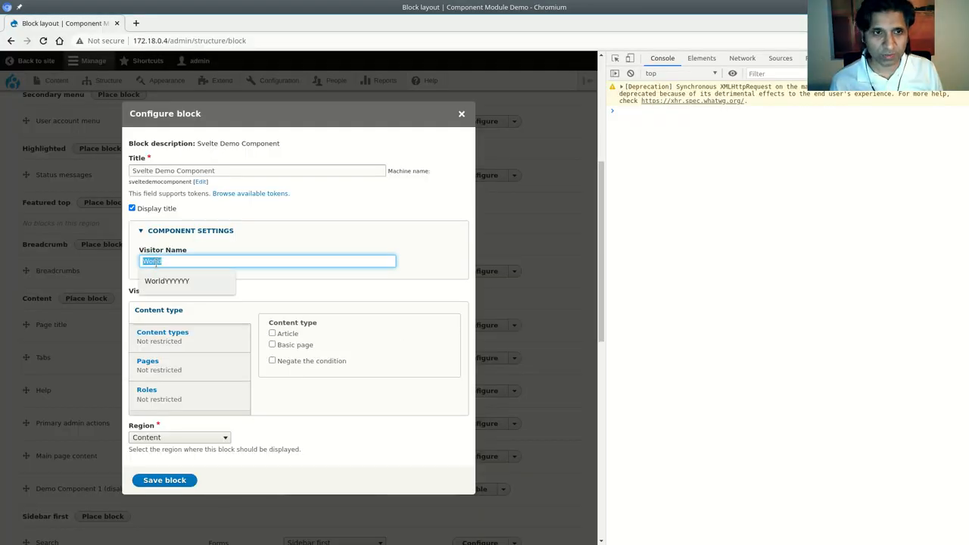
pyautogui.write('Svelte')
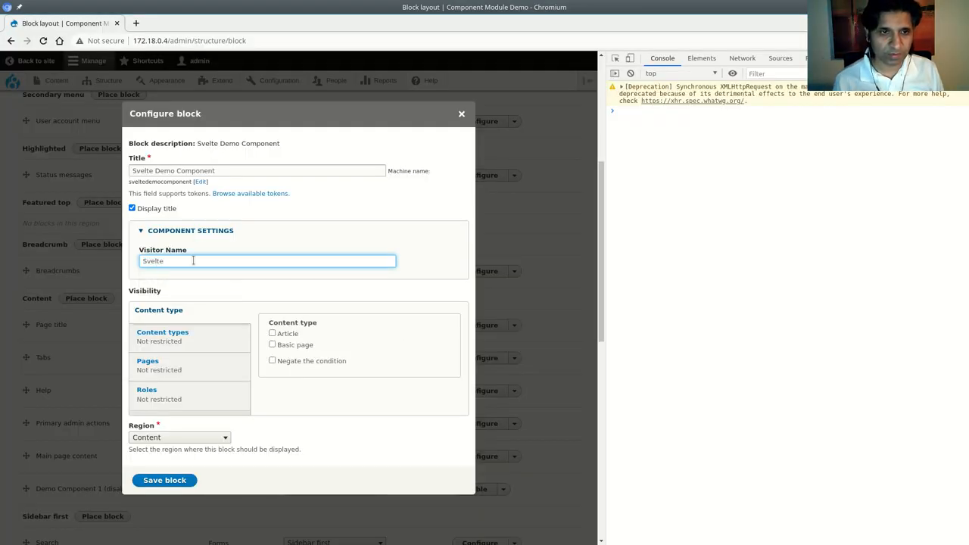
pyautogui.click(164, 480)
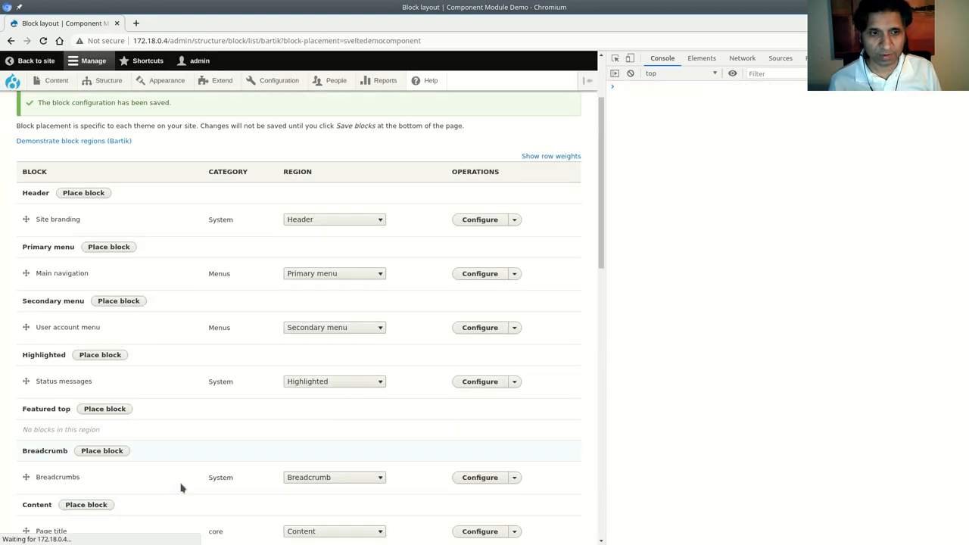
pyautogui.scroll(-3)
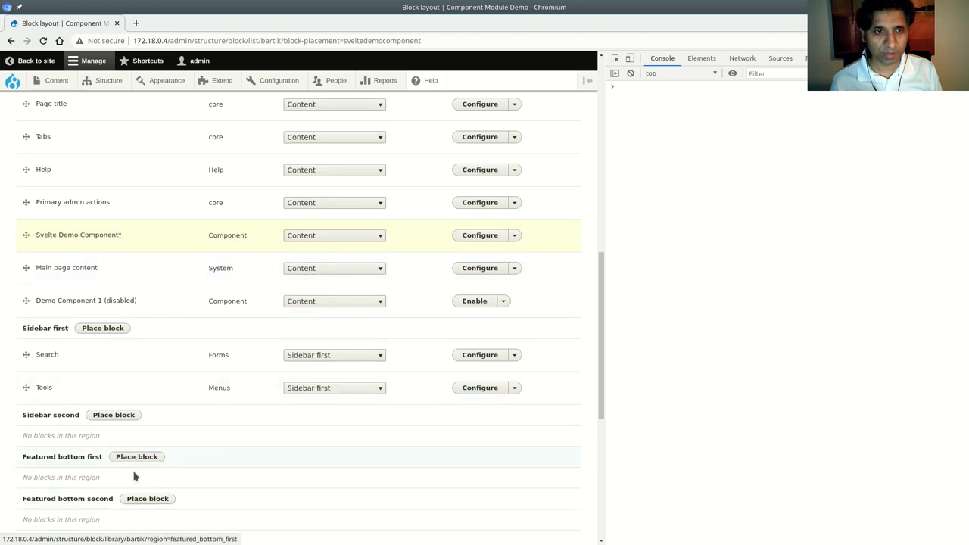
pyautogui.scroll(-3)
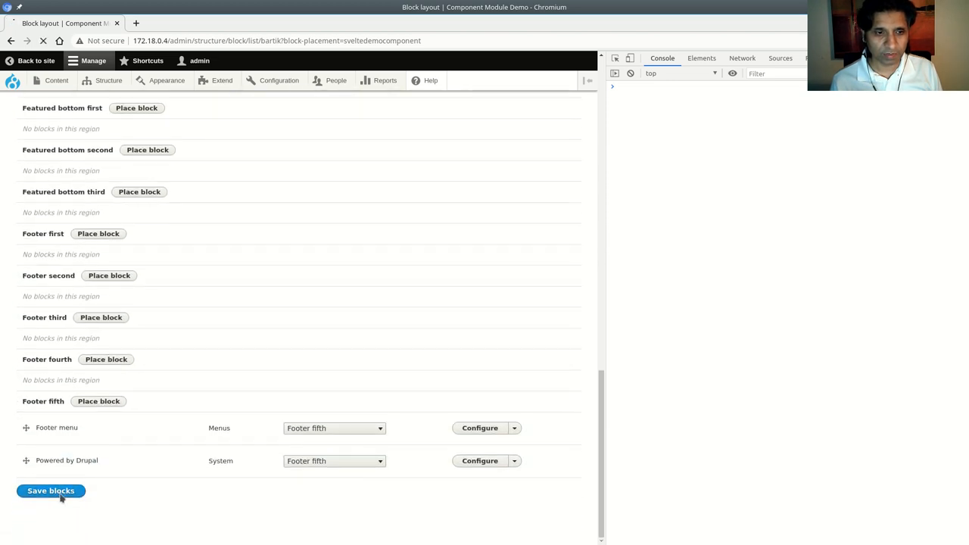
pyautogui.click(51, 491)
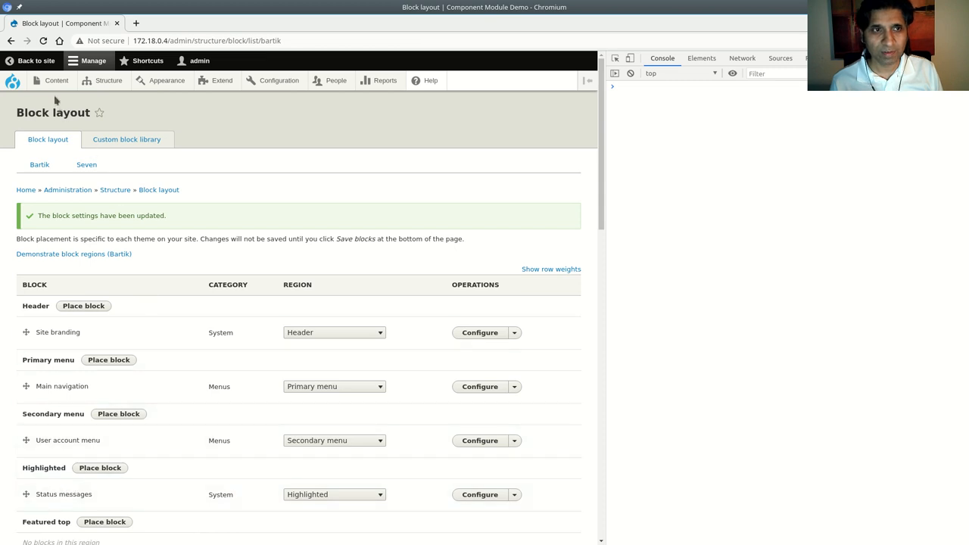
# Step: View the front page showing the Svelte block's HELLO WORLD, then return to Block layout
pyautogui.click(36, 60)
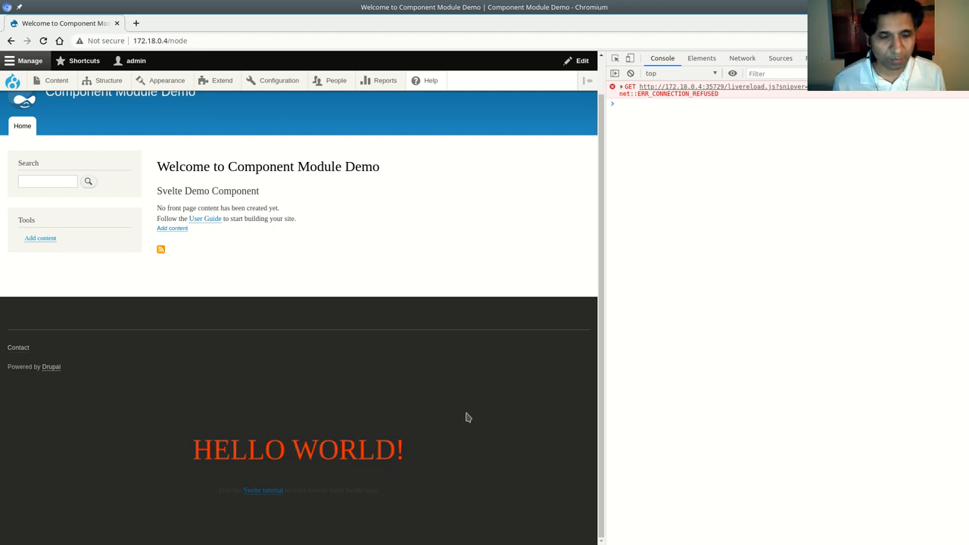
pyautogui.tripleClick(298, 449)
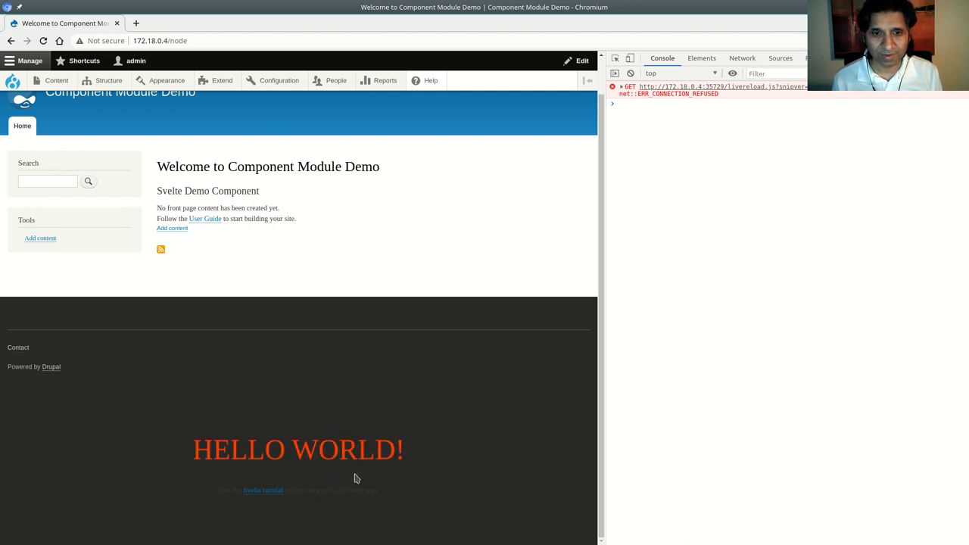
pyautogui.click(110, 80)
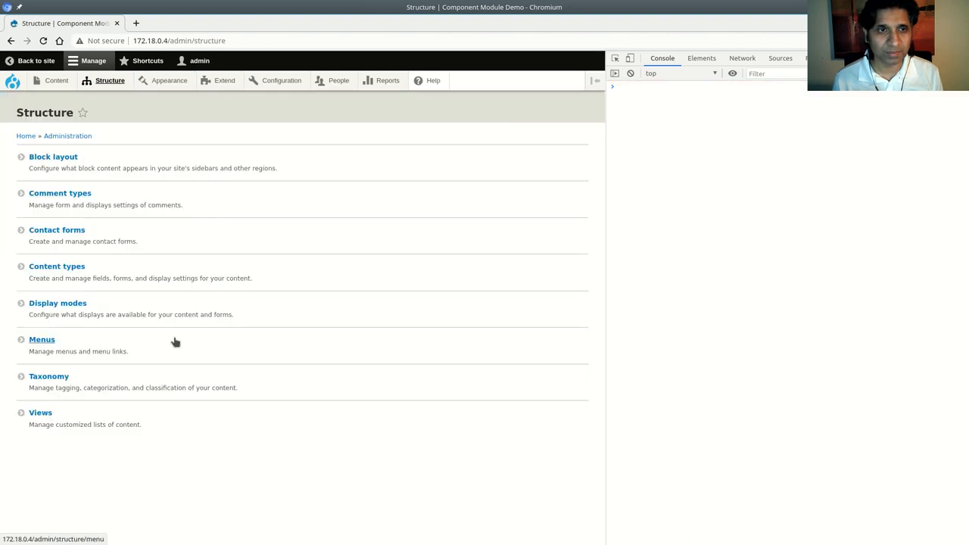
pyautogui.click(53, 157)
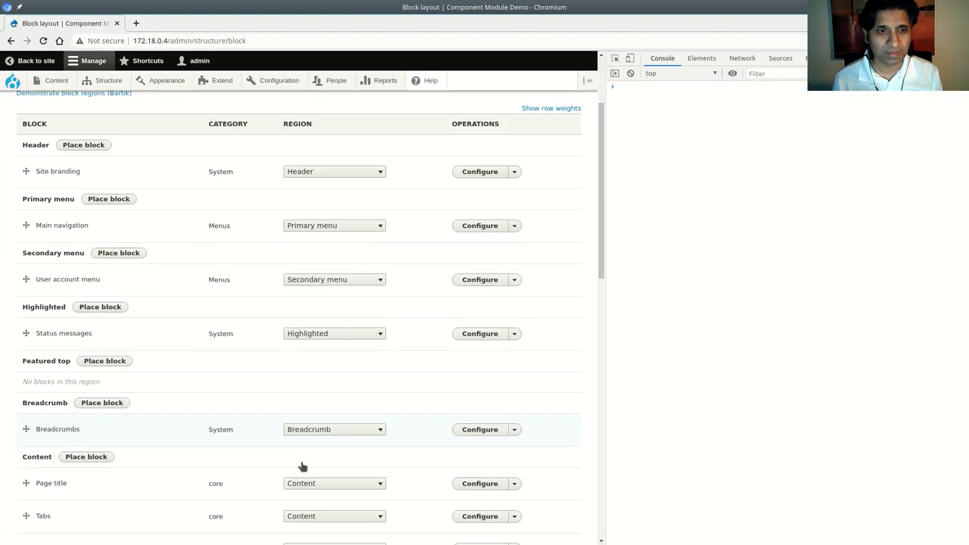
pyautogui.scroll(-3)
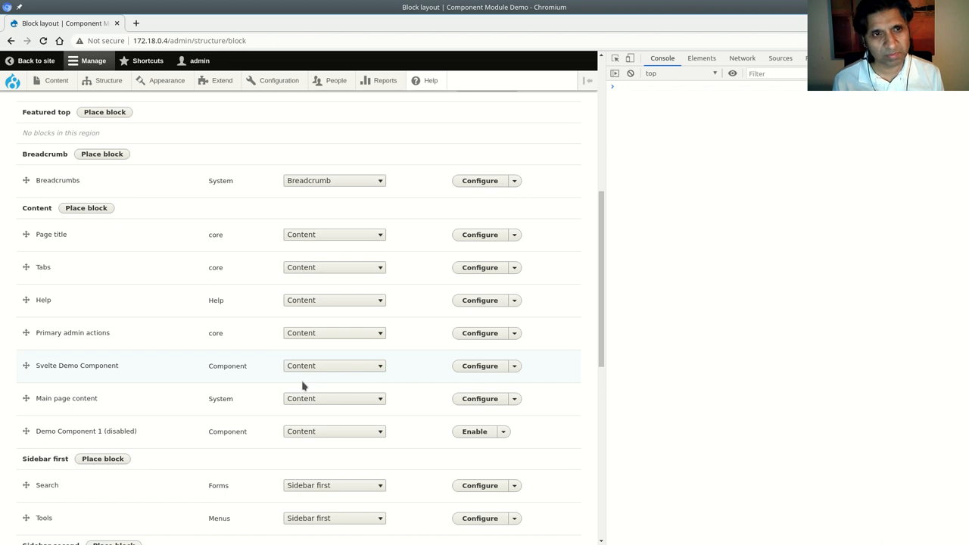
pyautogui.scroll(-3)
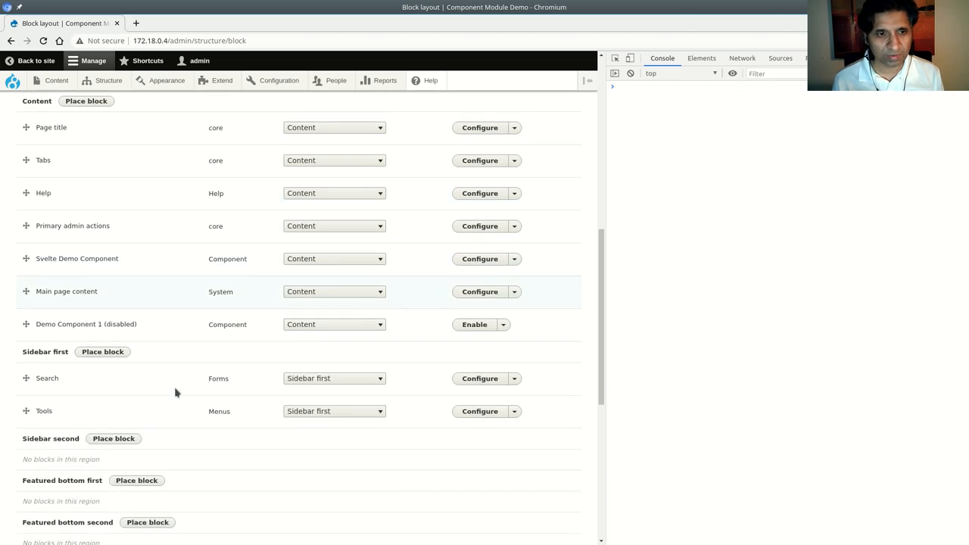
pyautogui.scroll(-3)
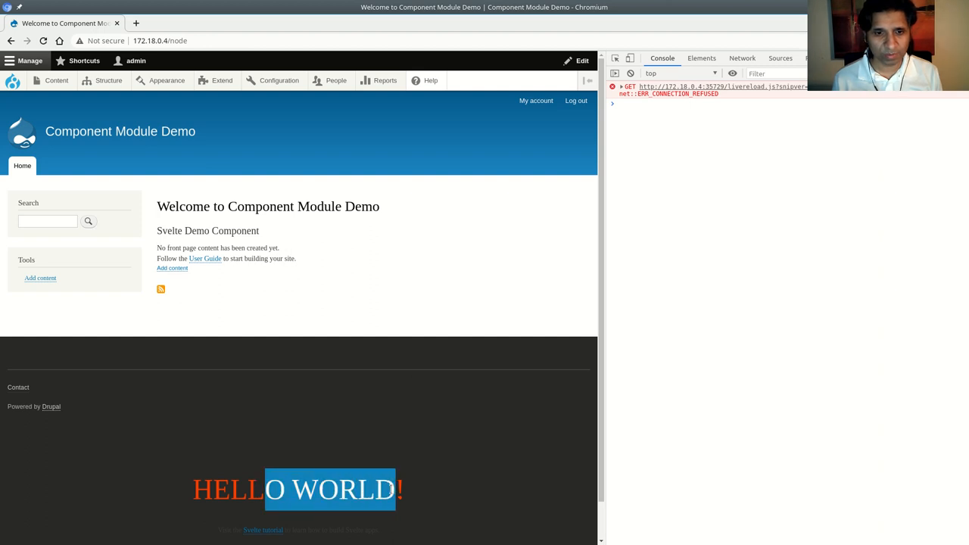
# Step: Inspect HELLO WORLD and select the main.svelte element appended to the body in DevTools
pyautogui.scroll(-3)
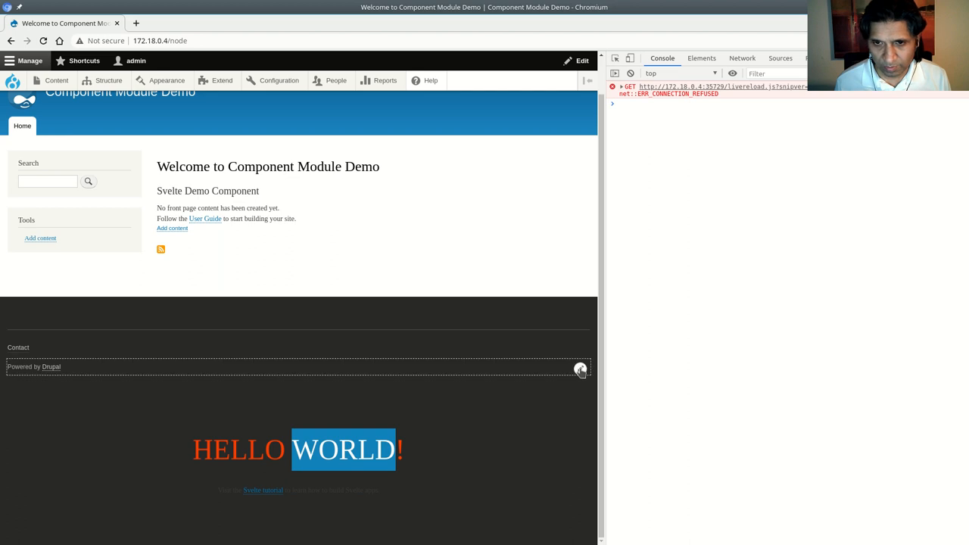
pyautogui.moveTo(323, 474)
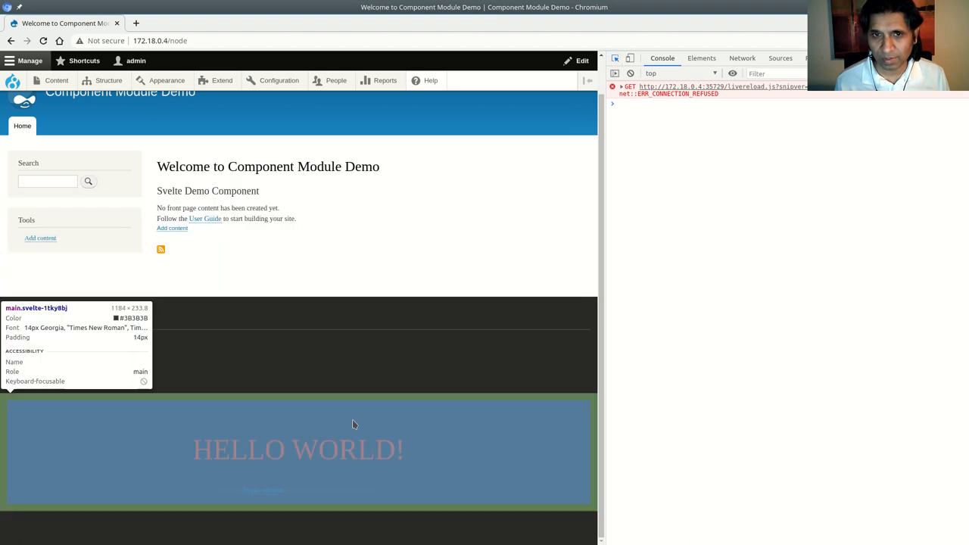
pyautogui.click(701, 58)
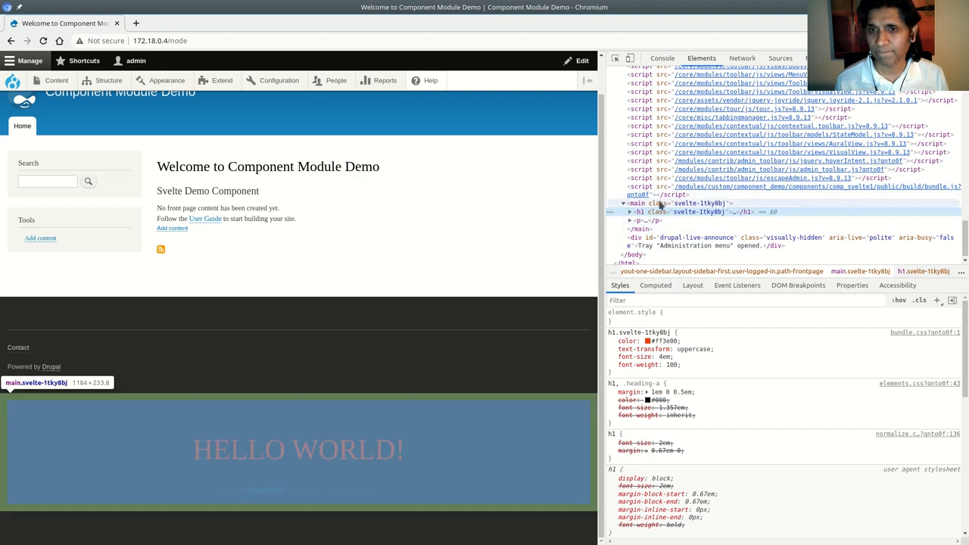
pyautogui.click(639, 203)
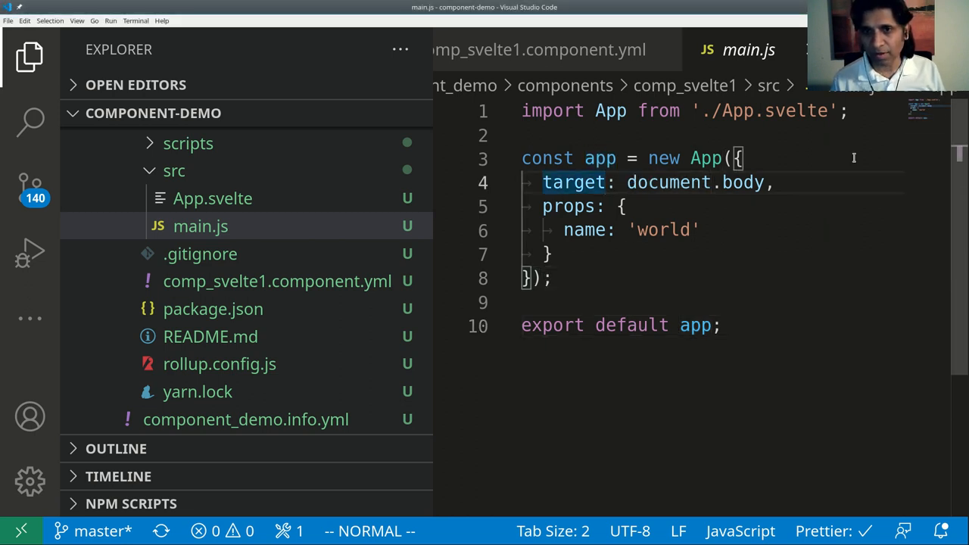
# Step: In main.js, add const target = document.querySelector("") and a const props line above the App constructor
pyautogui.write('const target =')
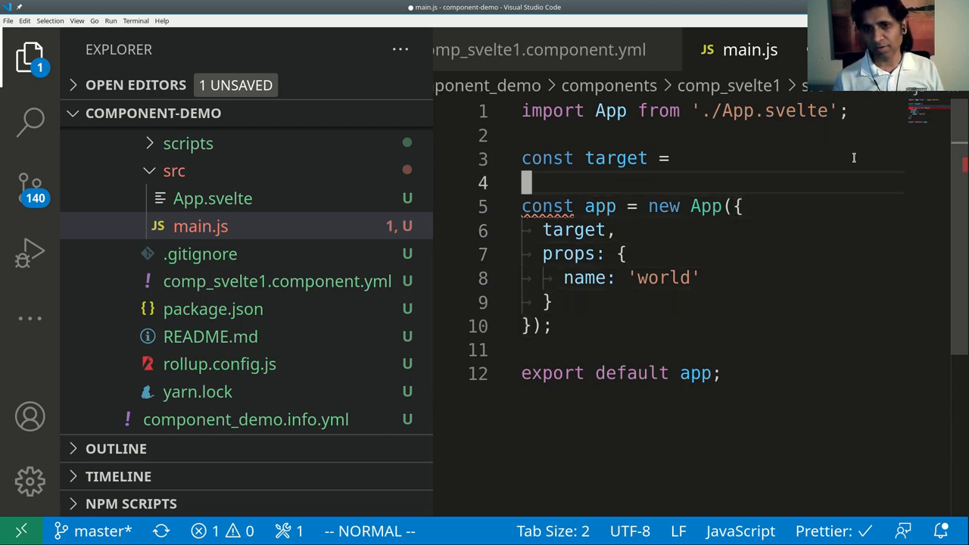
pyautogui.write('const')
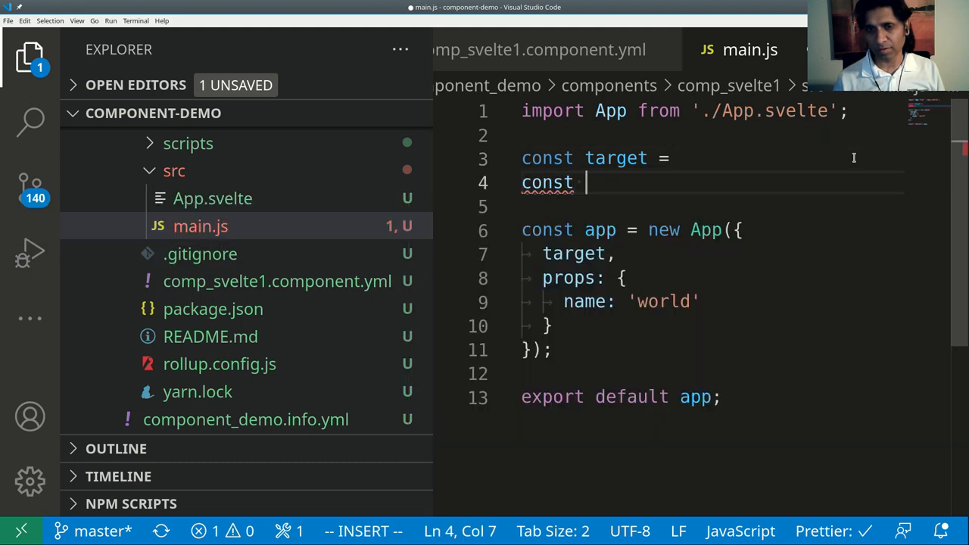
pyautogui.write('props =')
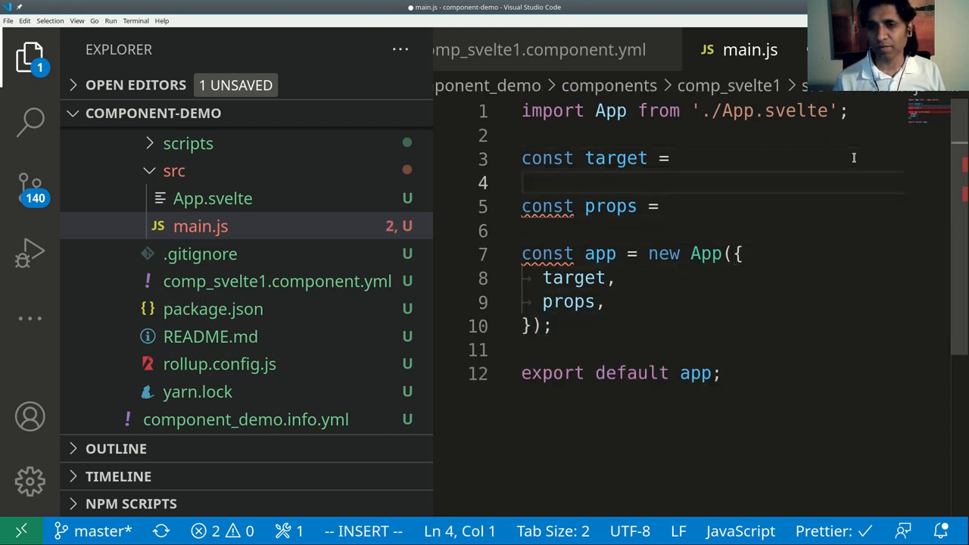
pyautogui.press('Backspace')
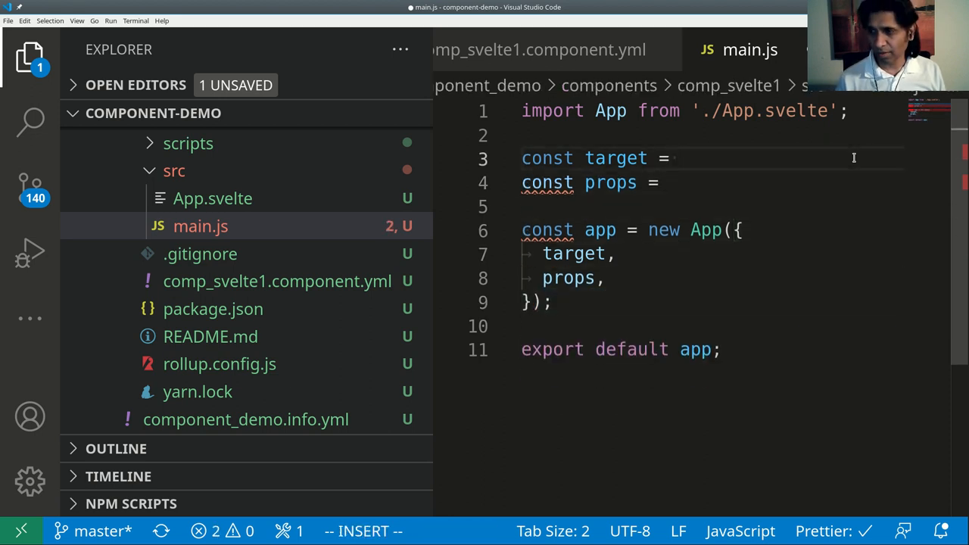
pyautogui.write('doc')
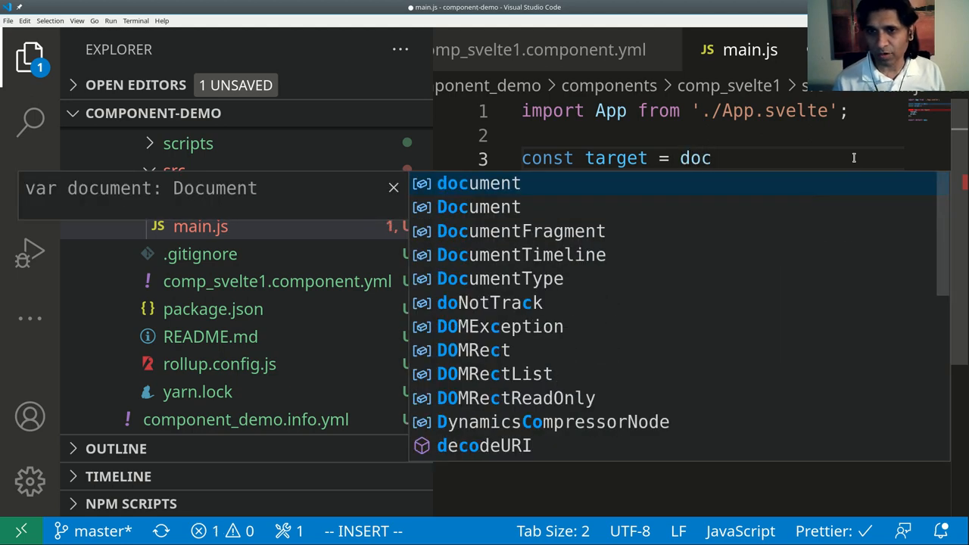
pyautogui.write('ument.querySelector')
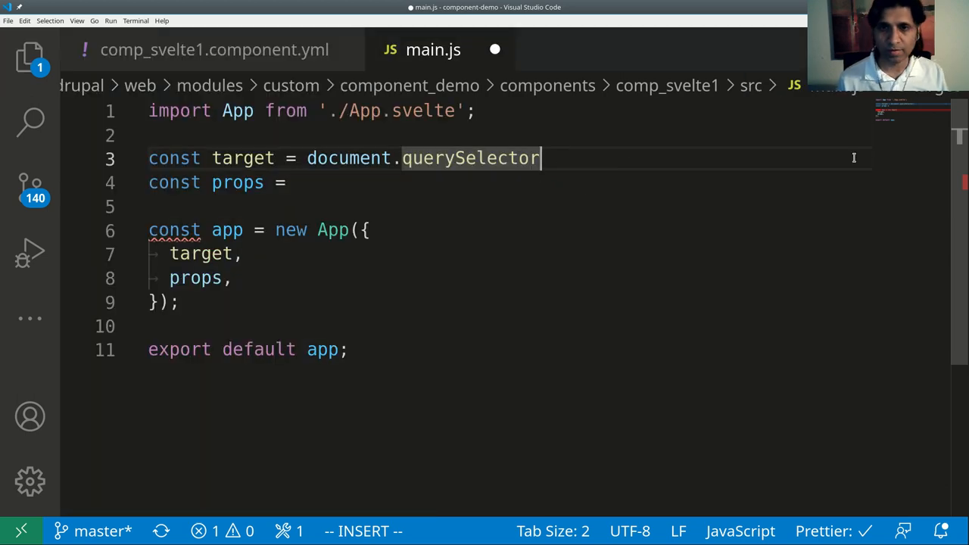
pyautogui.write('("")')
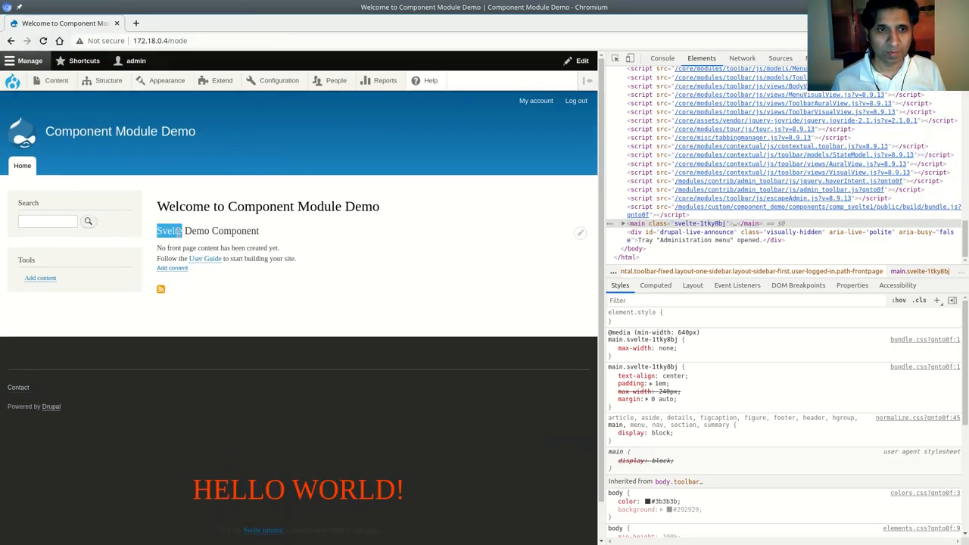
# Step: Inspect the Svelte Demo Component heading and select the comp_svelte1 div carrying data-name Svelte
pyautogui.rightClick(182, 231)
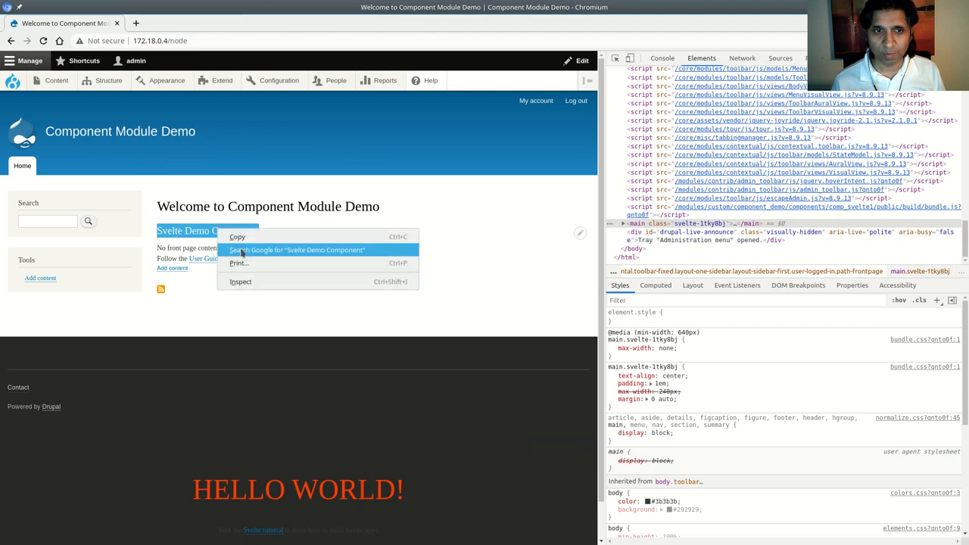
pyautogui.click(241, 282)
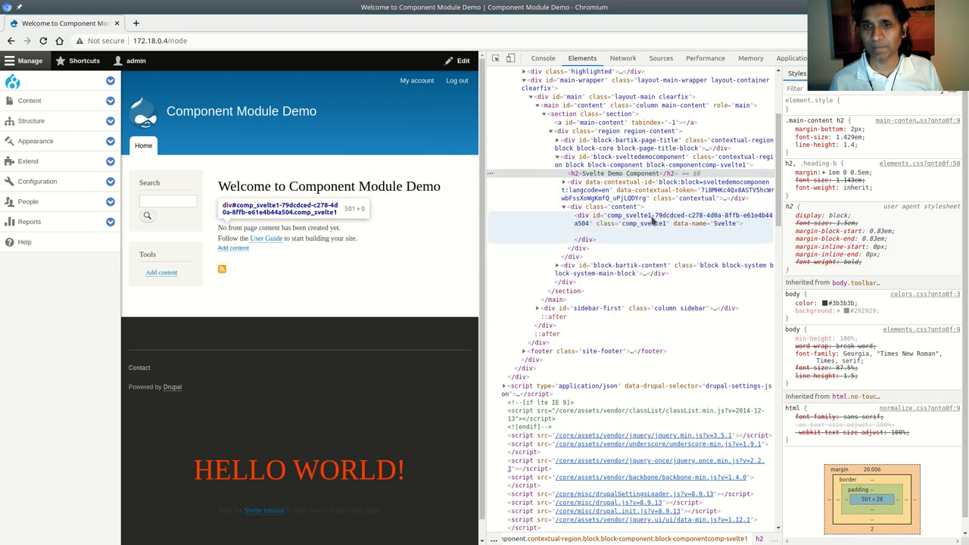
pyautogui.moveTo(712, 230)
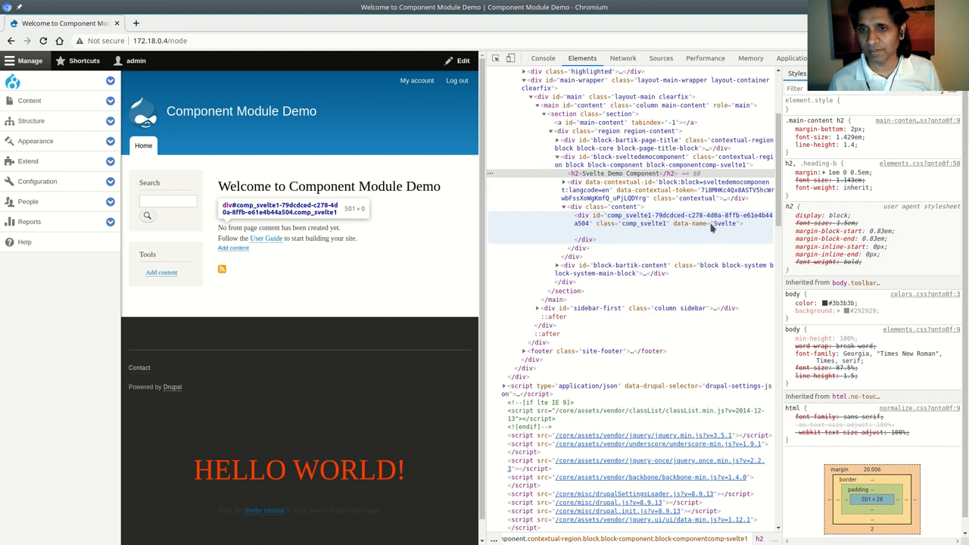
pyautogui.click(644, 223)
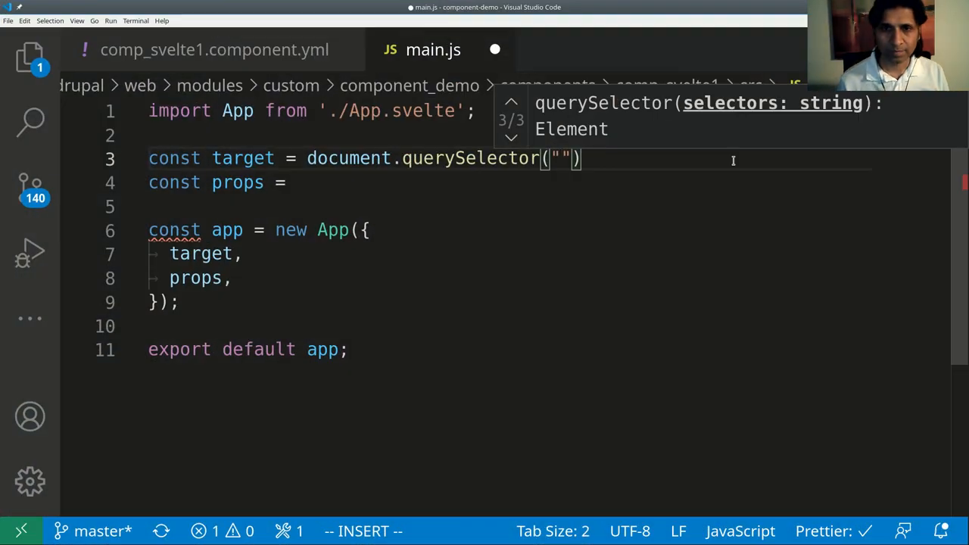
# Step: Make target query .block-componentcomp-svelte1 and save main.js
pyautogui.write('.')
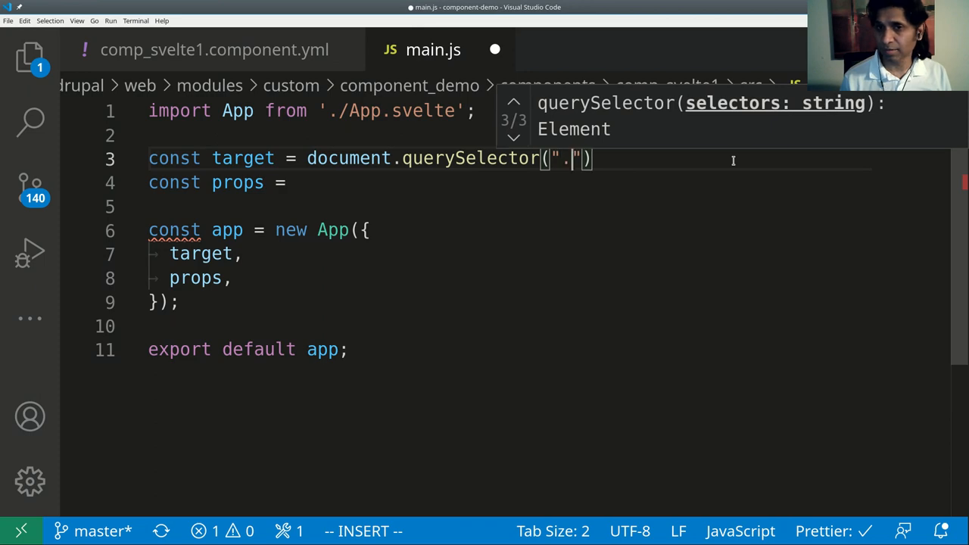
pyautogui.write('block-componentcomp-svelte1')
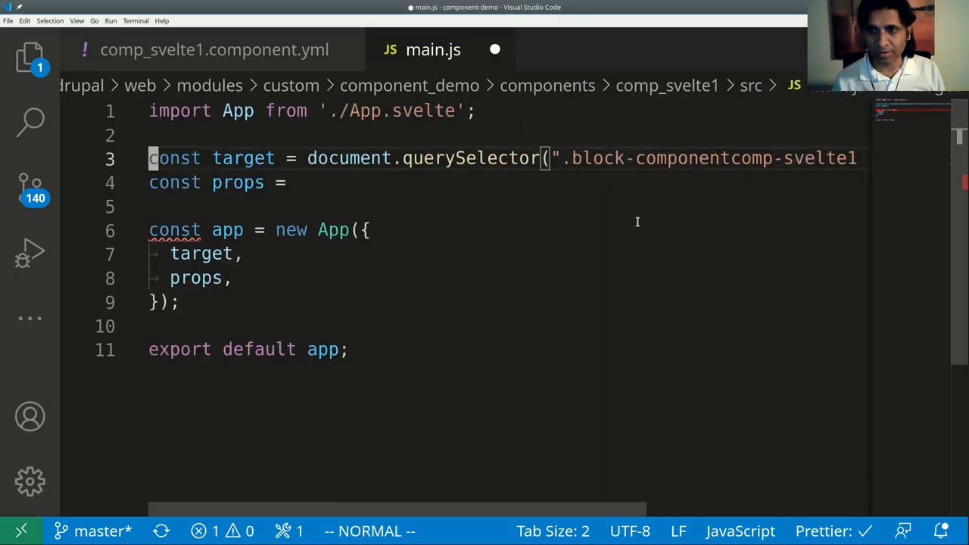
pyautogui.press('ctrl+s')
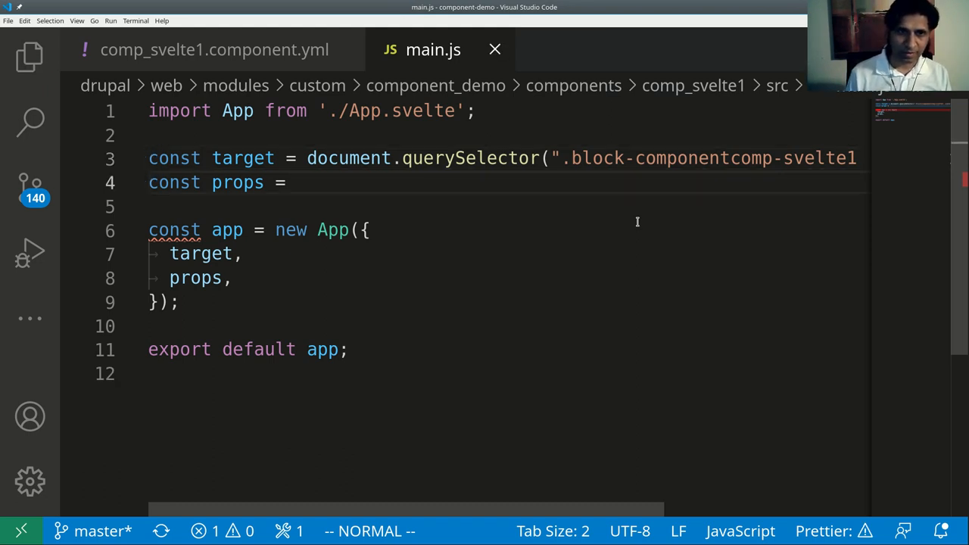
# Step: Start the props line as target.d, beginning a reference to target's dataset
pyautogui.press('i')
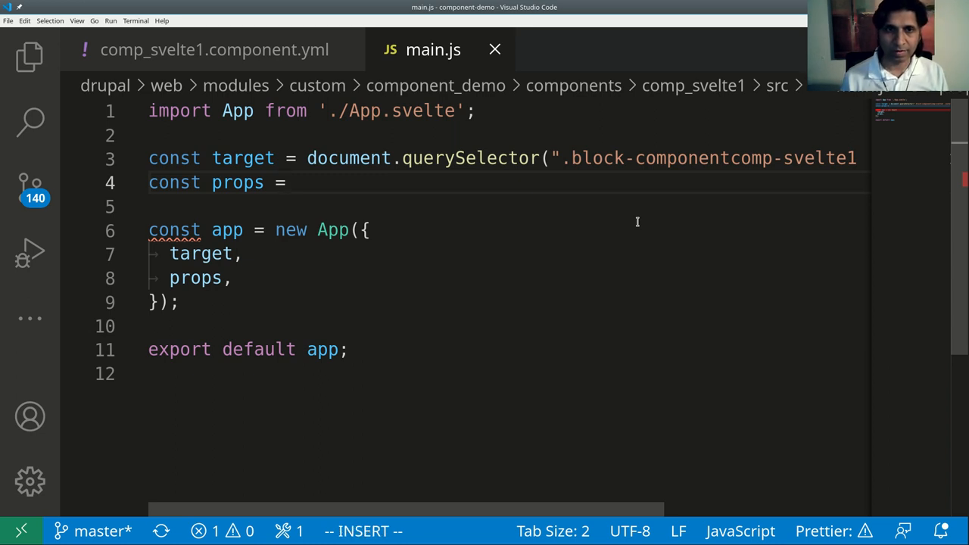
pyautogui.write('dd')
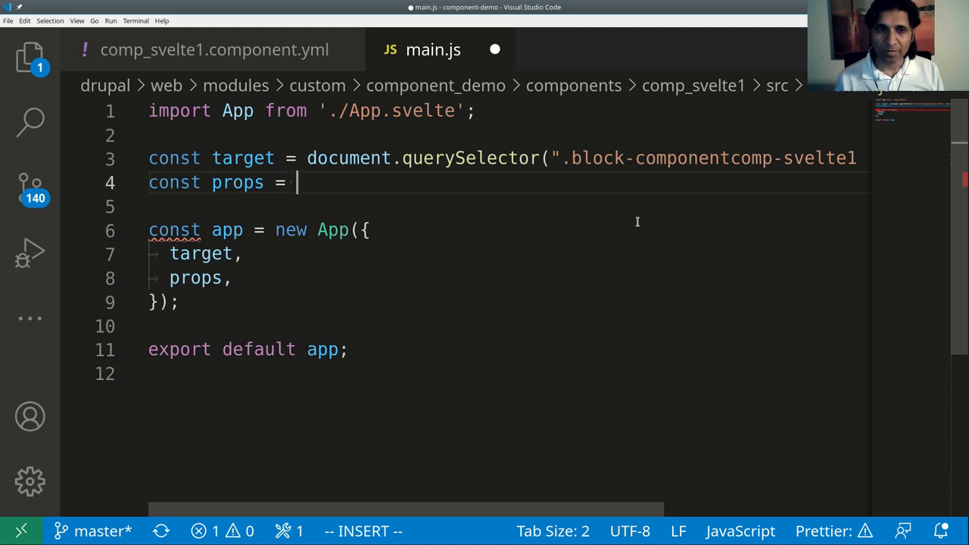
pyautogui.write('target')
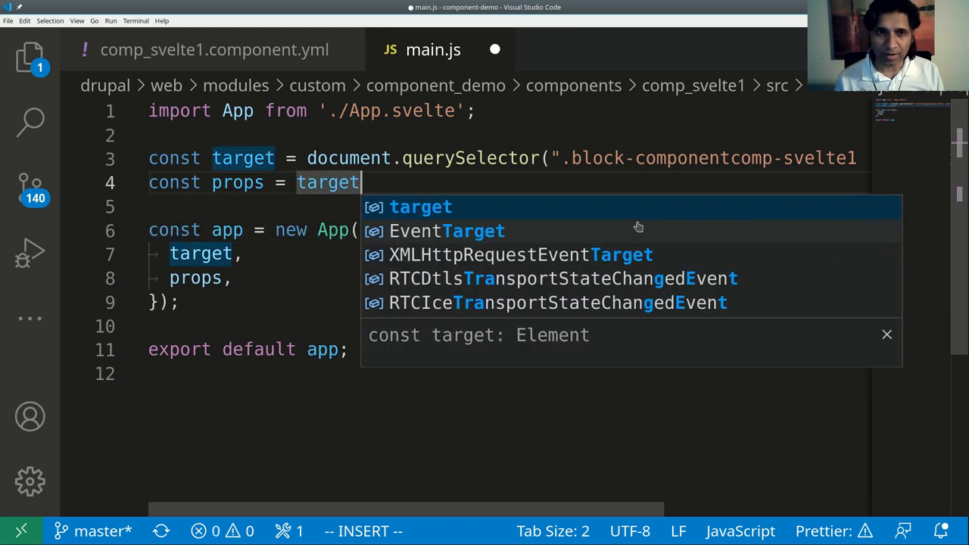
pyautogui.write('.d')
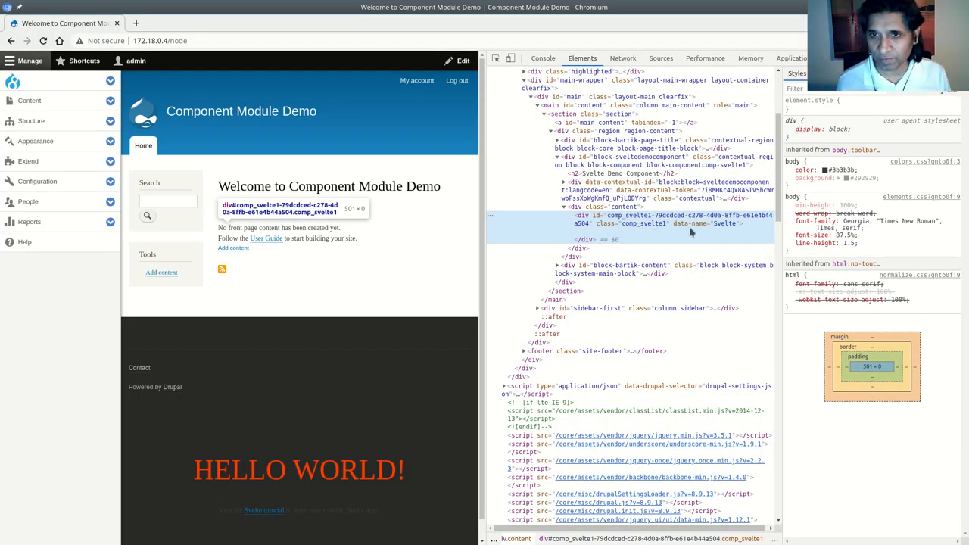
pyautogui.moveTo(697, 227)
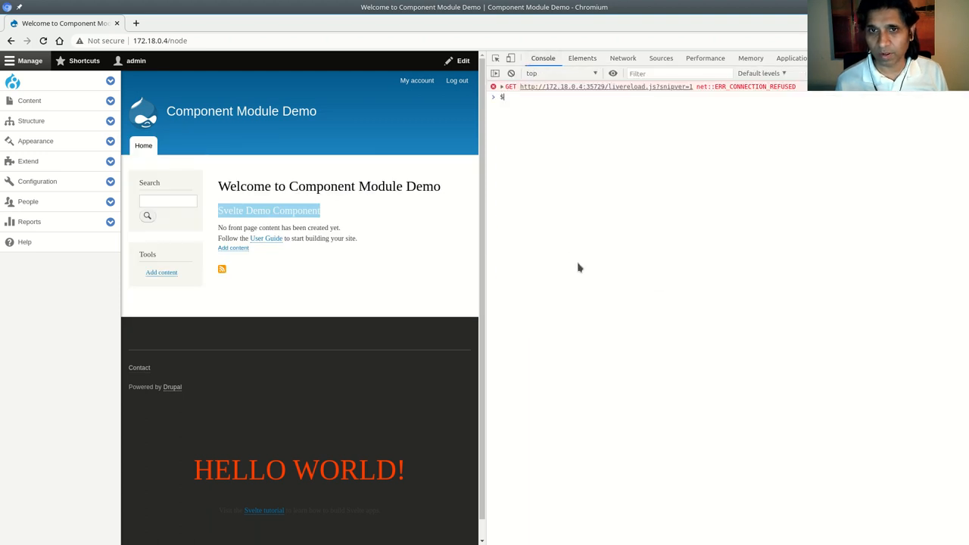
# Step: Evaluate $0.dataset in the console and expand it to see name: "Svelte", then return to the editor
pyautogui.write('$0.dataset')
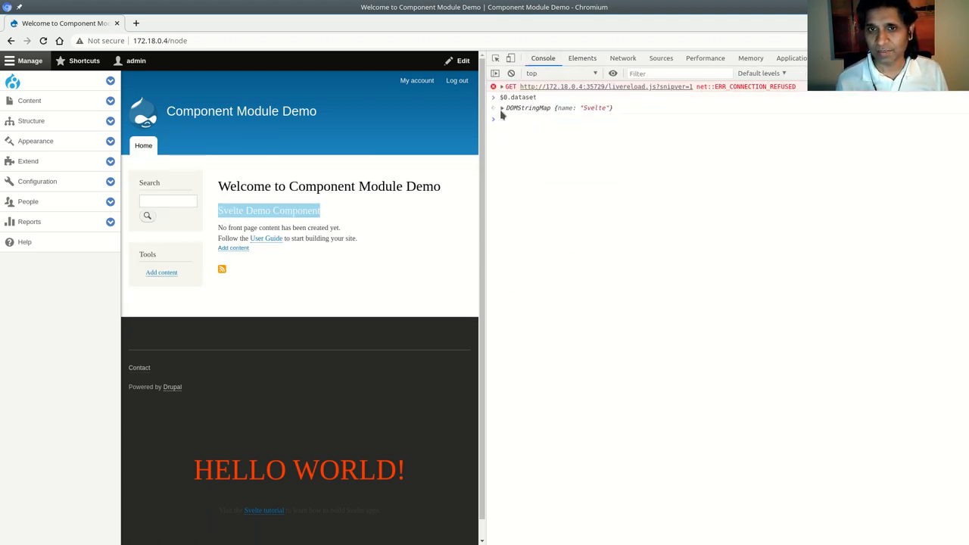
pyautogui.click(501, 108)
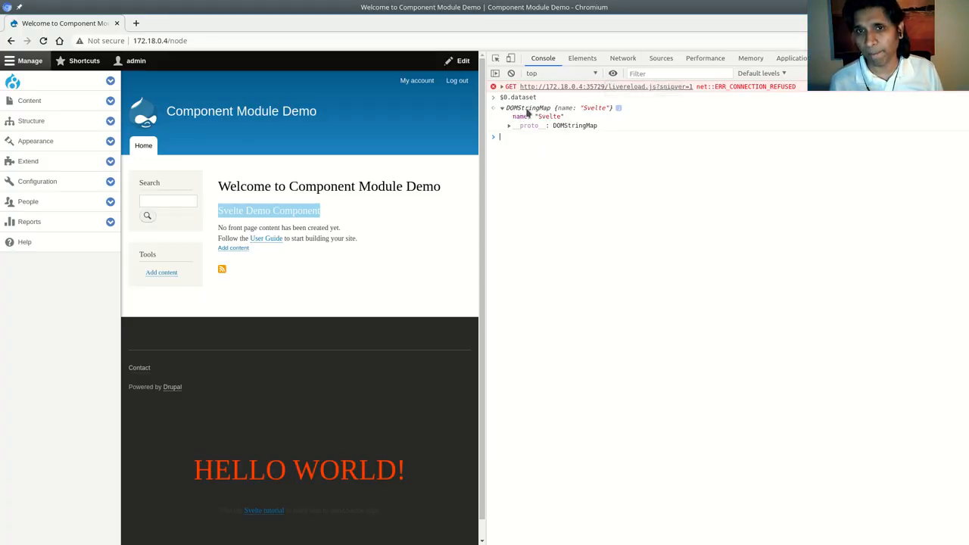
pyautogui.press('alt+Tab')
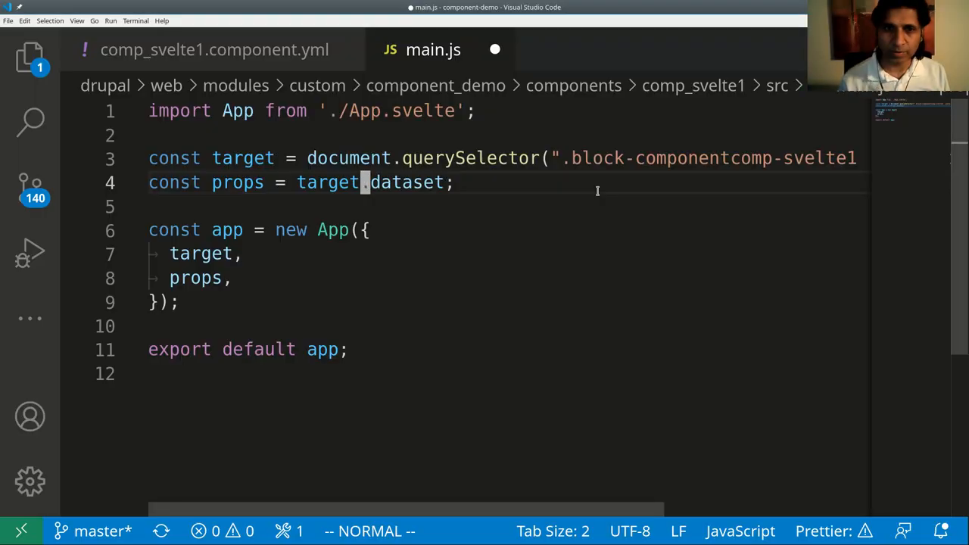
# Step: Change props to the spread {...target.dataset} and save main.js
pyautogui.write('{..')
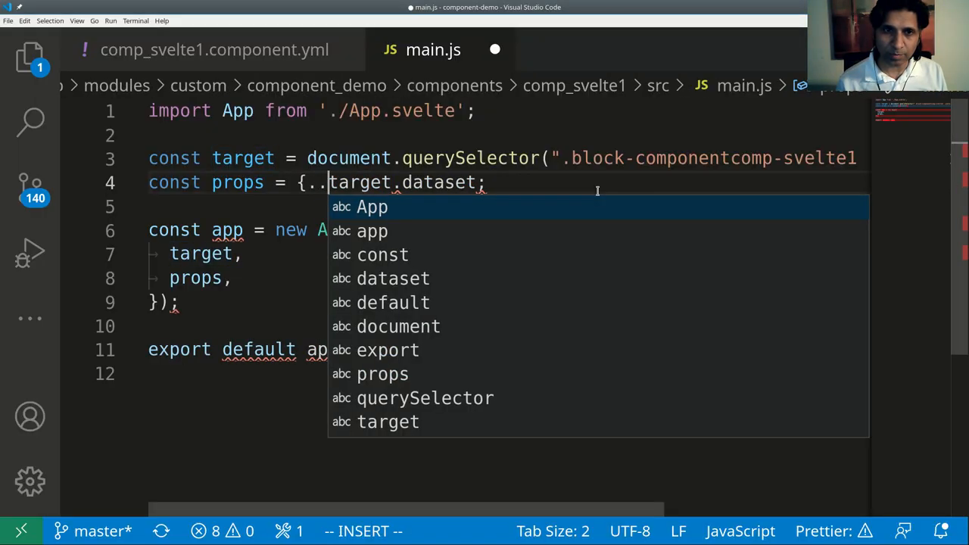
pyautogui.press('Escape')
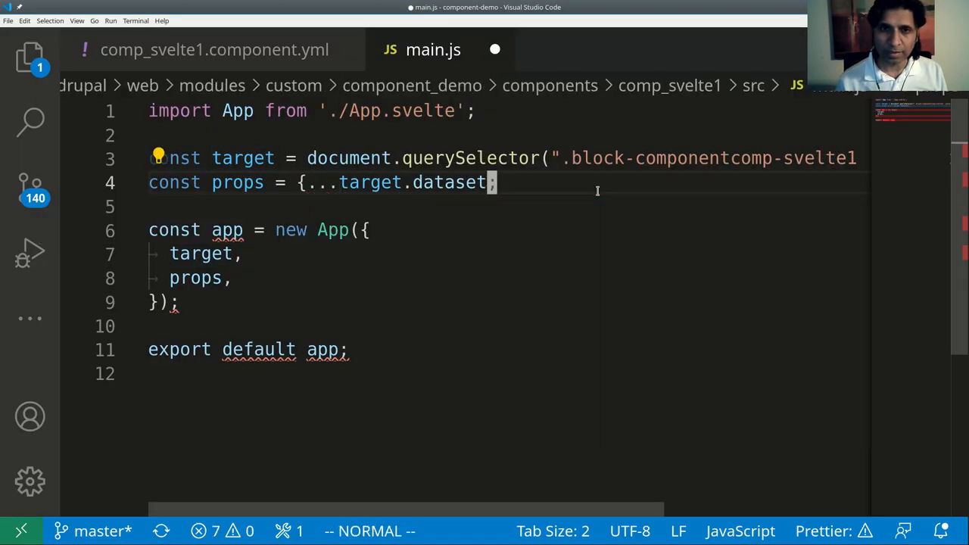
pyautogui.press('ctrl+s')
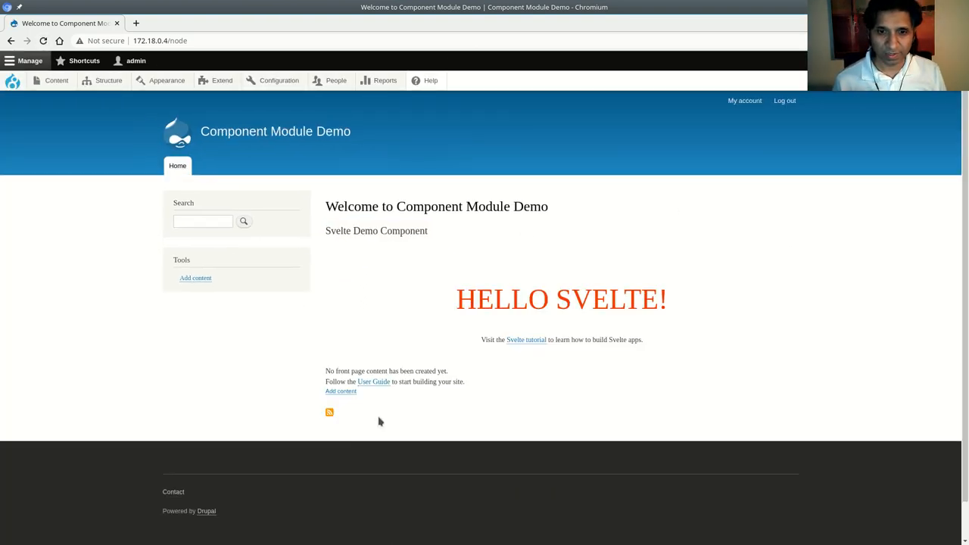
# Step: Check the front page's Svelte block still shows HELLO SVELTE! before returning to main.js
pyautogui.scroll(-3)
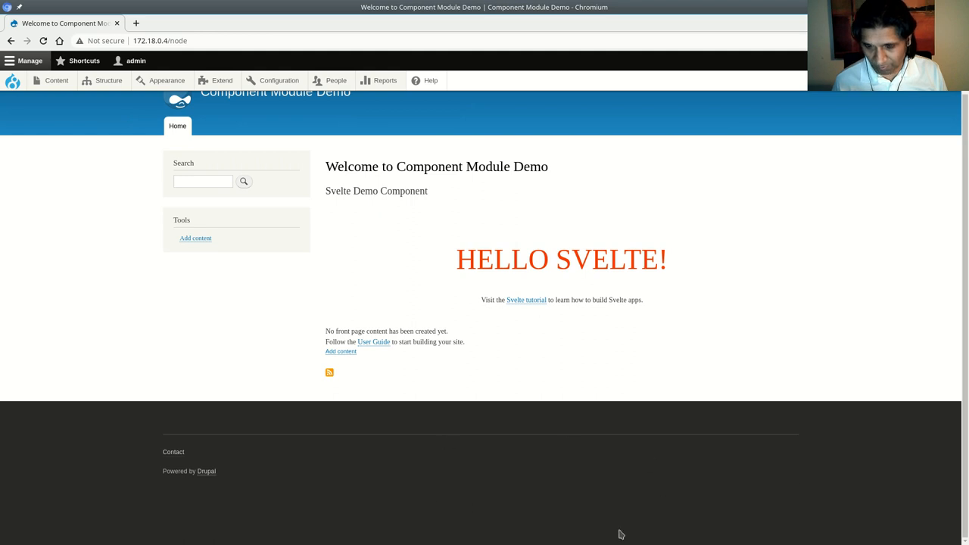
pyautogui.moveTo(553, 519)
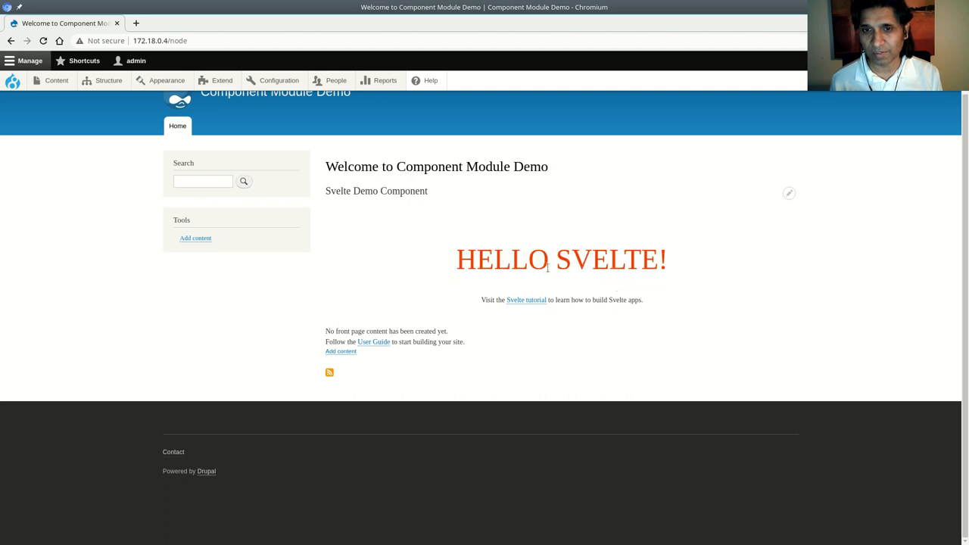
pyautogui.doubleClick(607, 259)
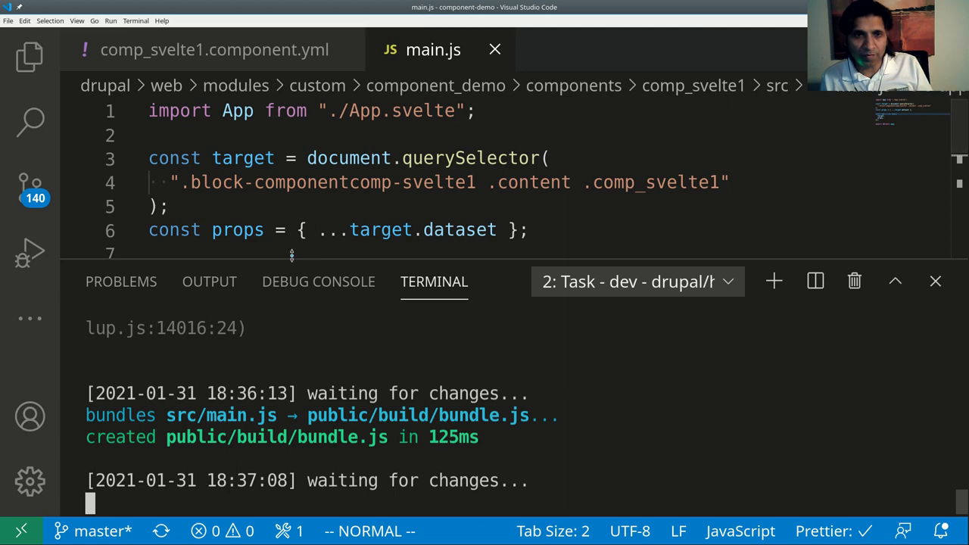
# Step: Review comp_svelte1.component.yml's form_configuration and the main.js selector, then return to the Drupal page
pyautogui.click(30, 57)
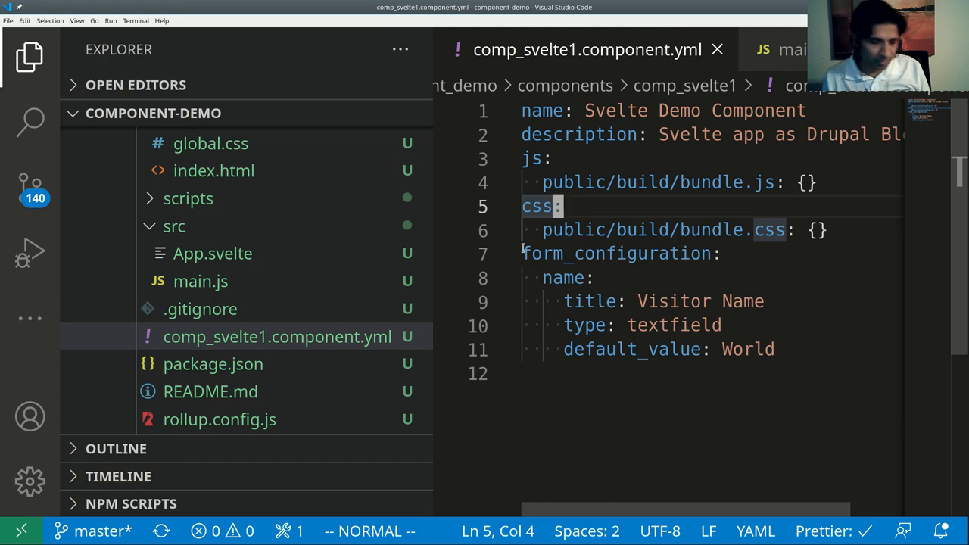
pyautogui.click(31, 57)
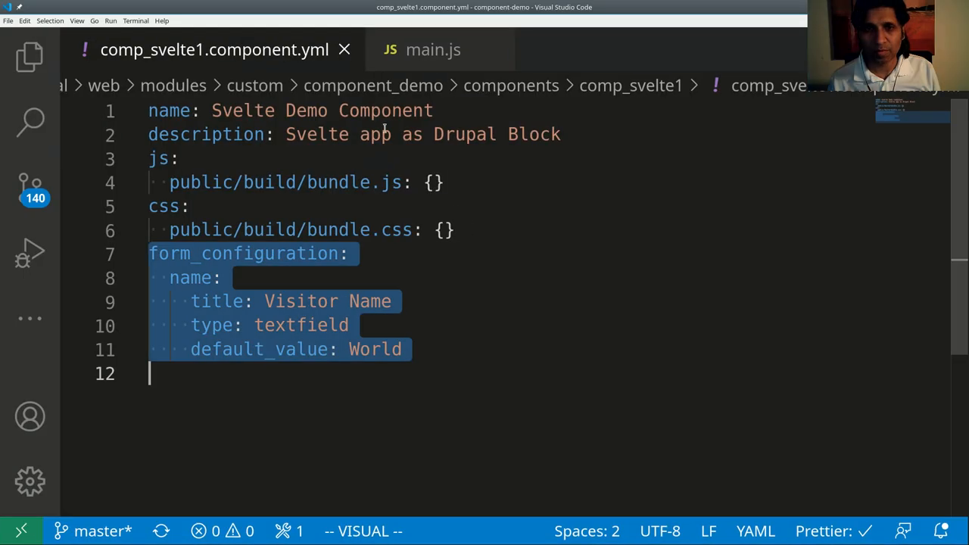
pyautogui.click(433, 49)
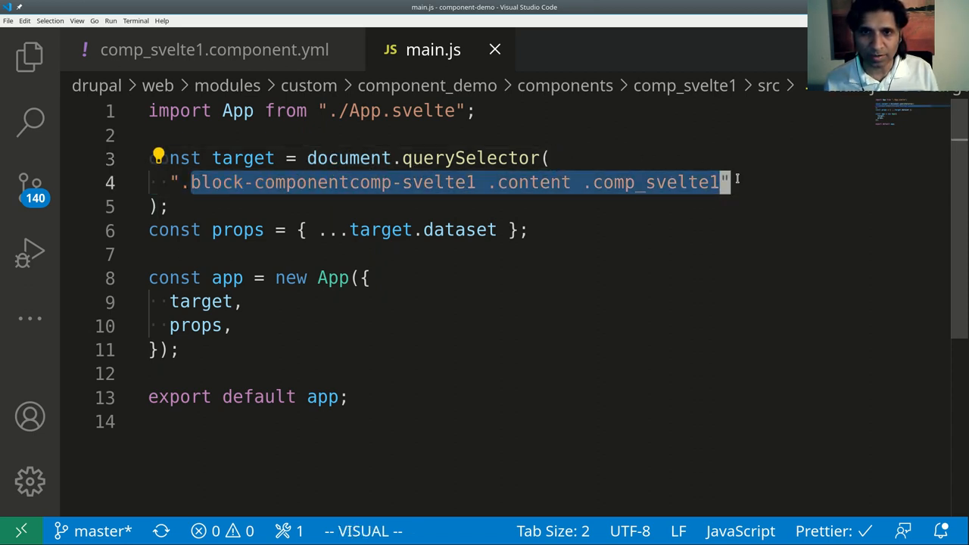
pyautogui.press('Escape')
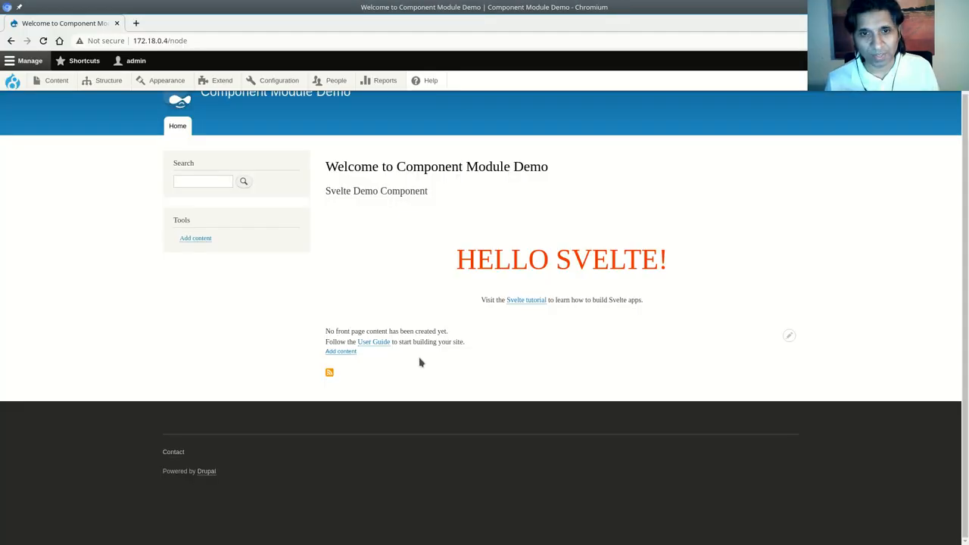
# Step: Open App.svelte from src and remove the Svelte tutorial line from its markup
pyautogui.press('alt+Tab')
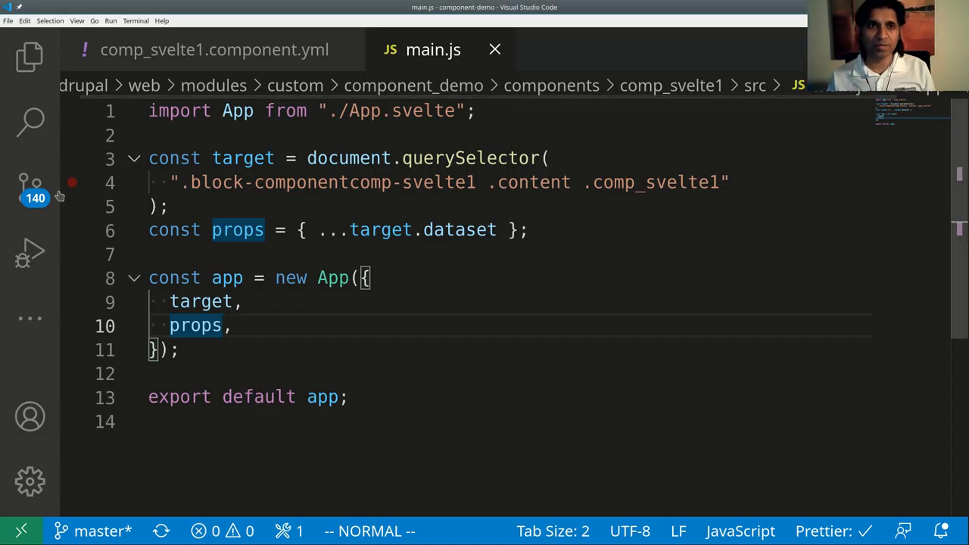
pyautogui.click(30, 57)
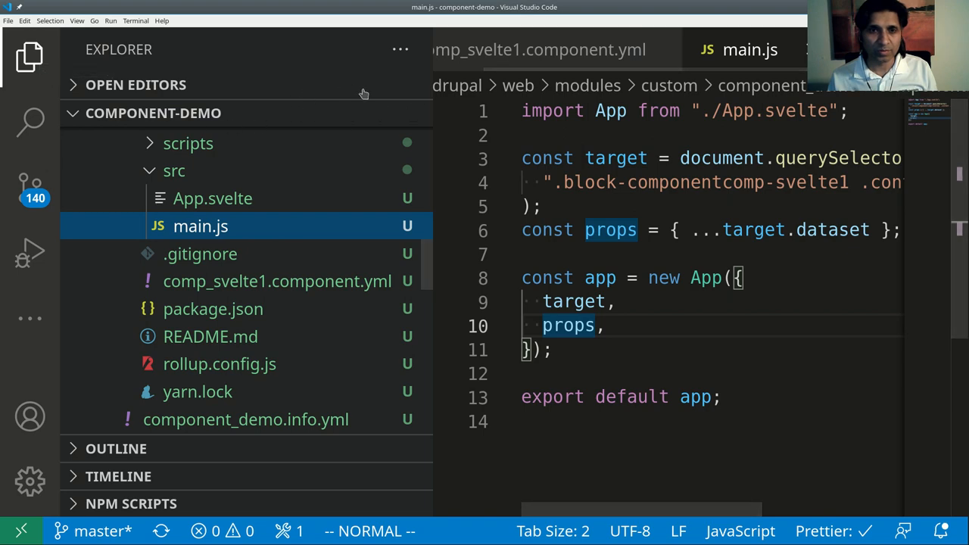
pyautogui.click(212, 198)
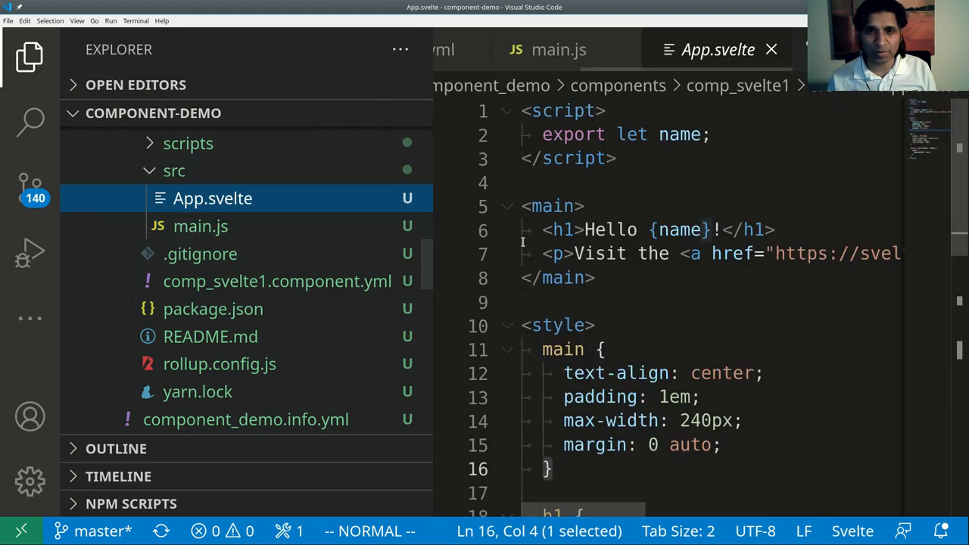
pyautogui.click(595, 278)
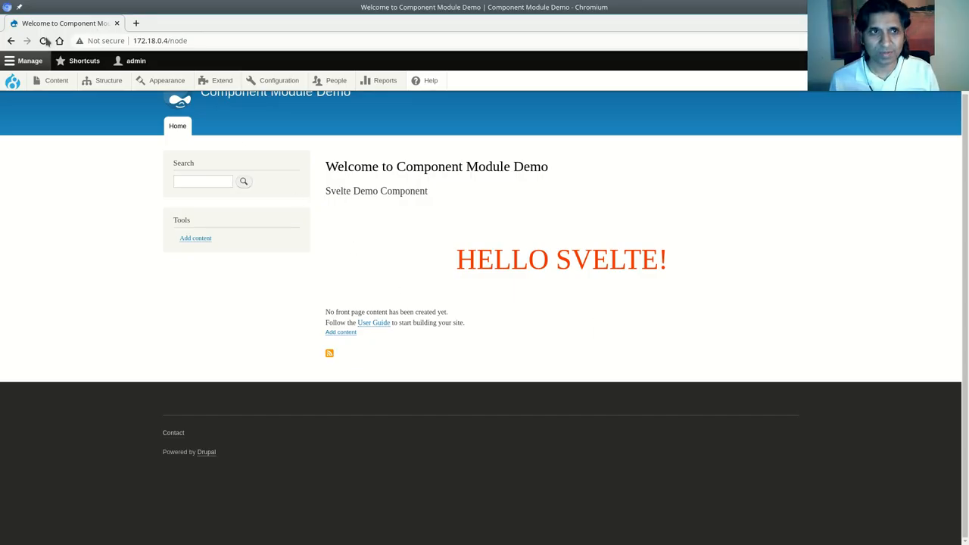
# Step: Reload the front page normally via DevTools, revealing an empty Svelte block and an unknown name prop warning
pyautogui.click(44, 41)
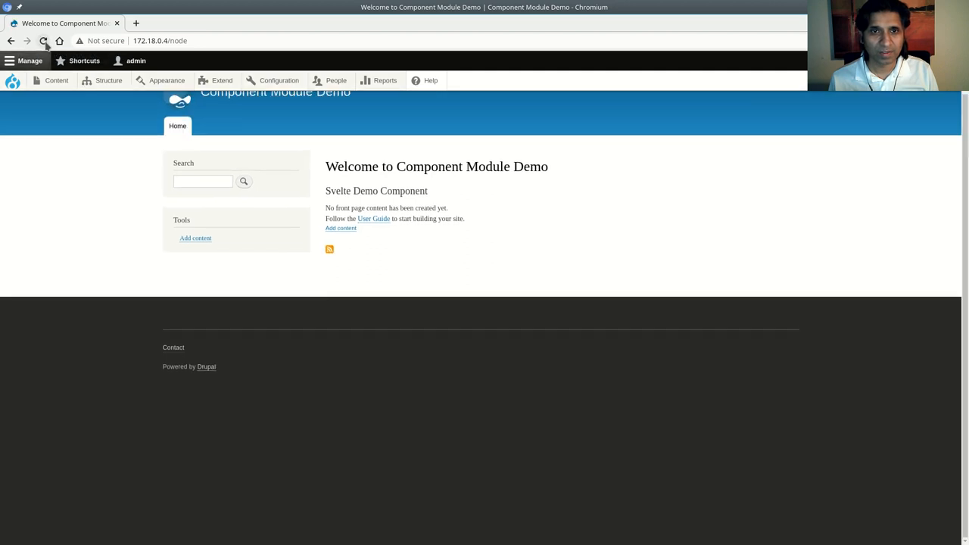
pyautogui.click(43, 40)
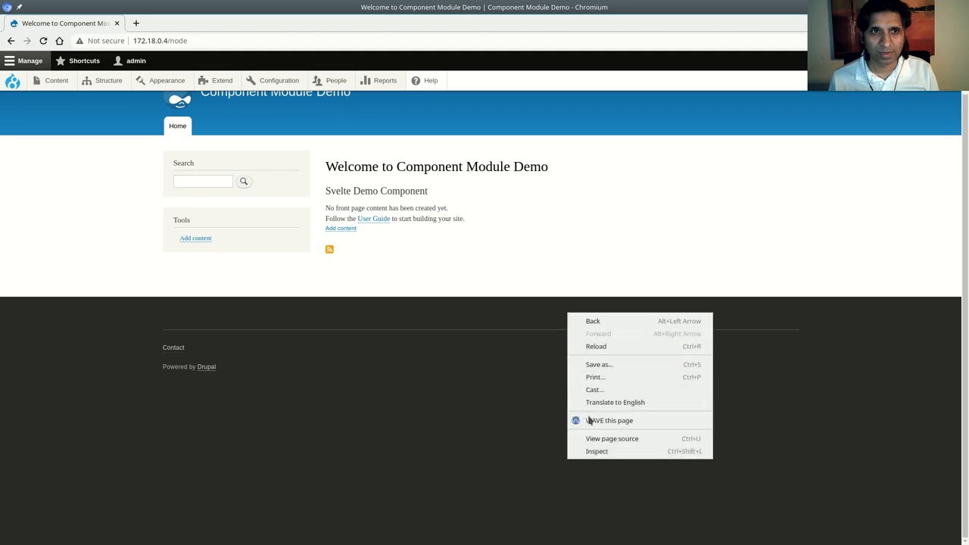
pyautogui.click(526, 360)
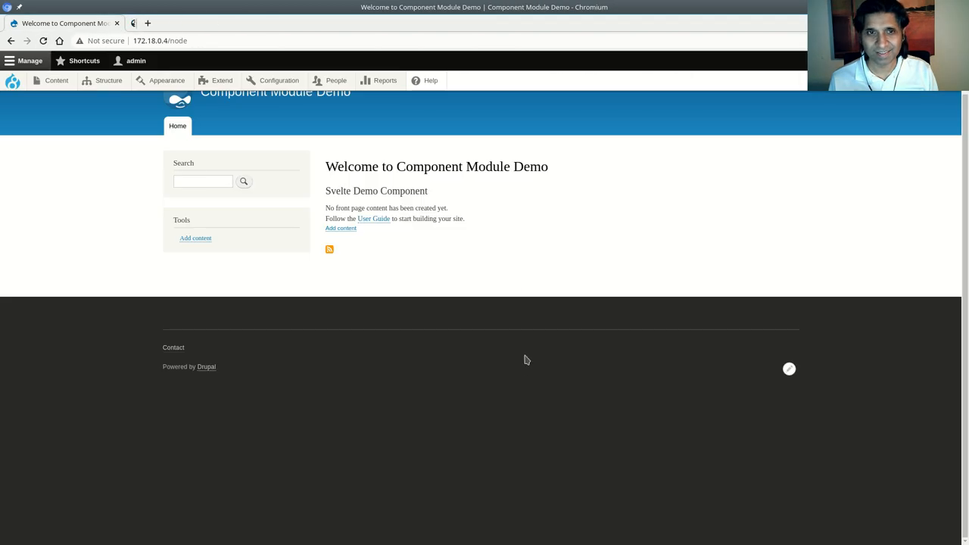
pyautogui.press('F12')
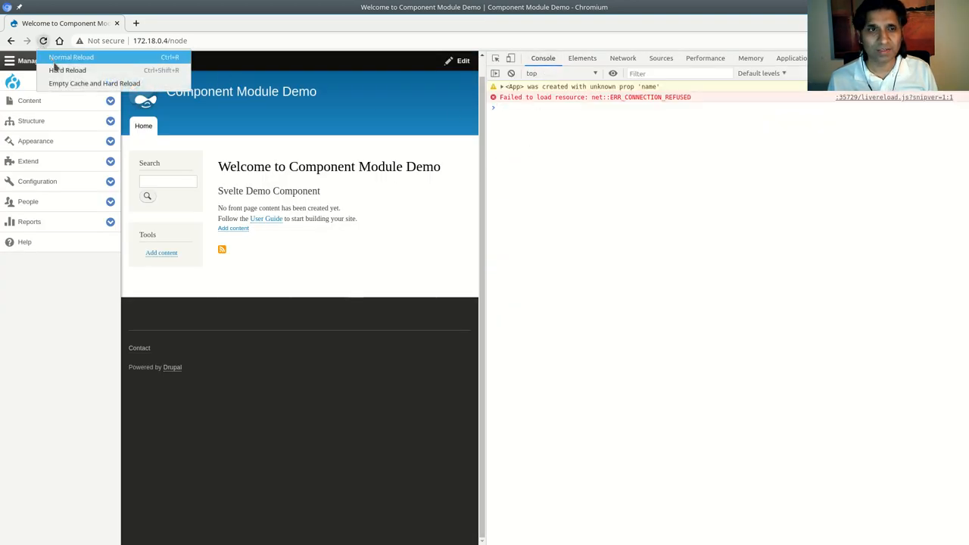
pyautogui.click(71, 57)
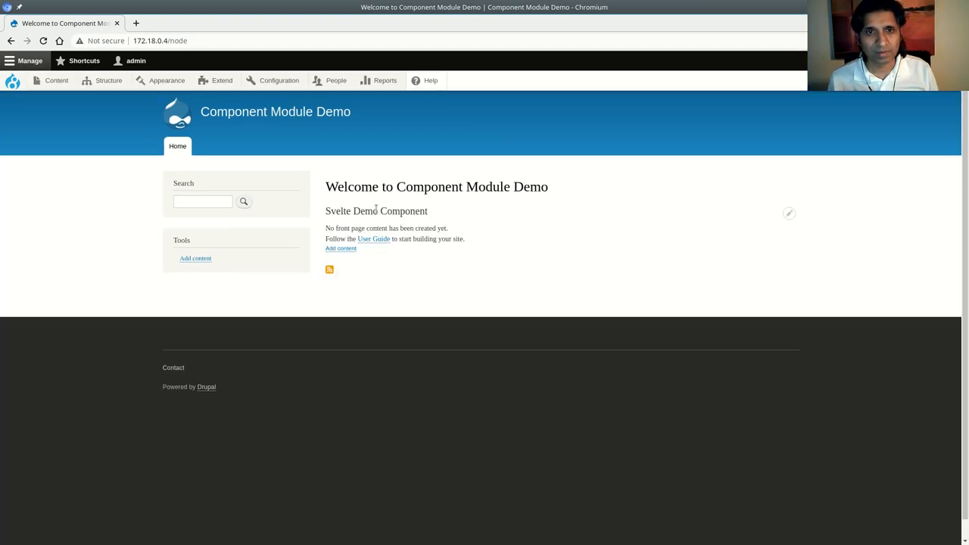
# Step: Flush all Drupal caches from the Manage menu
pyautogui.doubleClick(365, 211)
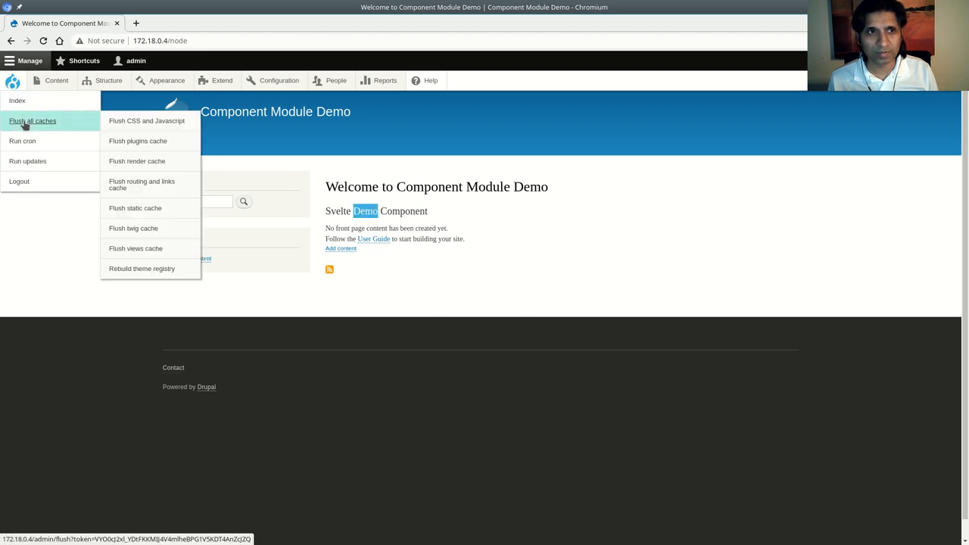
pyautogui.click(33, 122)
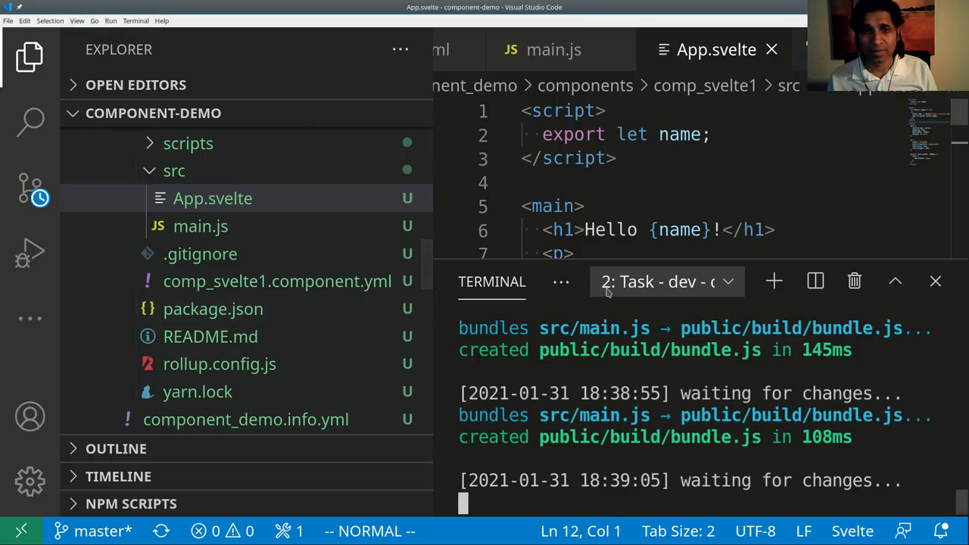
# Step: Hide the build output, leave App.svelte unchanged and reload the cache-cleared front page
pyautogui.click(935, 281)
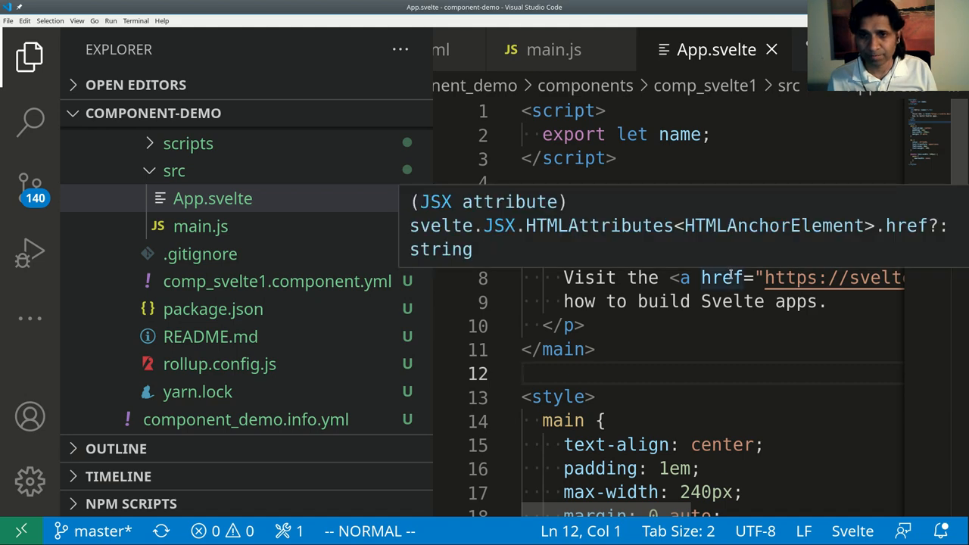
pyautogui.click(595, 350)
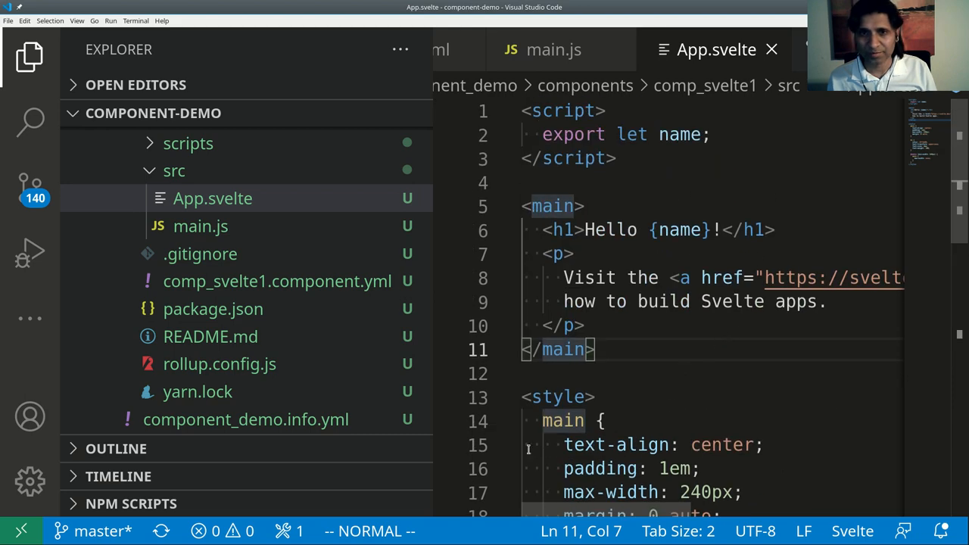
pyautogui.click(131, 346)
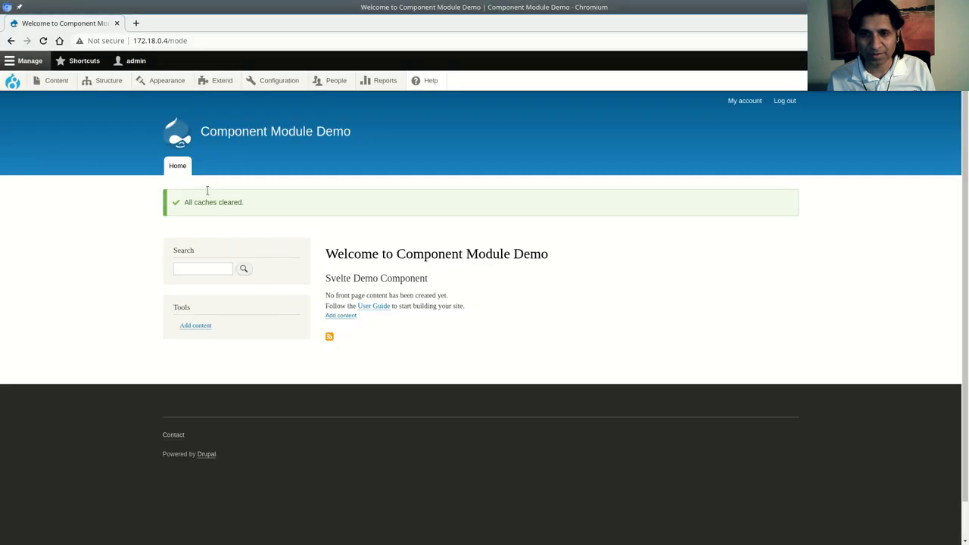
pyautogui.click(43, 41)
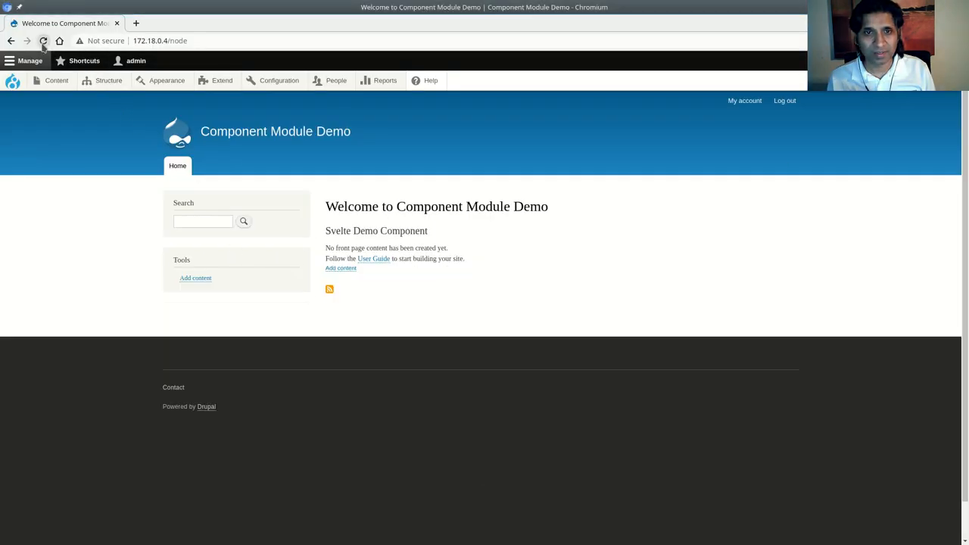
# Step: Reload until the block greets HELLO SVELTE! again without the tutorial line, checking the build task
pyautogui.click(43, 41)
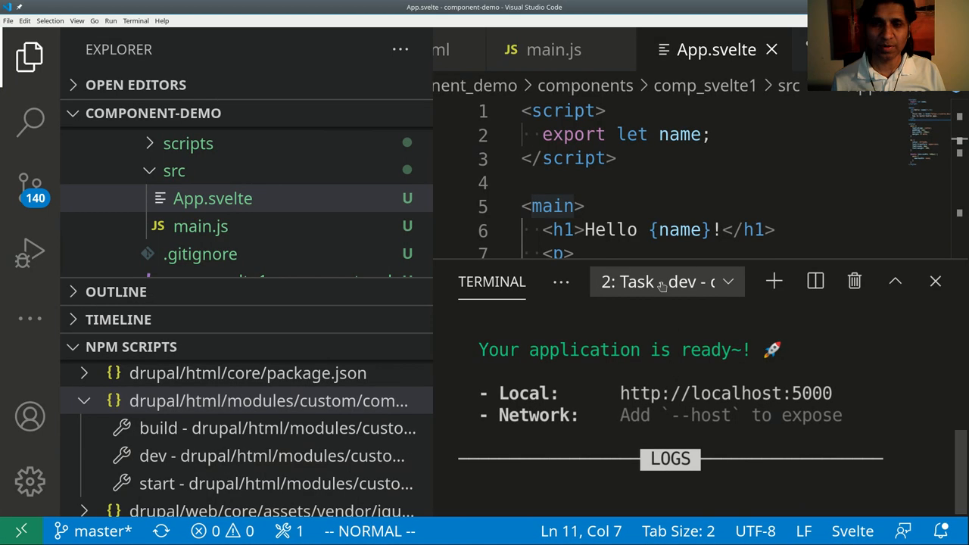
pyautogui.click(935, 281)
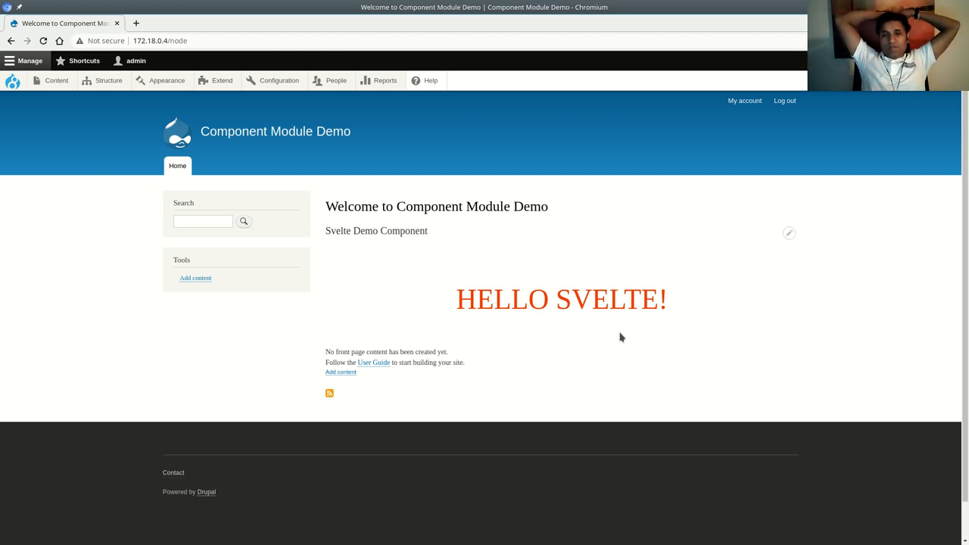
pyautogui.moveTo(425, 282)
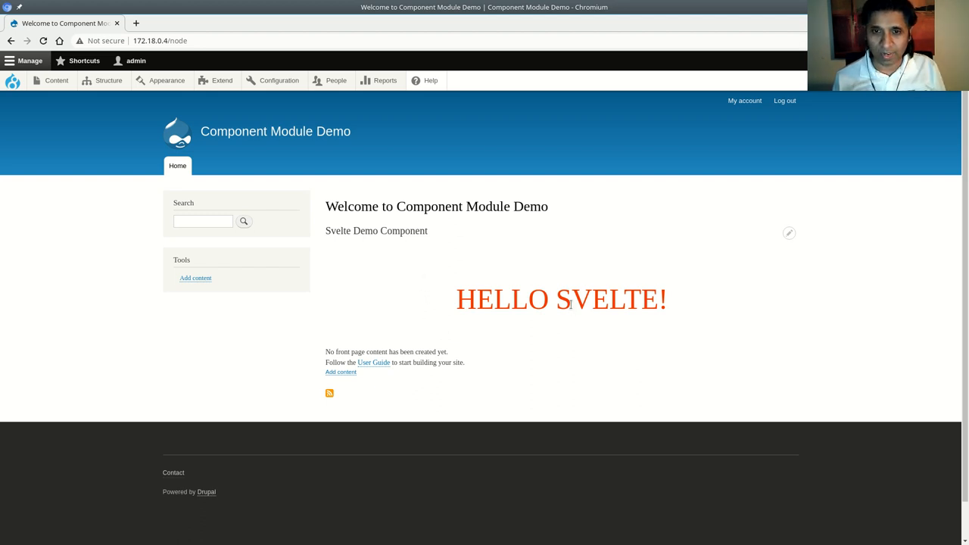
pyautogui.doubleClick(606, 300)
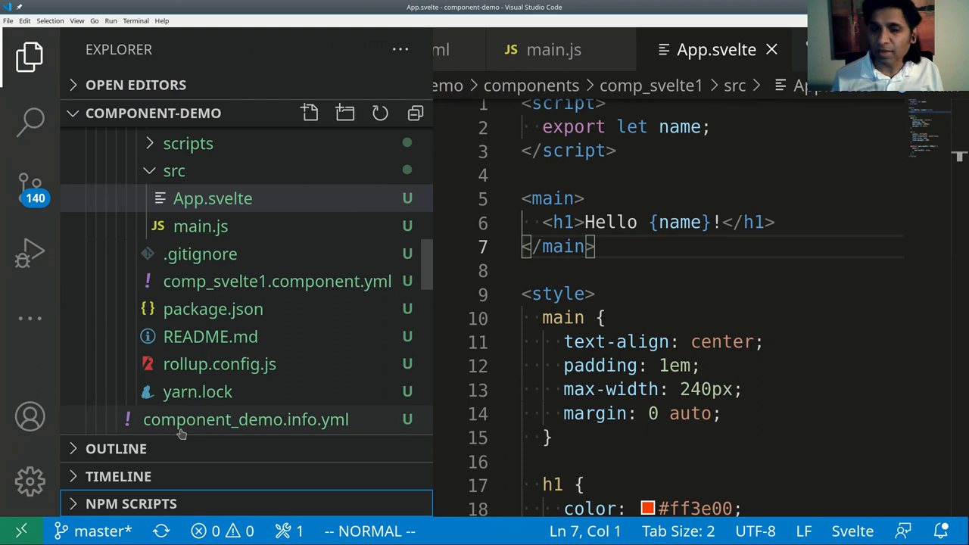
pyautogui.moveTo(245, 420)
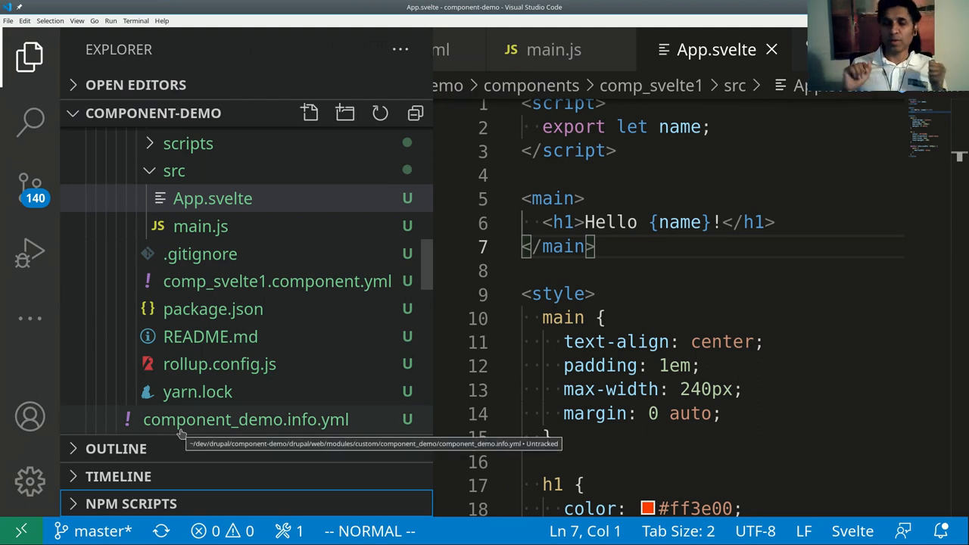
pyautogui.moveTo(215, 410)
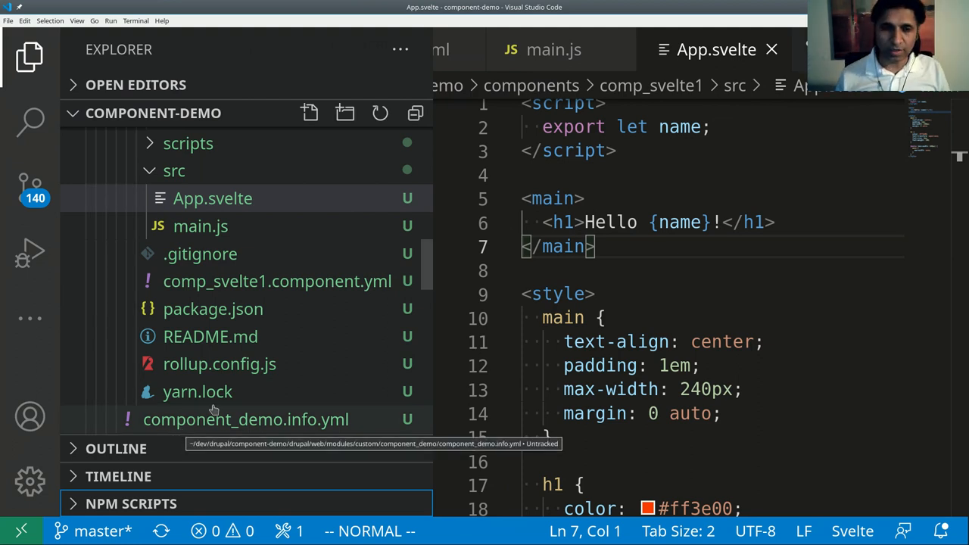
# Step: Create comp_svelte2/comp_svelte2.component.yml as a new file under the components folder
pyautogui.click(213, 198)
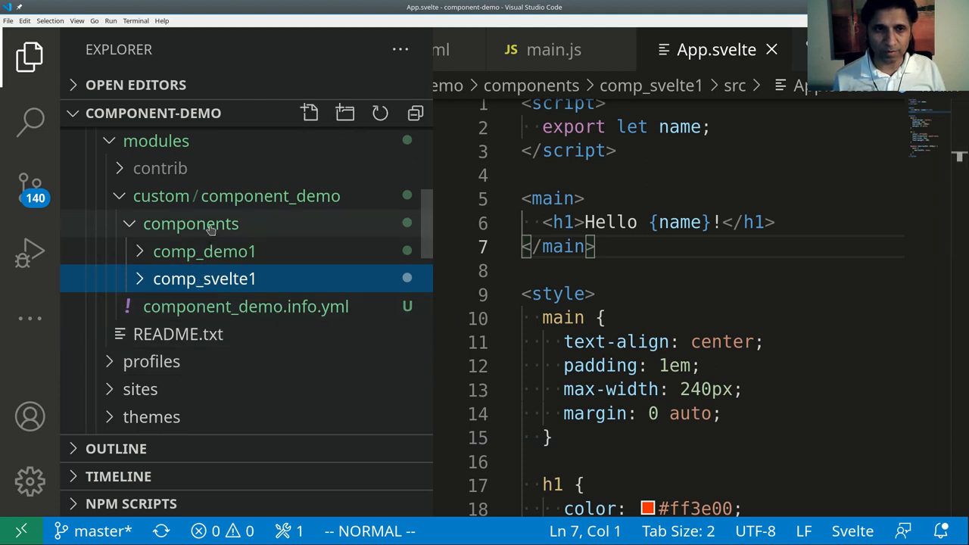
pyautogui.rightClick(191, 223)
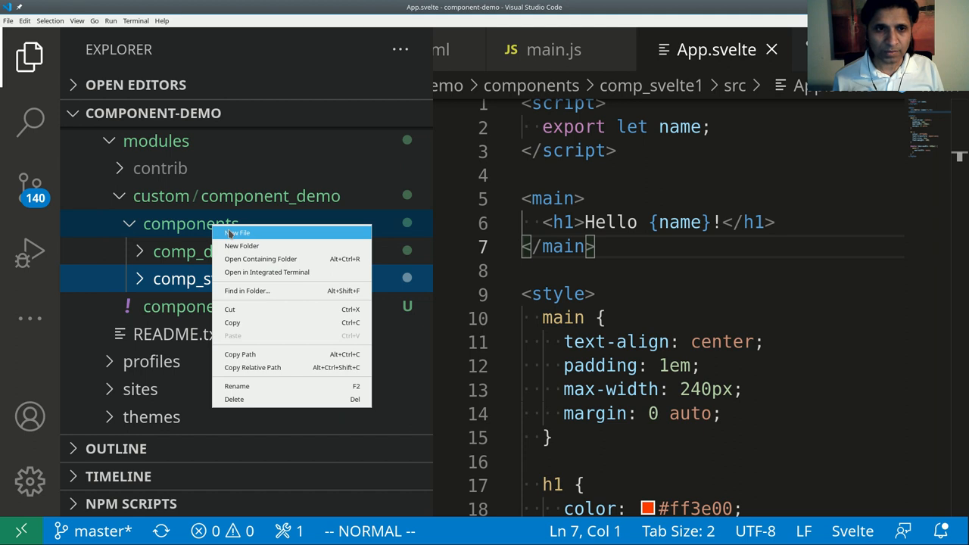
pyautogui.click(241, 233)
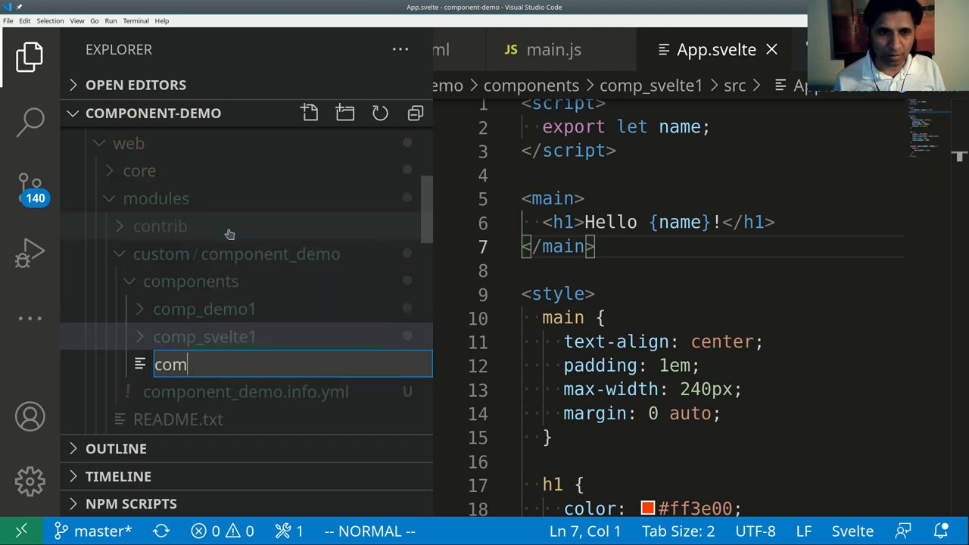
pyautogui.write('p_svelte2')
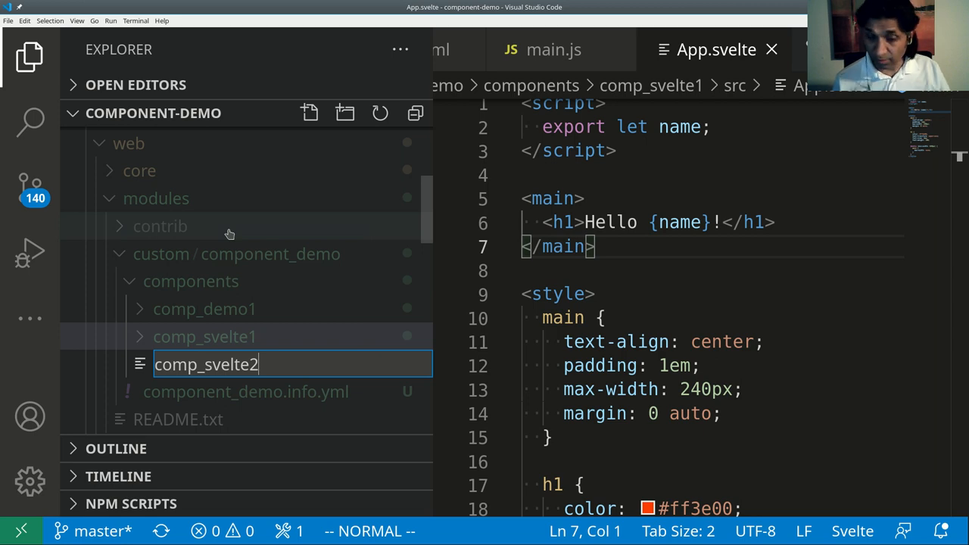
pyautogui.write('/comp')
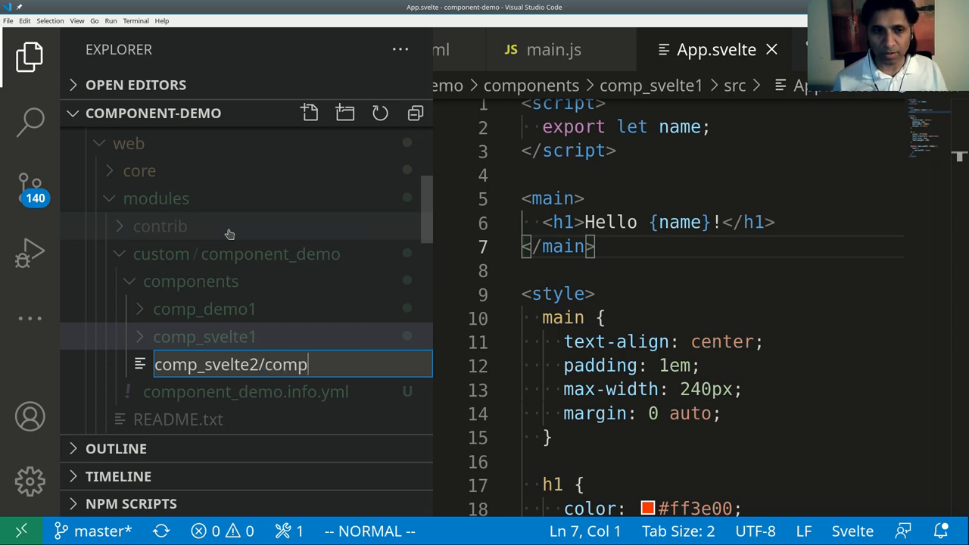
pyautogui.write('_svelte2.compon')
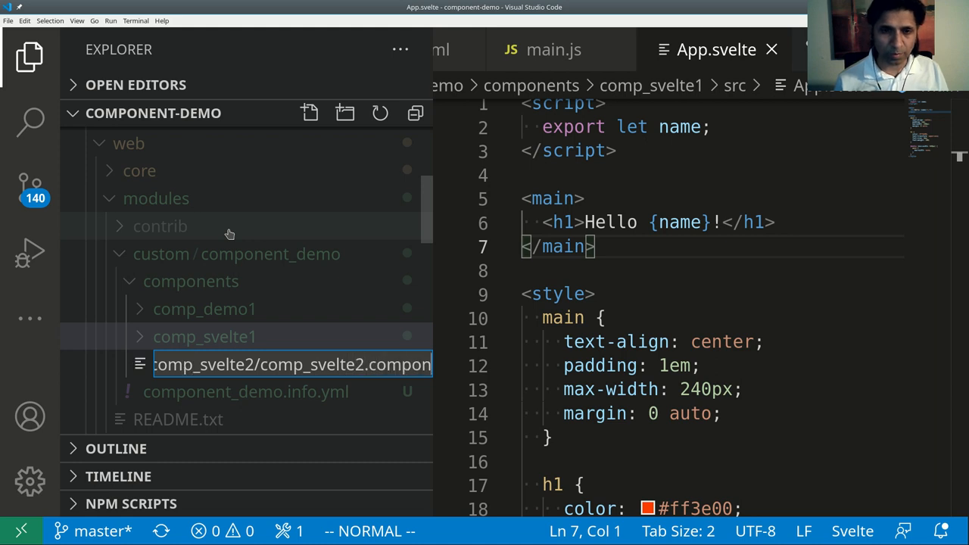
pyautogui.press('Enter')
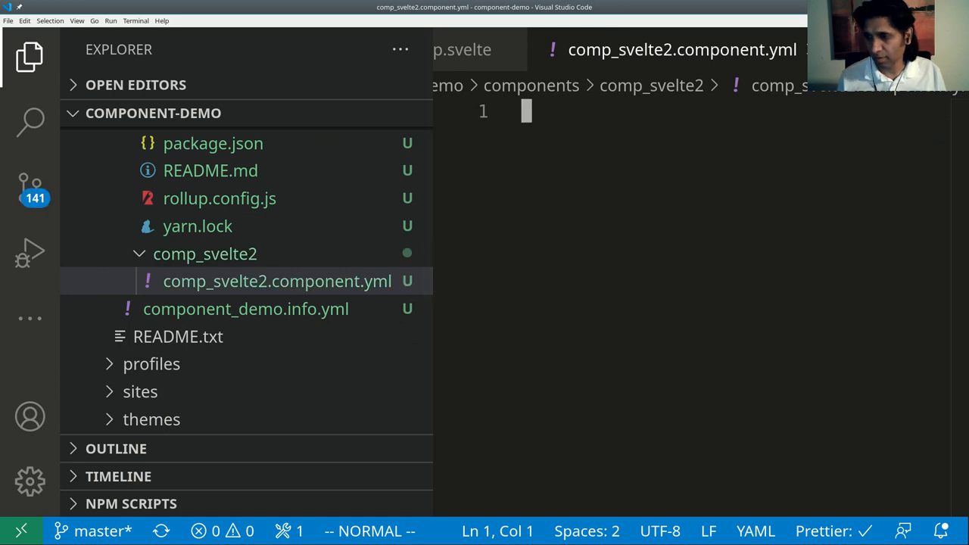
pyautogui.moveTo(710, 201)
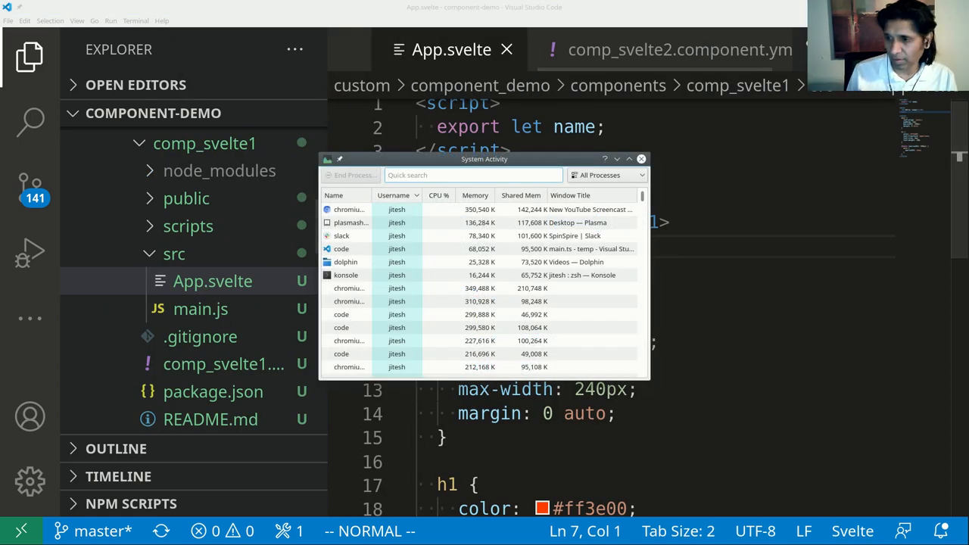
# Step: Copy the whole comp_svelte1.component.yml definition into comp_svelte2.component.yml
pyautogui.click(642, 159)
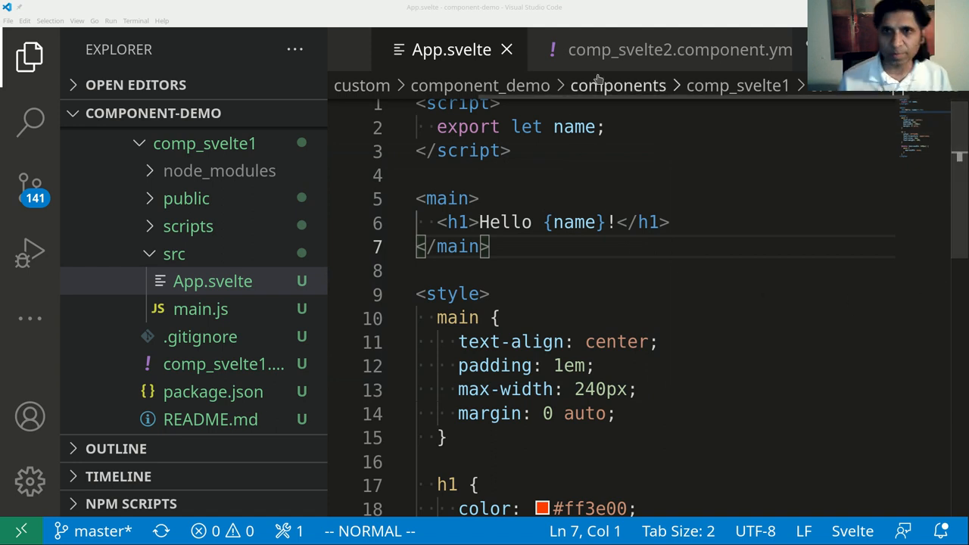
pyautogui.click(680, 49)
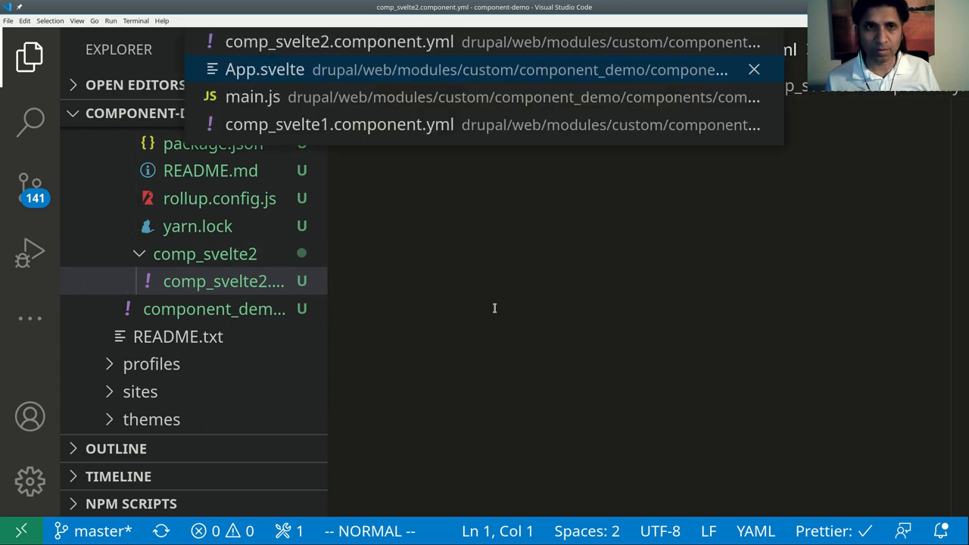
pyautogui.click(339, 124)
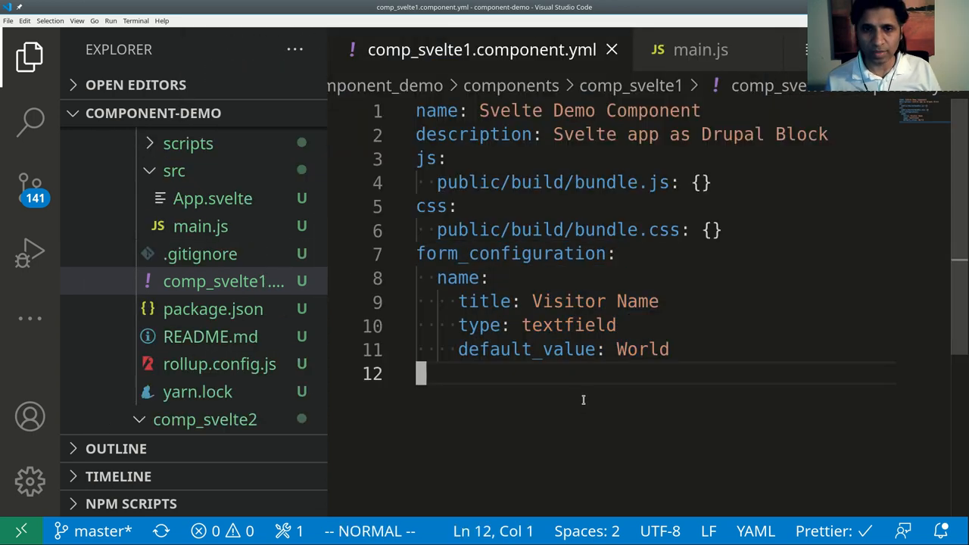
pyautogui.press('ctrl+a')
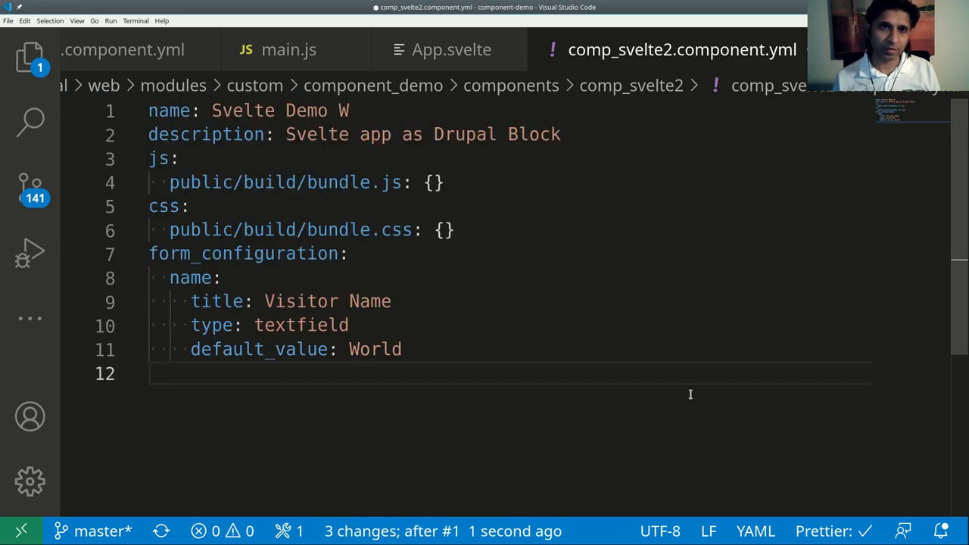
# Step: Rename it Svelte Demo Web Component with description Svelte custom tag as Drupal Block
pyautogui.write('eb')
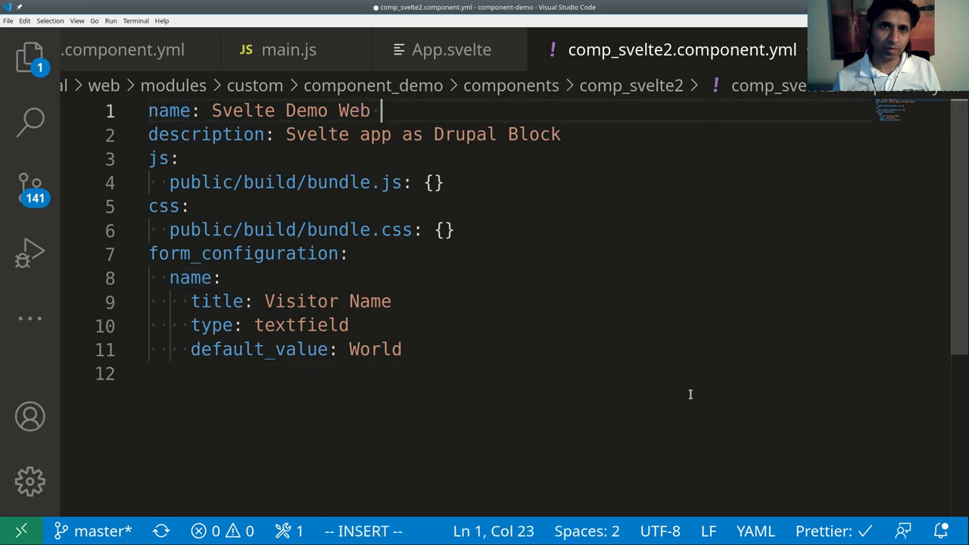
pyautogui.write('Component')
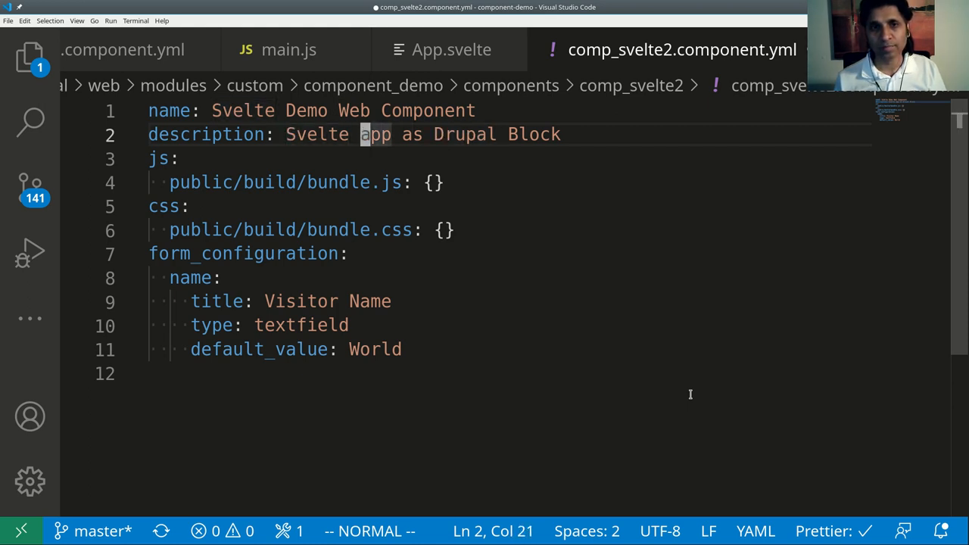
pyautogui.write('custom tag')
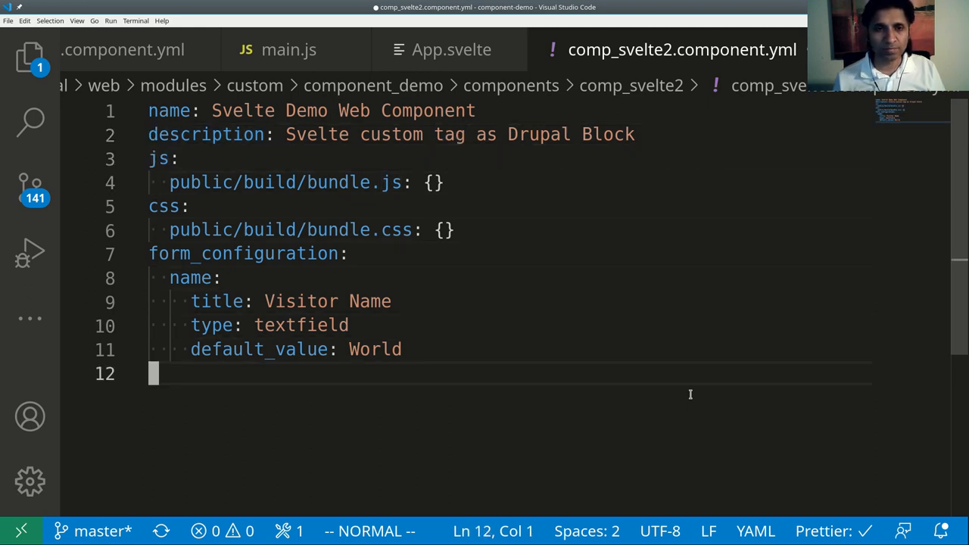
pyautogui.press('i')
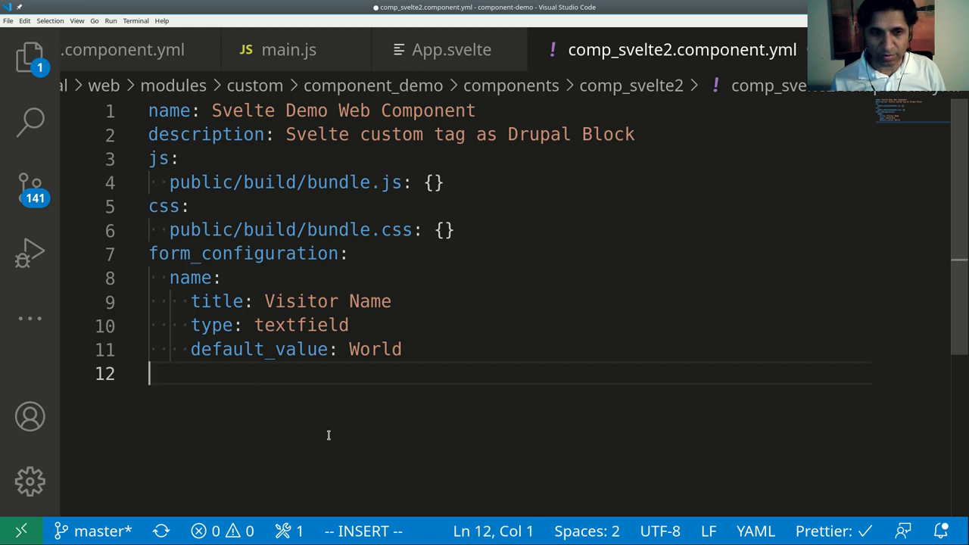
# Step: Add 'template: index.html' as the last line of the component YAML
pyautogui.write('template:')
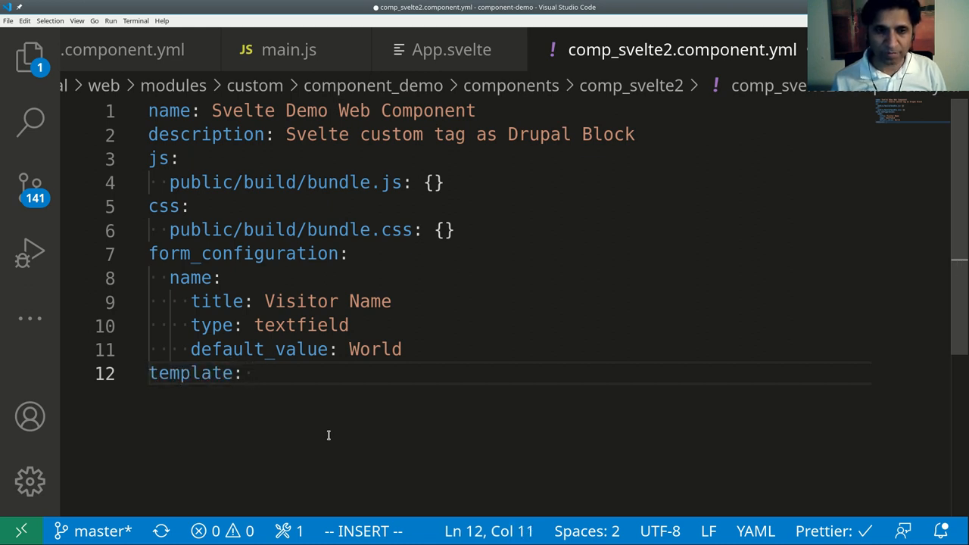
pyautogui.write('index.html')
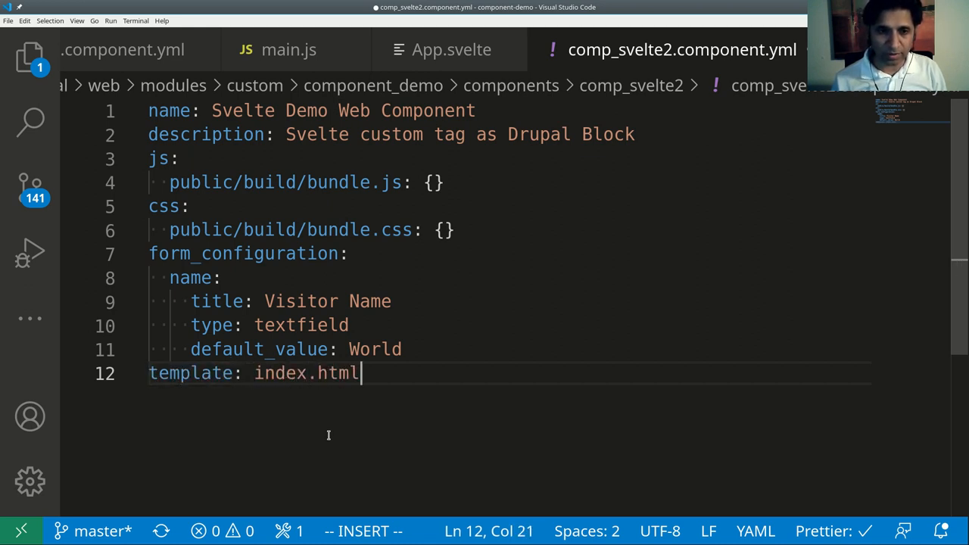
pyautogui.press('Escape')
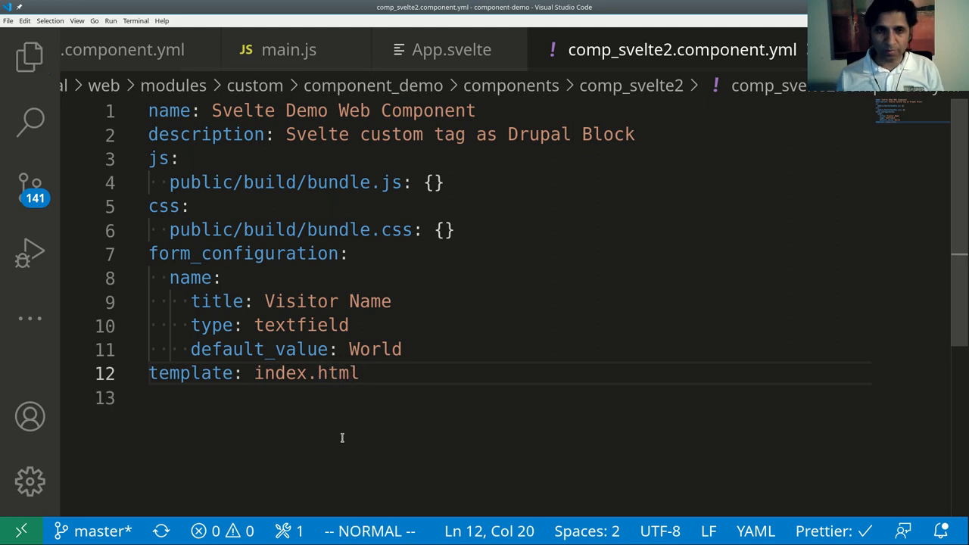
pyautogui.moveTo(356, 425)
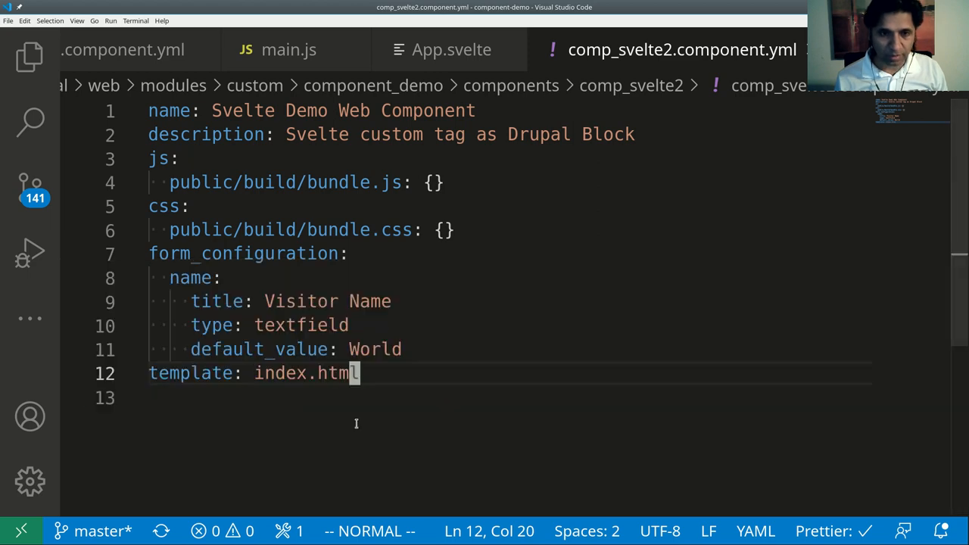
# Step: Create index.html in comp_svelte2 containing <svelte-comp></svelte-comp> and save it
pyautogui.click(30, 57)
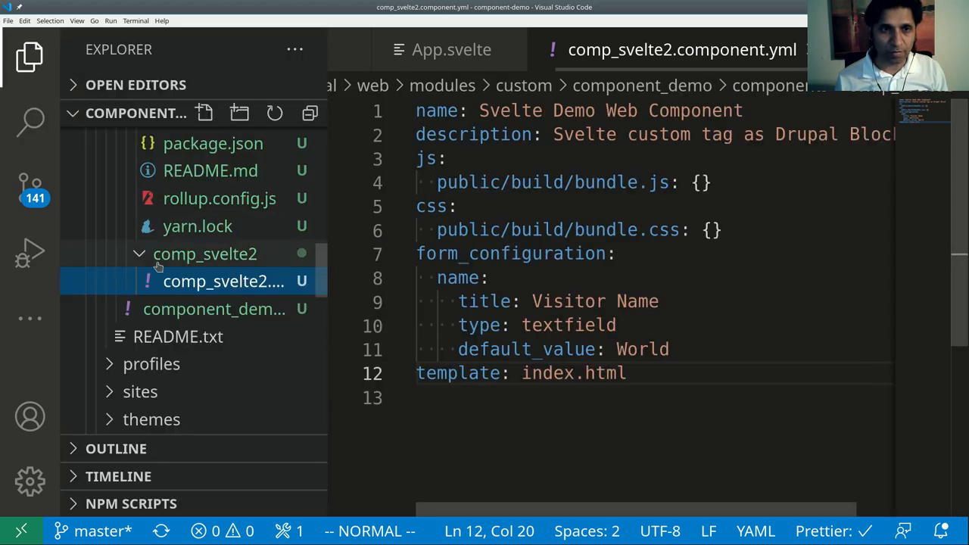
pyautogui.rightClick(205, 254)
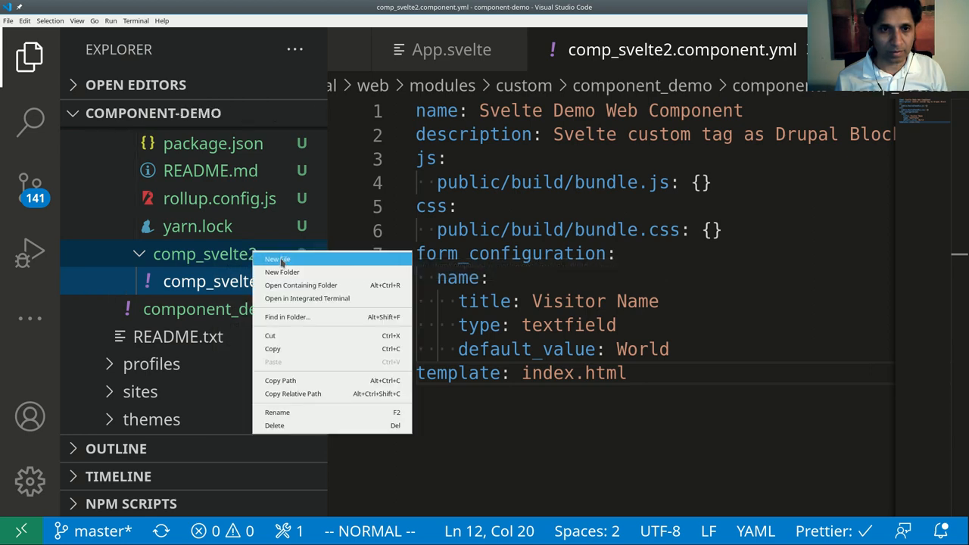
pyautogui.click(278, 259)
pyautogui.write('index.html')
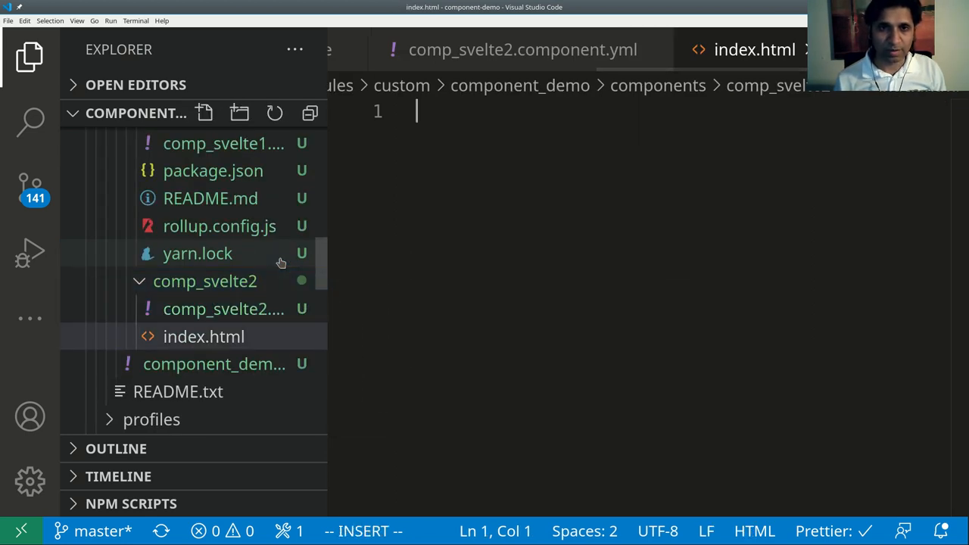
pyautogui.write('<')
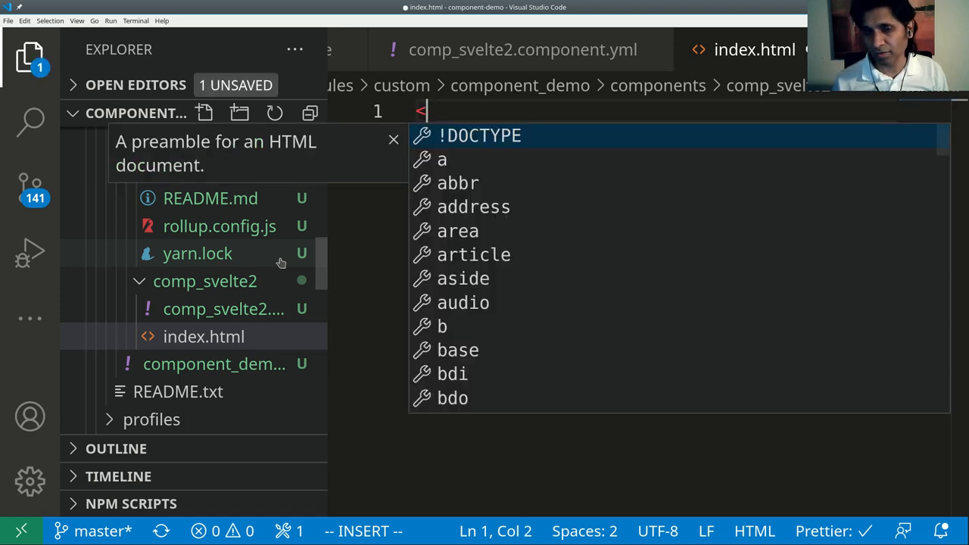
pyautogui.write('svelte-comp></svelte-comp>')
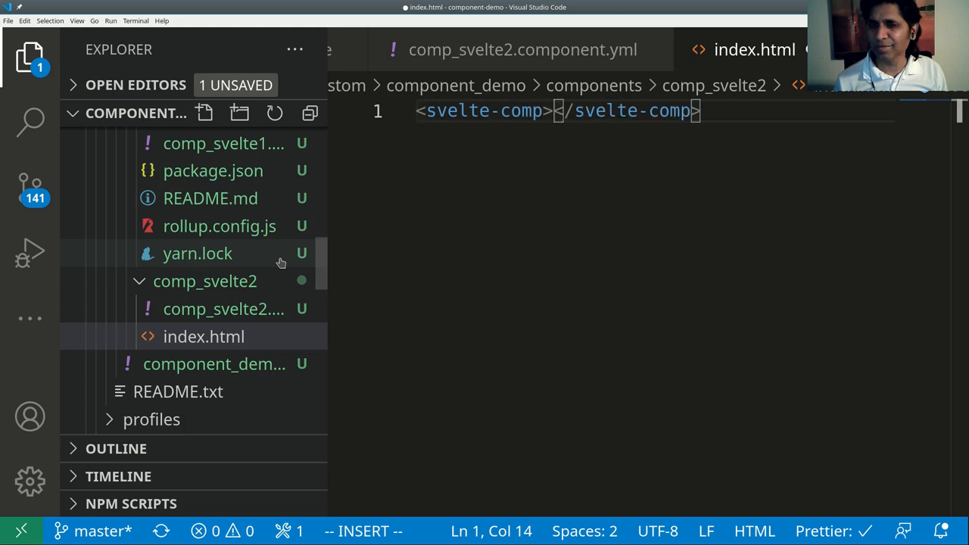
pyautogui.press('Escape')
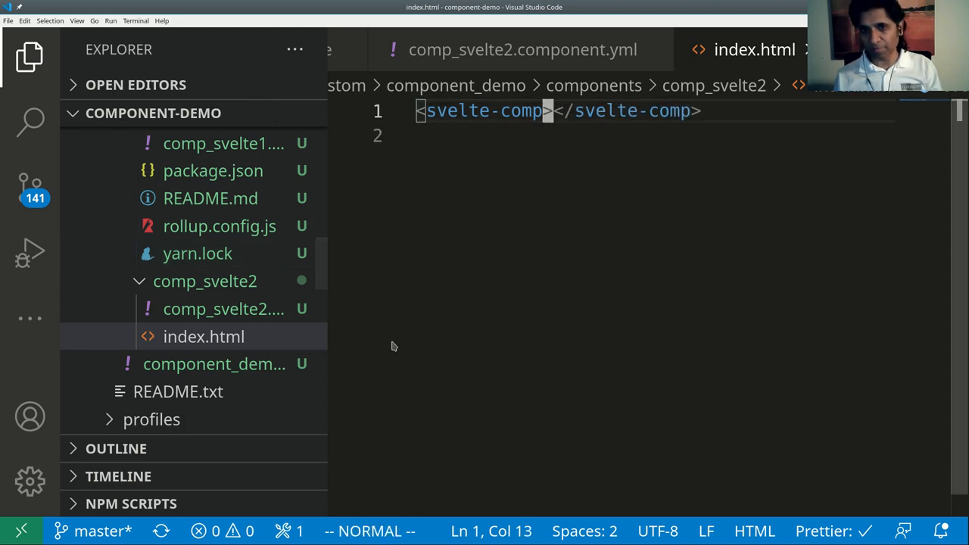
pyautogui.moveTo(435, 325)
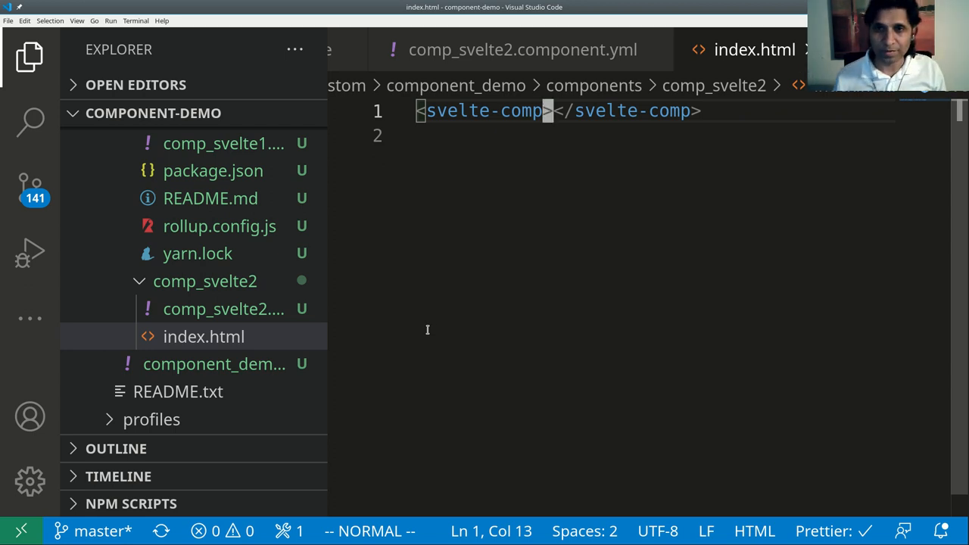
pyautogui.moveTo(204, 336)
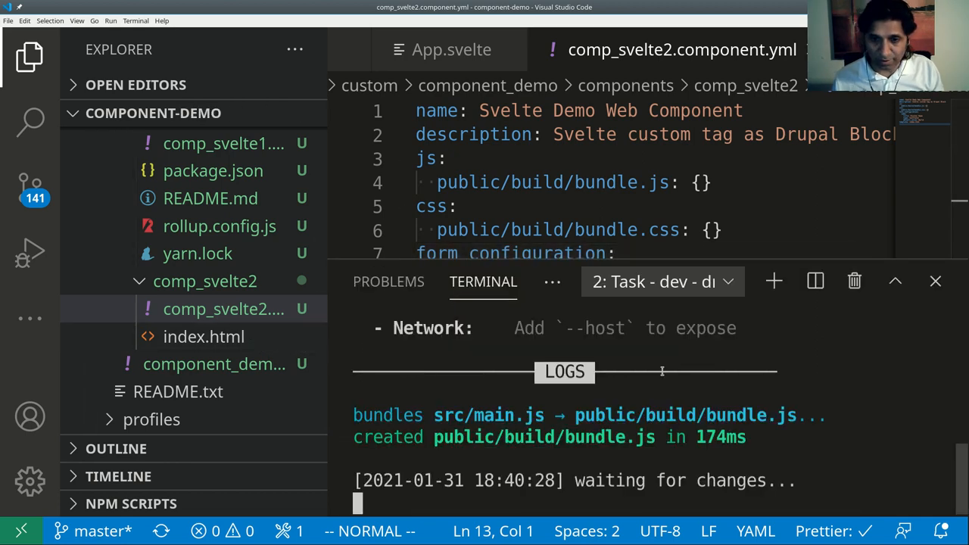
# Step: Run cd ../comp_svelte2/ in the bash terminal, then hide the terminal panel
pyautogui.click(661, 281)
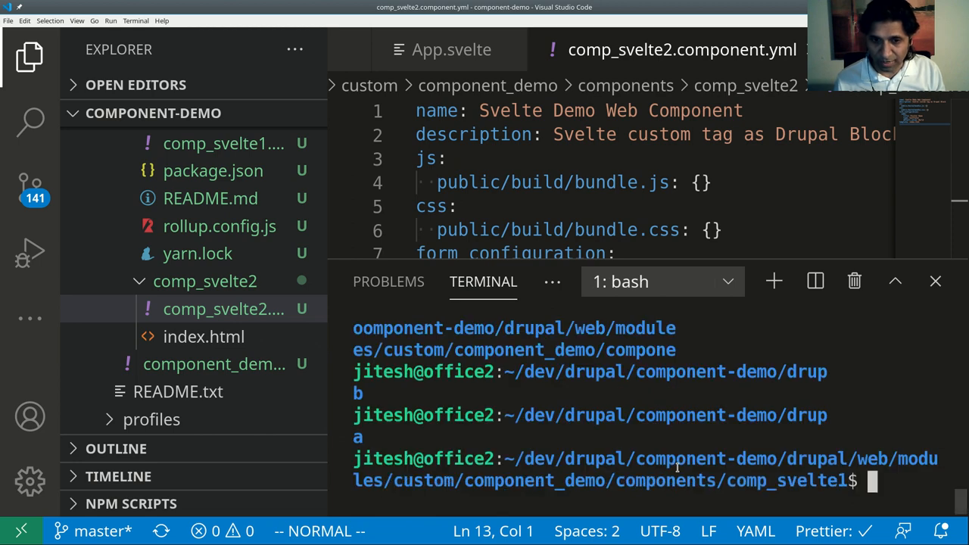
pyautogui.write('cd ../')
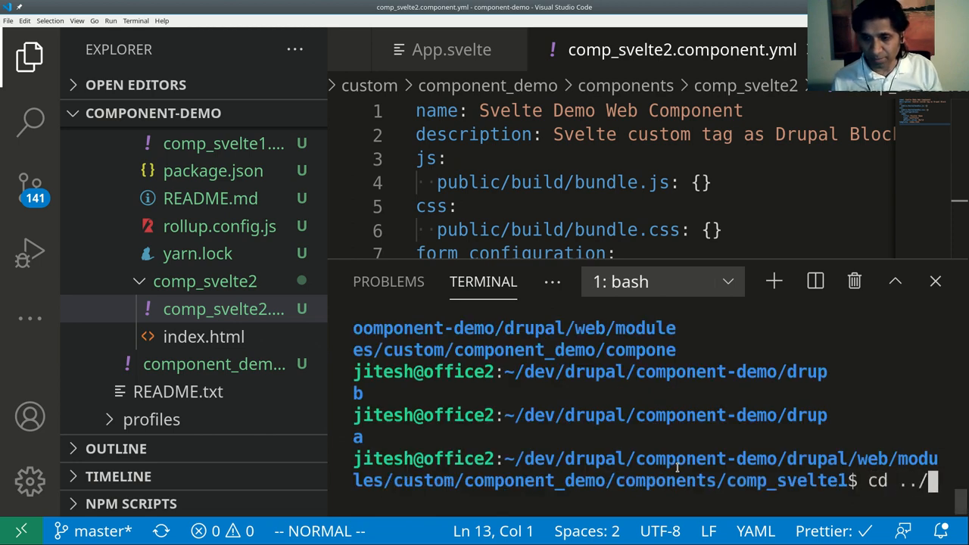
pyautogui.write('omp_svelte2/')
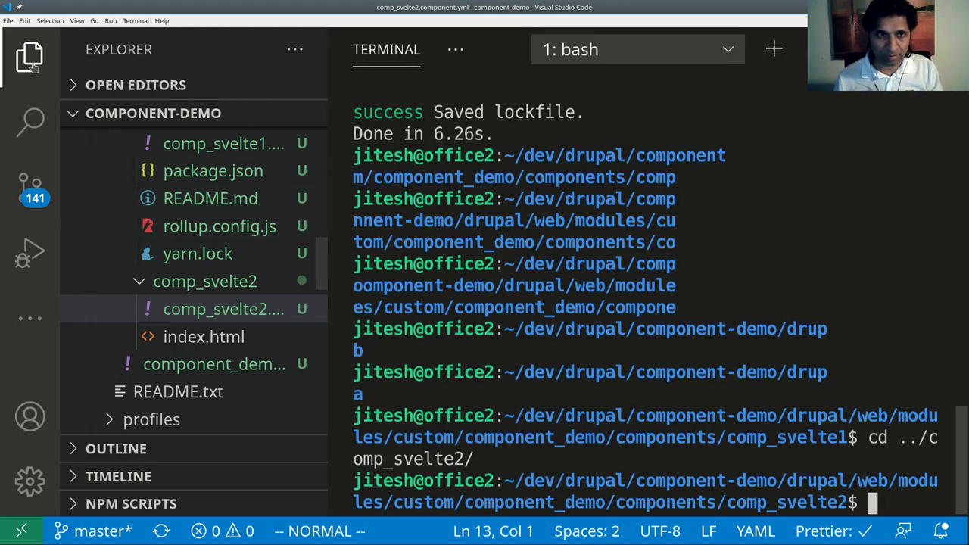
pyautogui.click(30, 58)
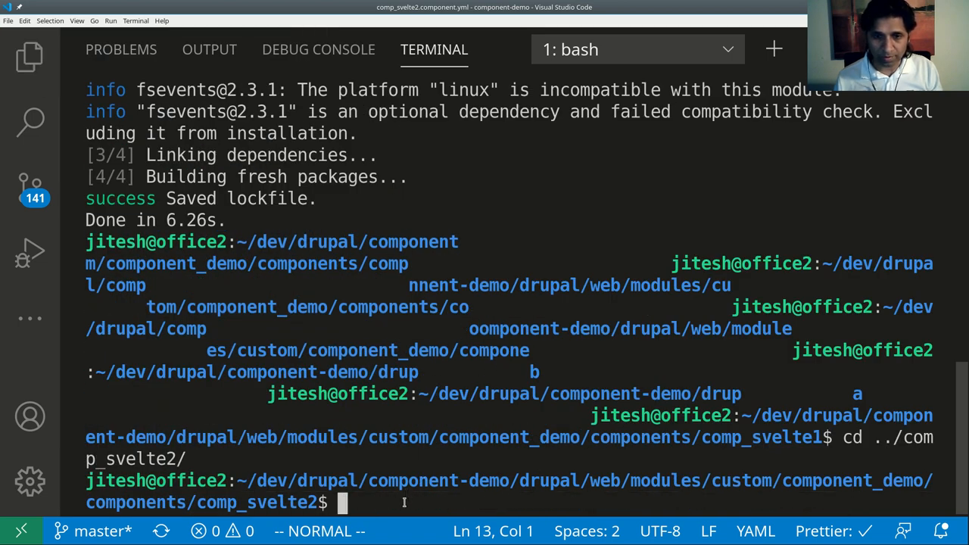
pyautogui.press('ctrl+r')
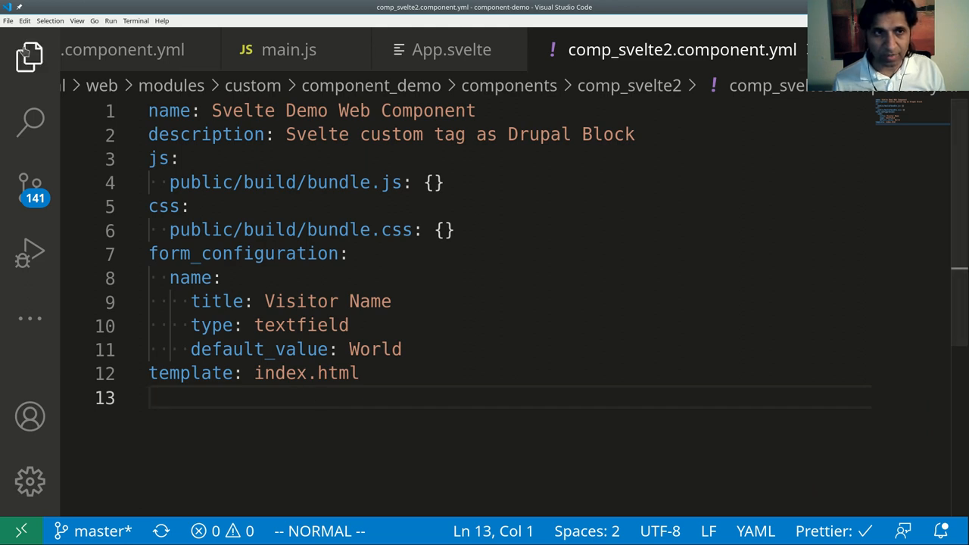
# Step: Show the Explorer so the comp_svelte2 folder's files are listed
pyautogui.click(28, 58)
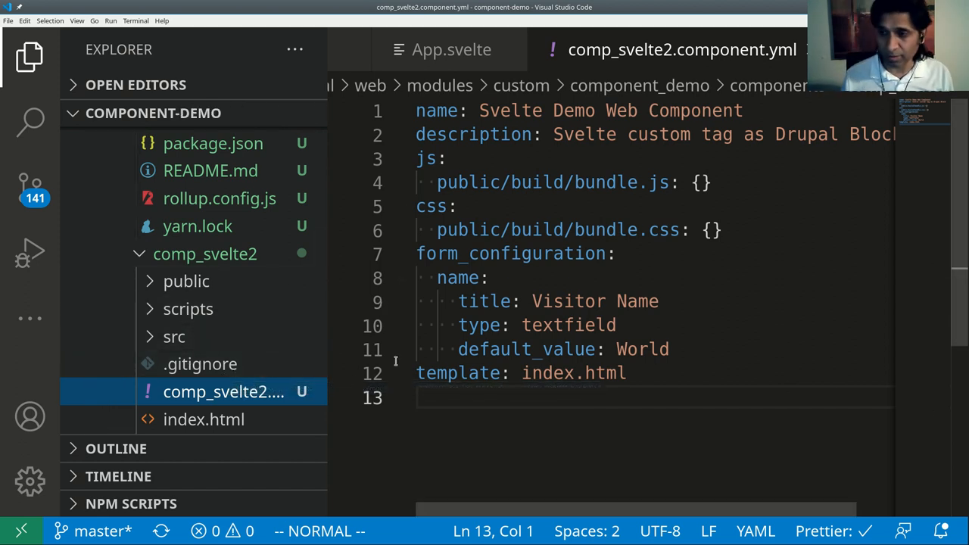
pyautogui.moveTo(390, 266)
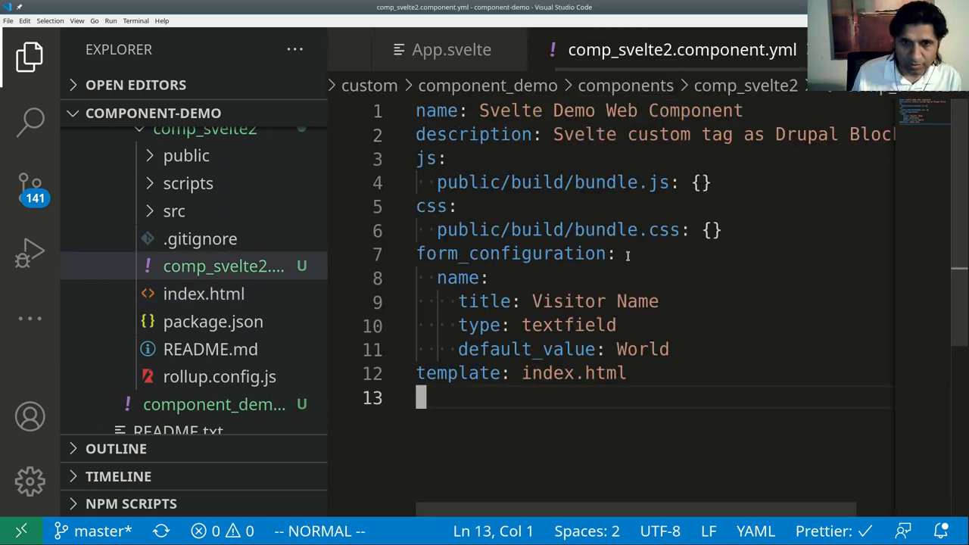
pyautogui.moveTo(192, 308)
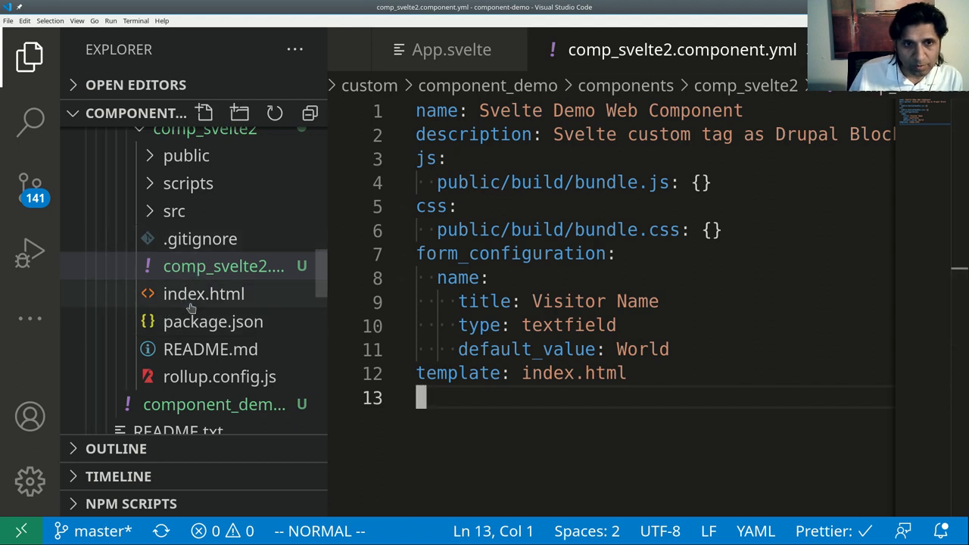
pyautogui.moveTo(180, 238)
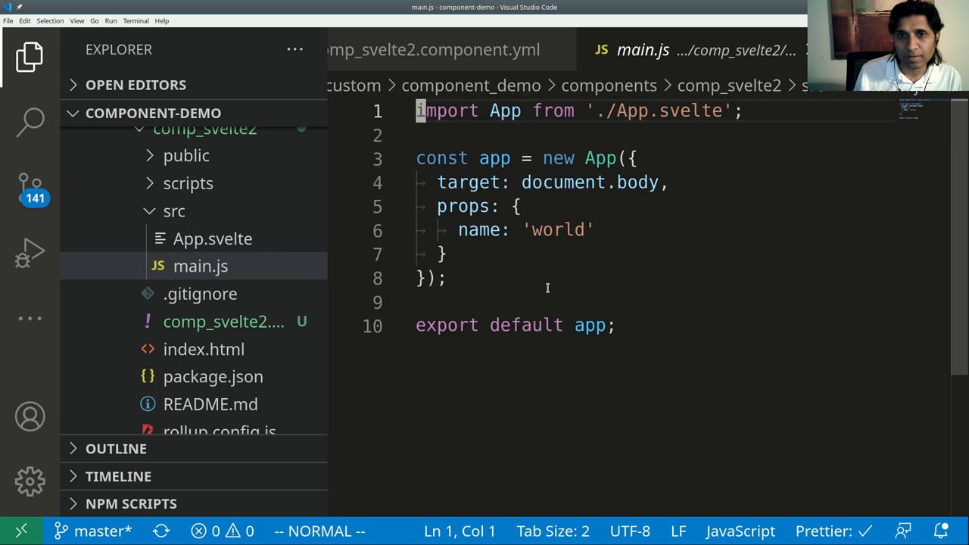
# Step: Replace main.js's app instantiation with export { default } from "./App.svelte";
pyautogui.press('V')
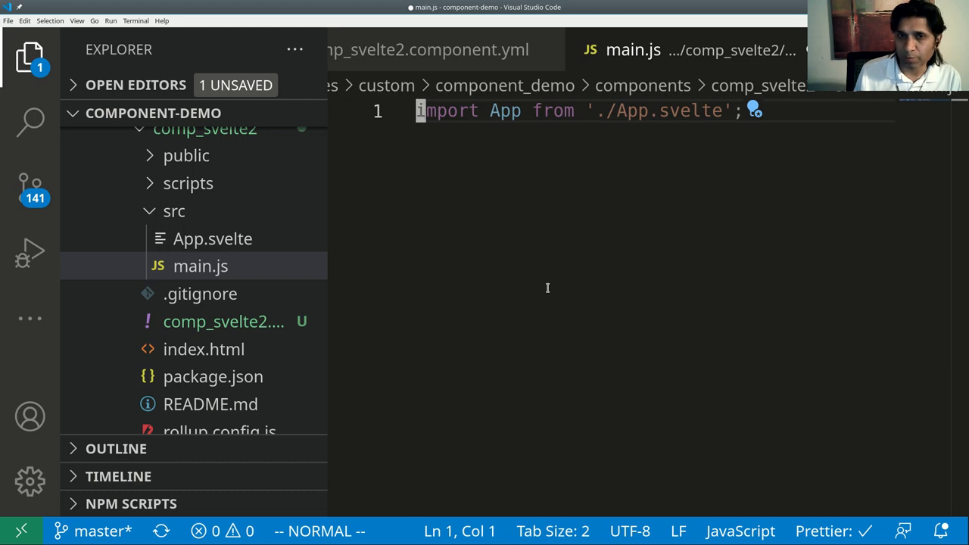
pyautogui.write('export default App')
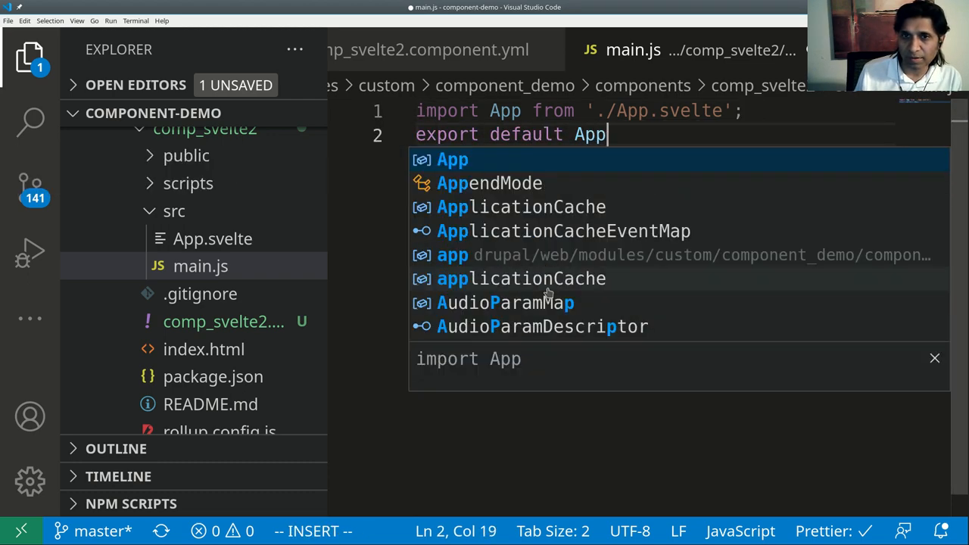
pyautogui.press('Escape')
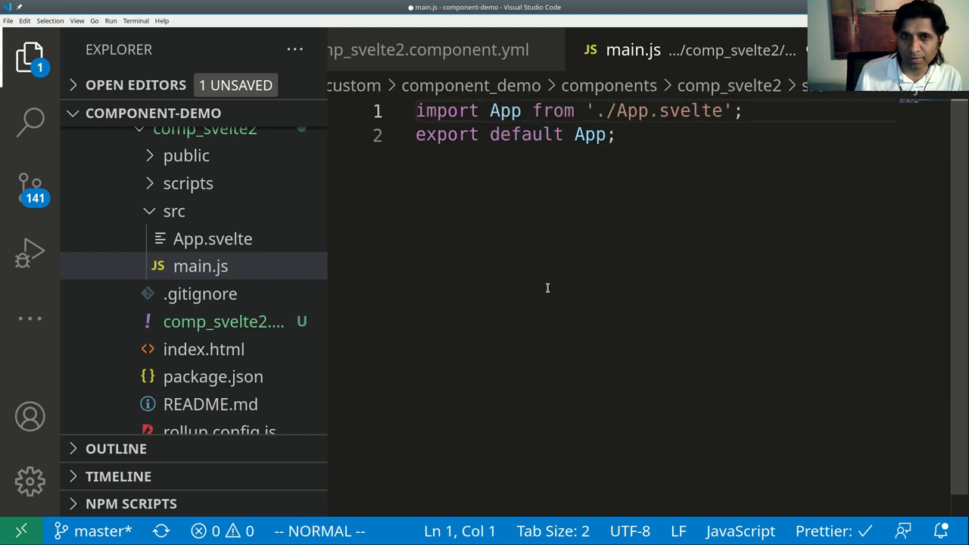
pyautogui.write('export {d')
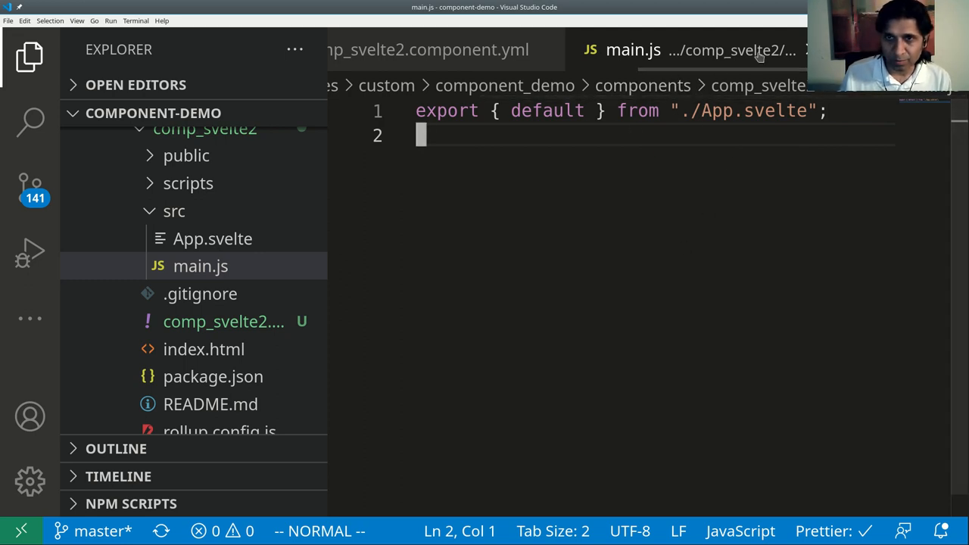
# Step: Switch to App.svelte for editing
pyautogui.click(213, 239)
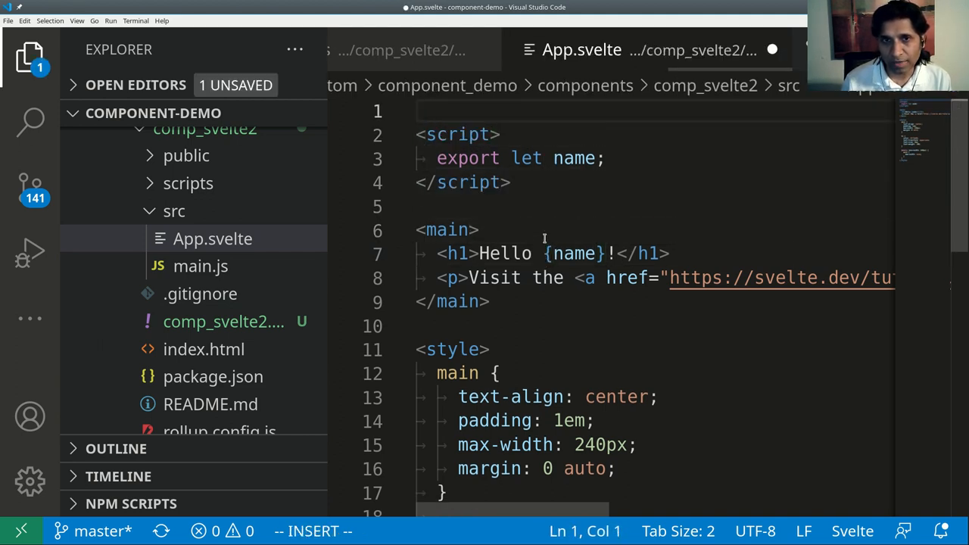
# Step: Add <svelte:options tag="svelte-comp"/> at the top of App.svelte, removing the blank first line
pyautogui.press('Escape')
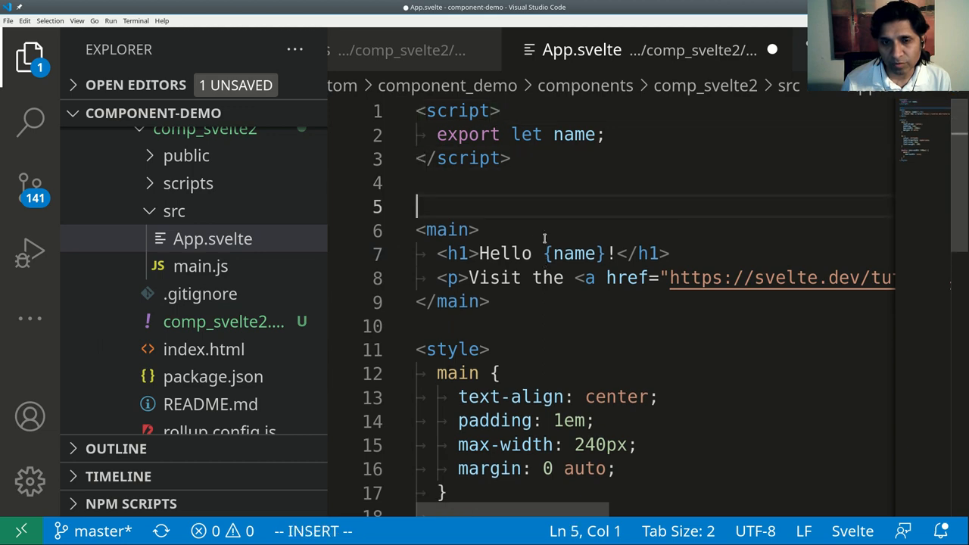
pyautogui.write('<c')
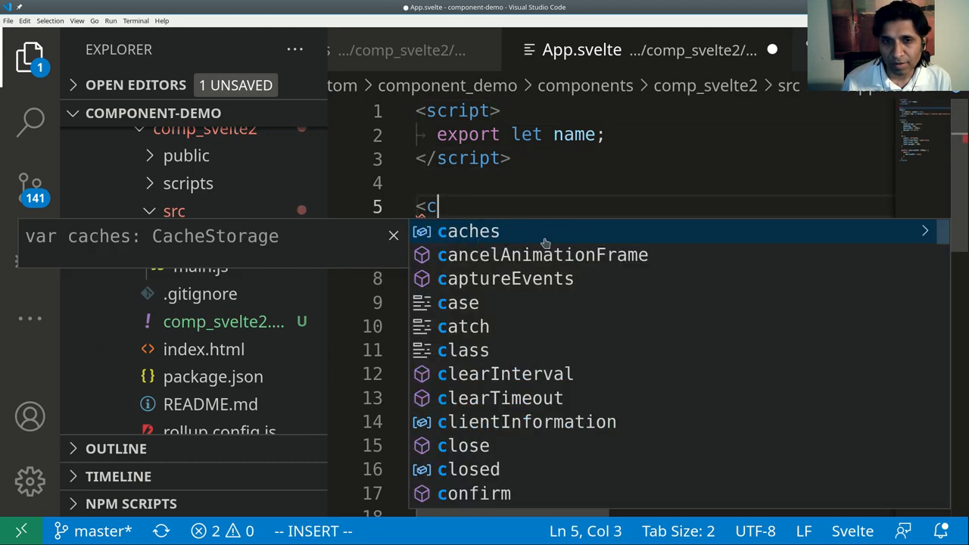
pyautogui.write('svelte:options tag')
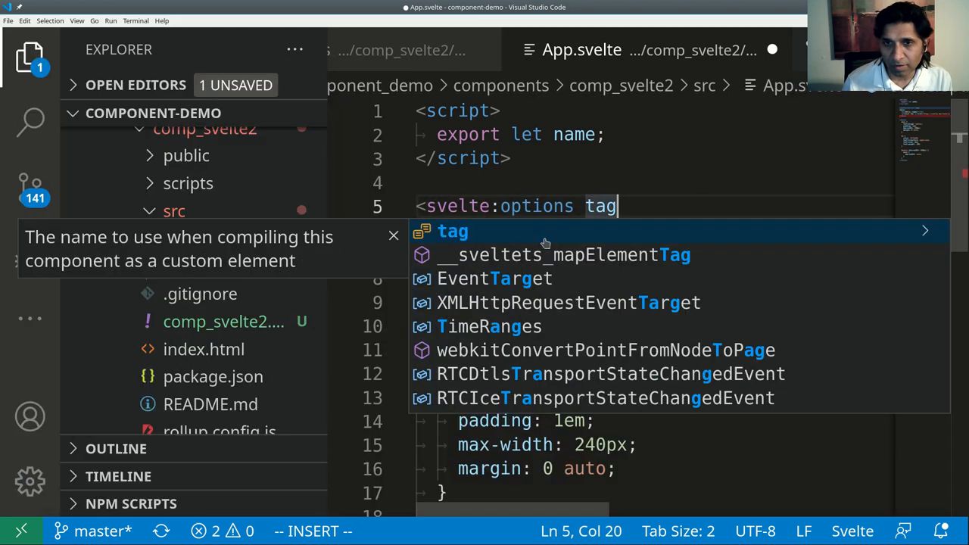
pyautogui.write('="')
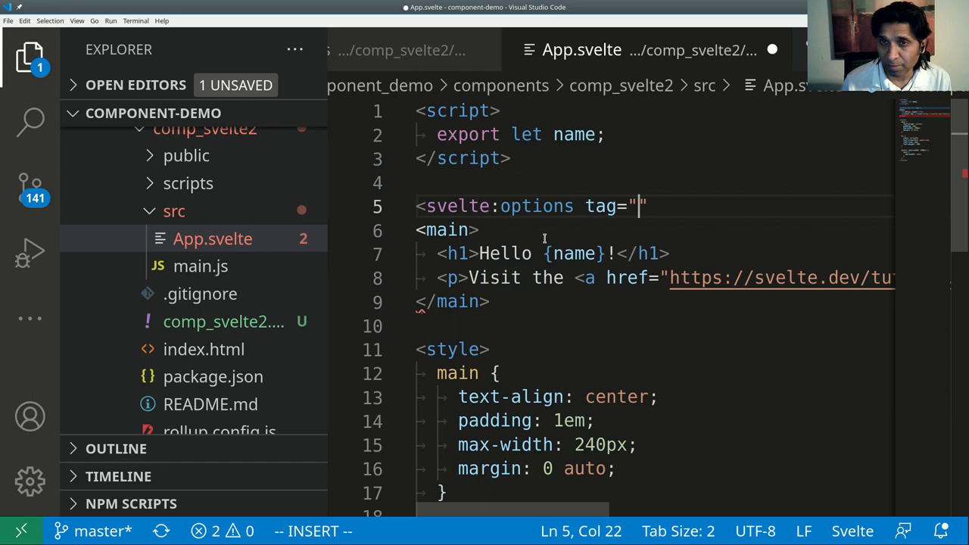
pyautogui.write('svelte-comp')
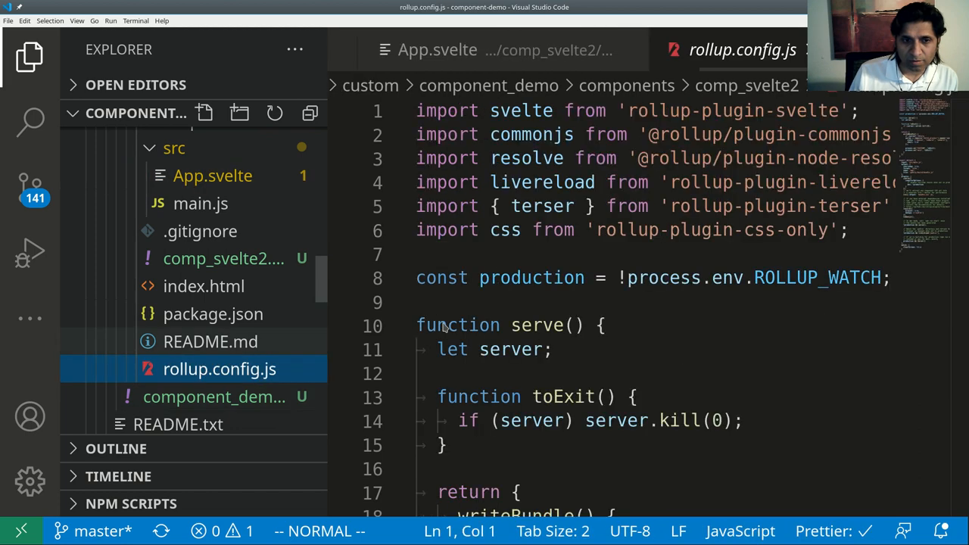
# Step: Add customElements: true after dev: !production in the Svelte compilerOptions and save
pyautogui.scroll(-3)
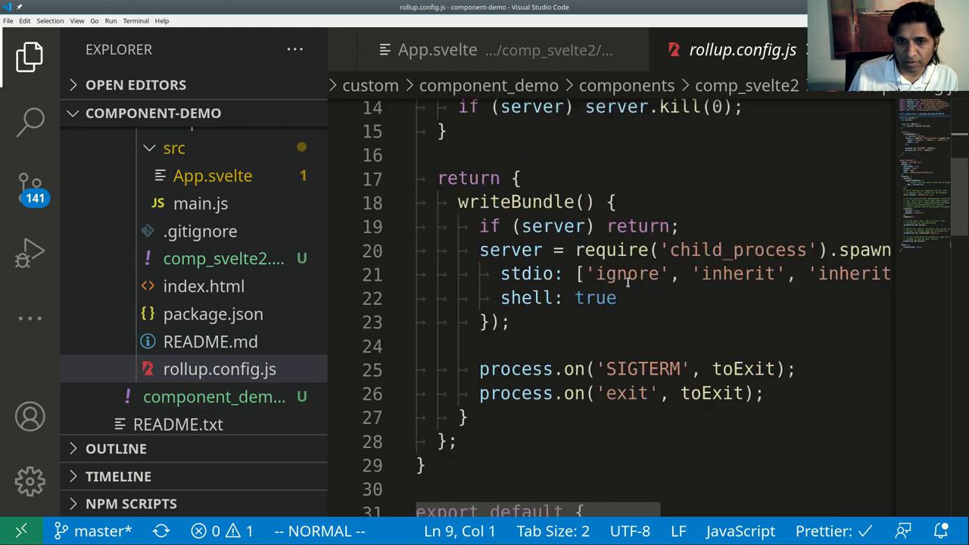
pyautogui.scroll(-3)
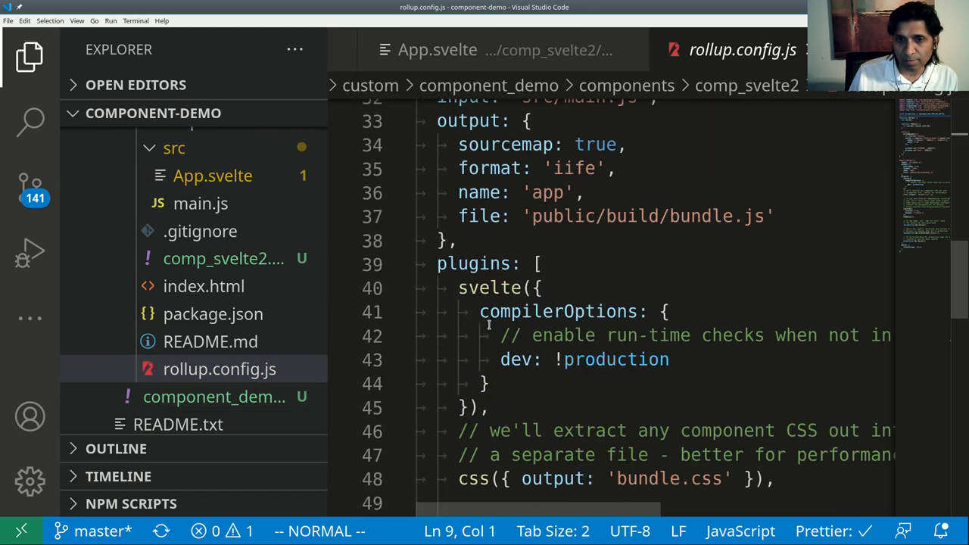
pyautogui.doubleClick(615, 359)
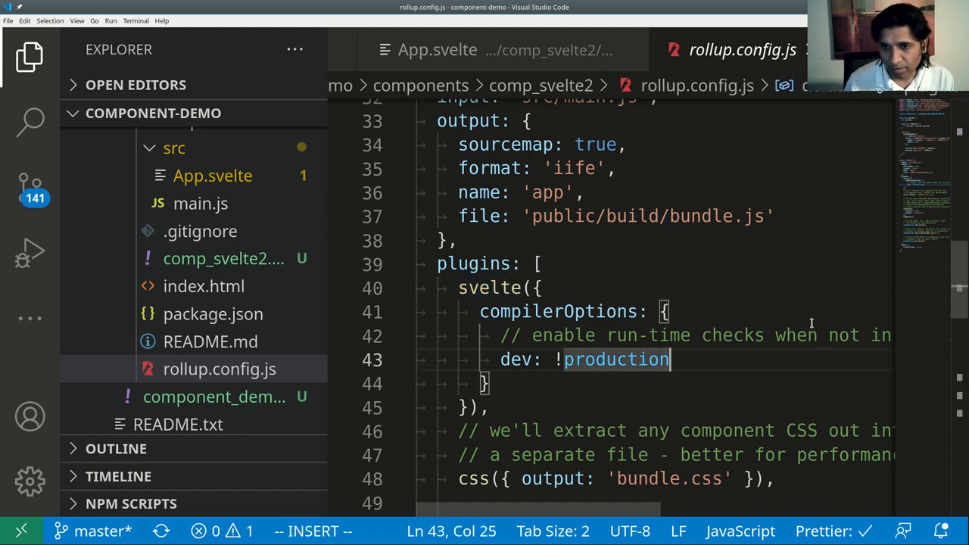
pyautogui.write('cu')
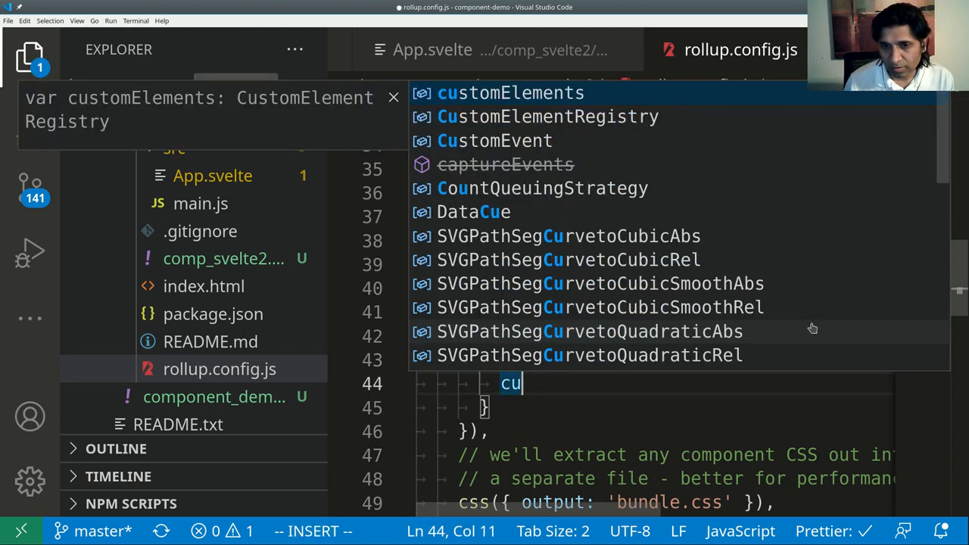
pyautogui.write('stomElements')
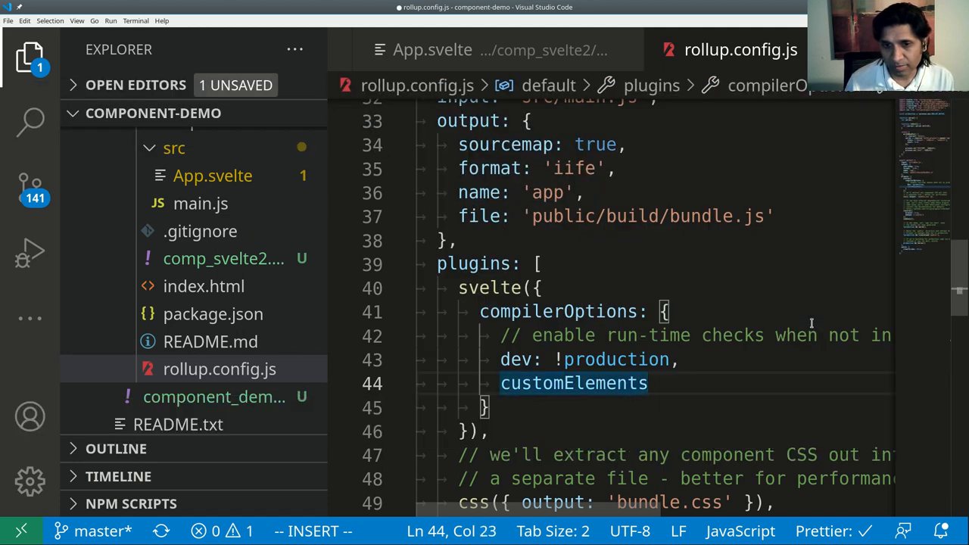
pyautogui.write(': true,')
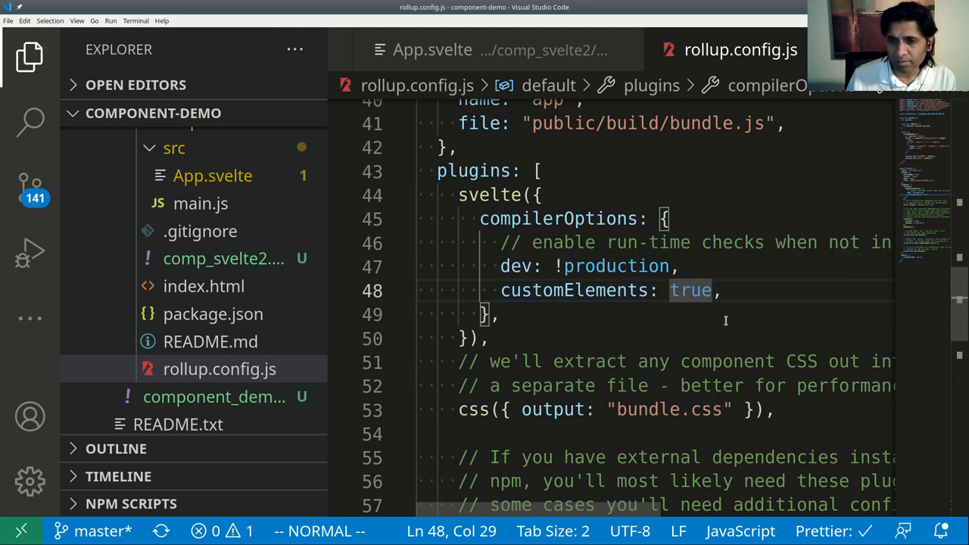
pyautogui.moveTo(656, 347)
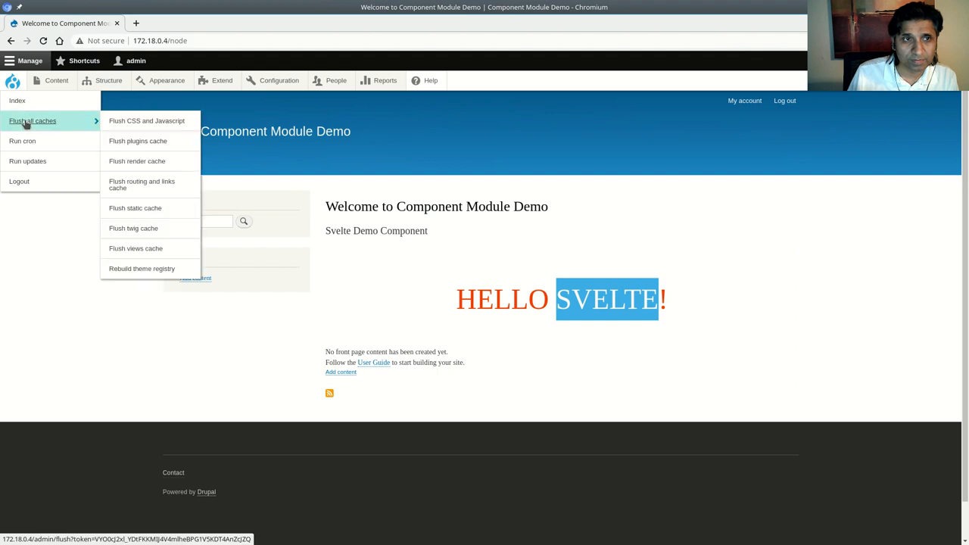
# Step: Flush all caches, go to Block layout and start placing a block in the Content region
pyautogui.click(33, 121)
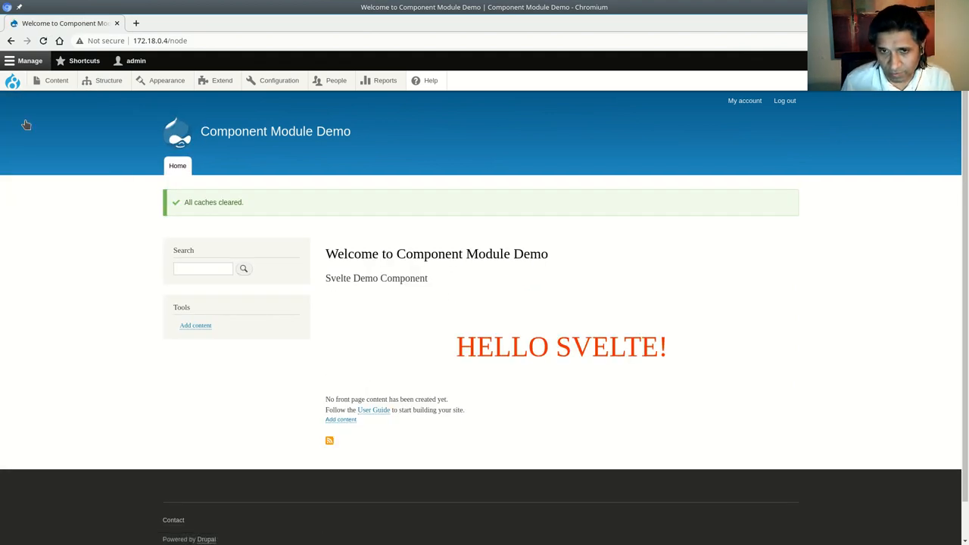
pyautogui.click(108, 81)
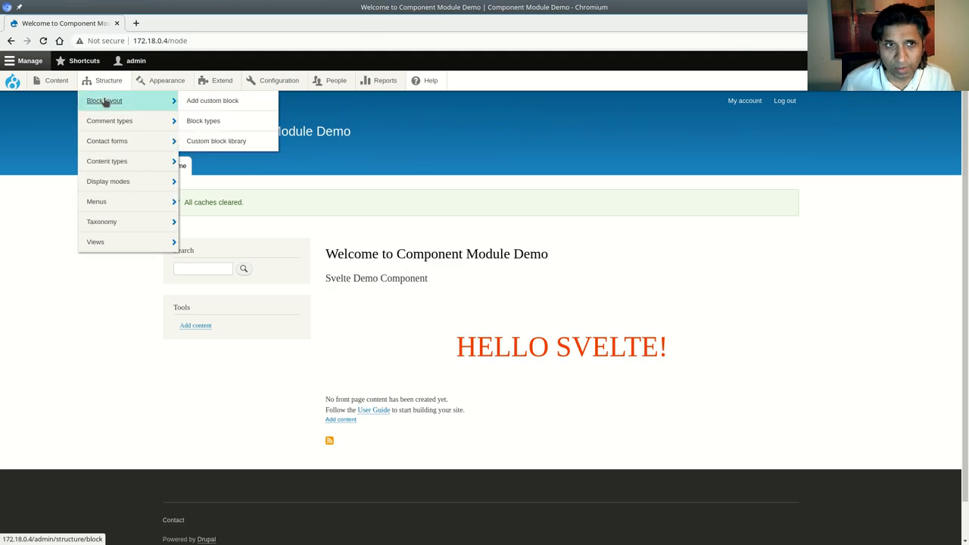
pyautogui.click(104, 100)
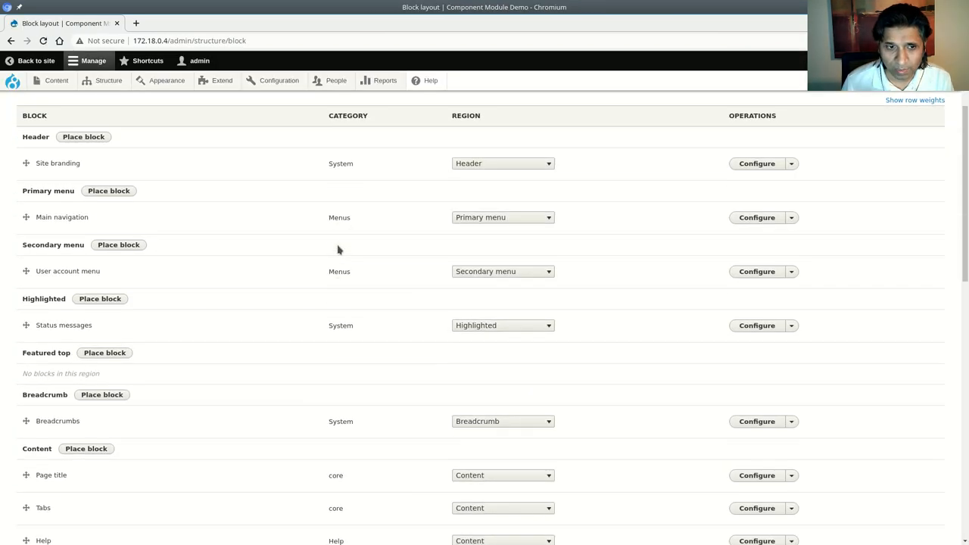
pyautogui.click(86, 449)
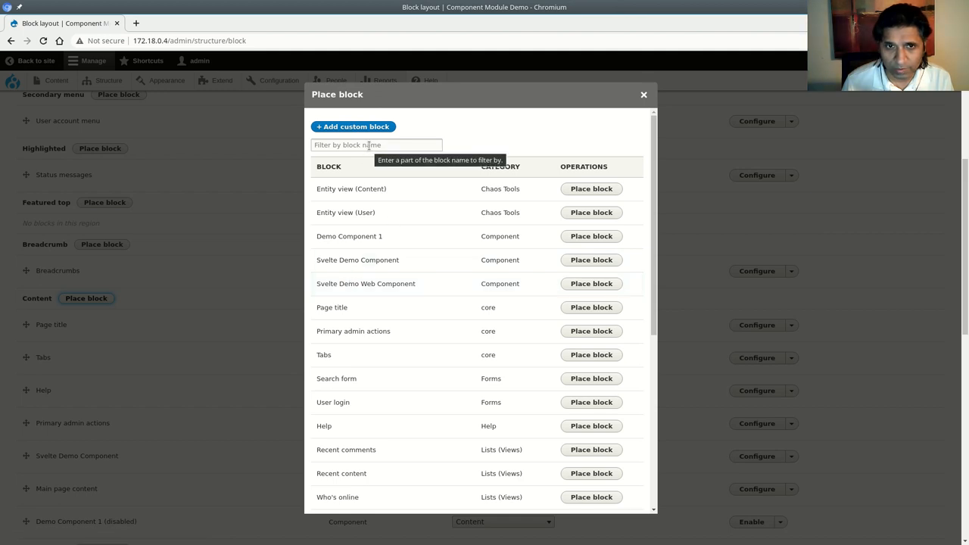
# Step: Place the Svelte Demo Web Component block and save its configuration with visitor name World
pyautogui.click(376, 145)
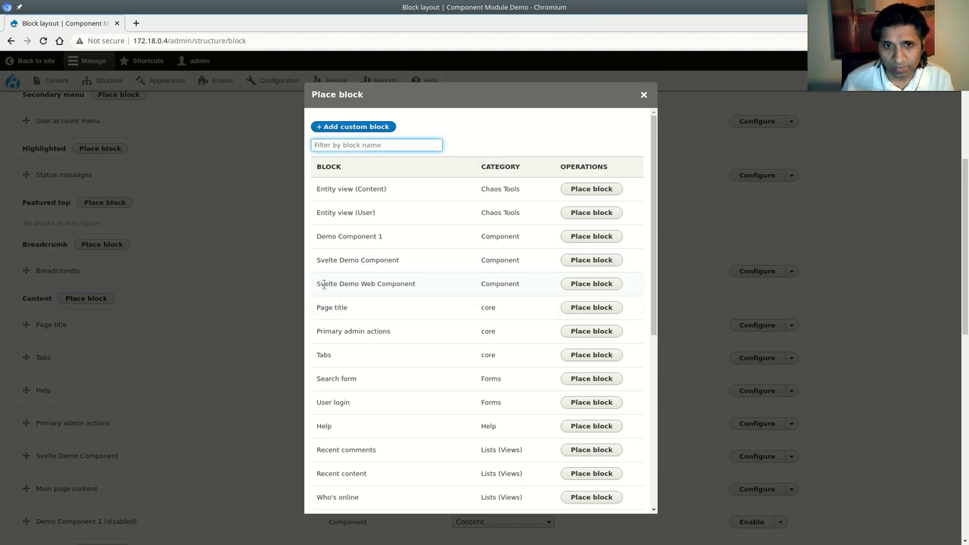
pyautogui.doubleClick(366, 283)
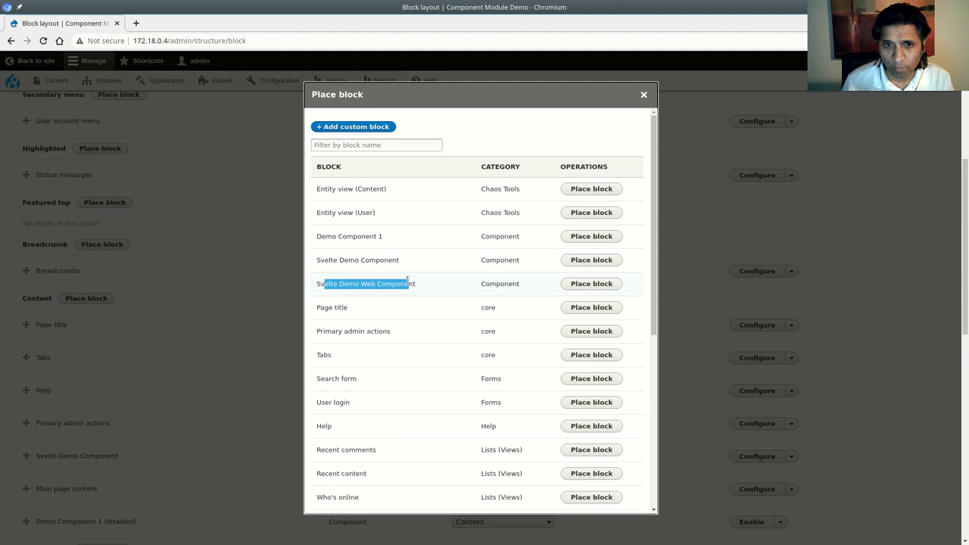
pyautogui.click(592, 283)
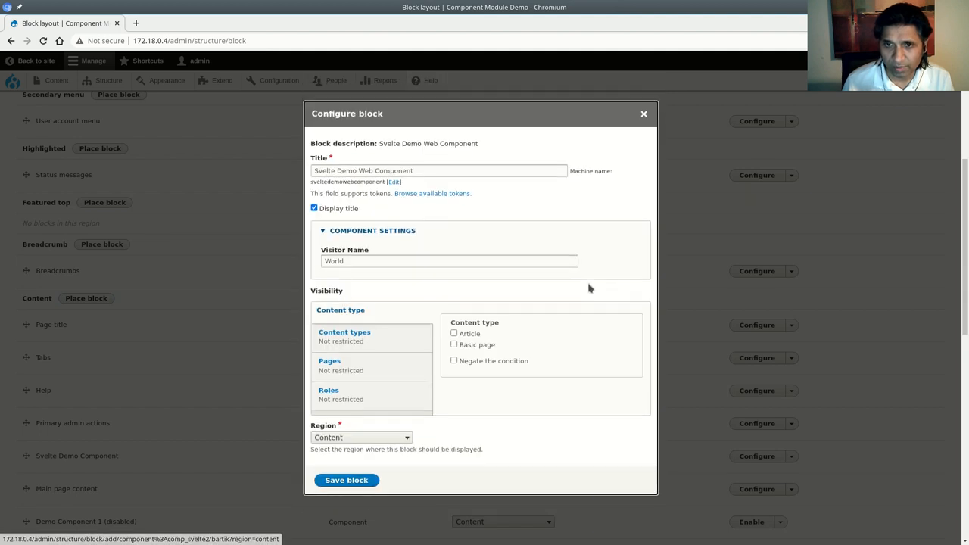
pyautogui.click(449, 261)
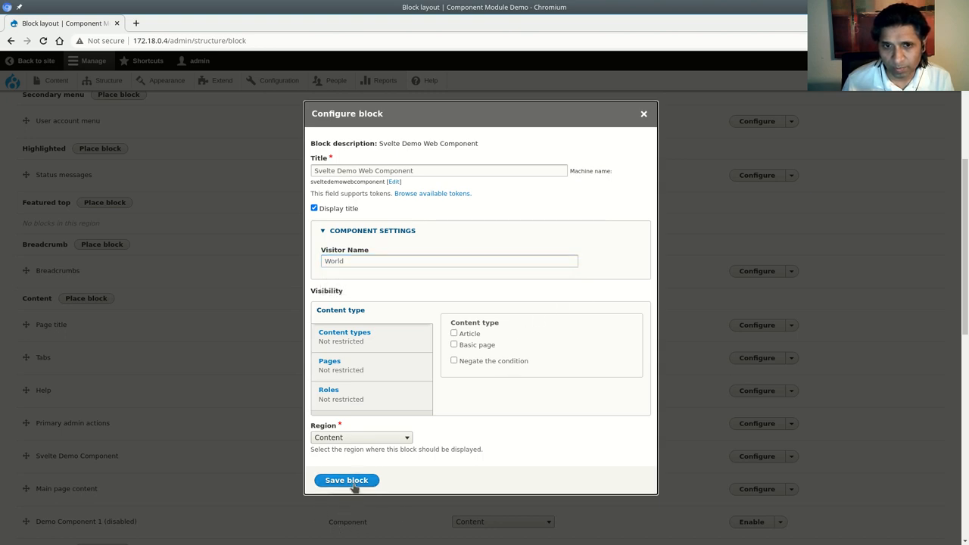
pyautogui.click(346, 480)
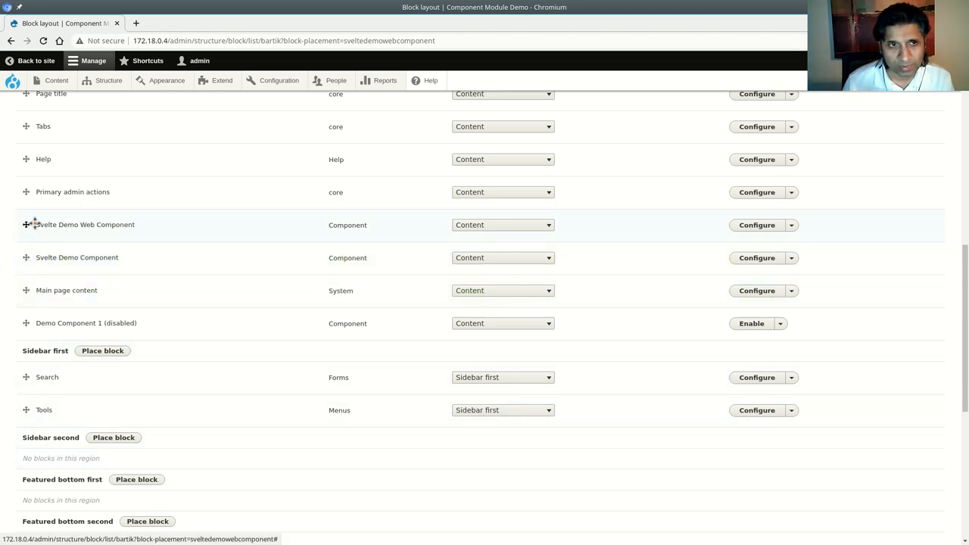
# Step: Save the updated block layout
pyautogui.scroll(-3)
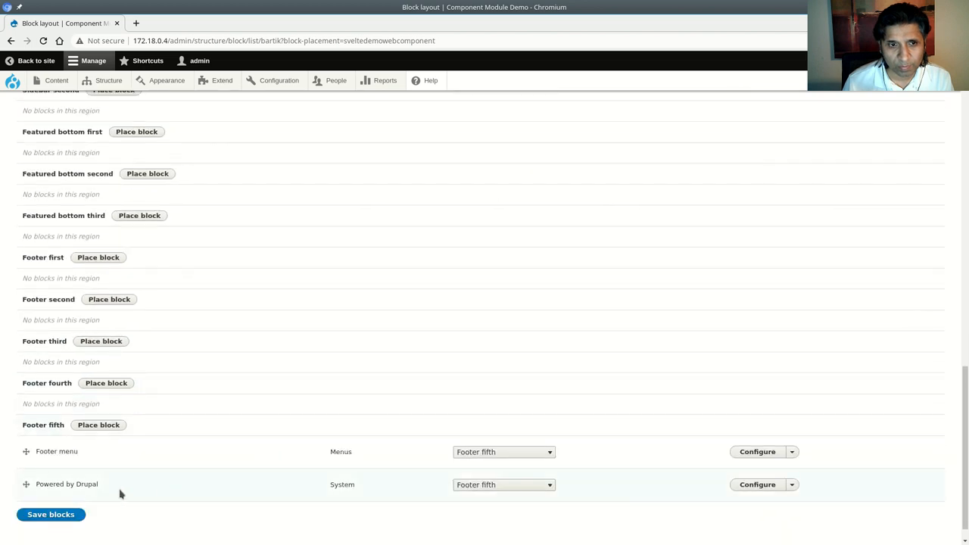
pyautogui.click(51, 514)
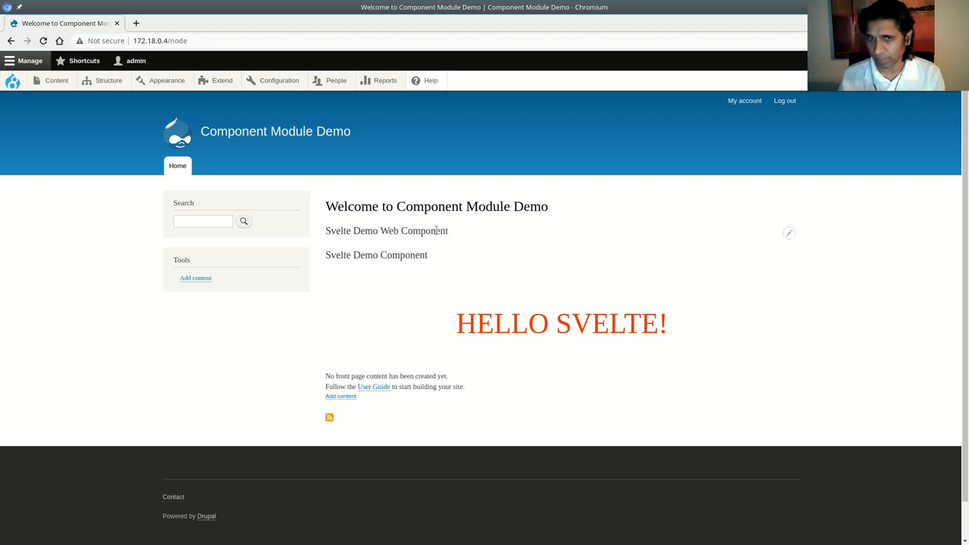
# Step: Inspect the block title's markup and expand the comp_svelte2 div showing data-name World
pyautogui.rightClick(387, 230)
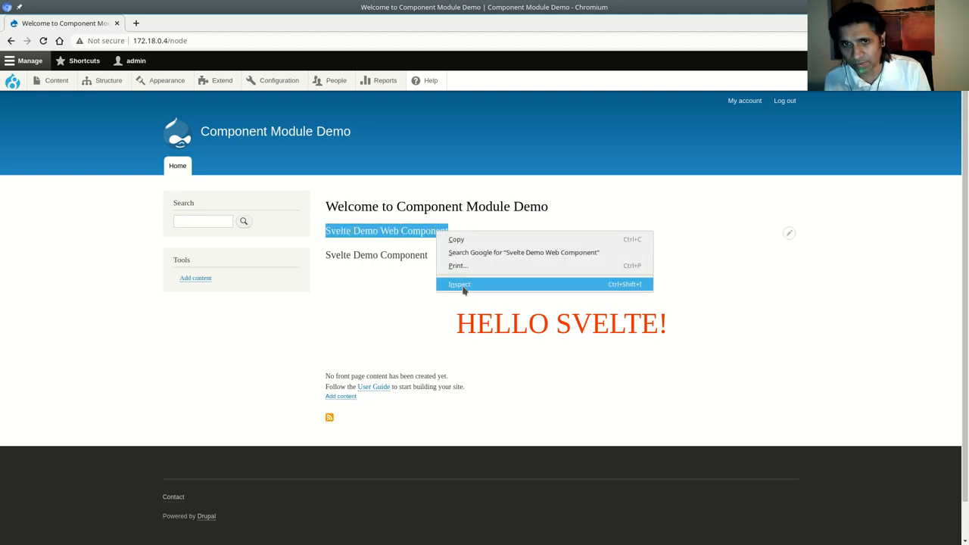
pyautogui.click(460, 284)
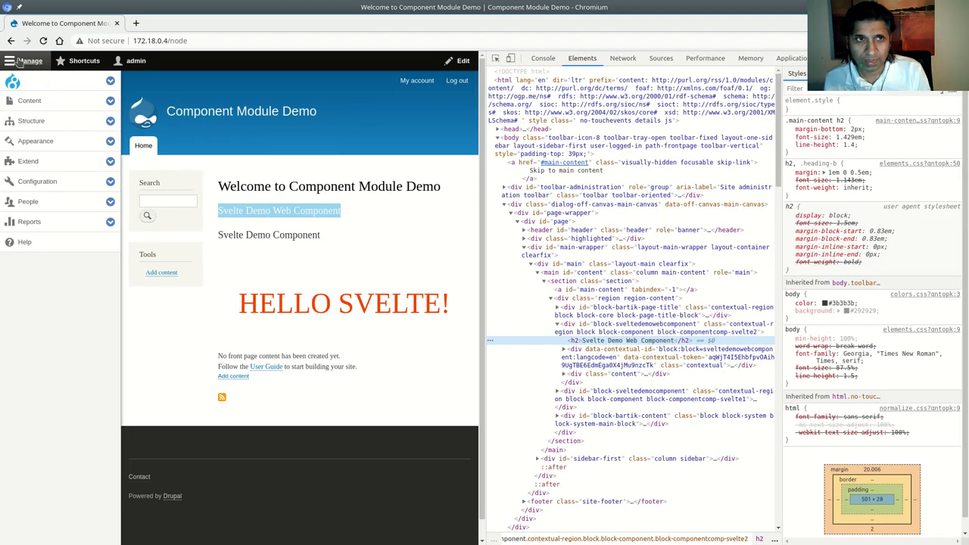
pyautogui.moveTo(630, 415)
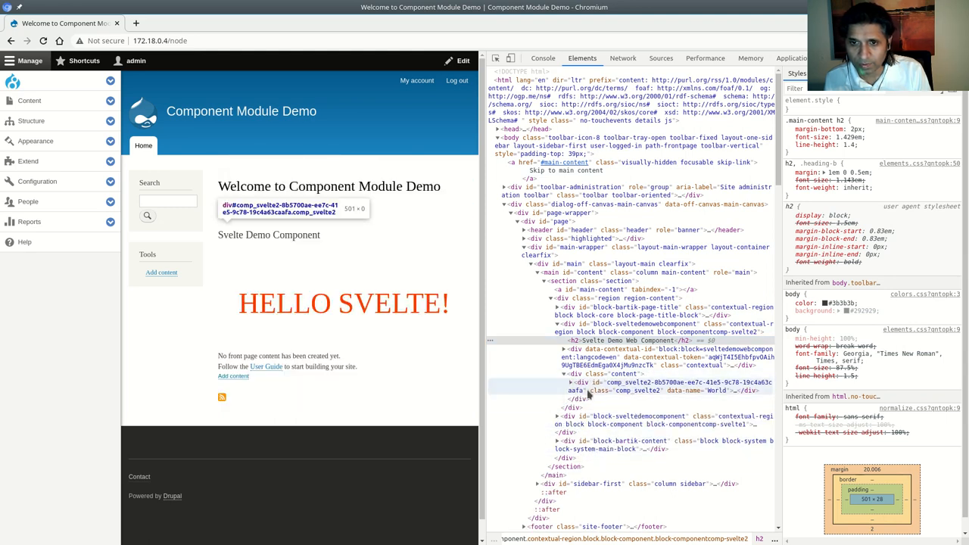
pyautogui.click(566, 382)
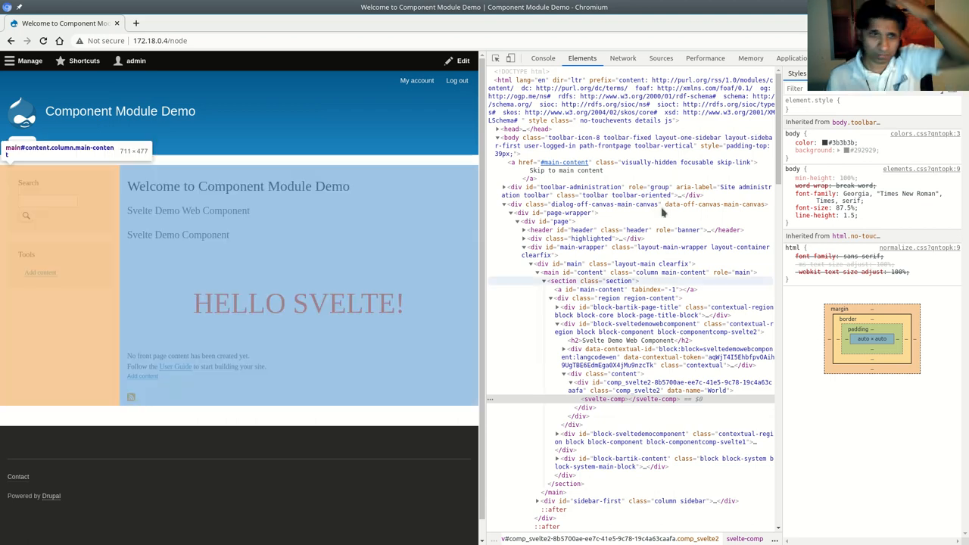
# Step: Show the console and reload the page, revealing 404 errors for bundle.js
pyautogui.click(543, 58)
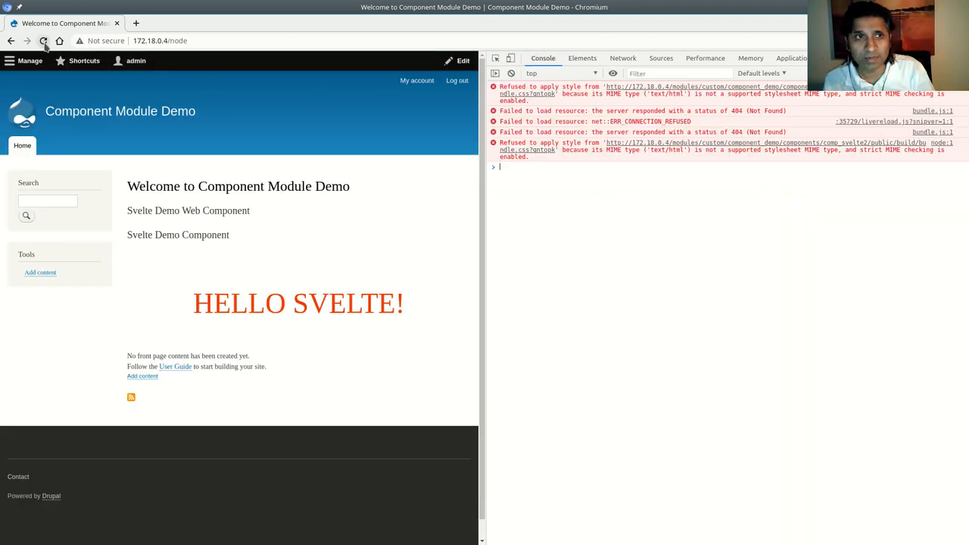
pyautogui.click(43, 41)
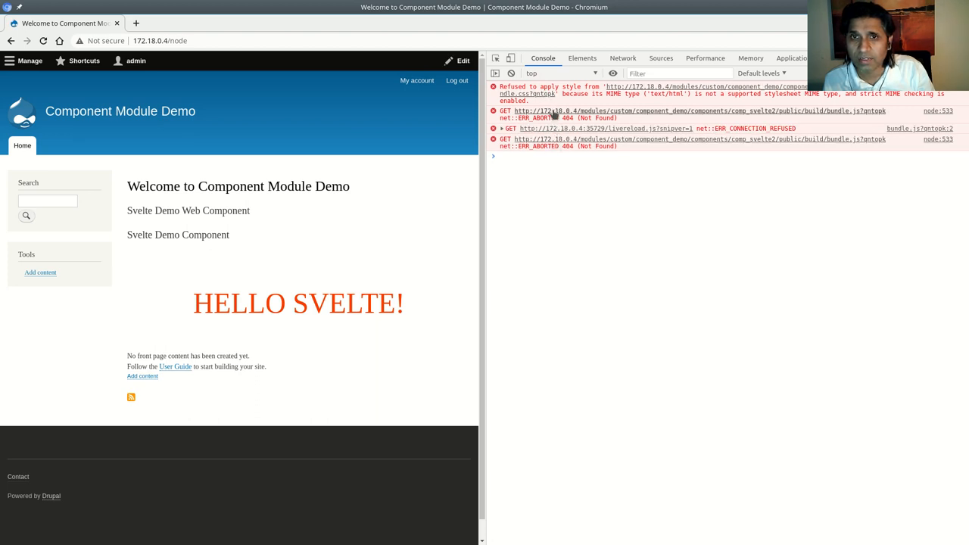
pyautogui.moveTo(531, 256)
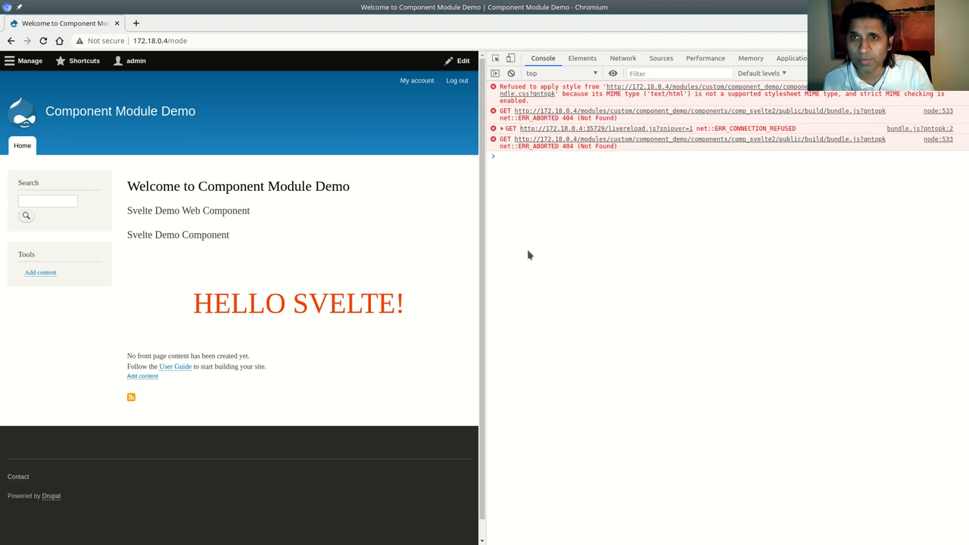
pyautogui.moveTo(750, 15)
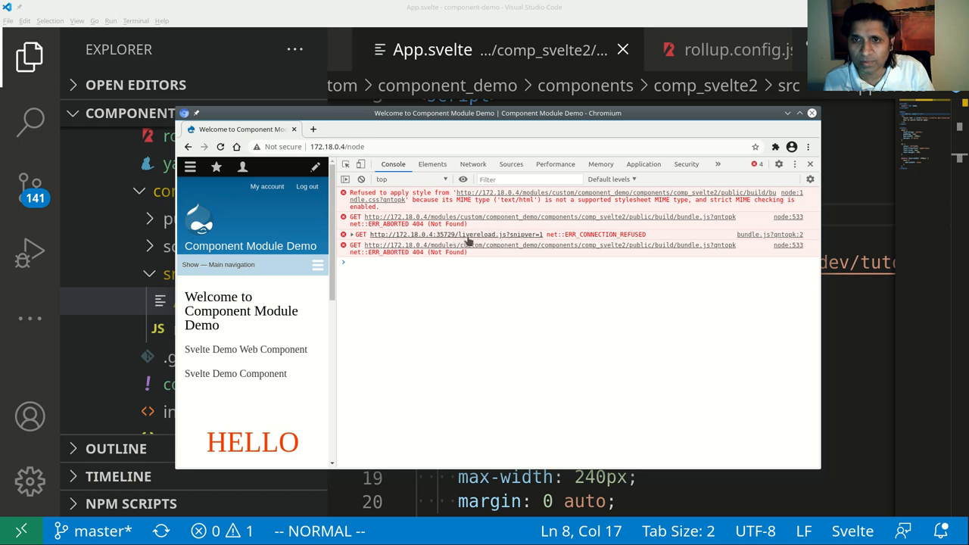
pyautogui.moveTo(614, 217)
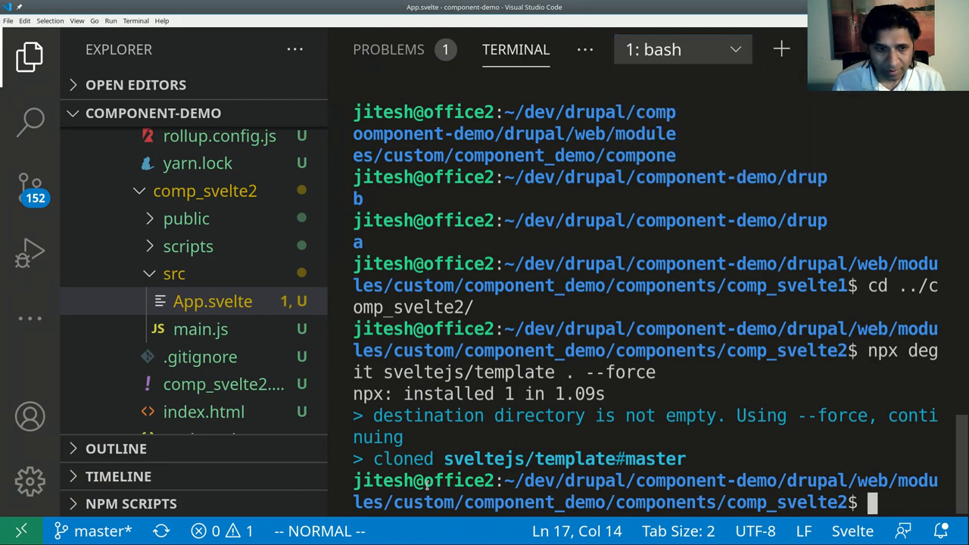
# Step: Run yarn in comp_svelte2 to install the project's dependencies
pyautogui.write('y')
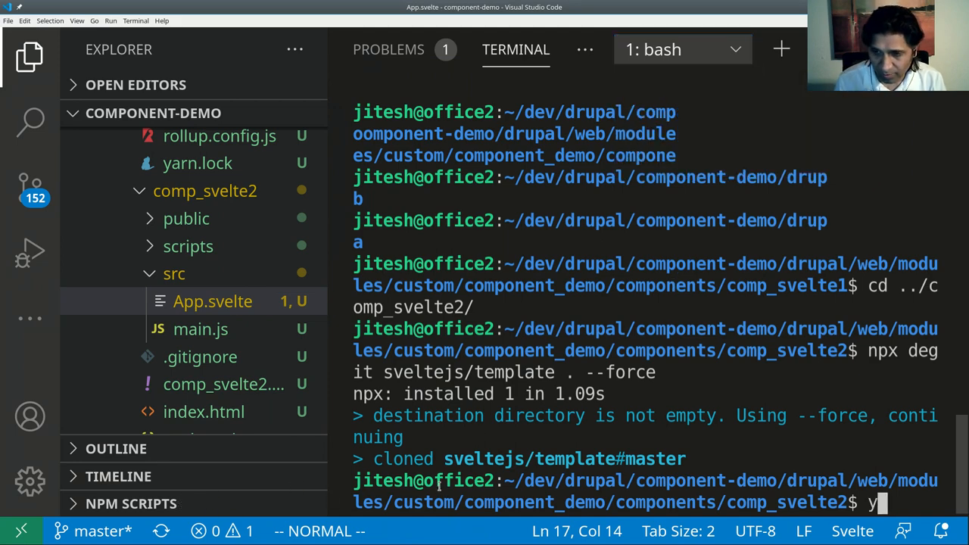
pyautogui.write('arn')
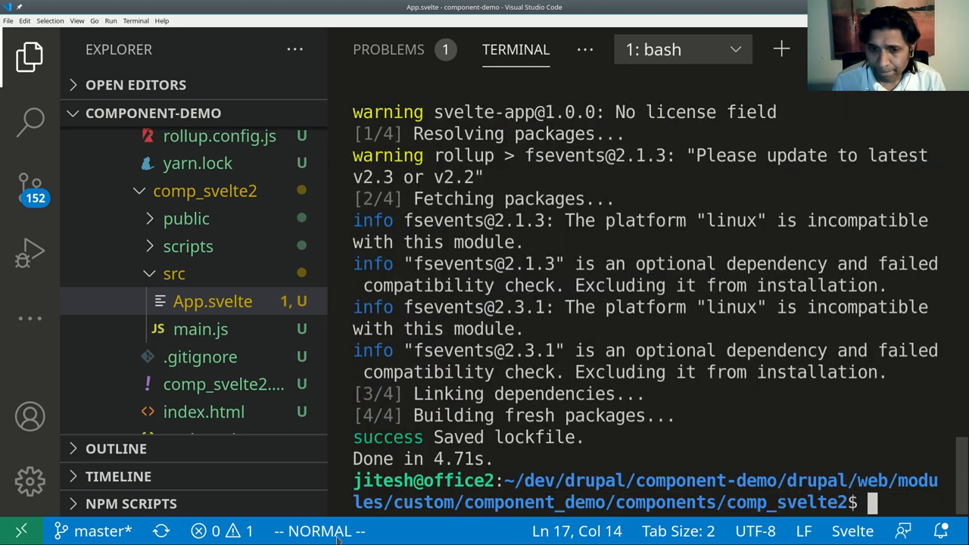
pyautogui.click(131, 504)
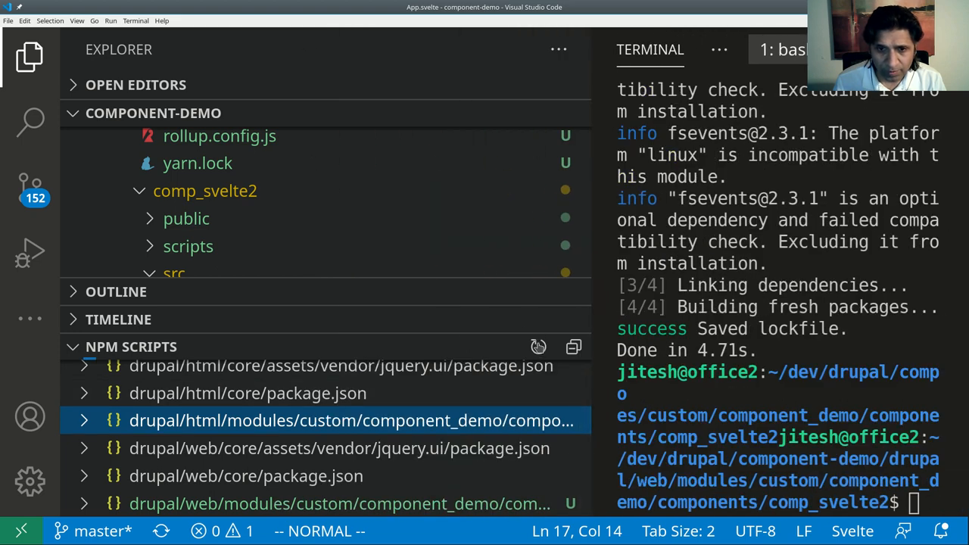
# Step: Refresh the NPM Scripts panel and expand comp_svelte2's package.json to list build, dev and start
pyautogui.click(352, 420)
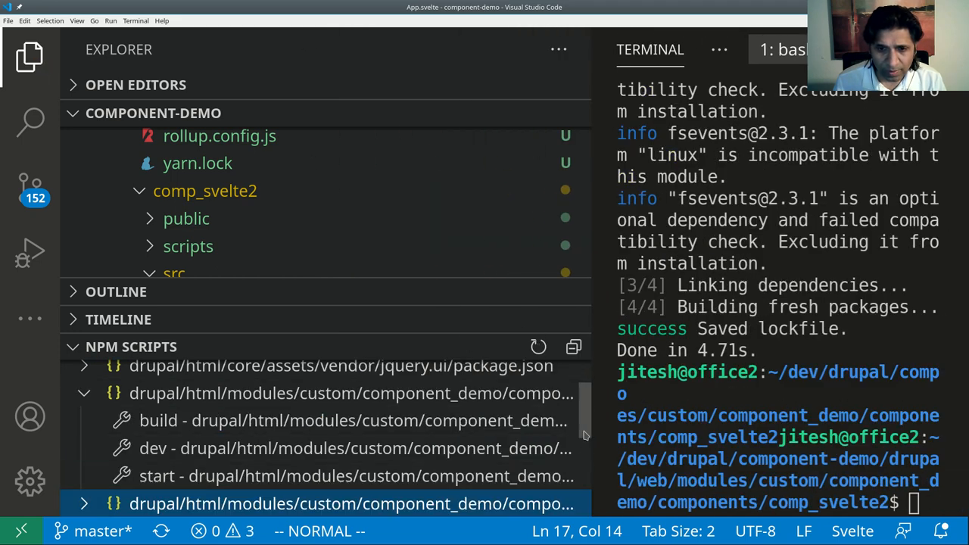
pyautogui.scroll(-3)
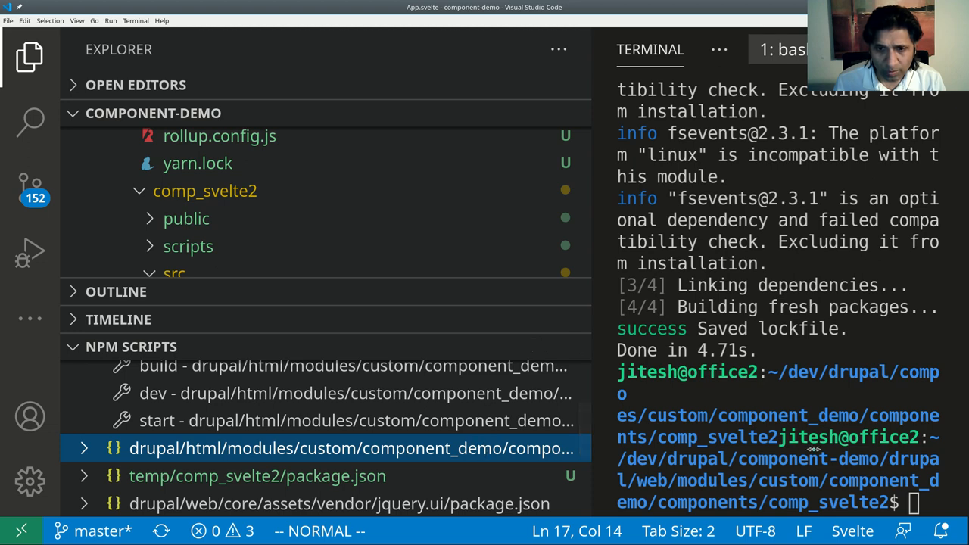
pyautogui.click(352, 447)
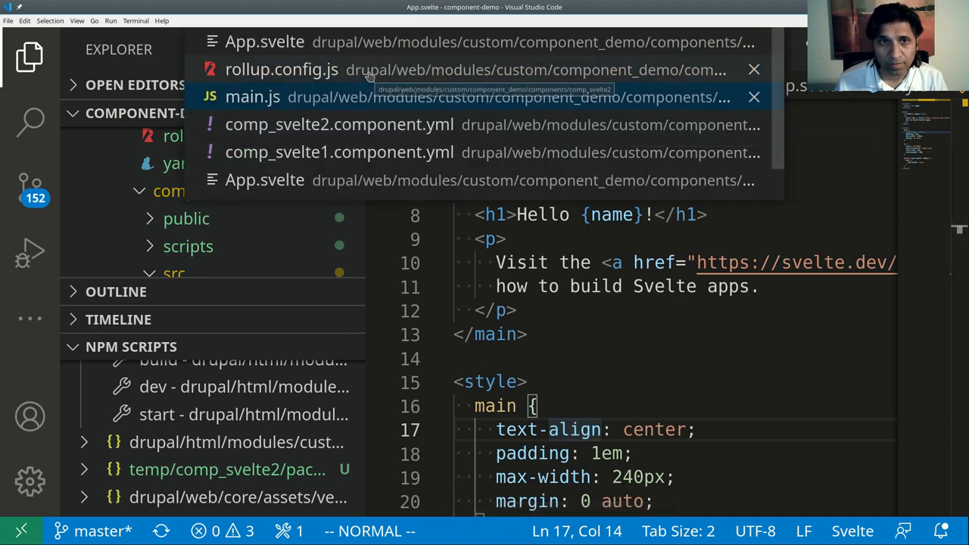
# Step: Open rollup.config.js via Quick Open and select the customElements: true value in compilerOptions
pyautogui.click(281, 69)
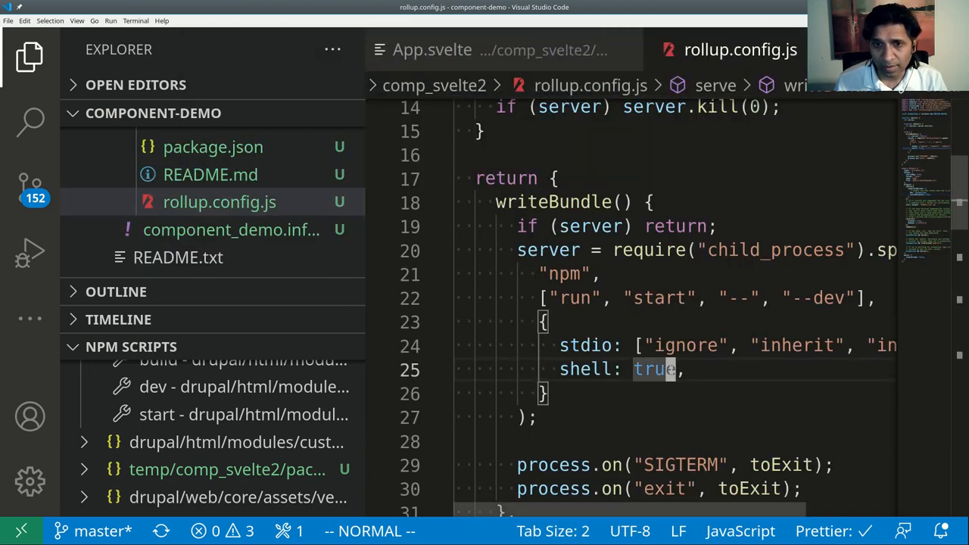
pyautogui.scroll(-3)
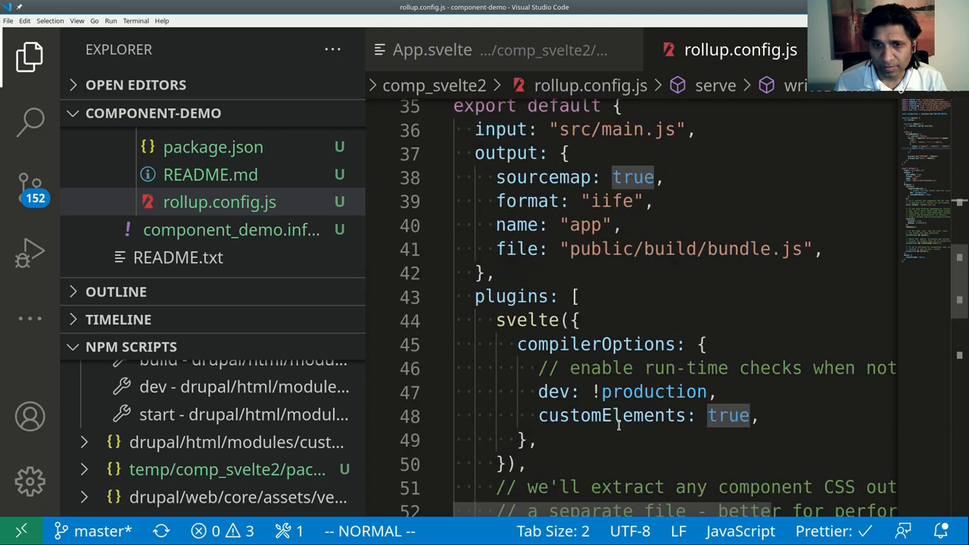
pyautogui.doubleClick(611, 415)
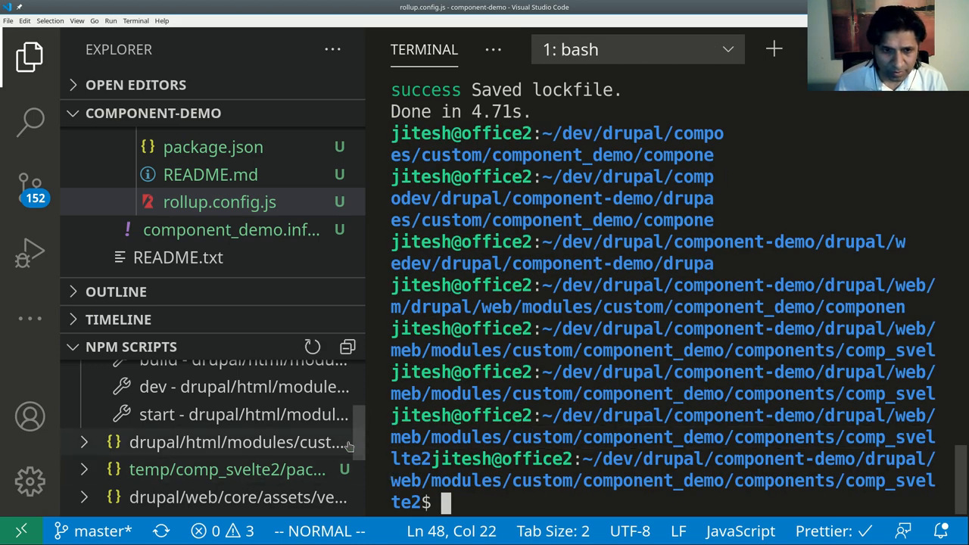
pyautogui.click(153, 386)
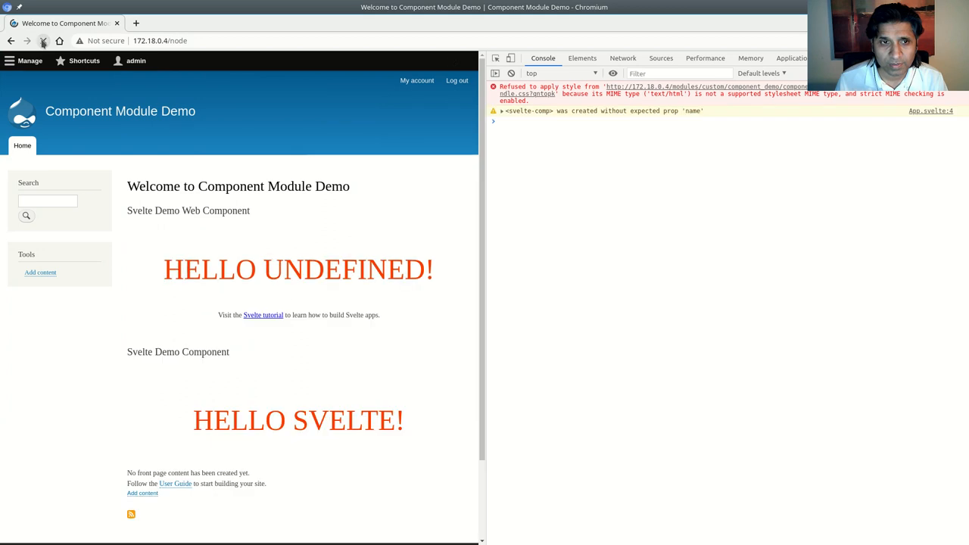
# Step: Reload the Drupal home page and highlight the Svelte Demo Web Component block title
pyautogui.click(43, 41)
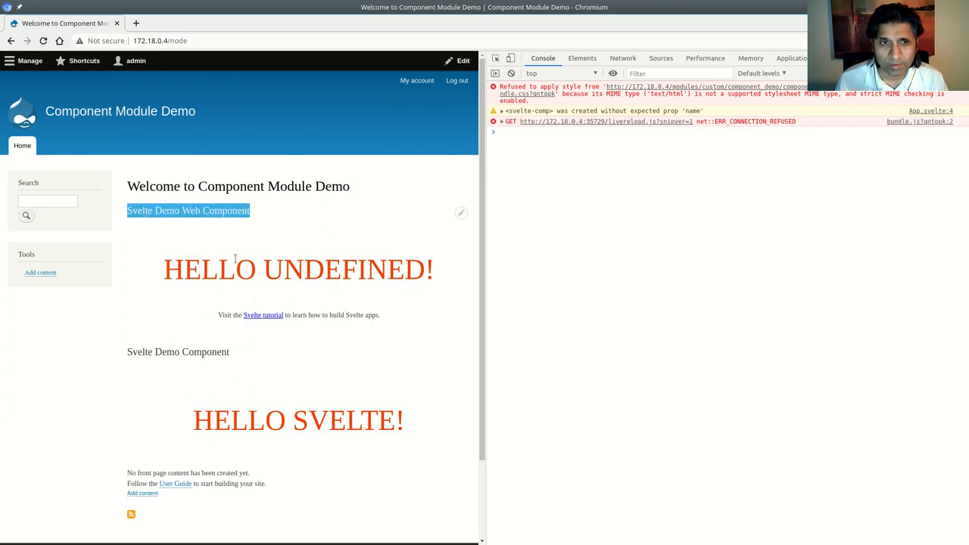
pyautogui.doubleClick(210, 269)
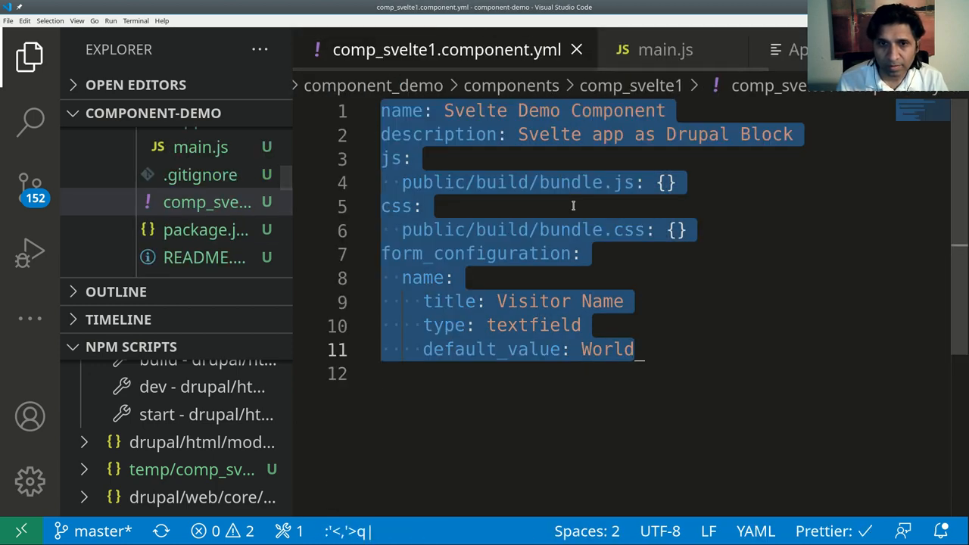
# Step: Review main.js, then switch to comp_svelte2's App.svelte with its export let name prop
pyautogui.click(665, 49)
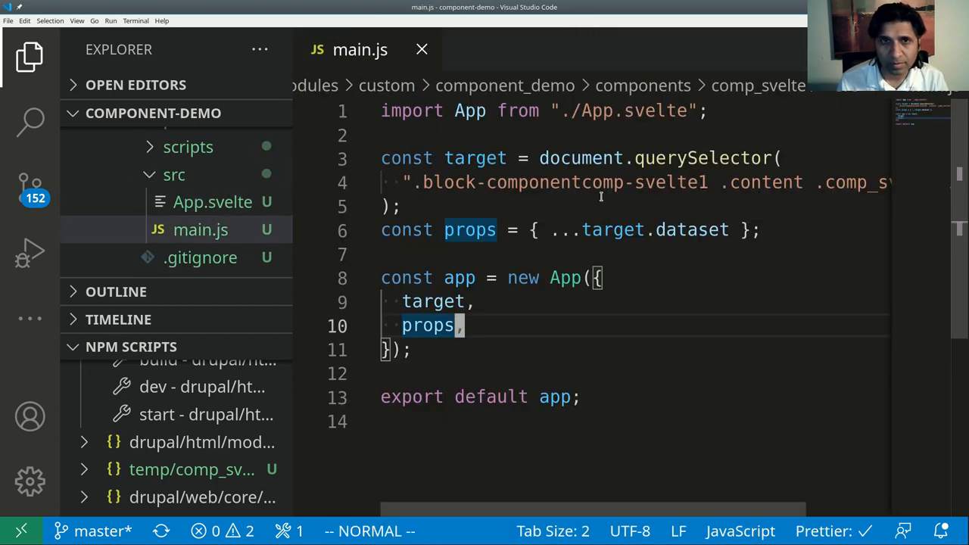
pyautogui.click(422, 50)
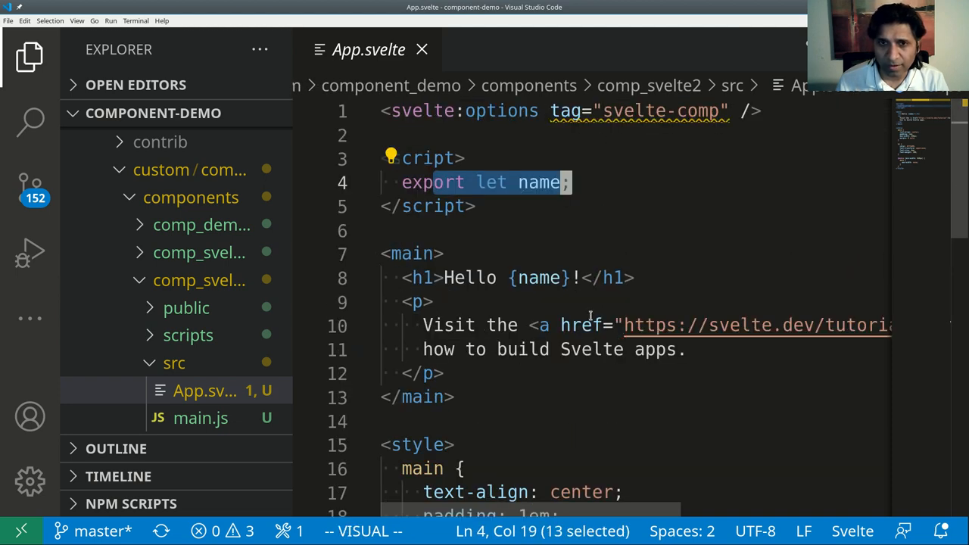
pyautogui.moveTo(578, 406)
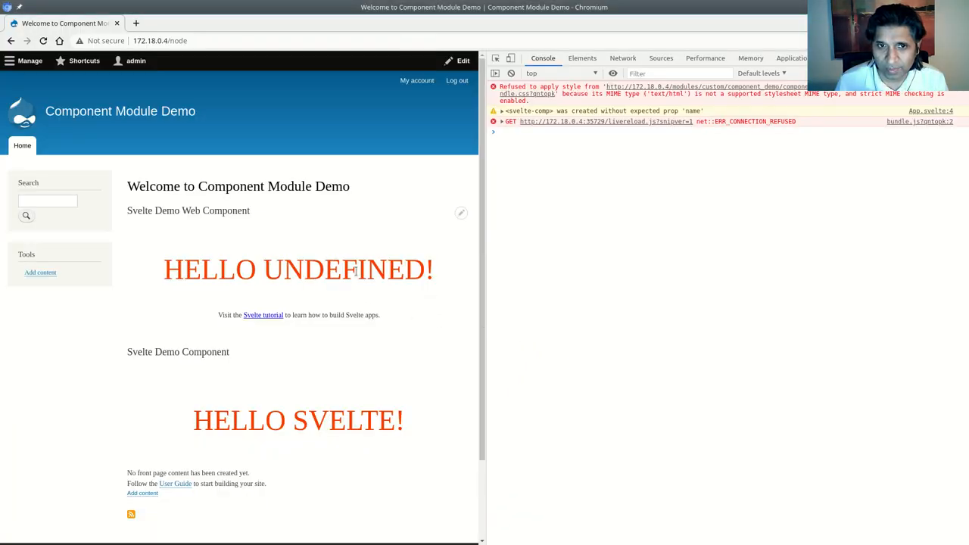
# Step: Inspect the HELLO UNDEFINED! heading's markup in DevTools
pyautogui.rightClick(298, 269)
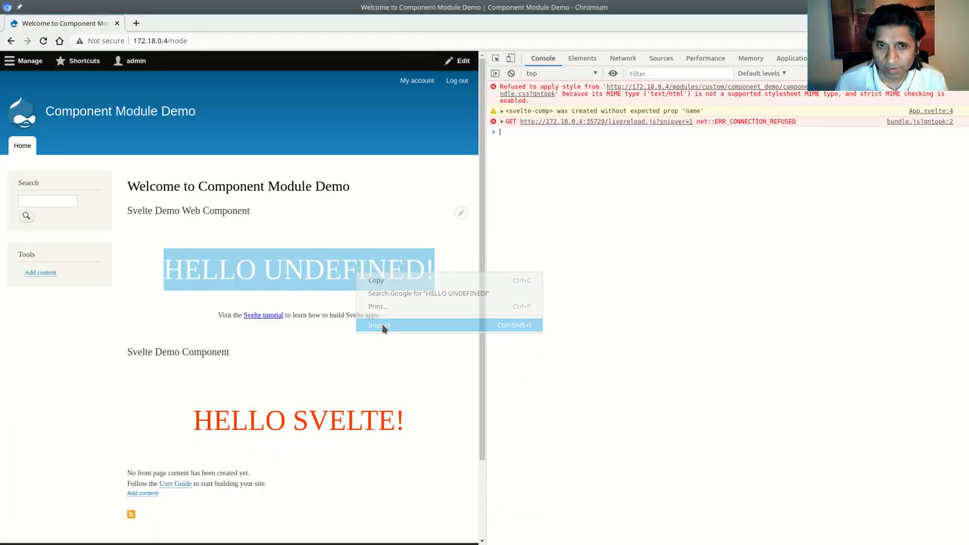
pyautogui.click(378, 325)
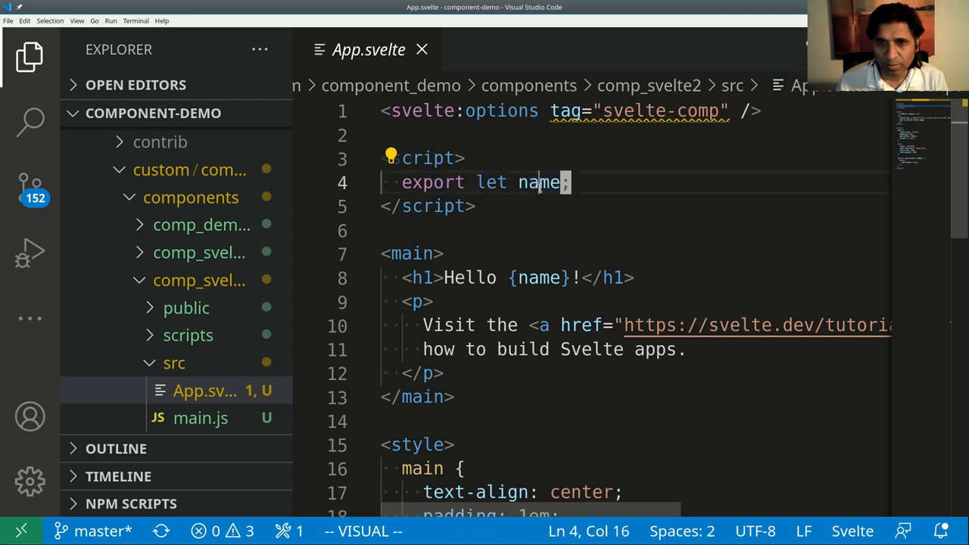
# Step: Add import { get_current_component } from "svelte/internal" to App.svelte's script
pyautogui.press('Escape')
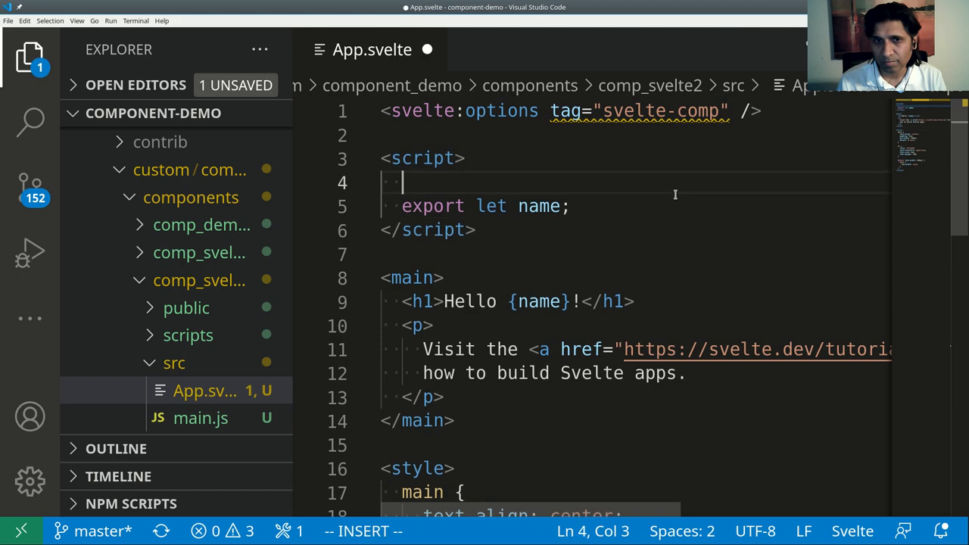
pyautogui.write('import {')
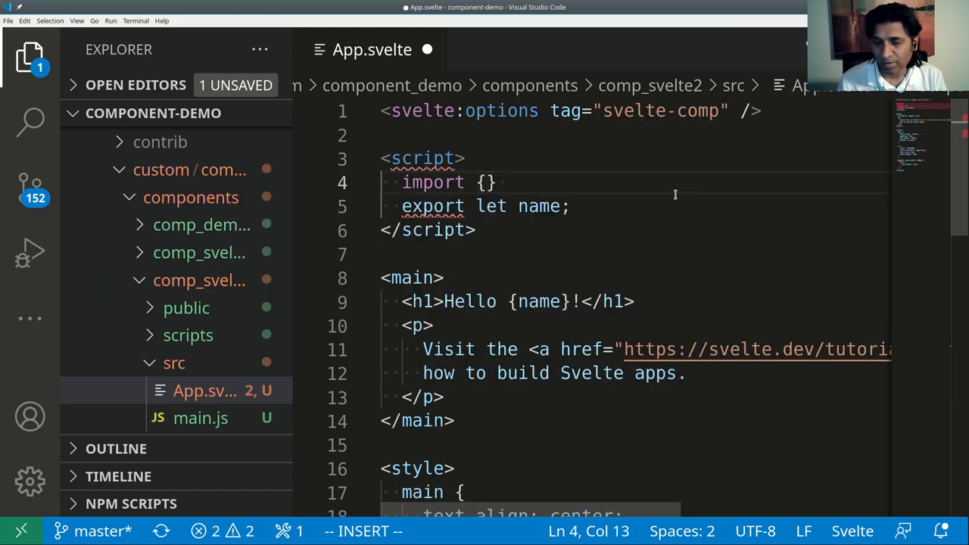
pyautogui.write('from svelte/internal"')
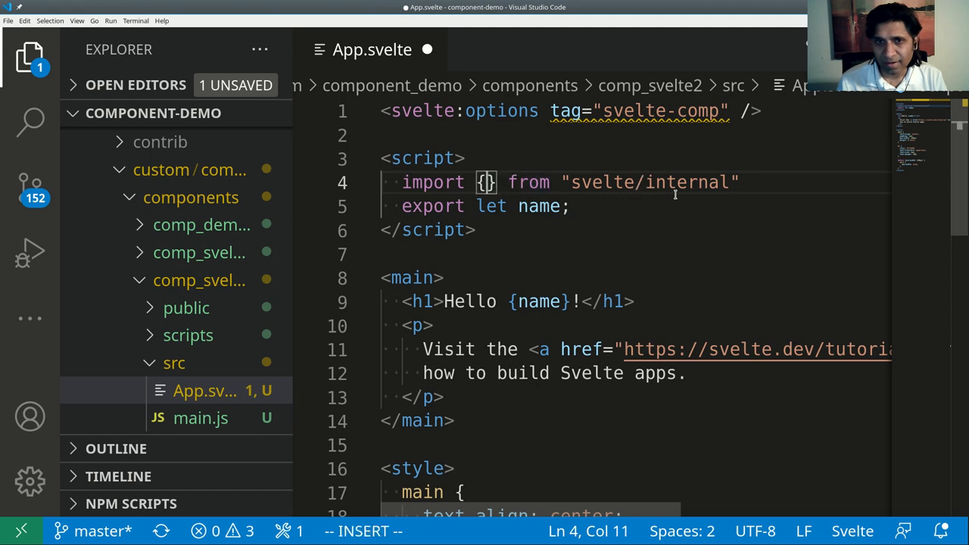
pyautogui.write('get_current_component')
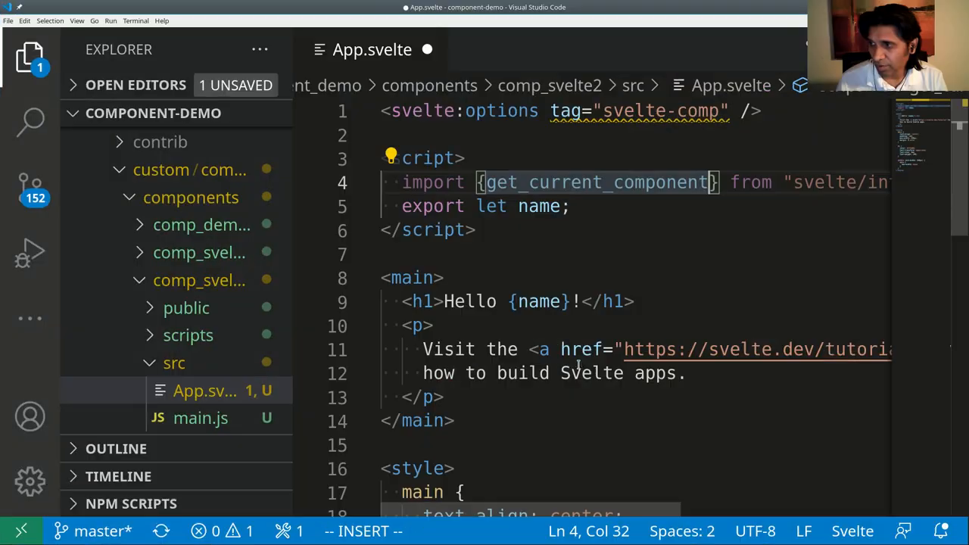
pyautogui.press('Escape')
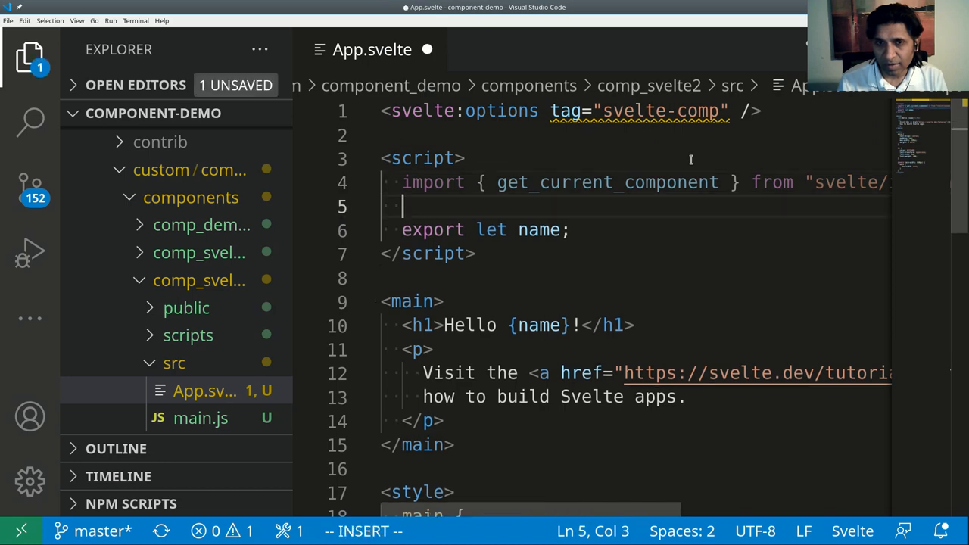
# Step: Write const comp = get_current_component(); and a comp.parentNode.dataset; line prefixed with const
pyautogui.write('compo')
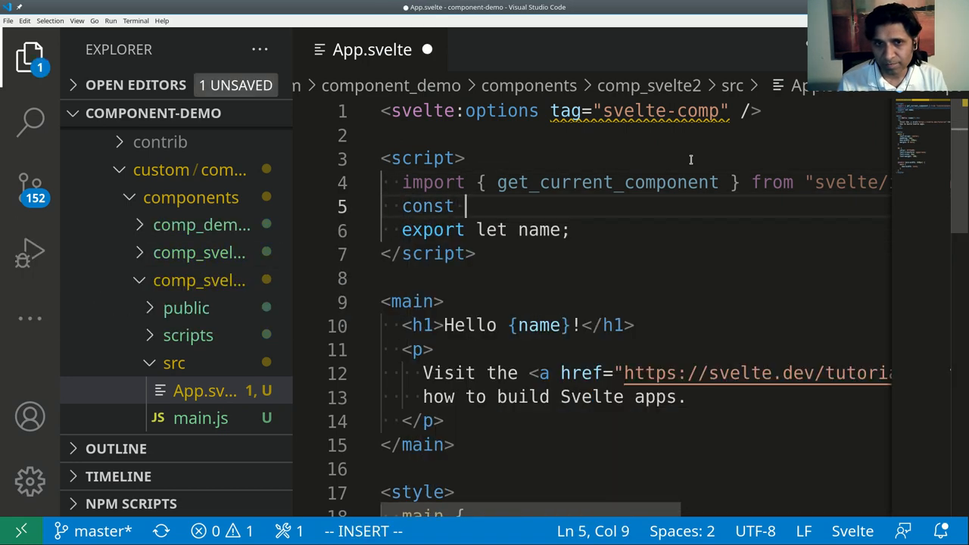
pyautogui.write('comp = get_current_component')
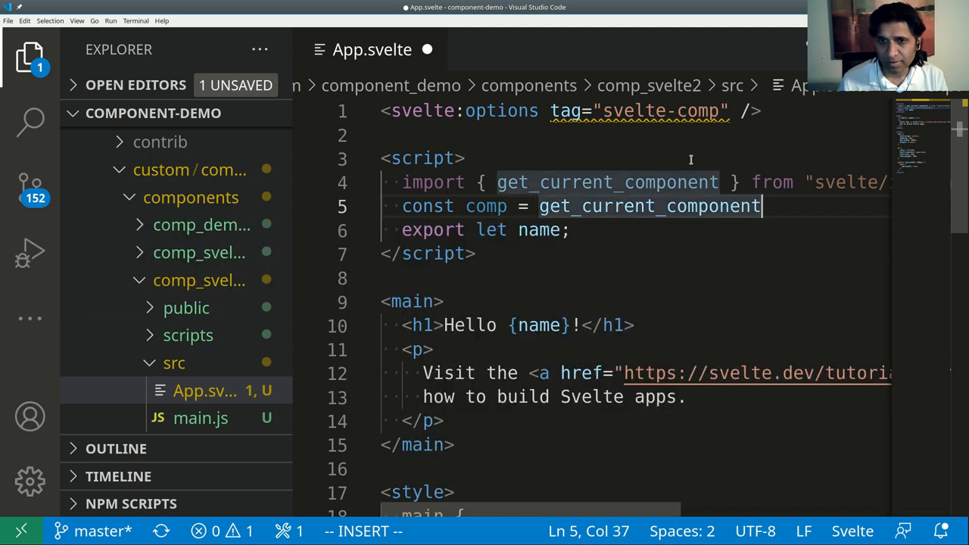
pyautogui.write('();')
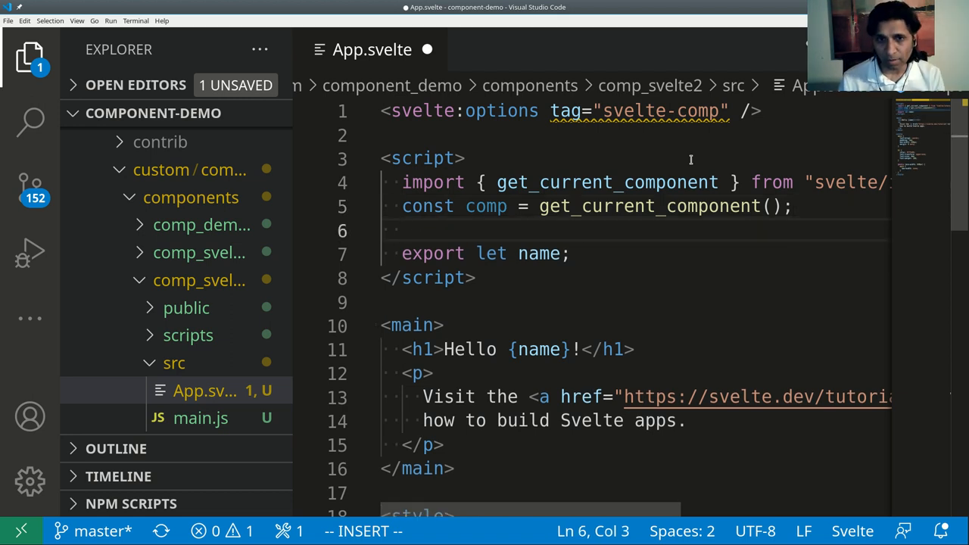
pyautogui.write('comp.')
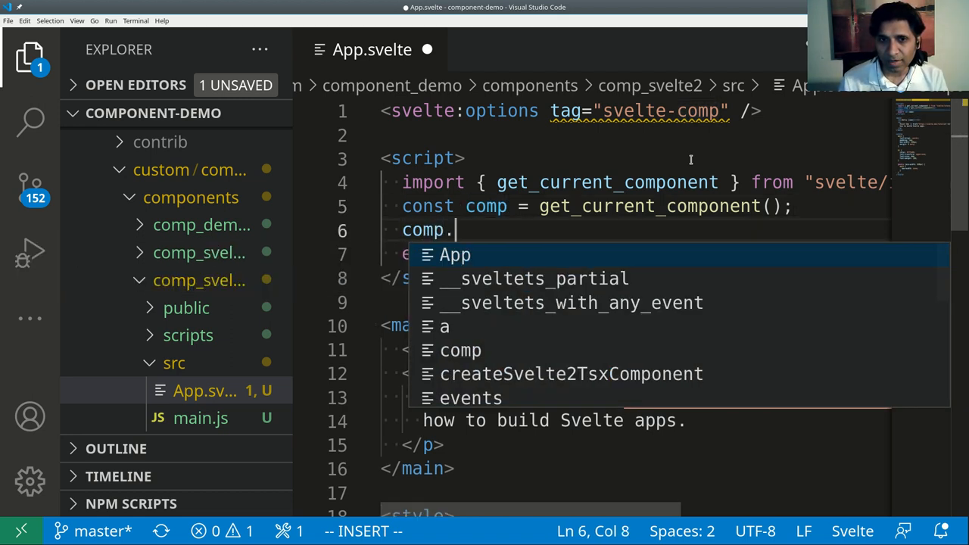
pyautogui.write('pa')
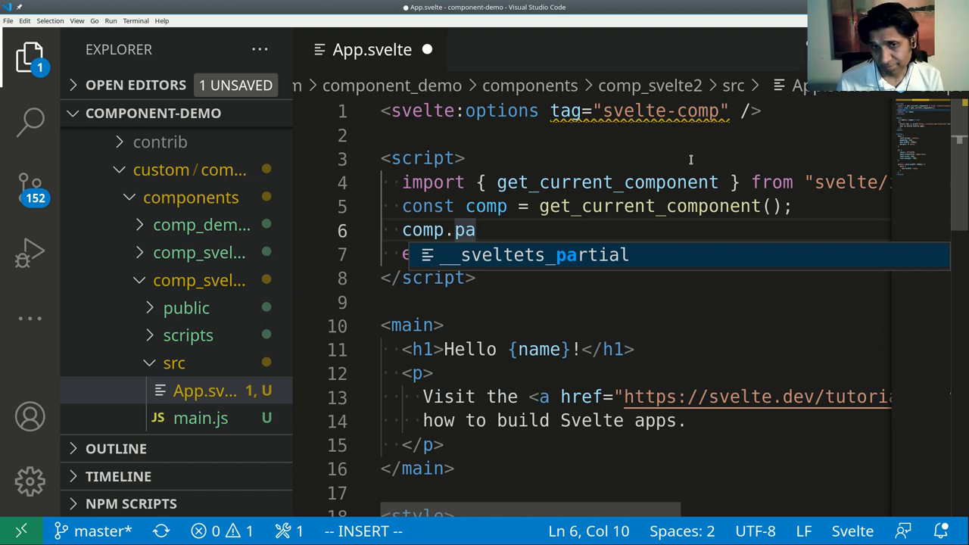
pyautogui.write('rentNode')
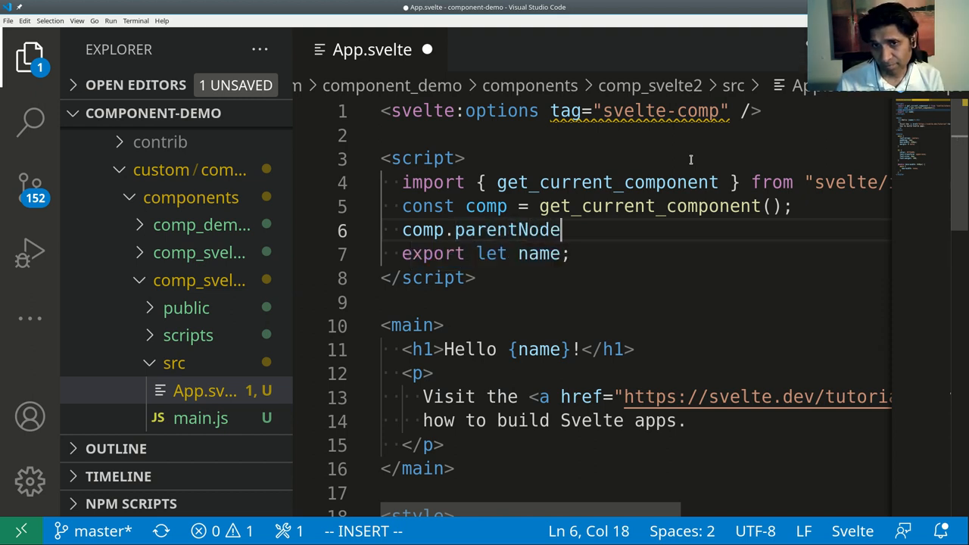
pyautogui.write('.dataset;')
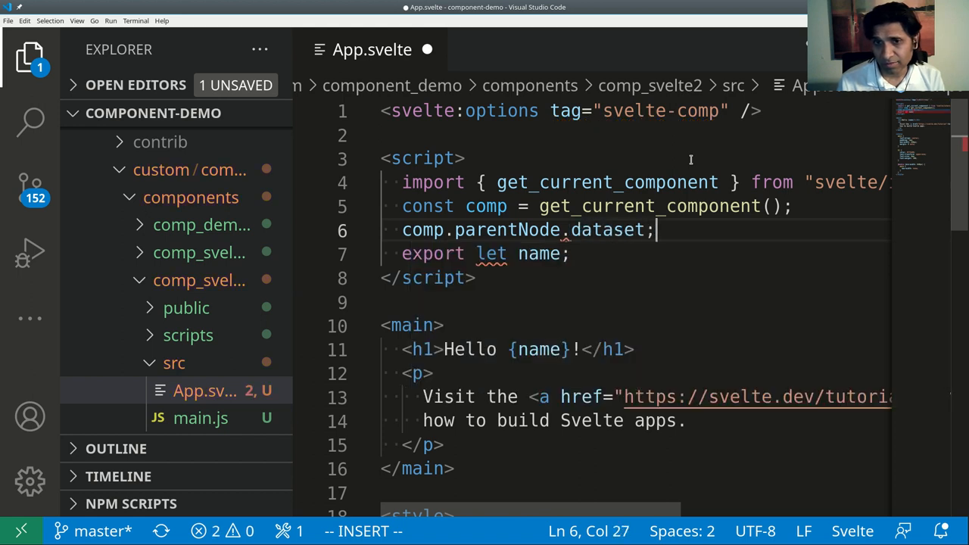
pyautogui.press('Escape')
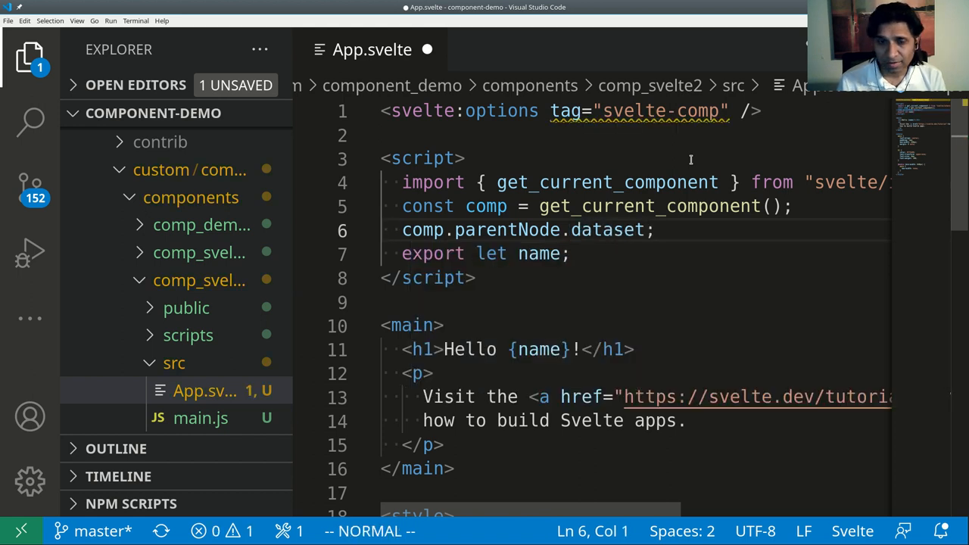
pyautogui.write('const')
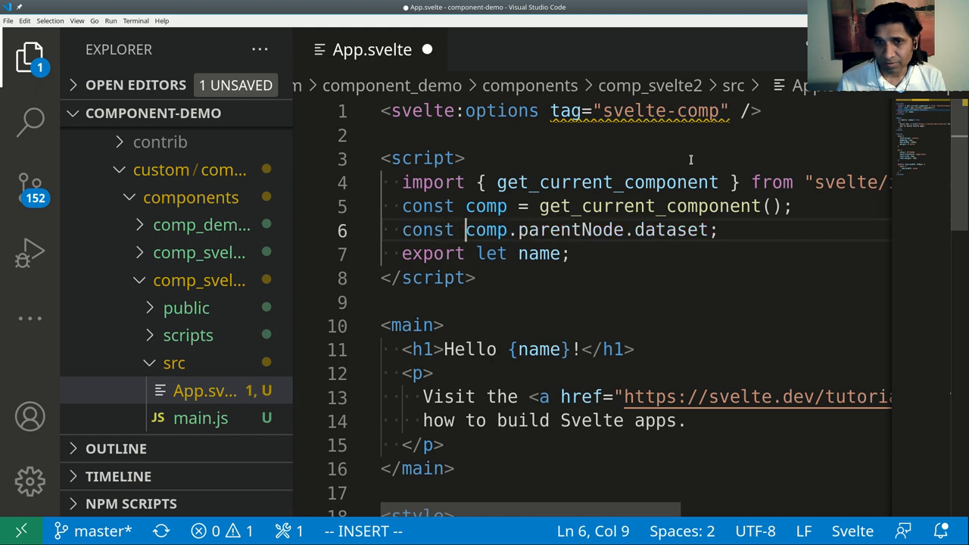
# Step: Spread comp.parentNode.dataset into config, destructure let {name} = config, and save App.svelte
pyautogui.write('config =')
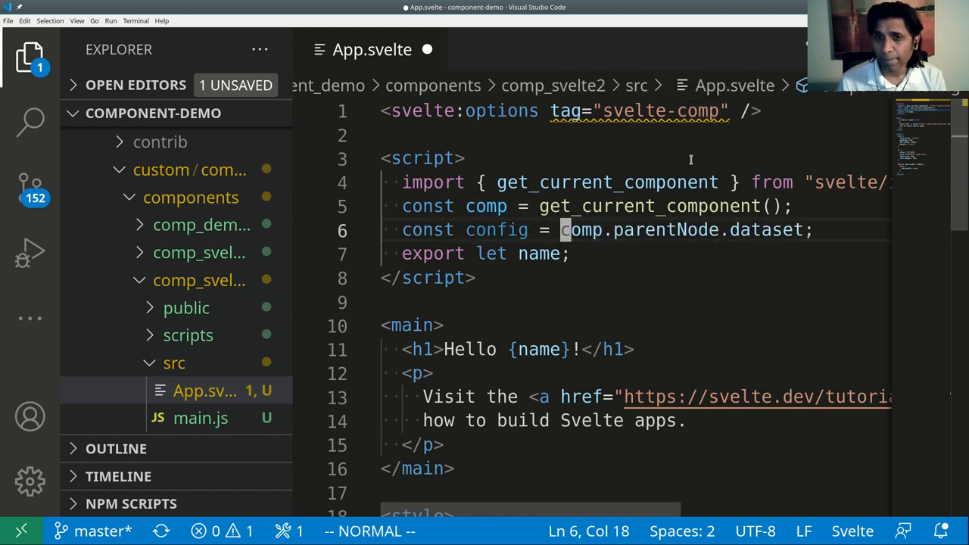
pyautogui.write('{...')
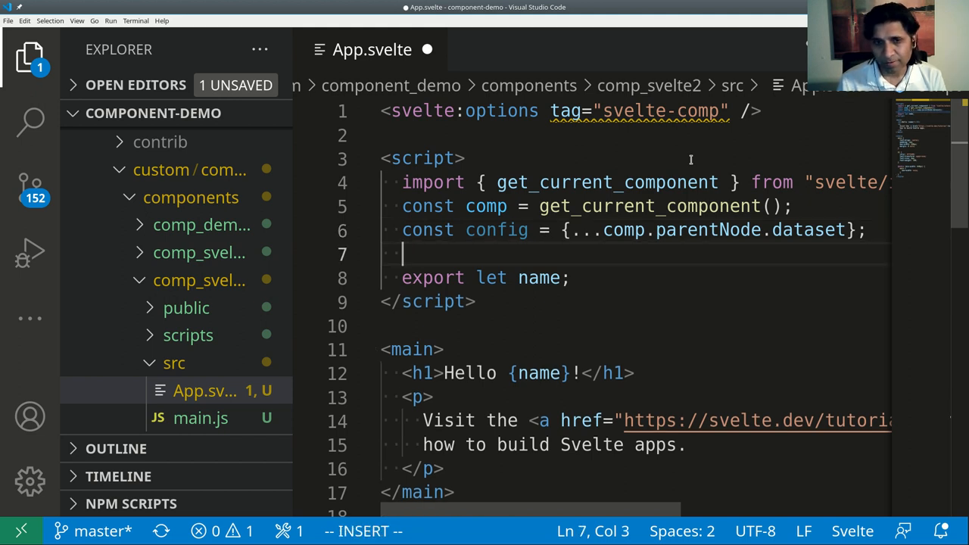
pyautogui.write('let name = ;')
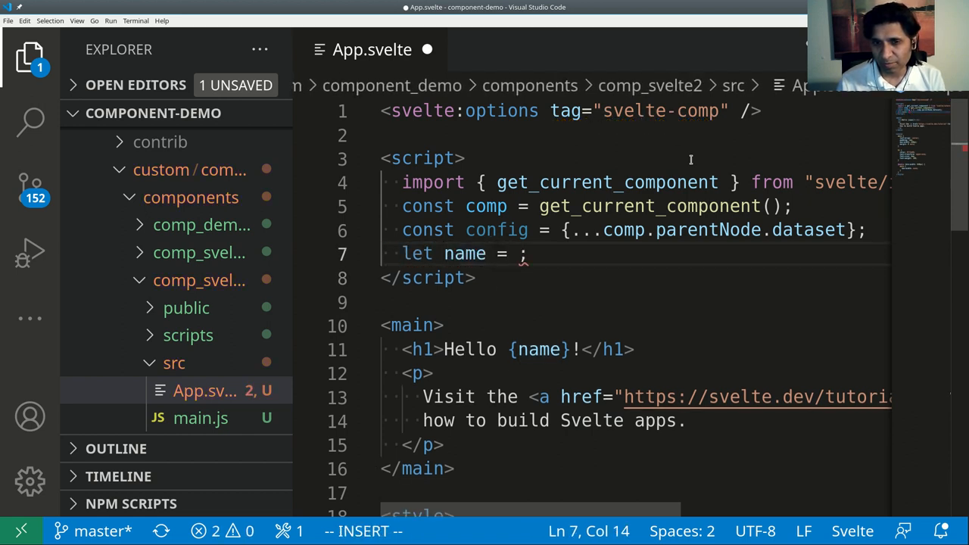
pyautogui.write('{config}')
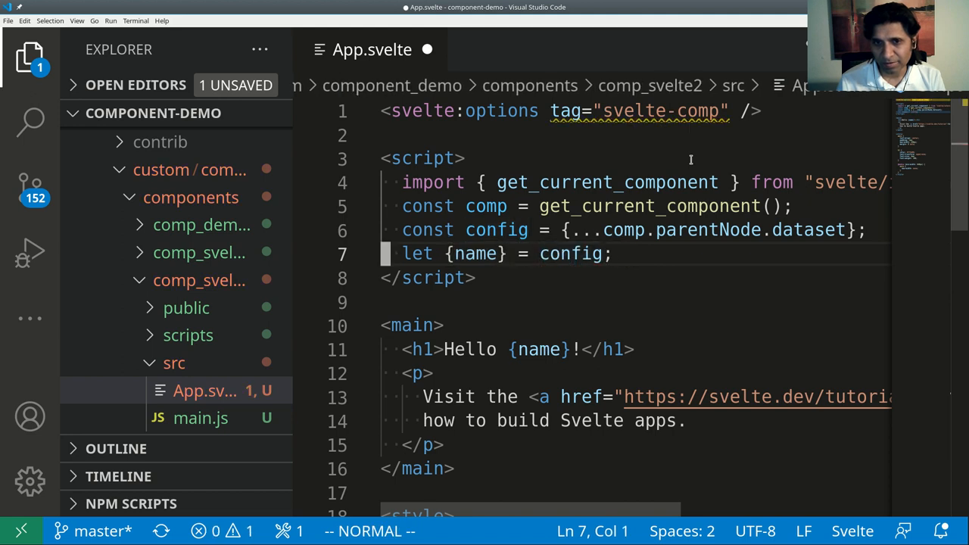
pyautogui.press('ctrl+s')
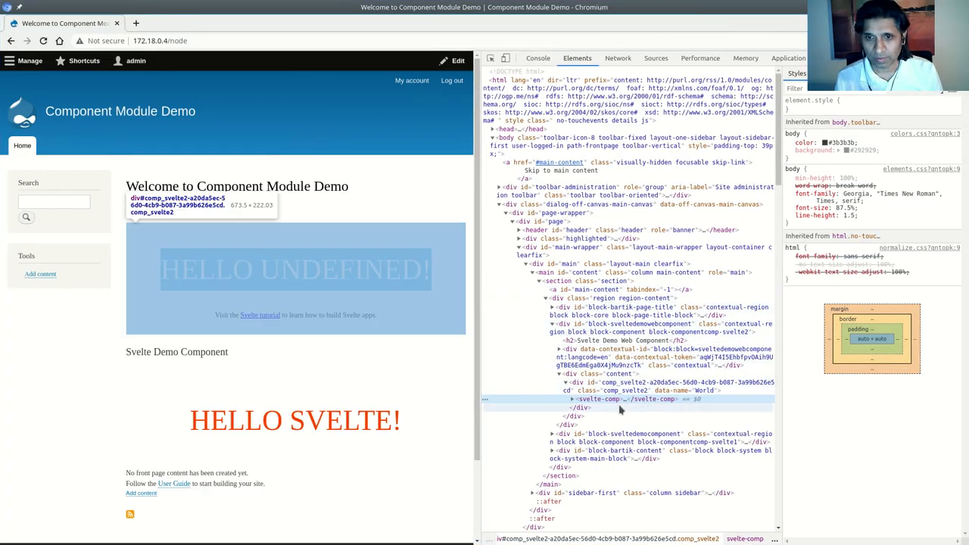
# Step: Reload the Drupal front page so the block greets HELLO WORLD!
pyautogui.rightClick(614, 399)
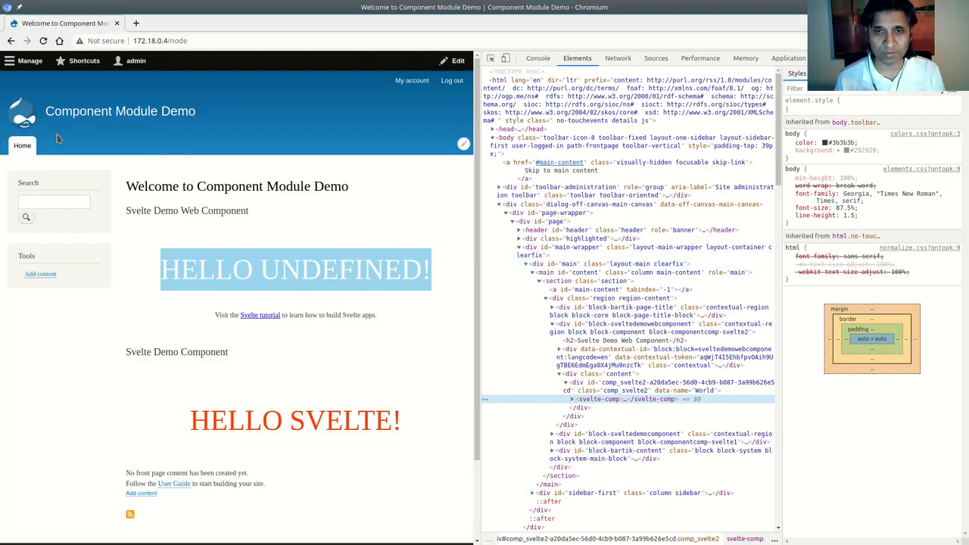
pyautogui.click(44, 41)
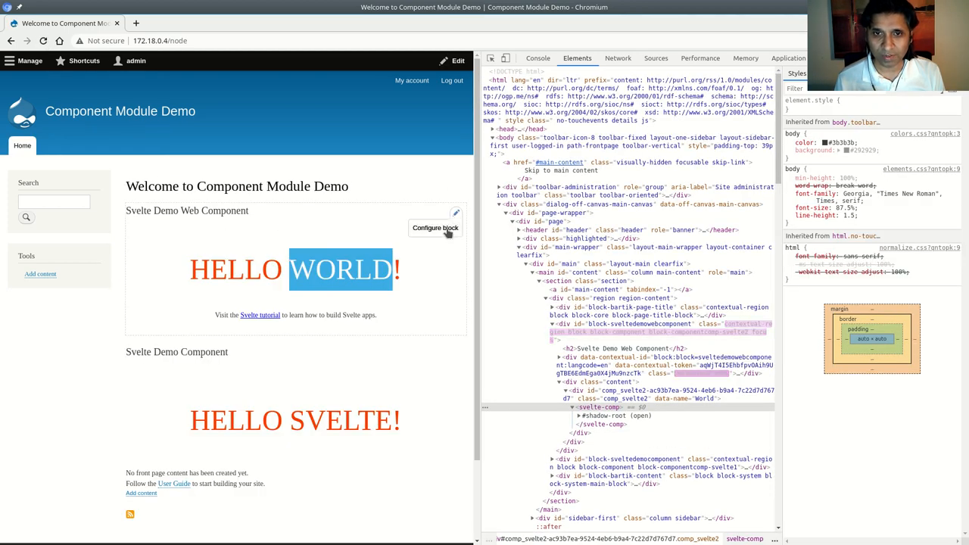
# Step: Set the block's Visitor Name to Svelte Web Component and save the block
pyautogui.click(435, 228)
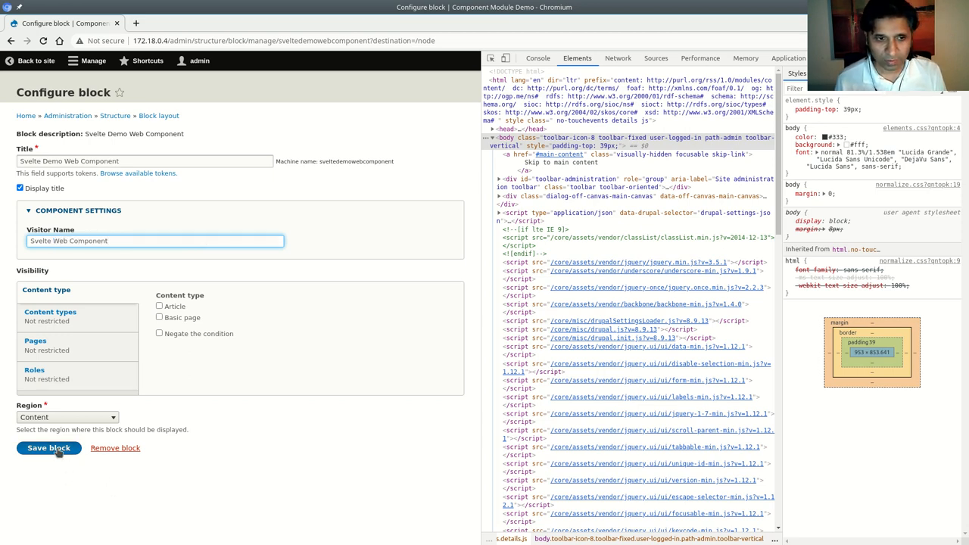
pyautogui.click(48, 448)
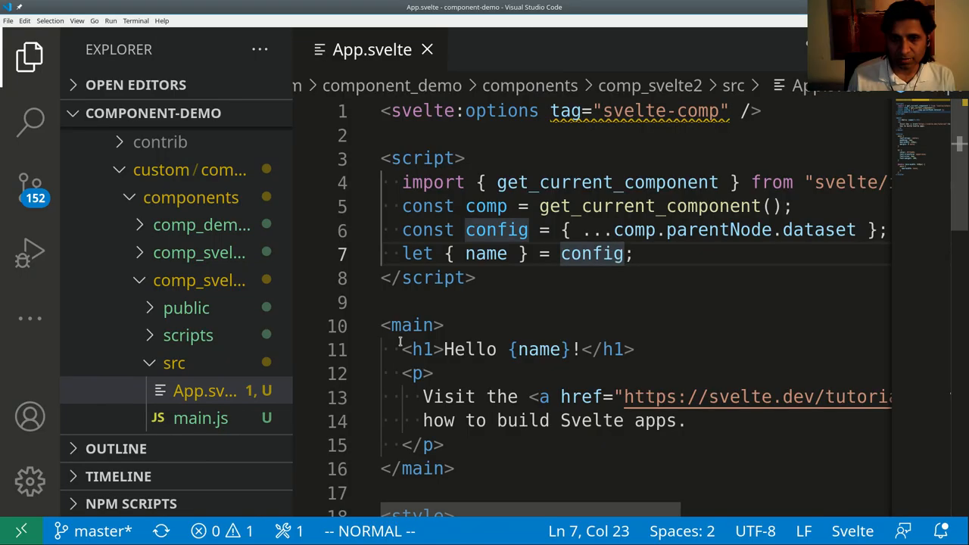
# Step: Review rollup.config.js, index.html and comp_svelte2.component.yml with its Visitor Name field
pyautogui.scroll(-3)
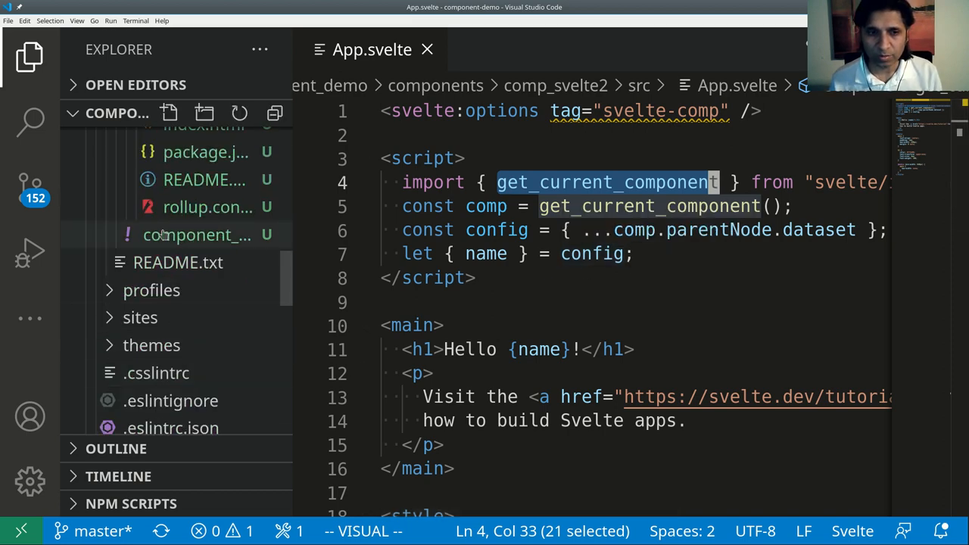
pyautogui.click(208, 206)
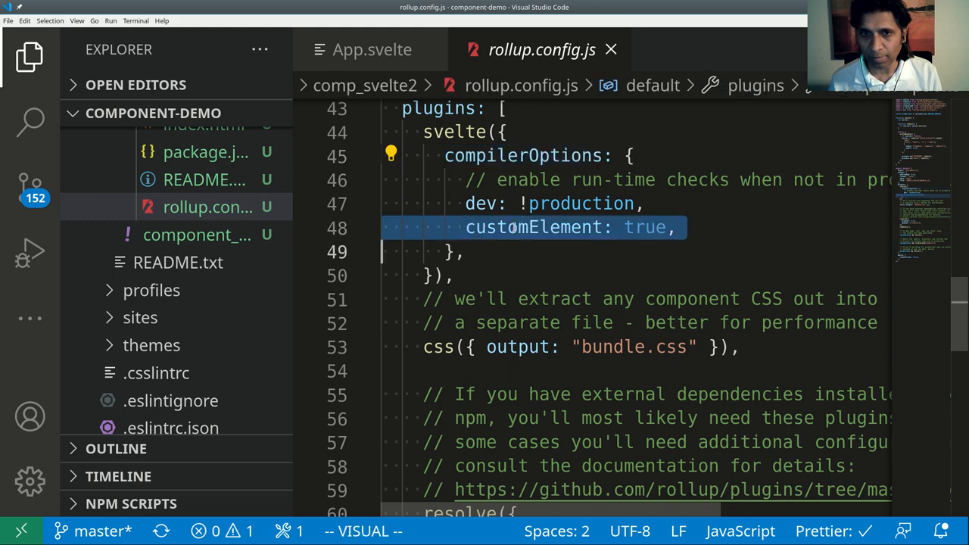
pyautogui.press('Escape')
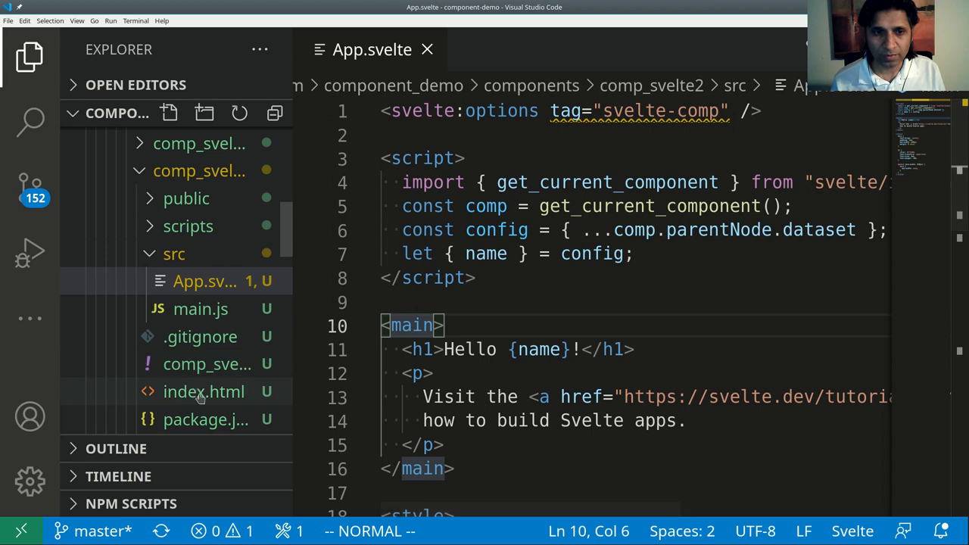
pyautogui.click(203, 392)
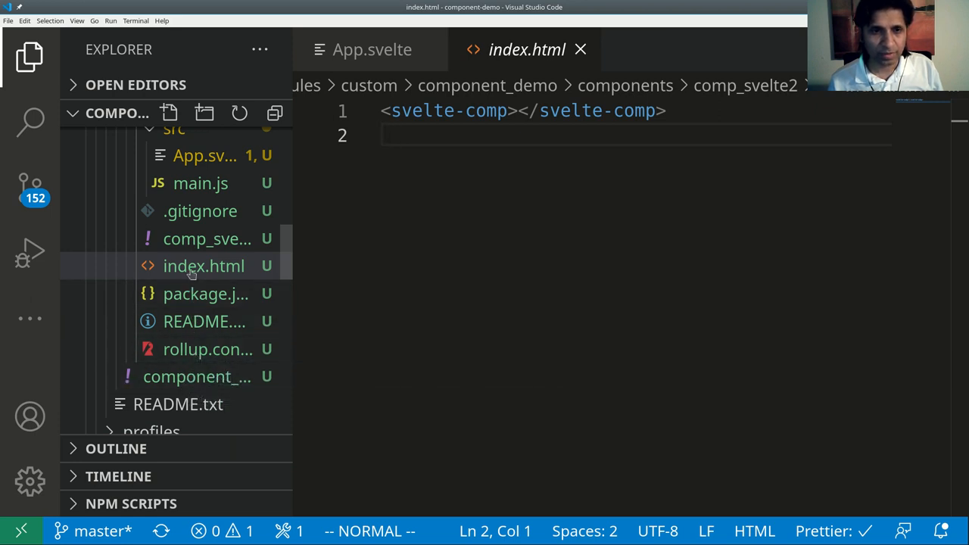
pyautogui.click(207, 238)
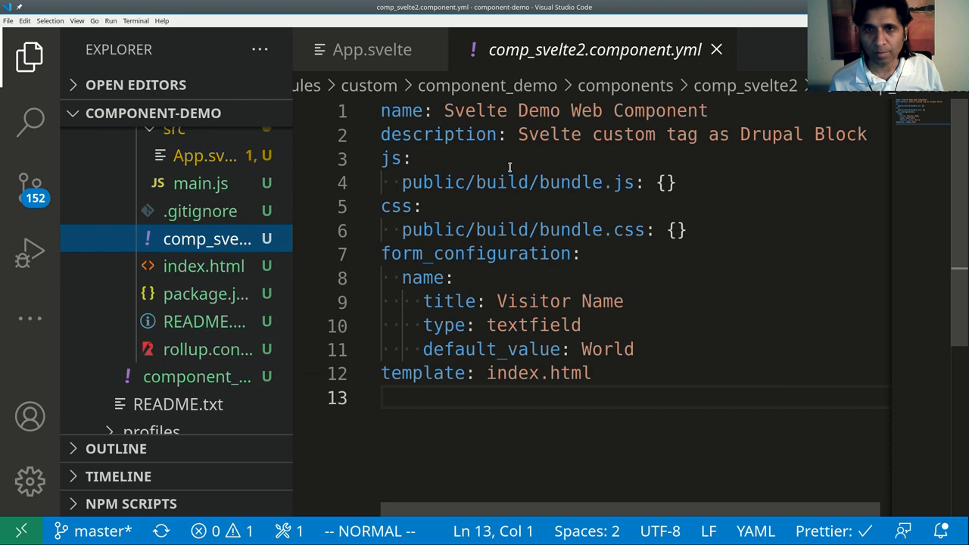